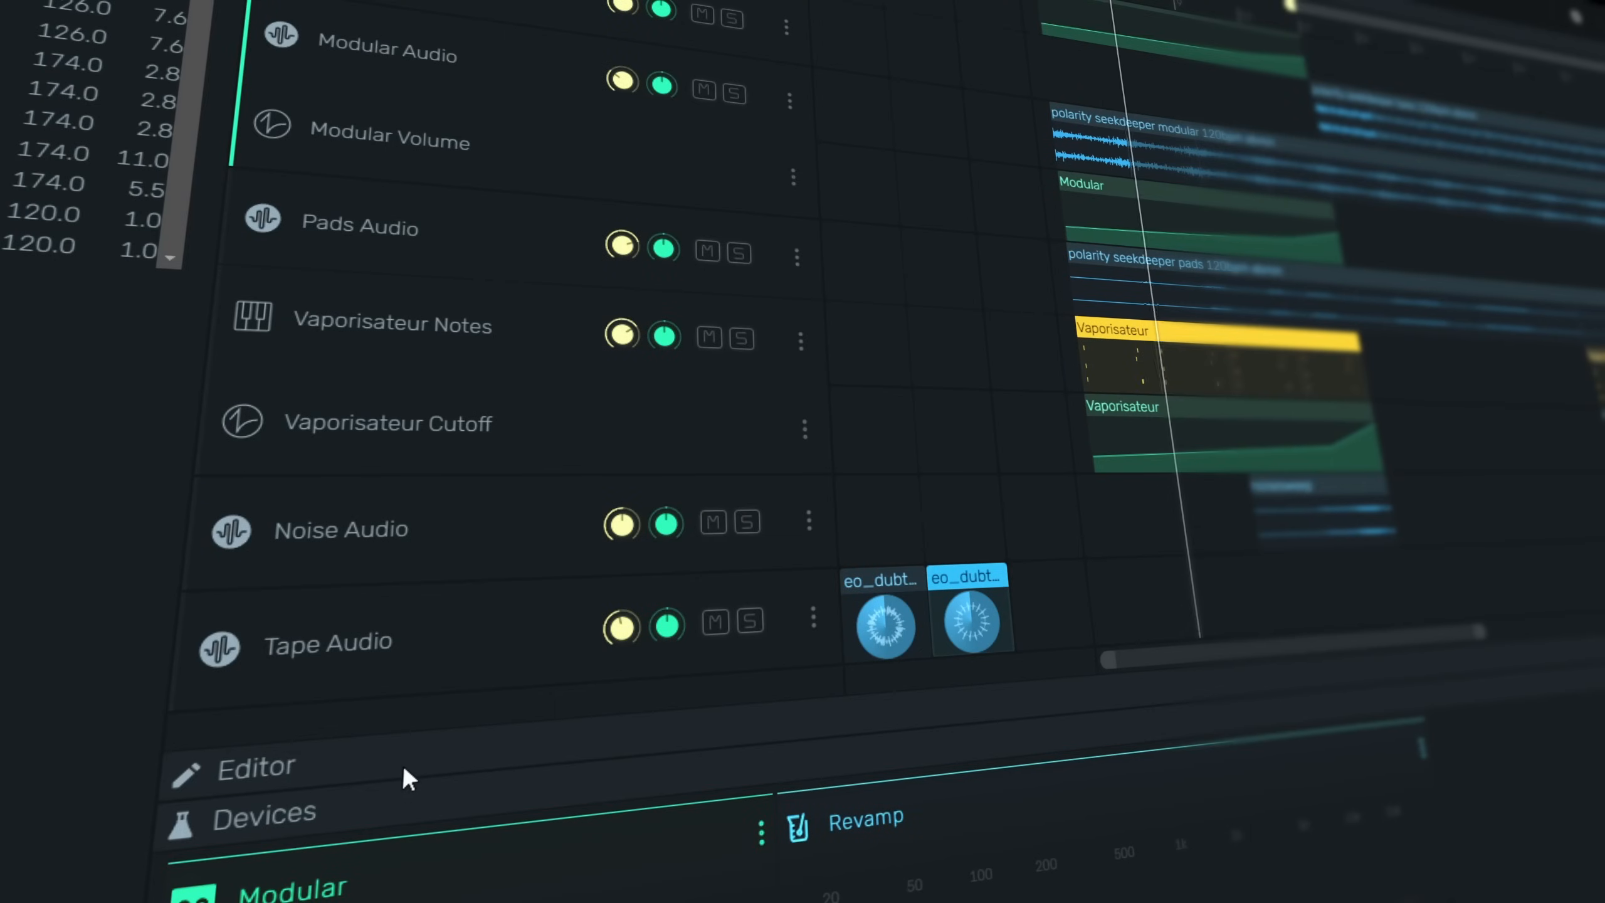
Drag the Vaporisateur Resonance knob down from 4.7 q to 0.5 q.
click(255, 767)
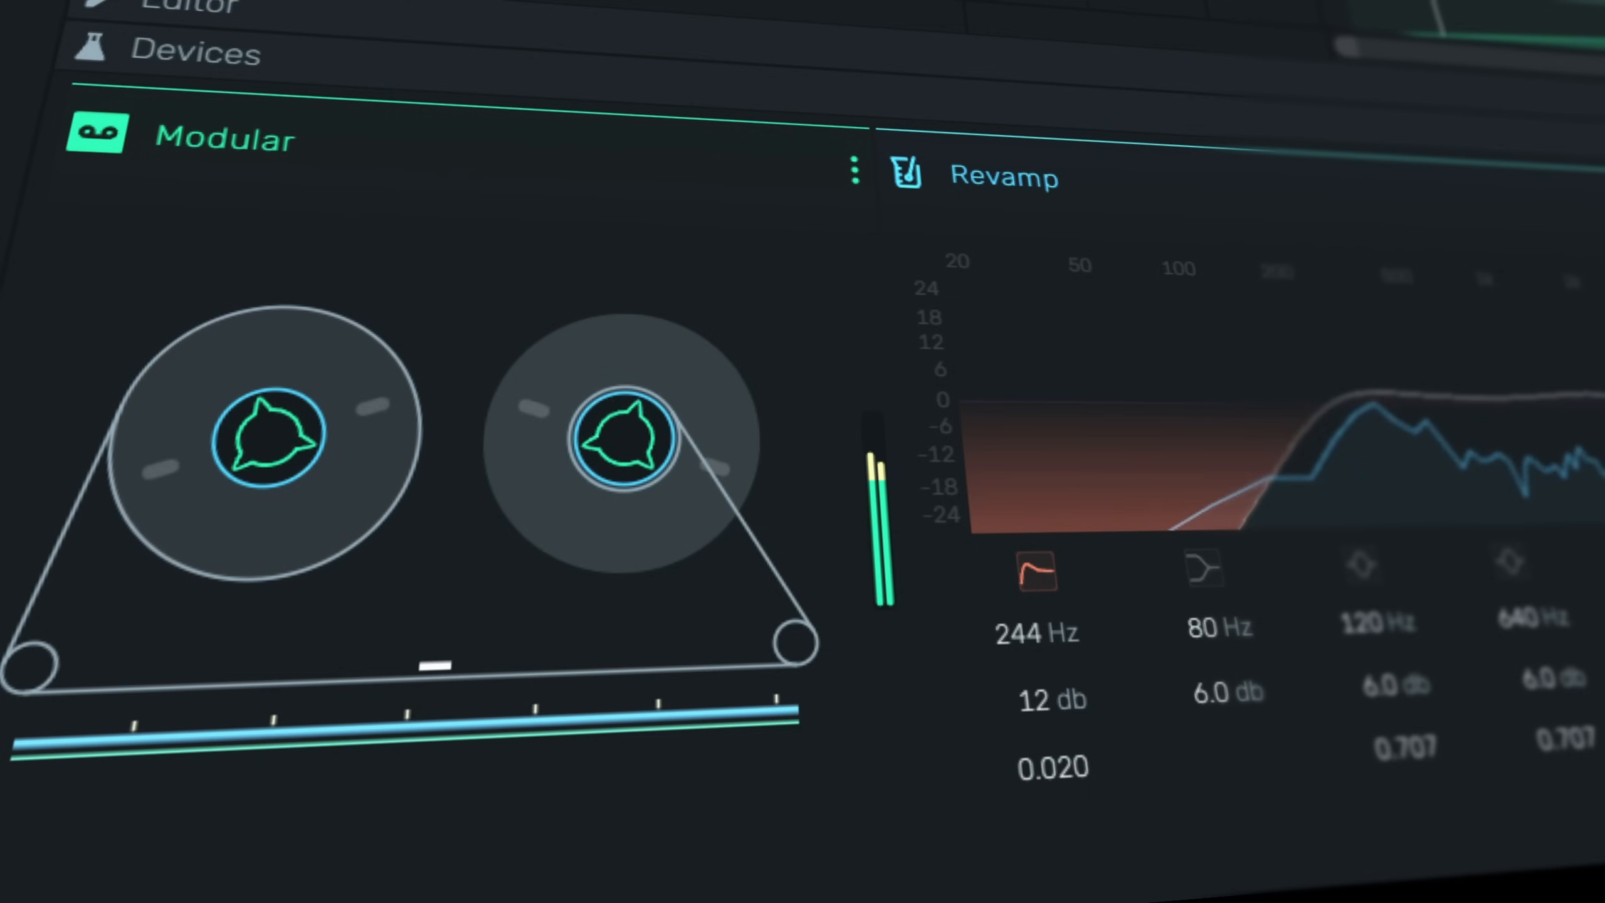
drag(1037, 629, 1045, 732)
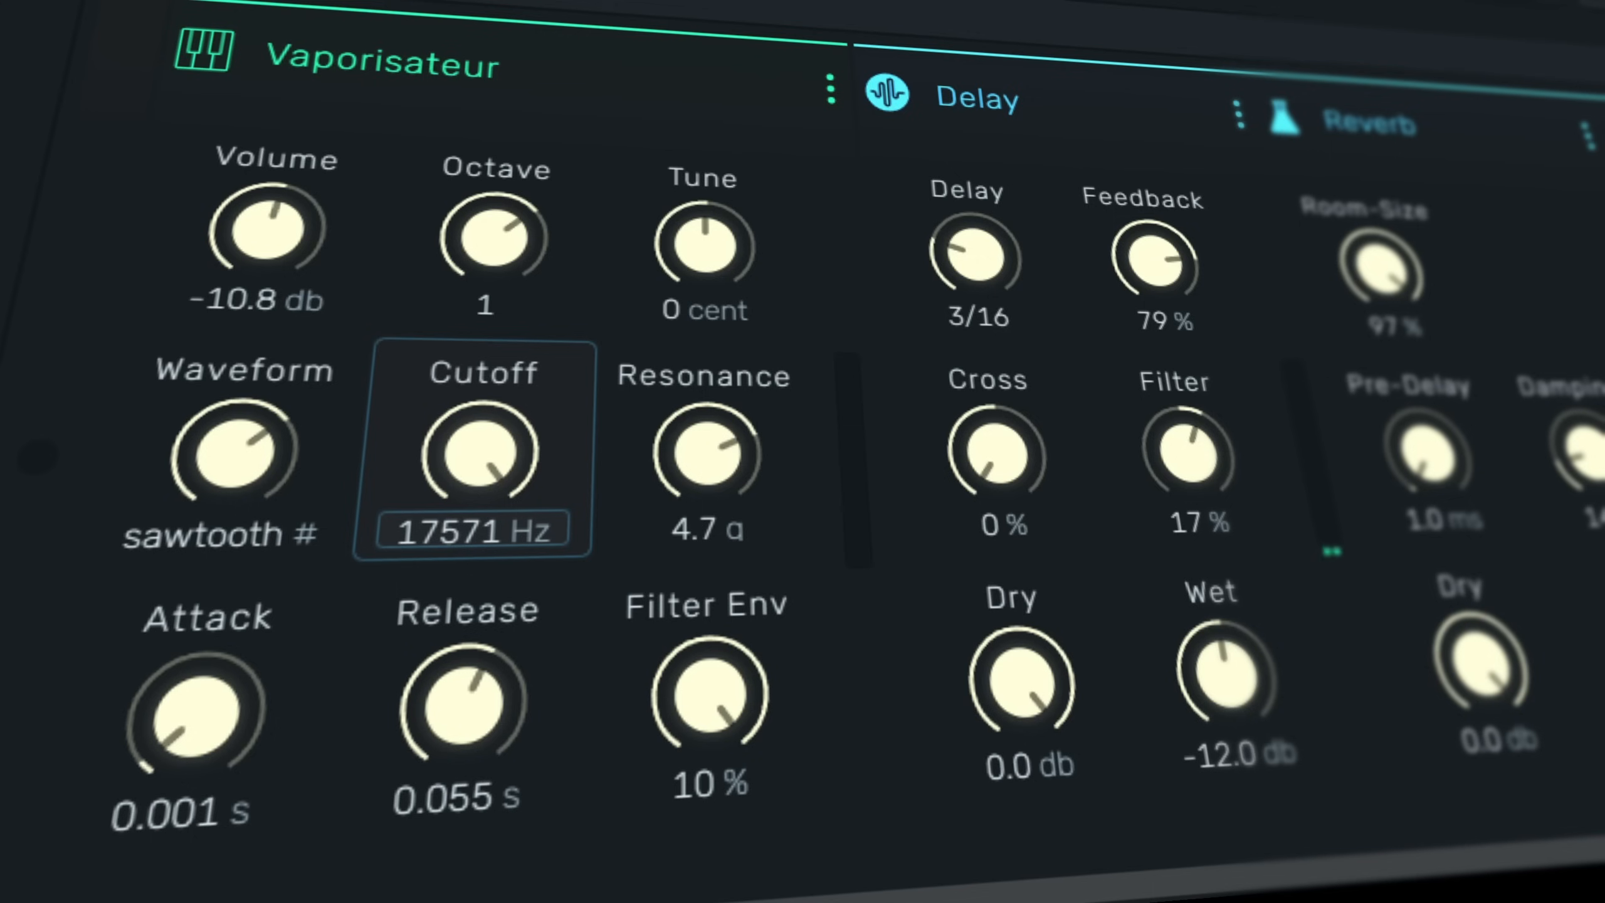
mouse_move(1003, 808)
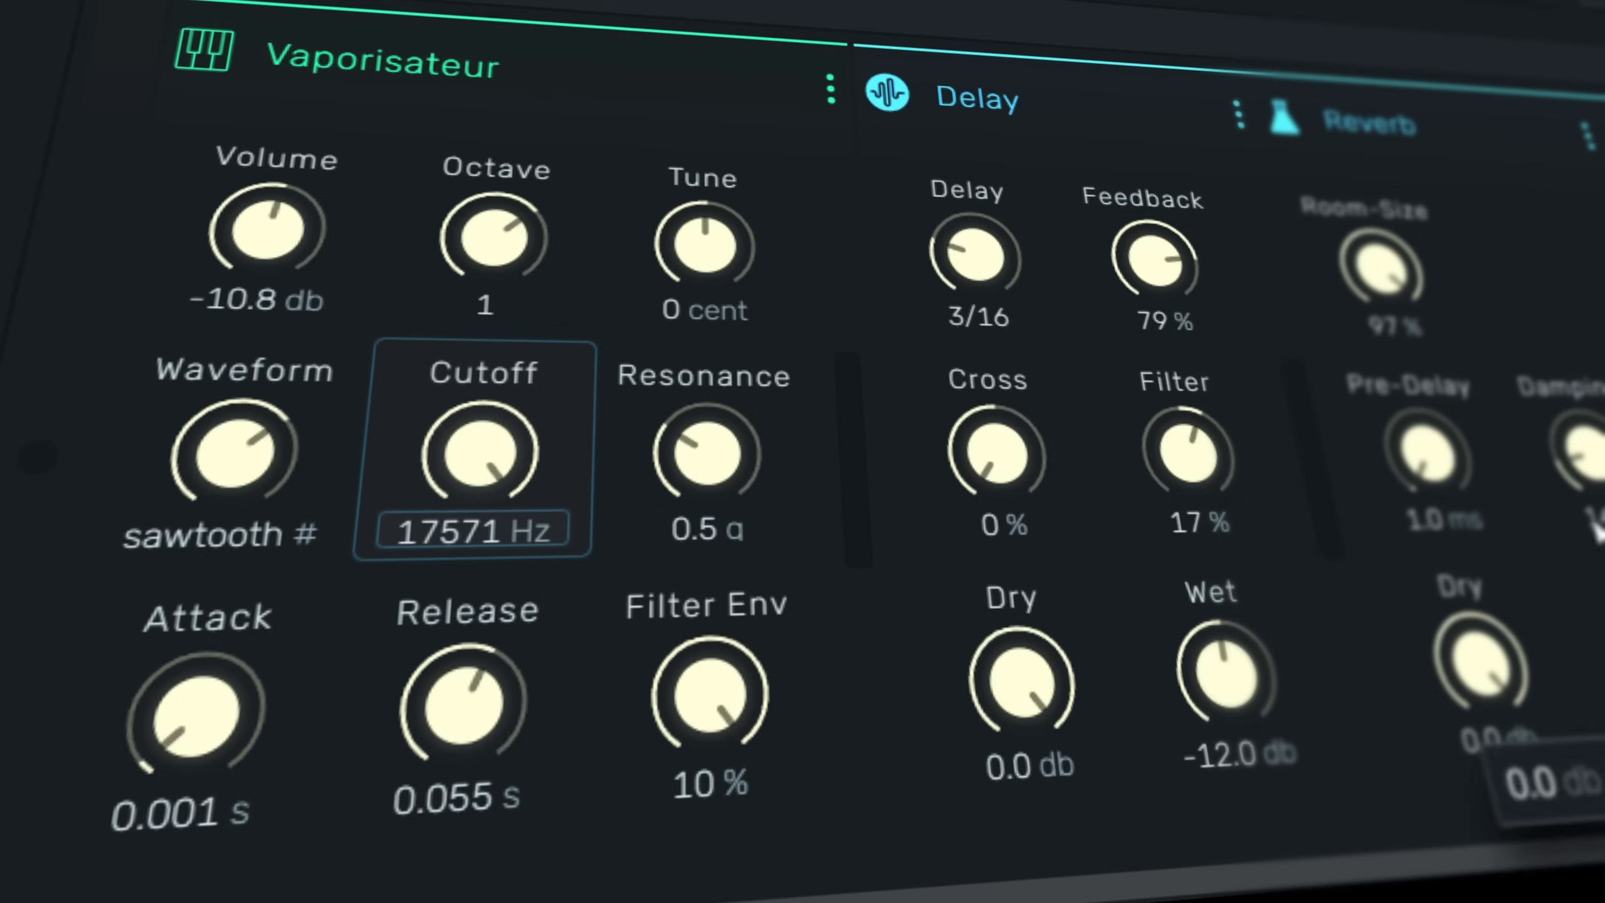
drag(1182, 451, 1234, 543)
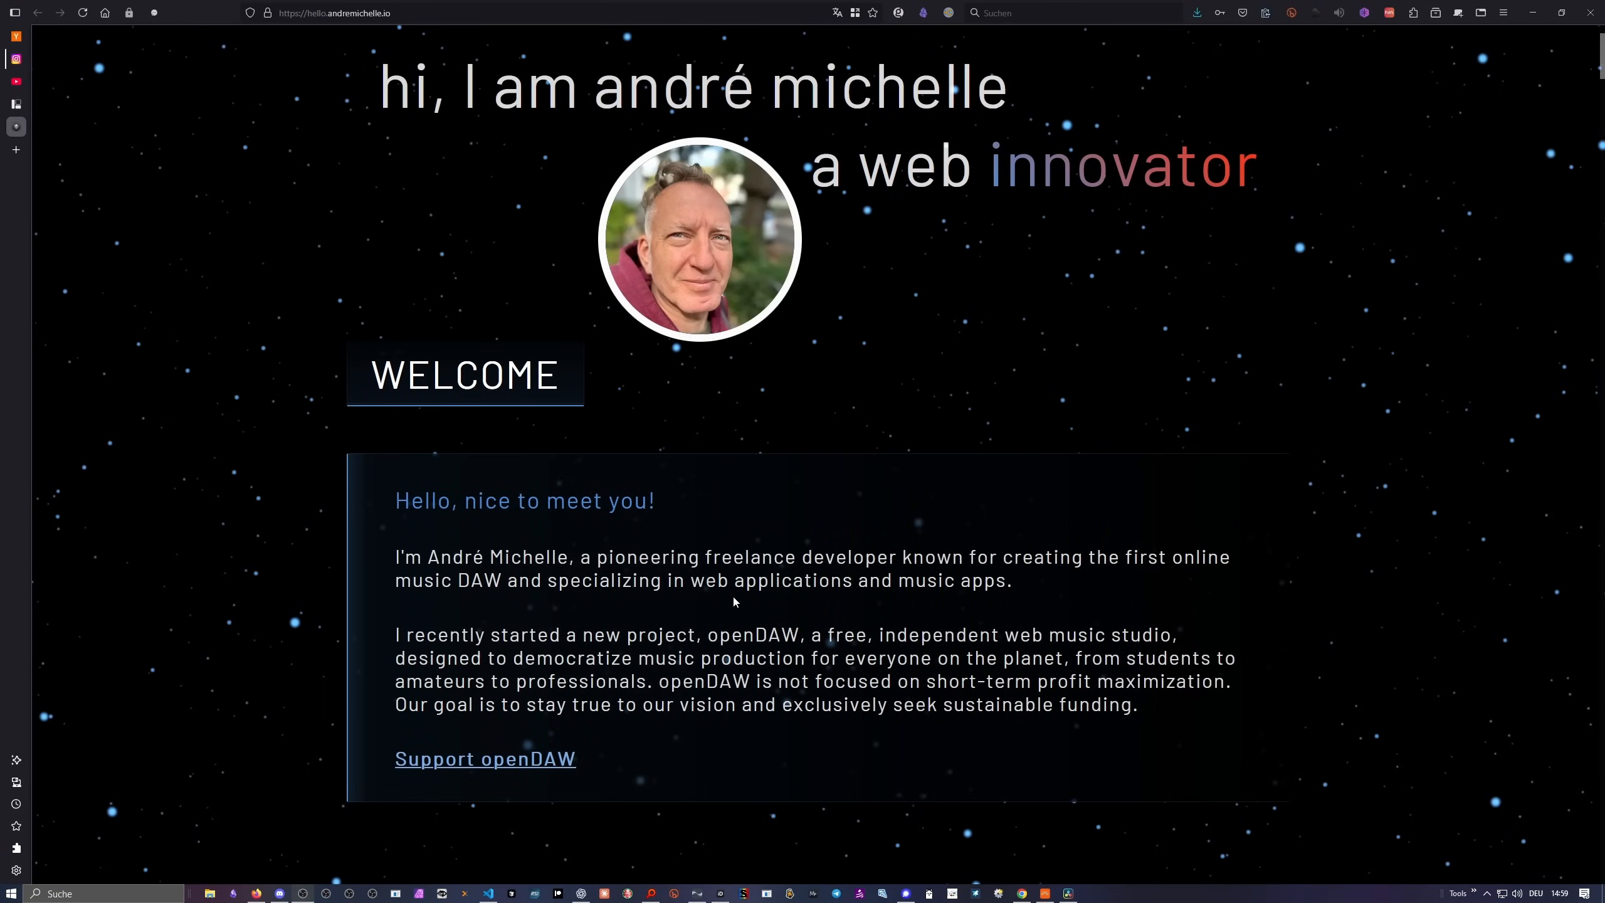
mouse_move(766, 223)
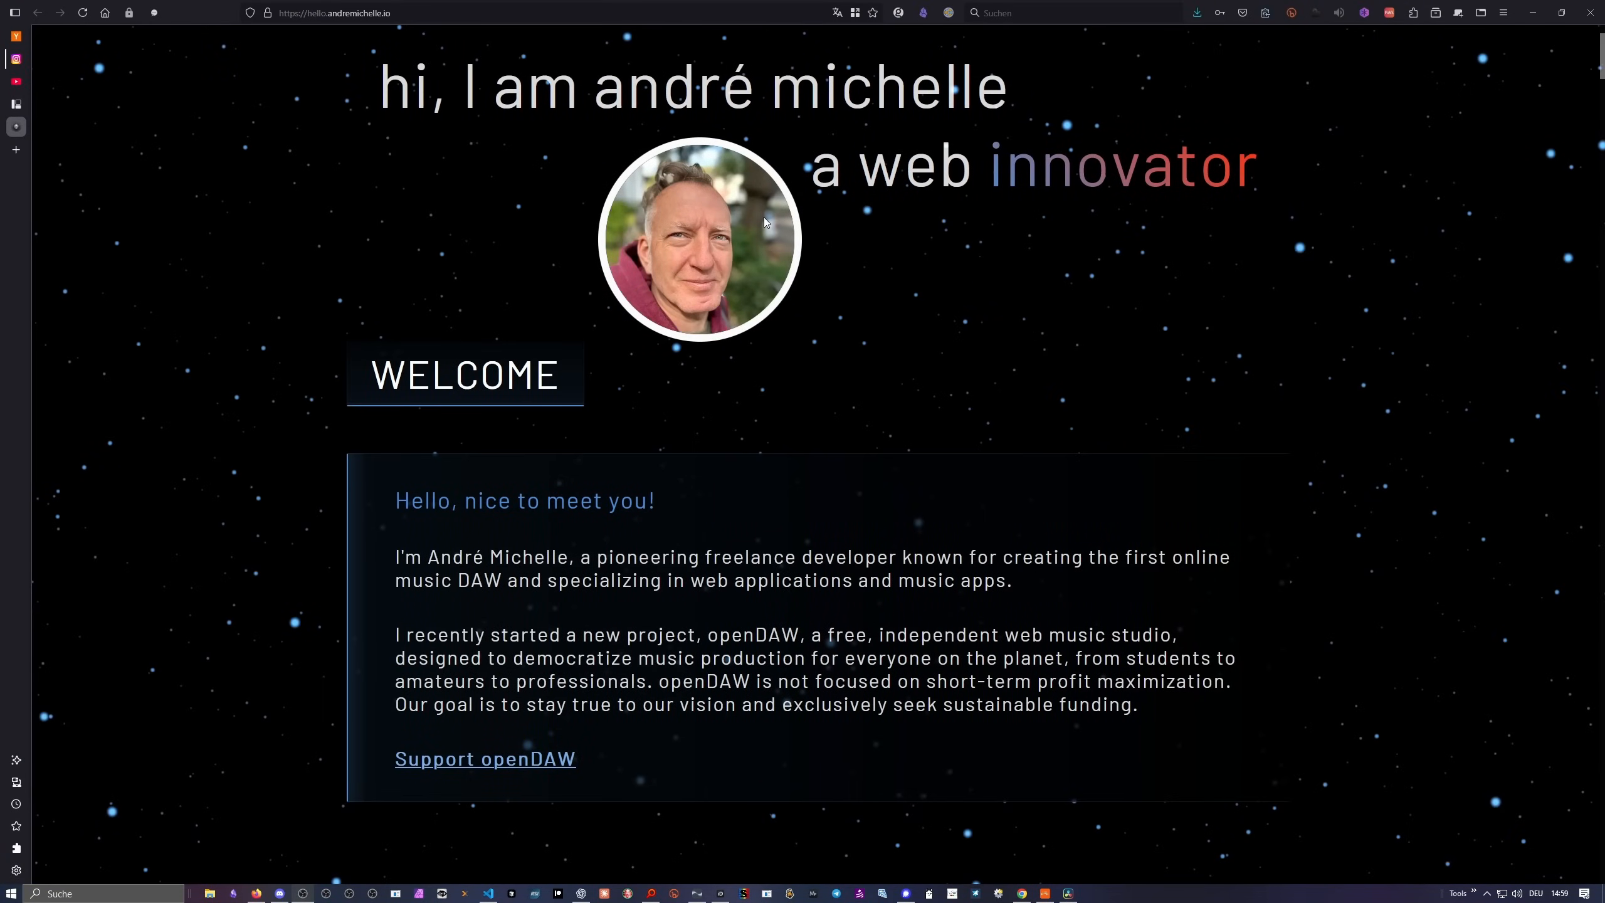
mouse_move(818, 258)
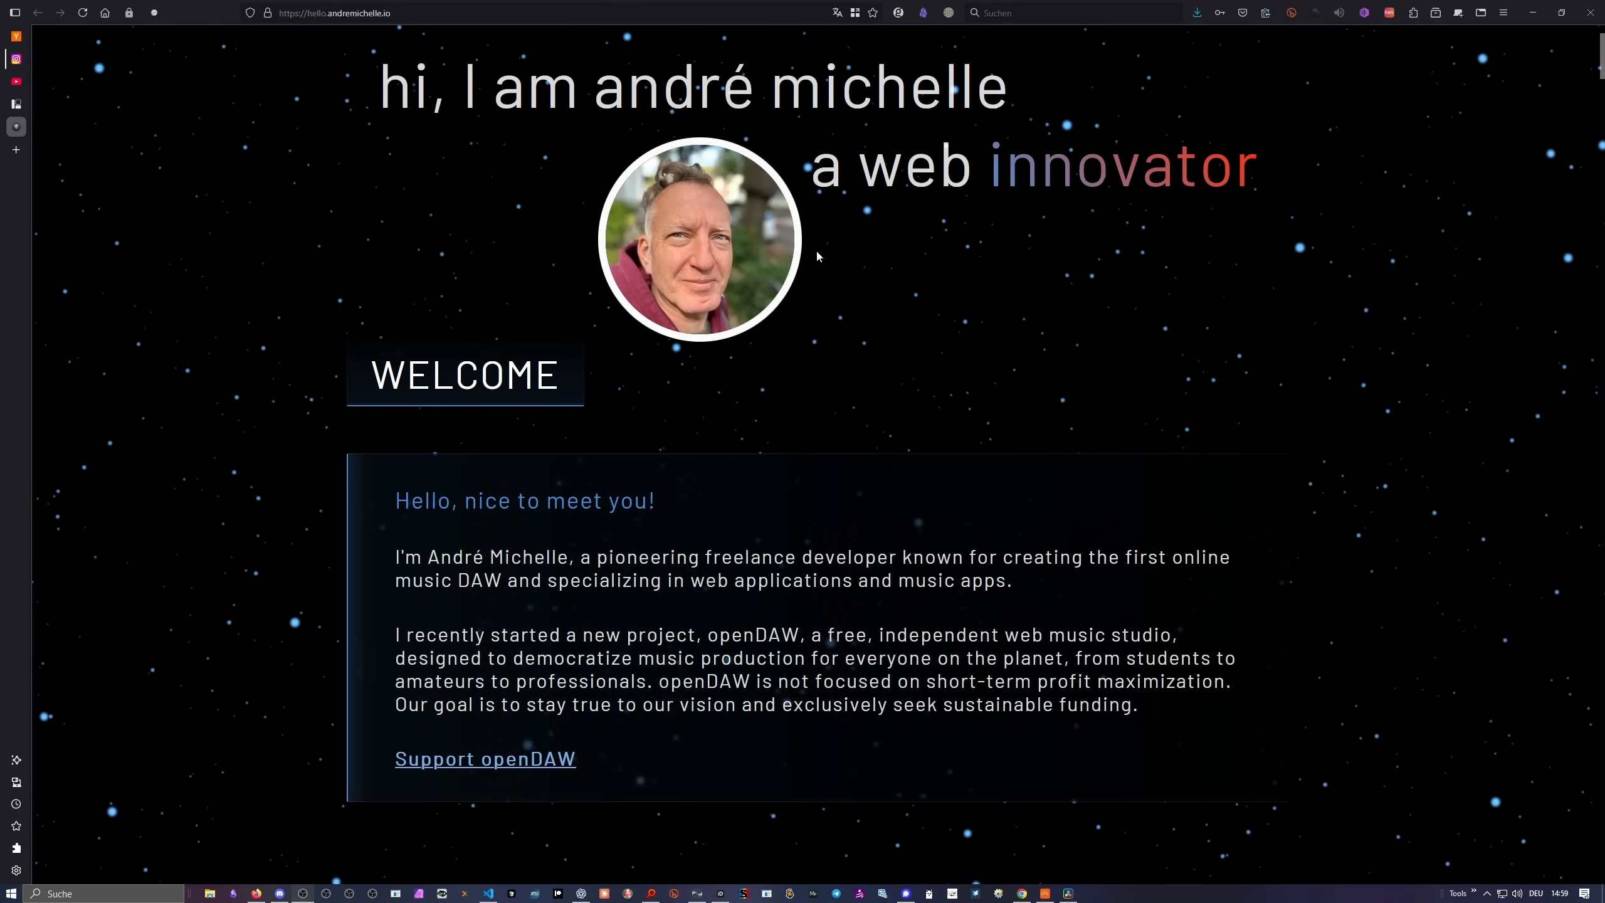
mouse_move(859, 279)
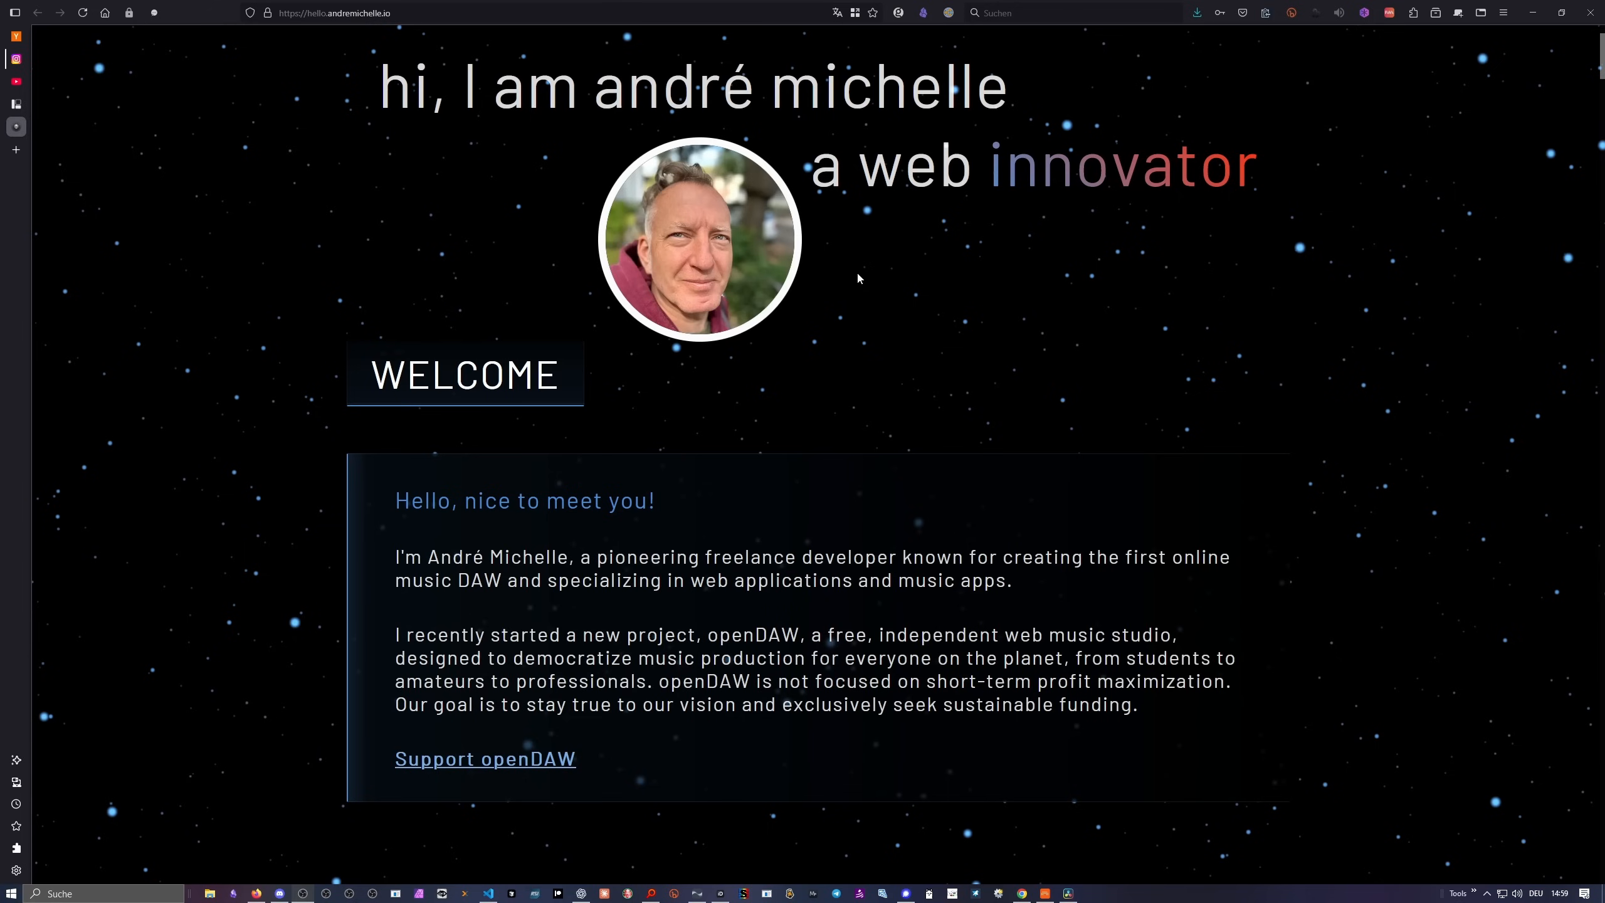
Scroll the portfolio site down to the Audiotool project entry.
scroll(down, 3)
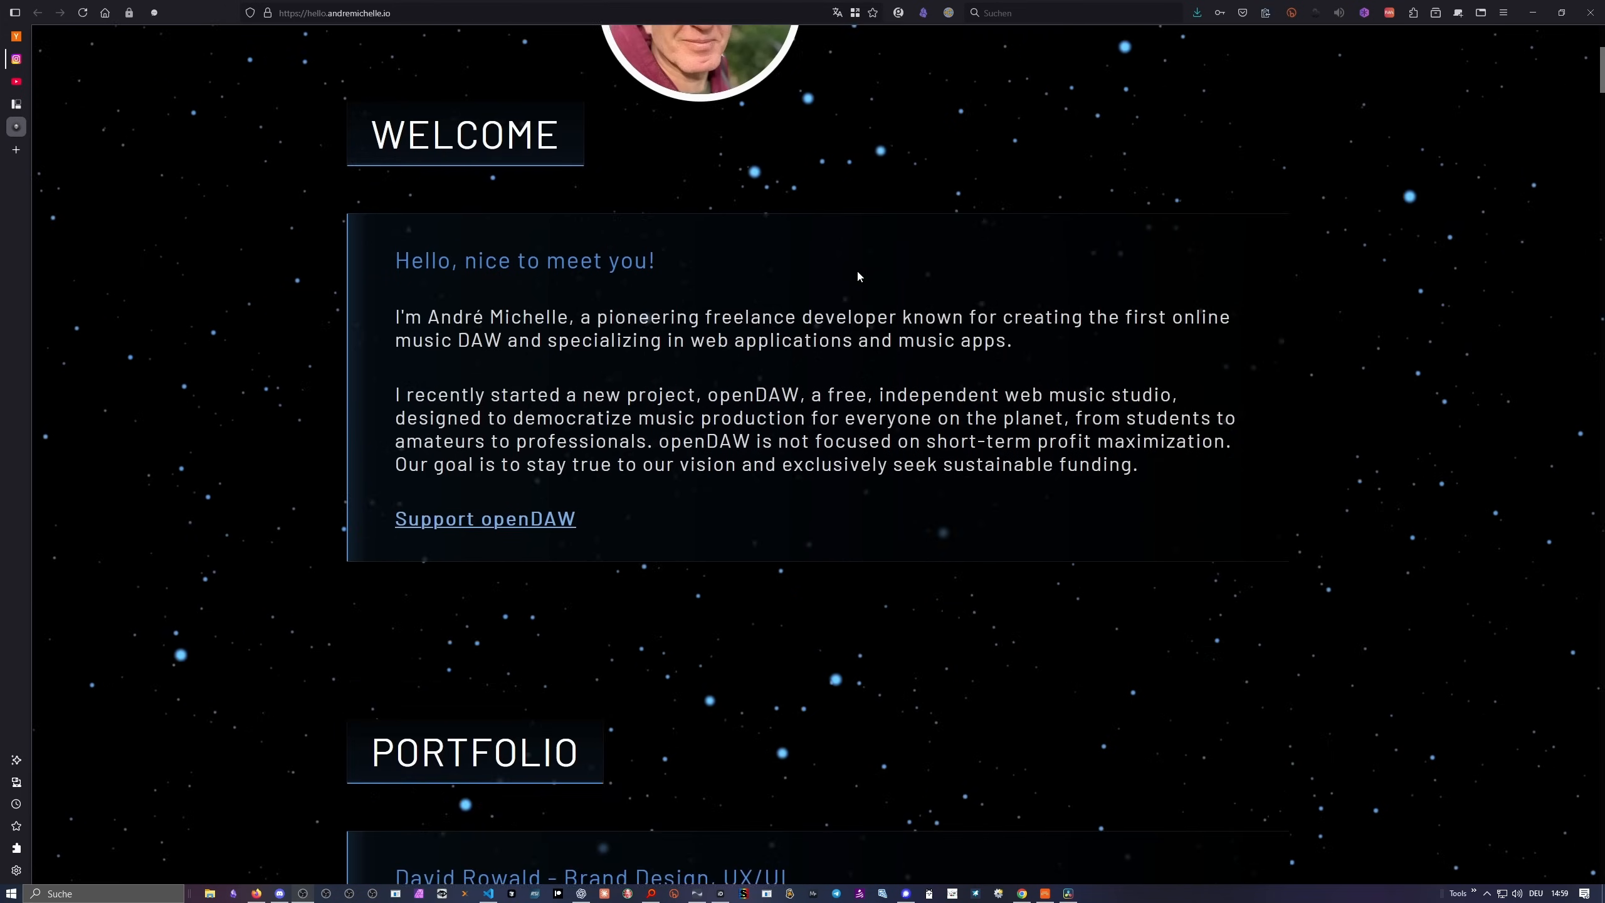
scroll(down, 3)
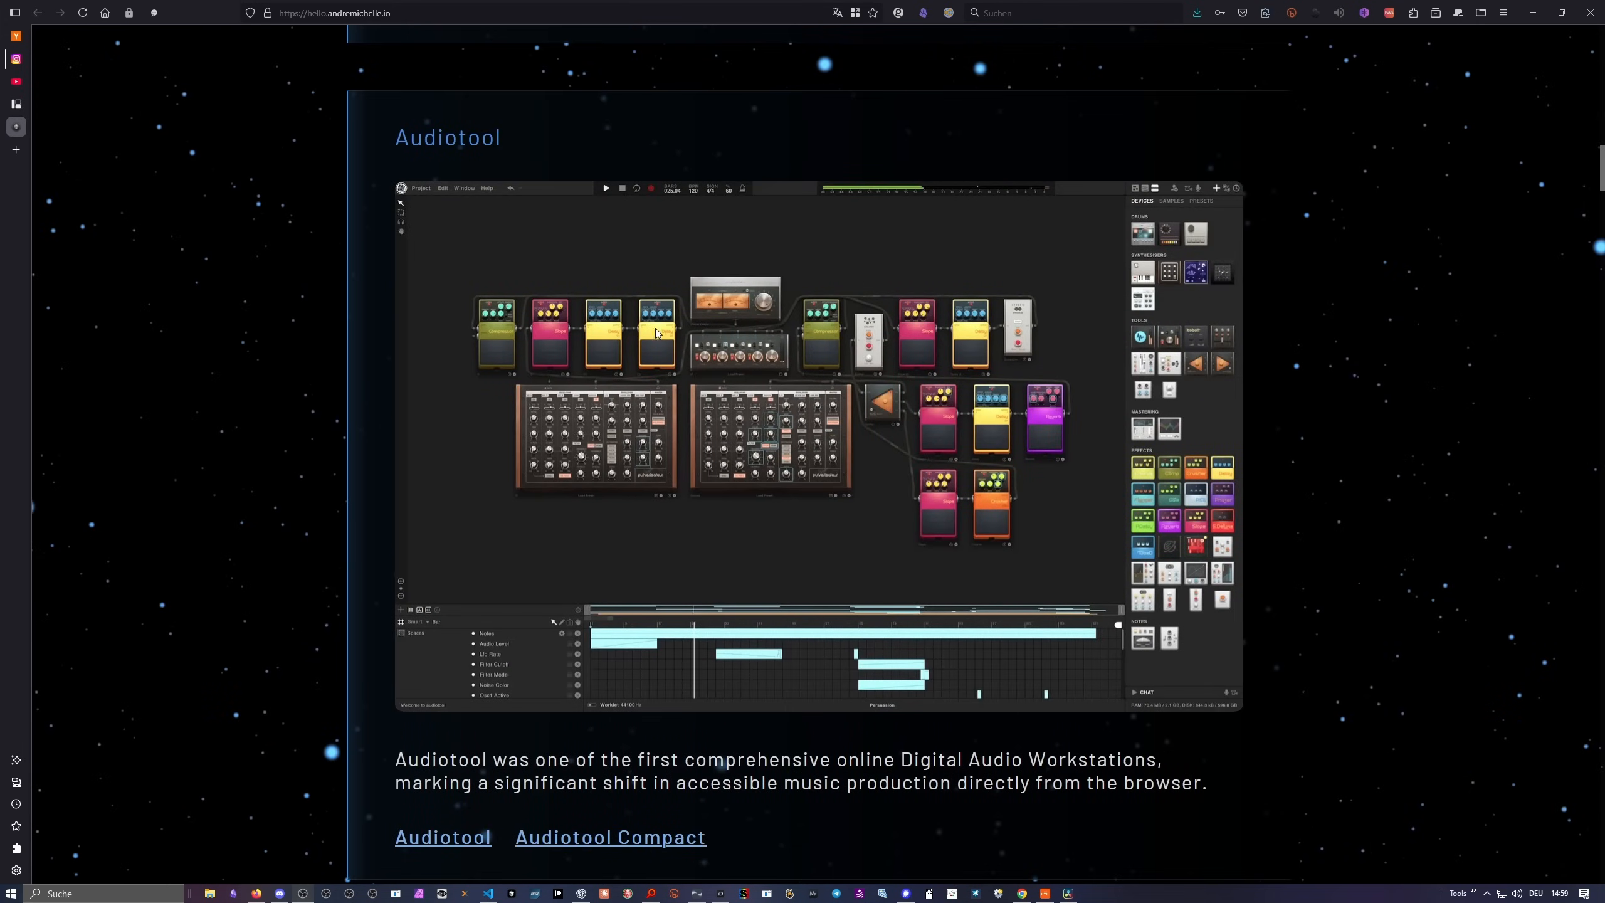
mouse_move(710, 307)
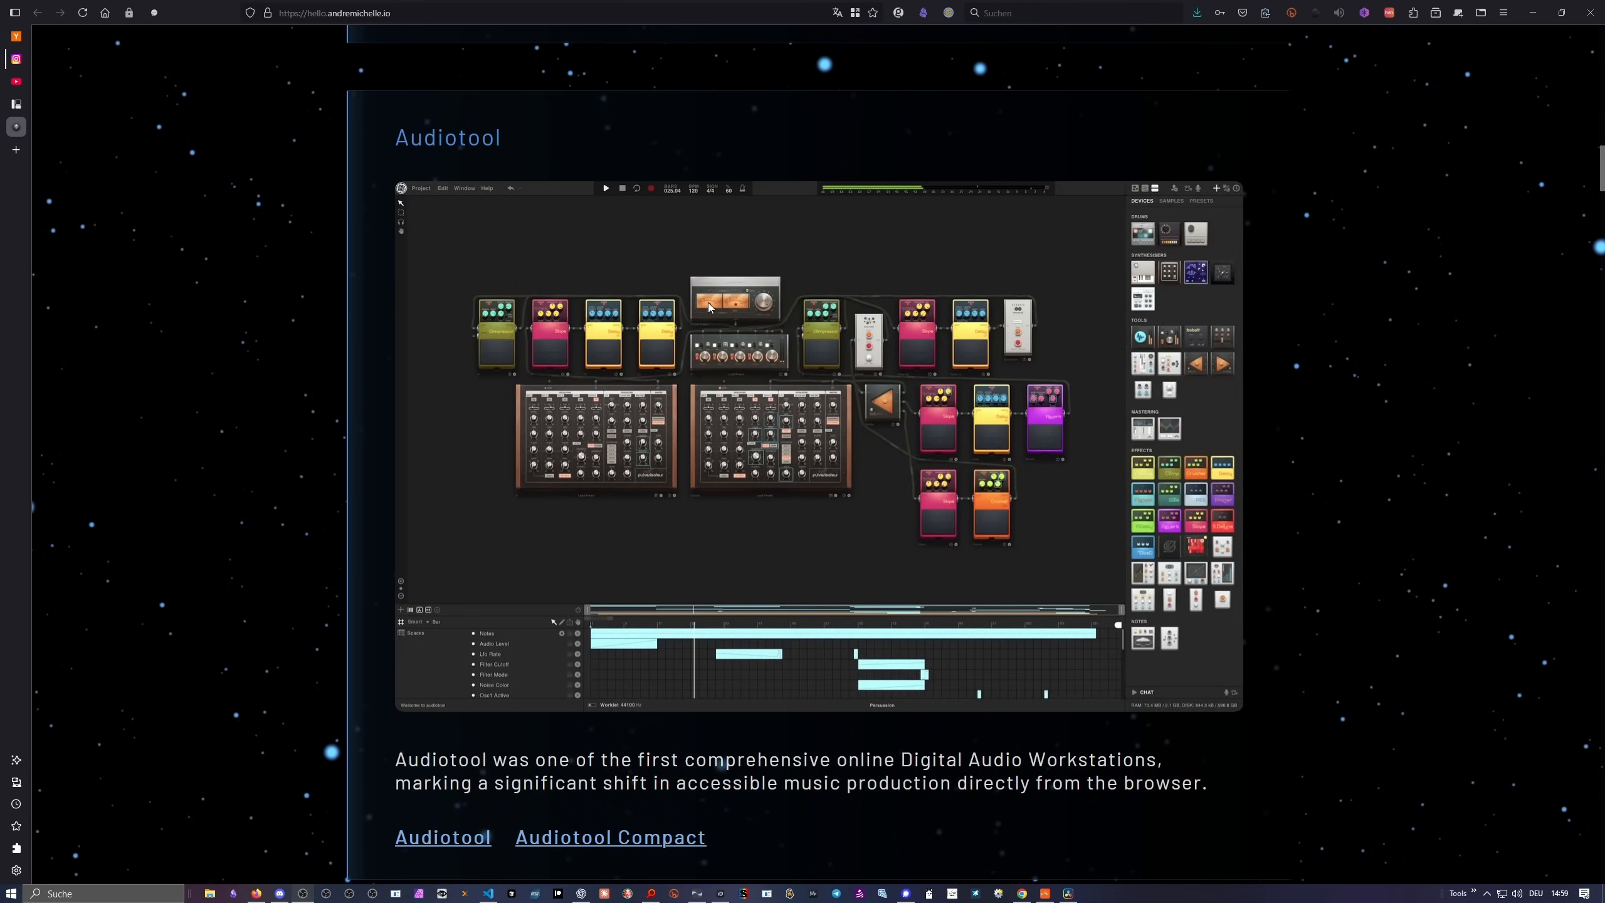
mouse_move(775, 333)
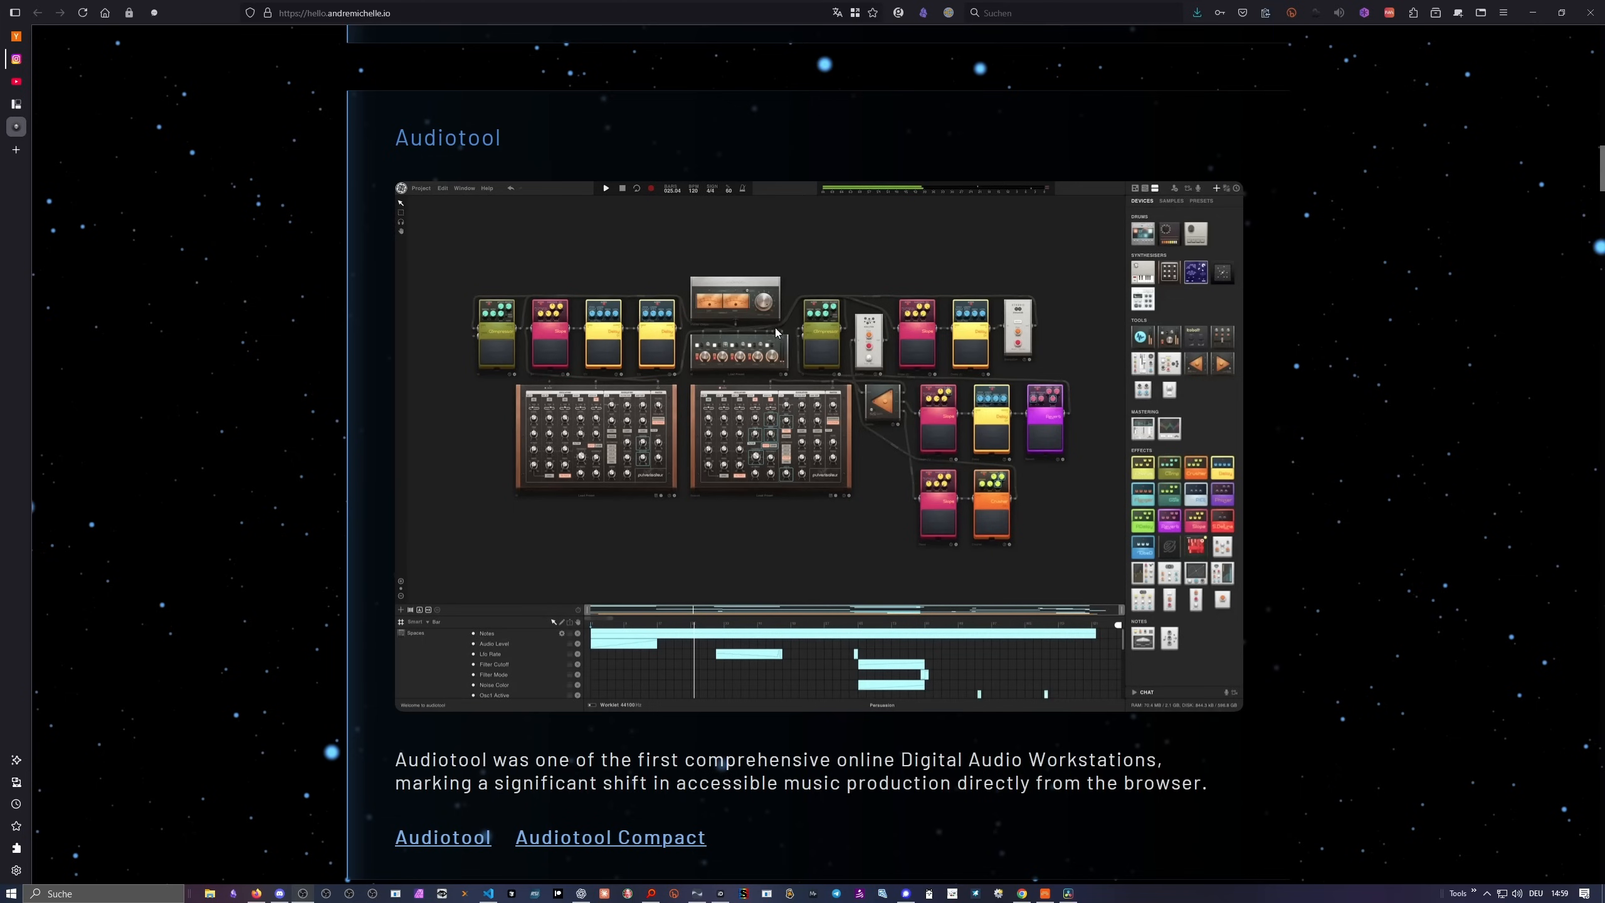
mouse_move(674, 349)
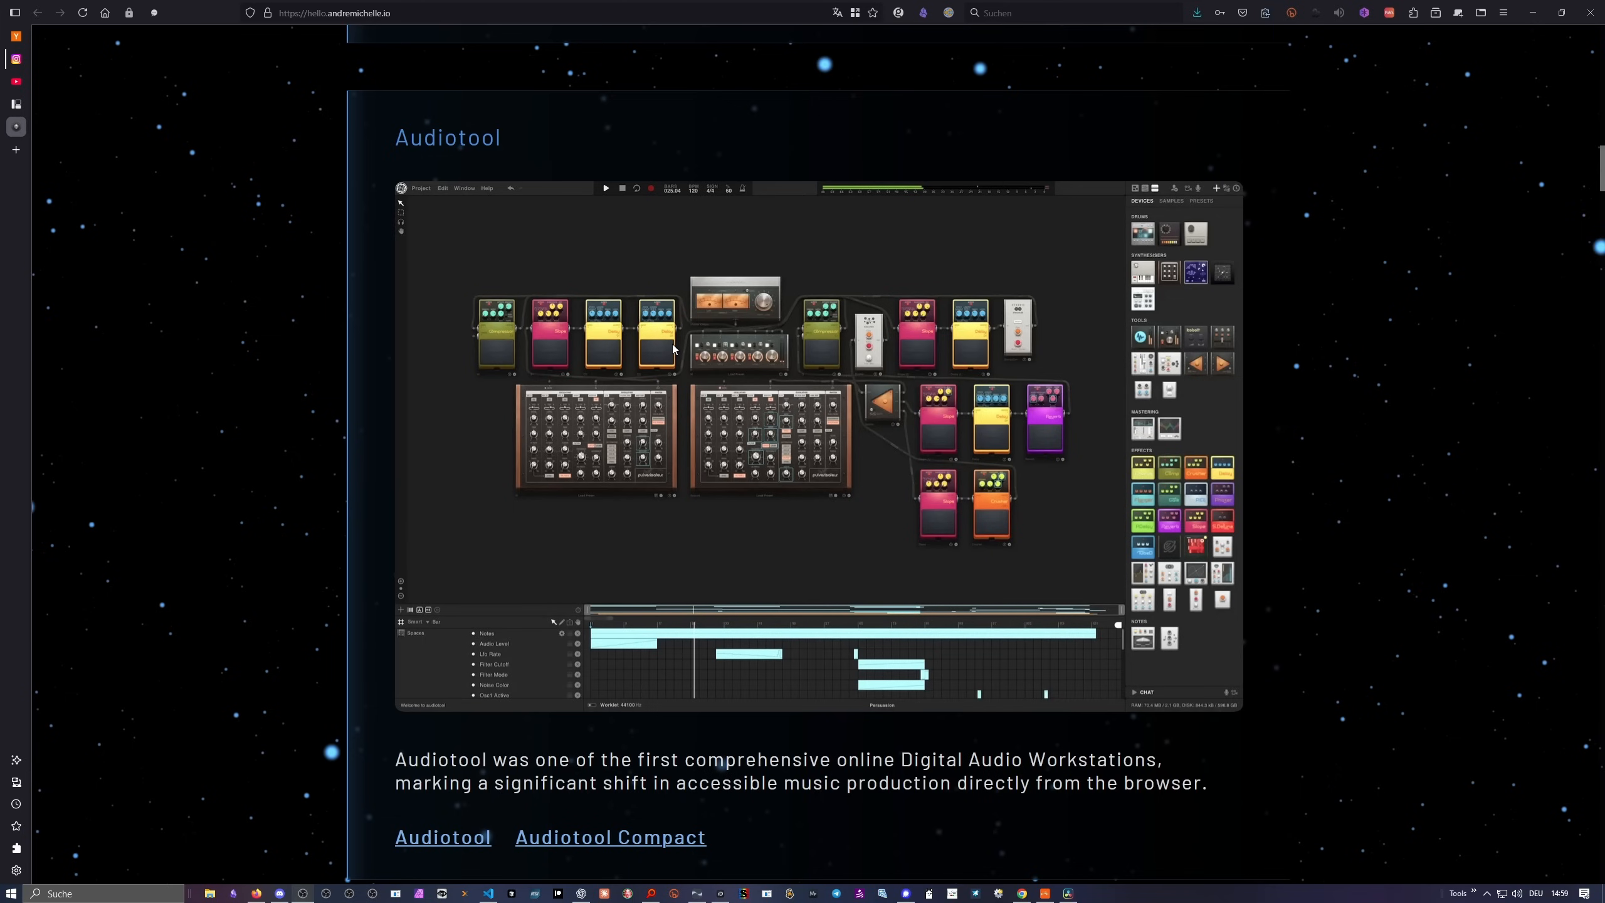
mouse_move(669, 346)
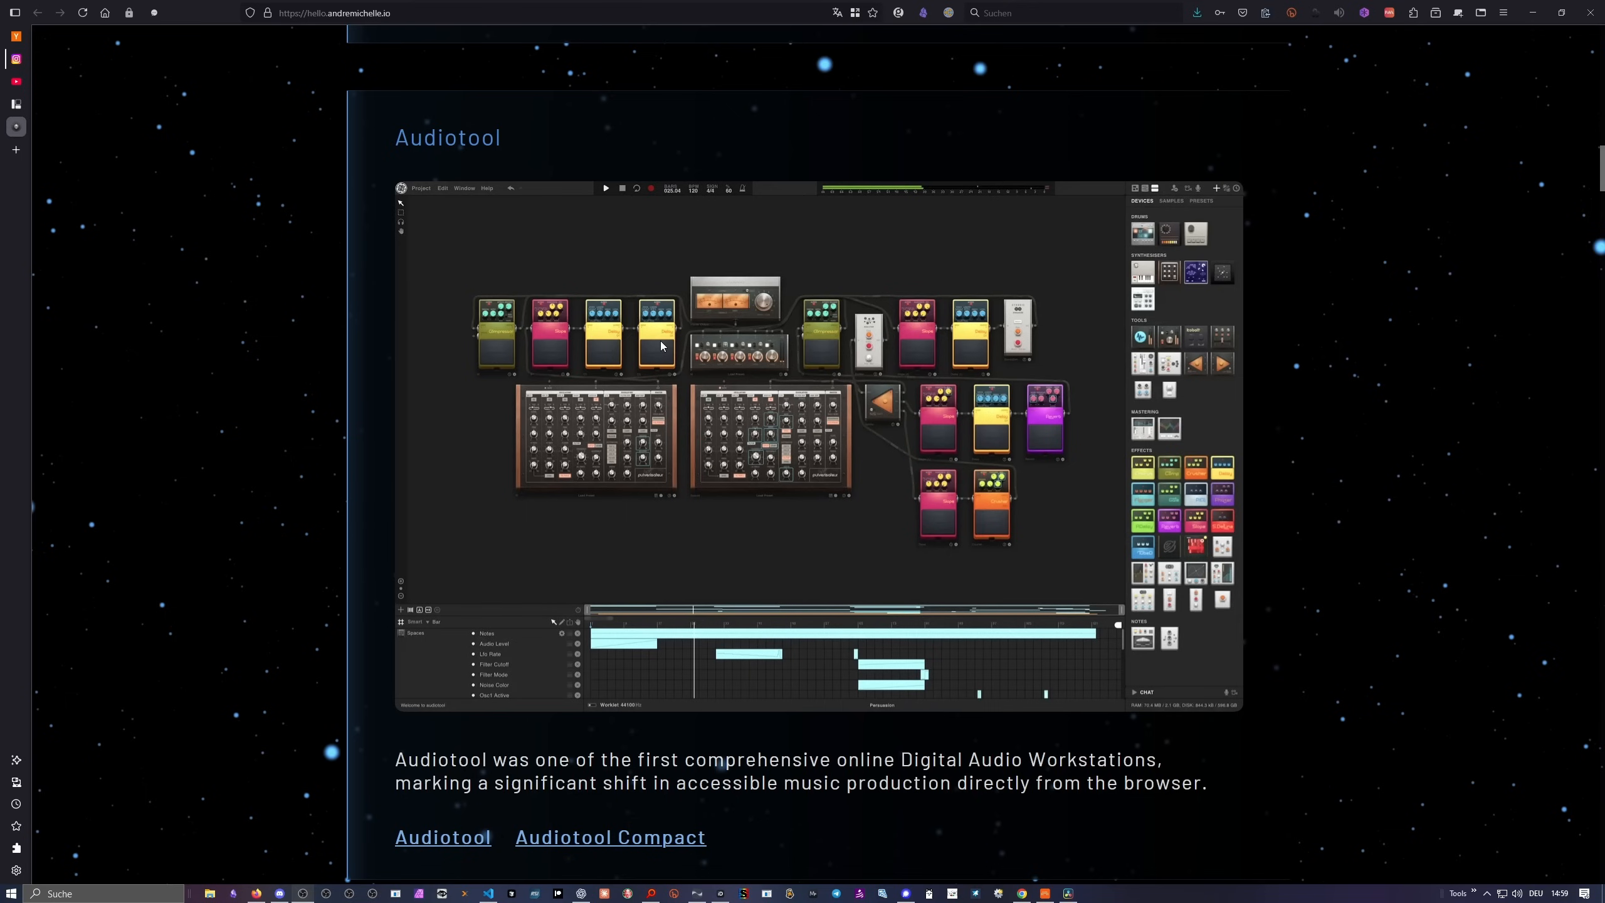
mouse_move(659, 337)
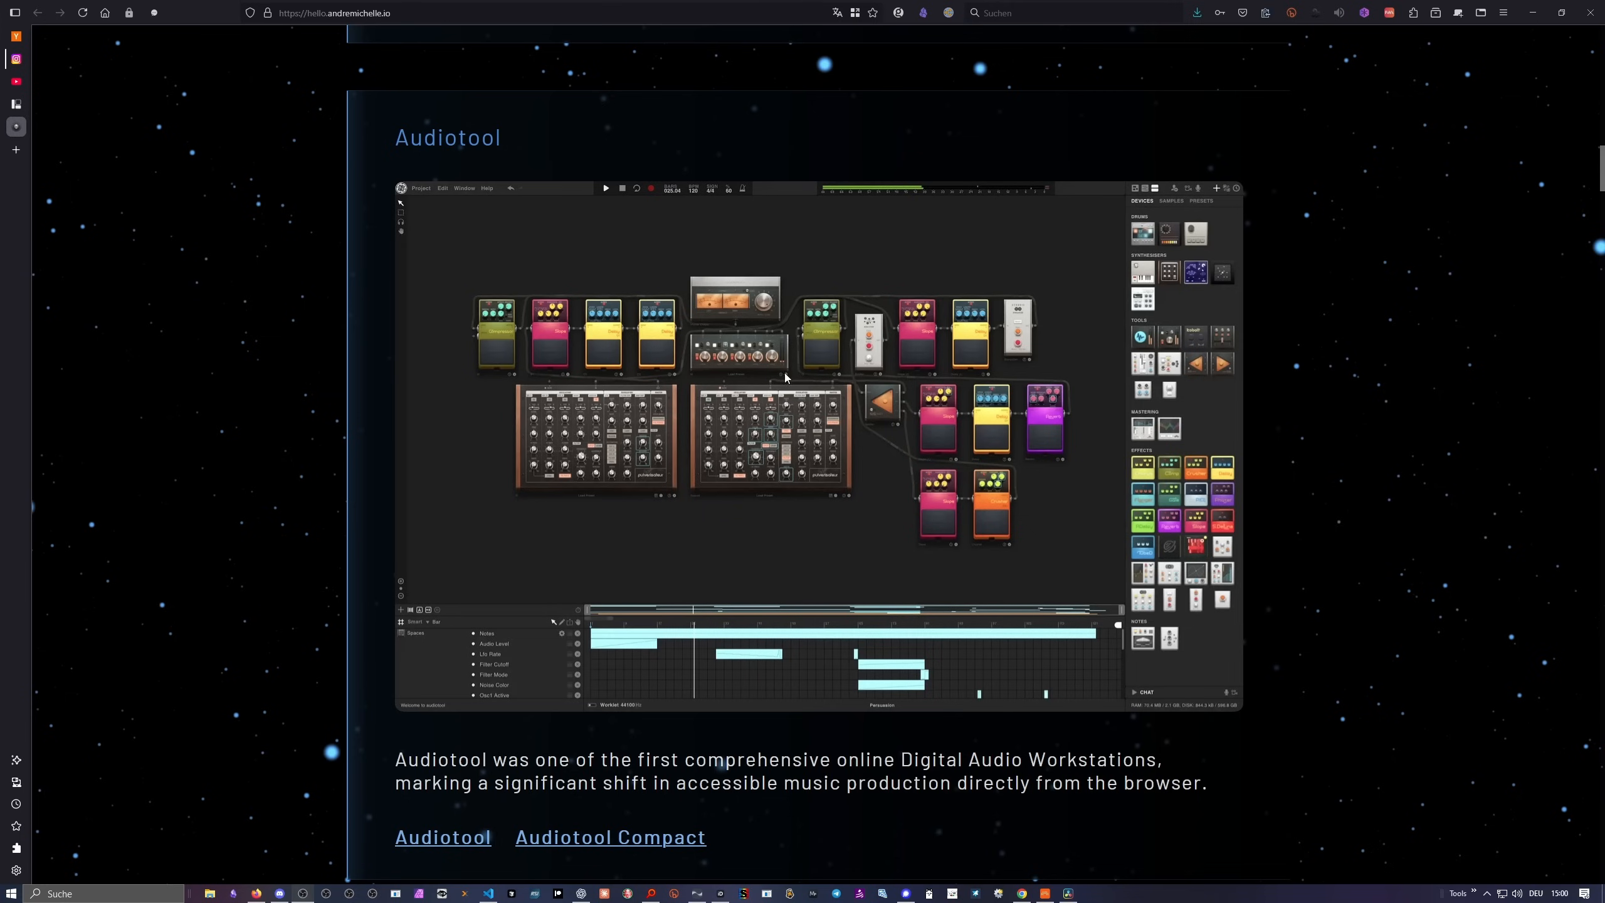
mouse_move(740, 363)
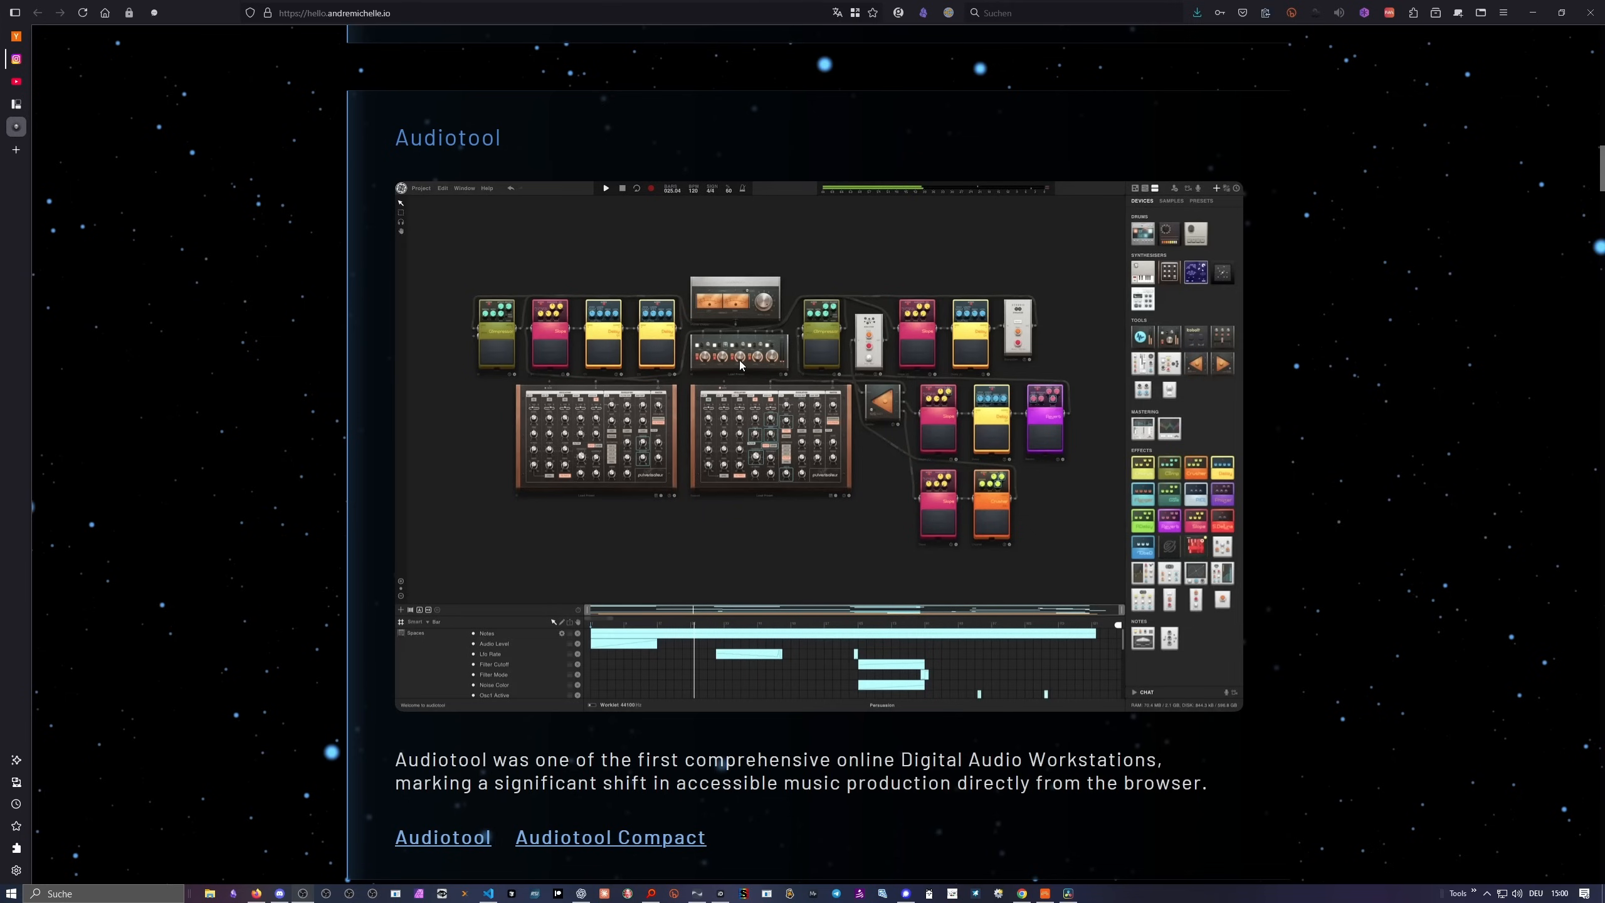
mouse_move(782, 386)
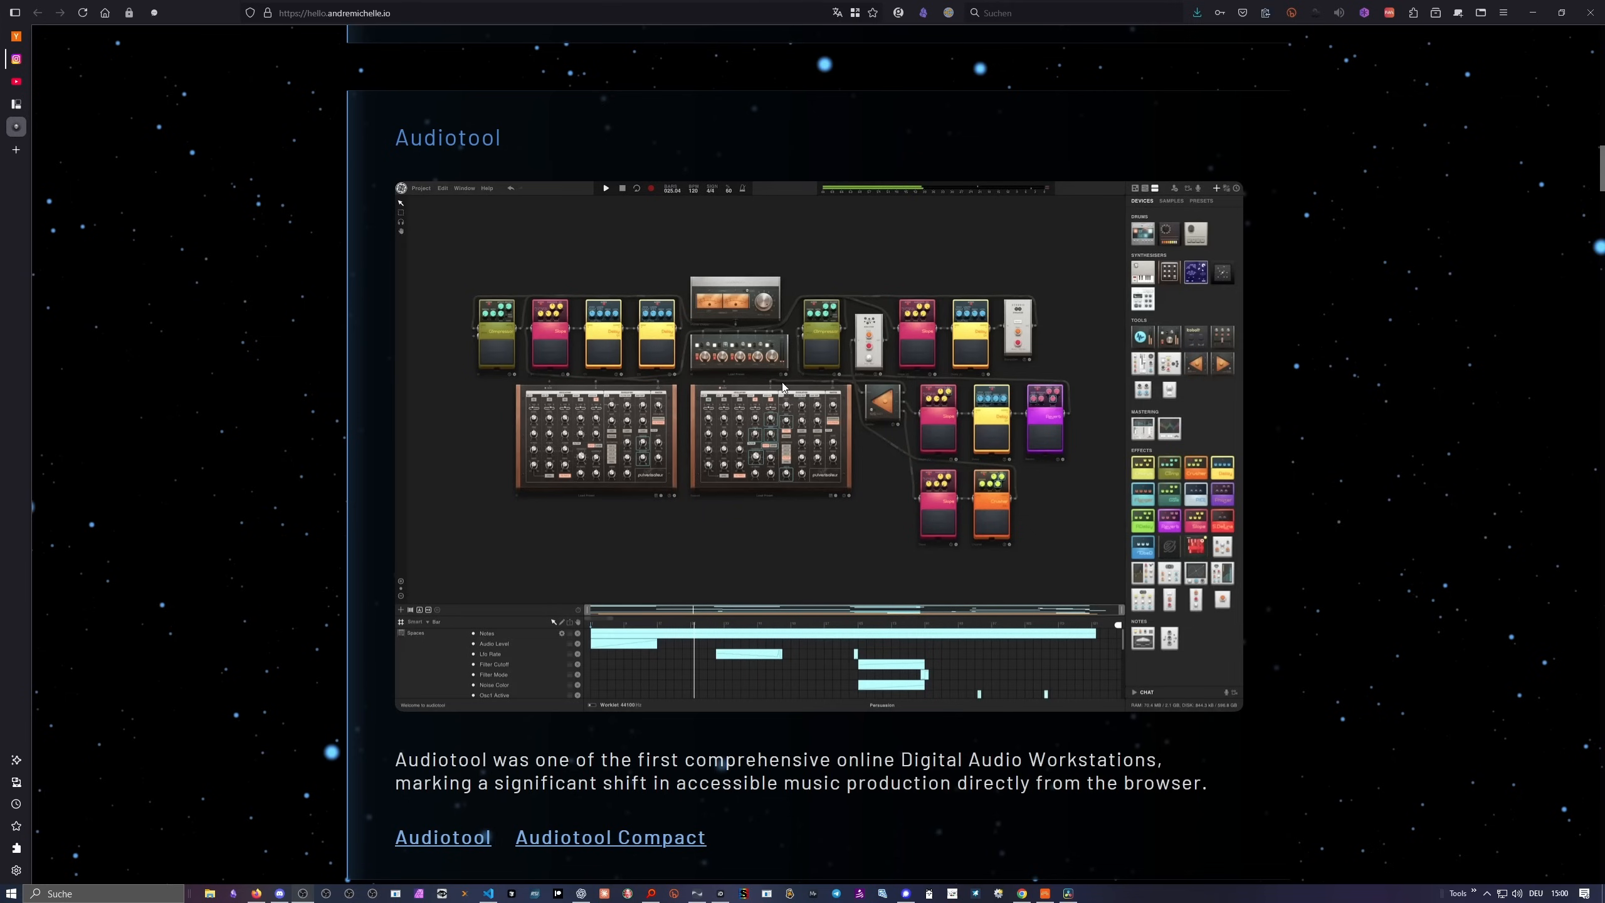
Scroll past Probe, TR-909 and Chromaflow to the Modular demo under Research & Demos.
scroll(down, 3)
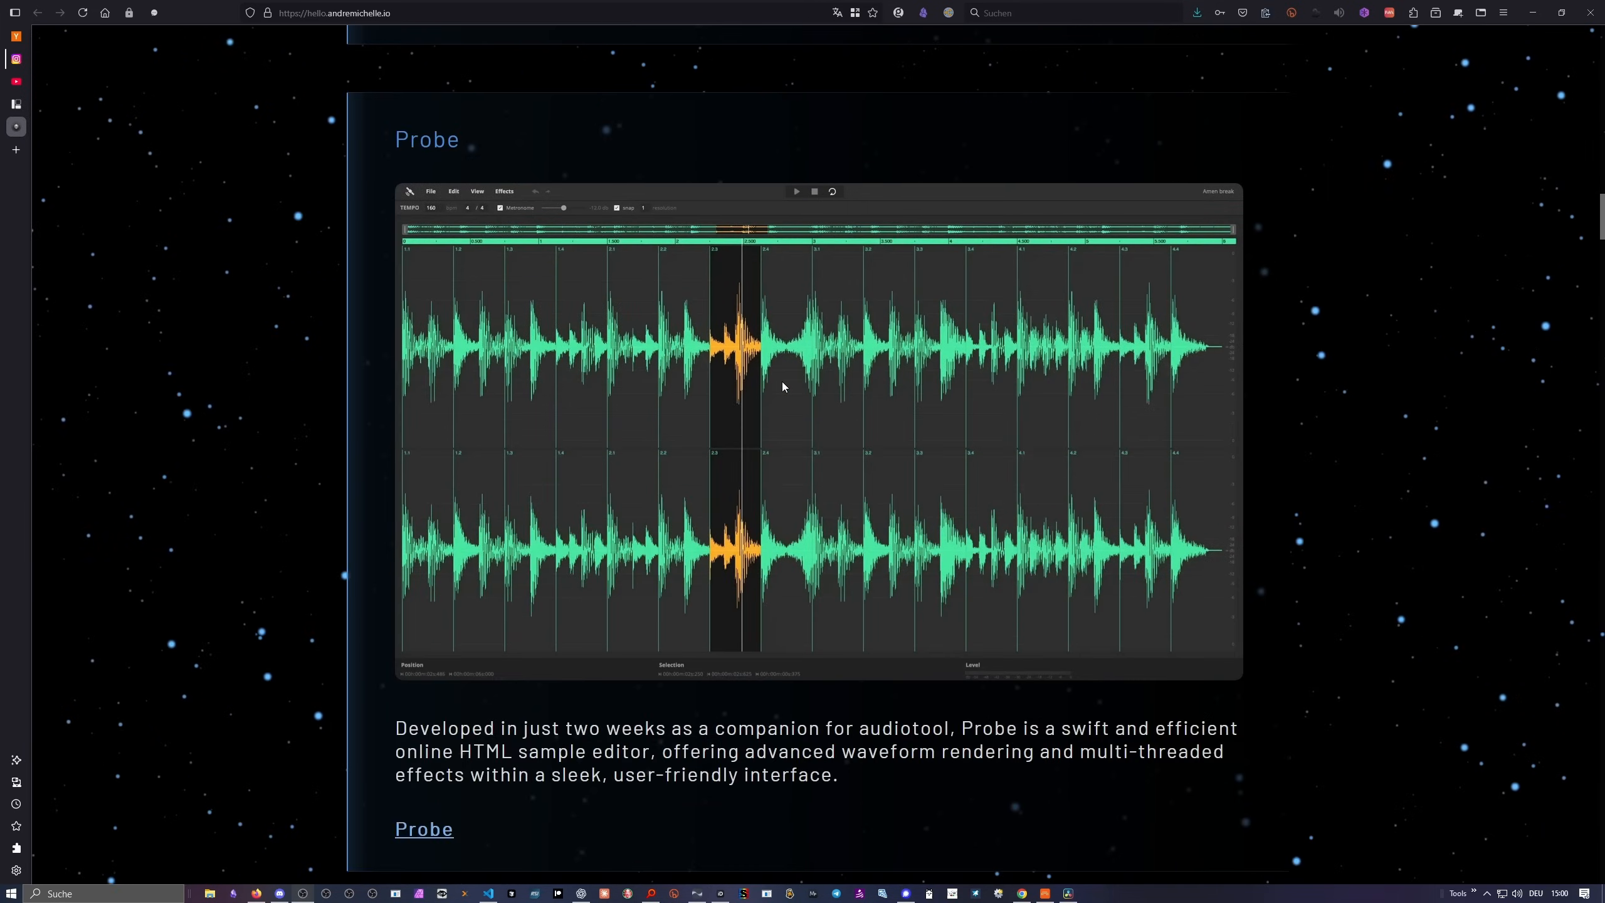
mouse_move(812, 409)
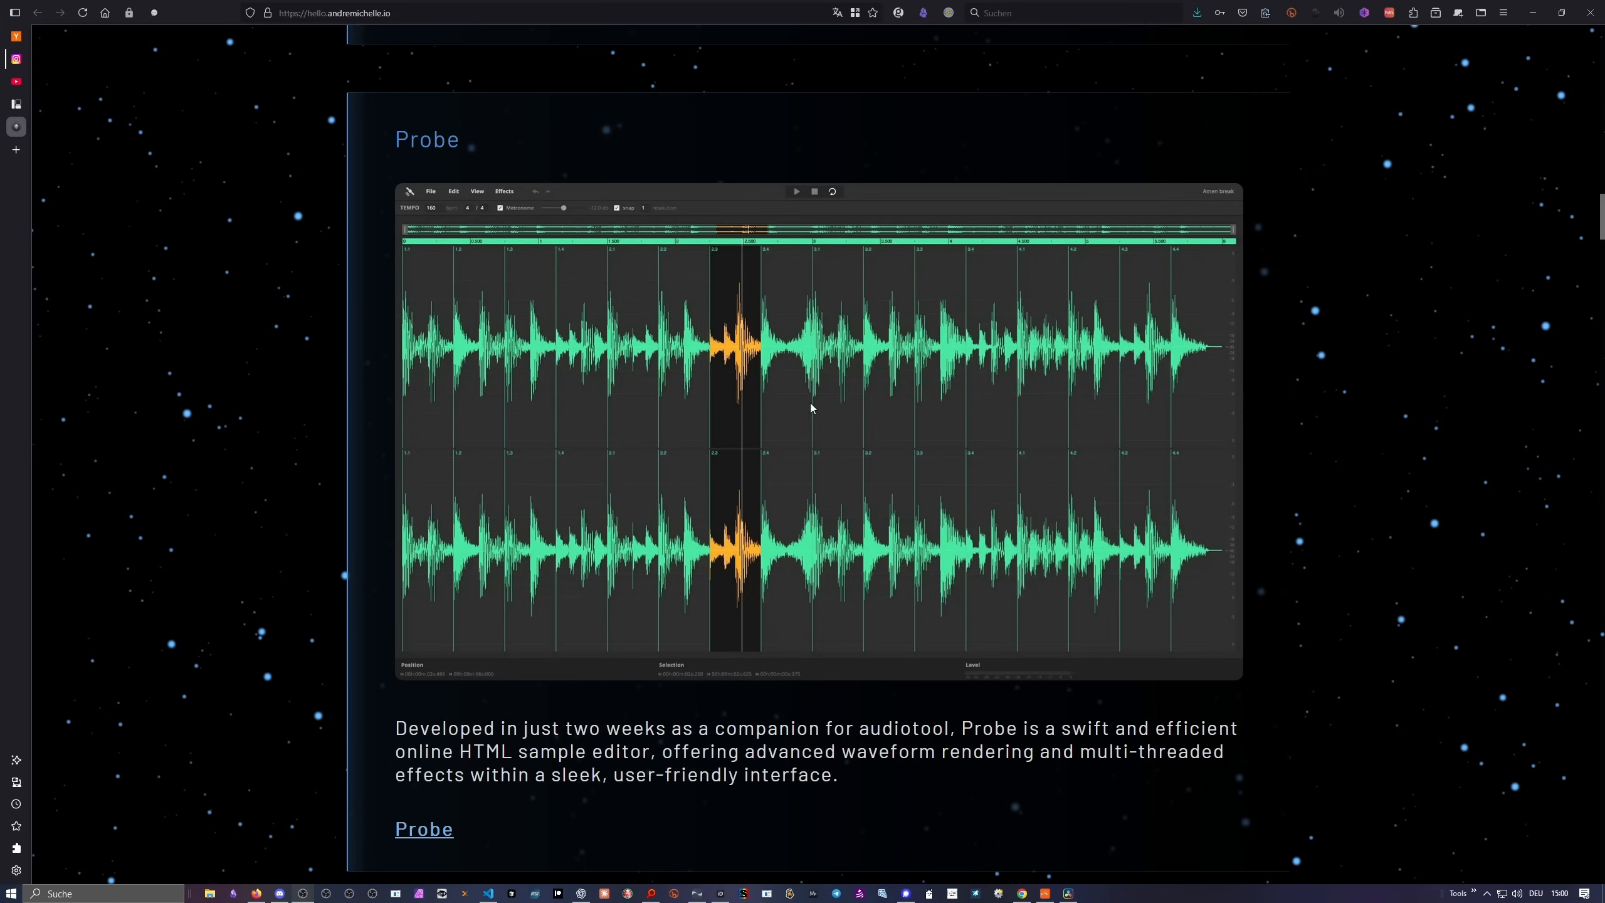
mouse_move(578, 306)
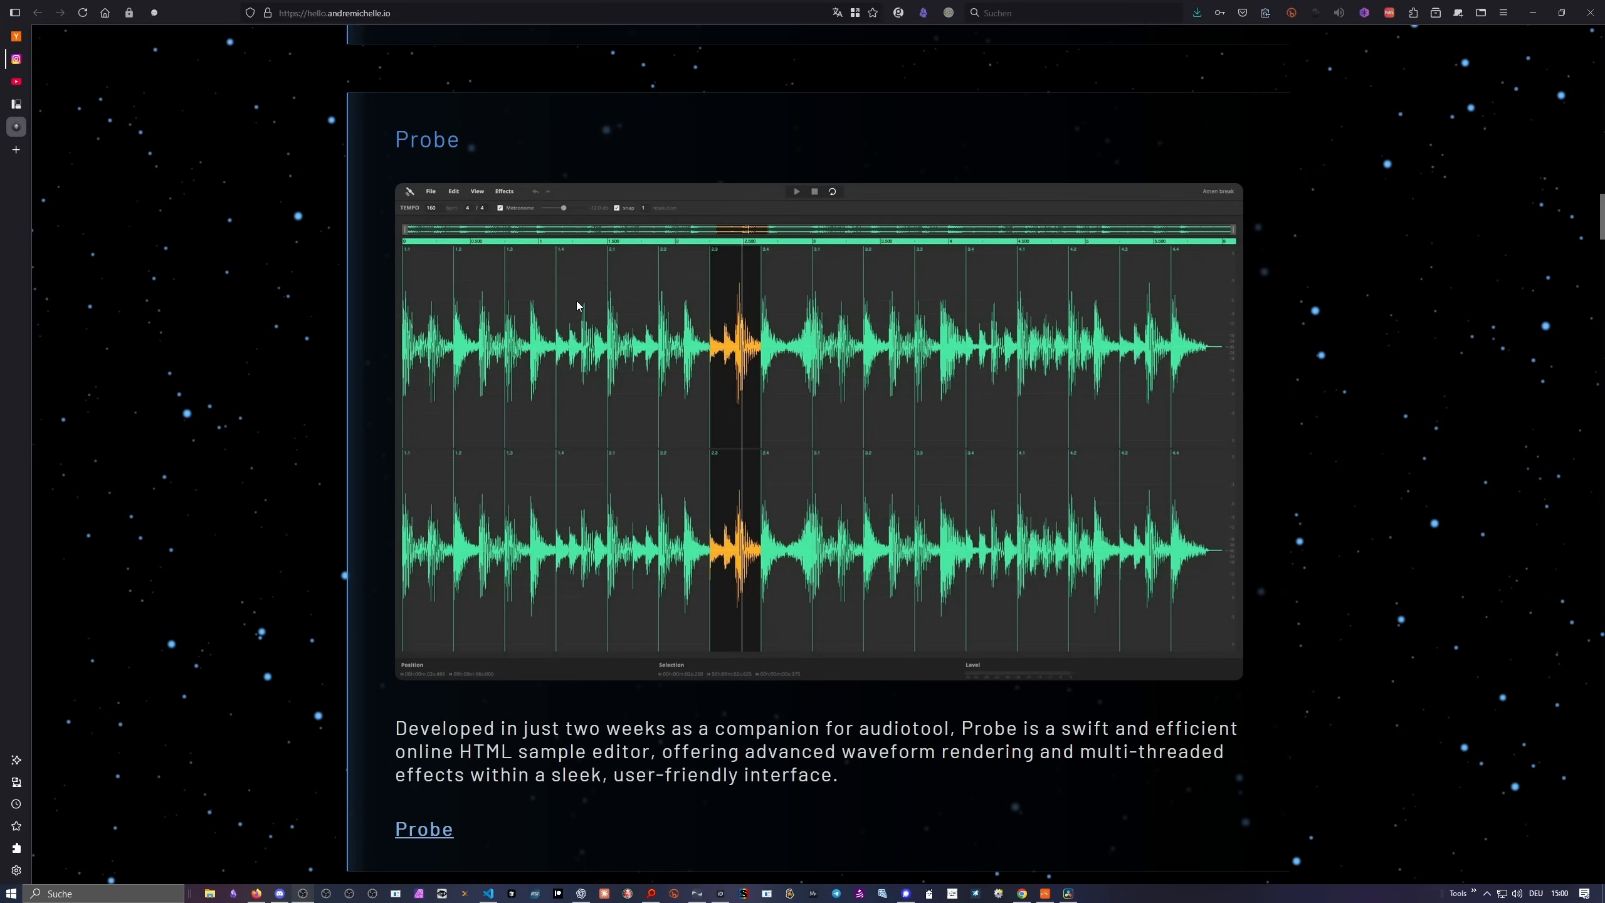
mouse_move(778, 376)
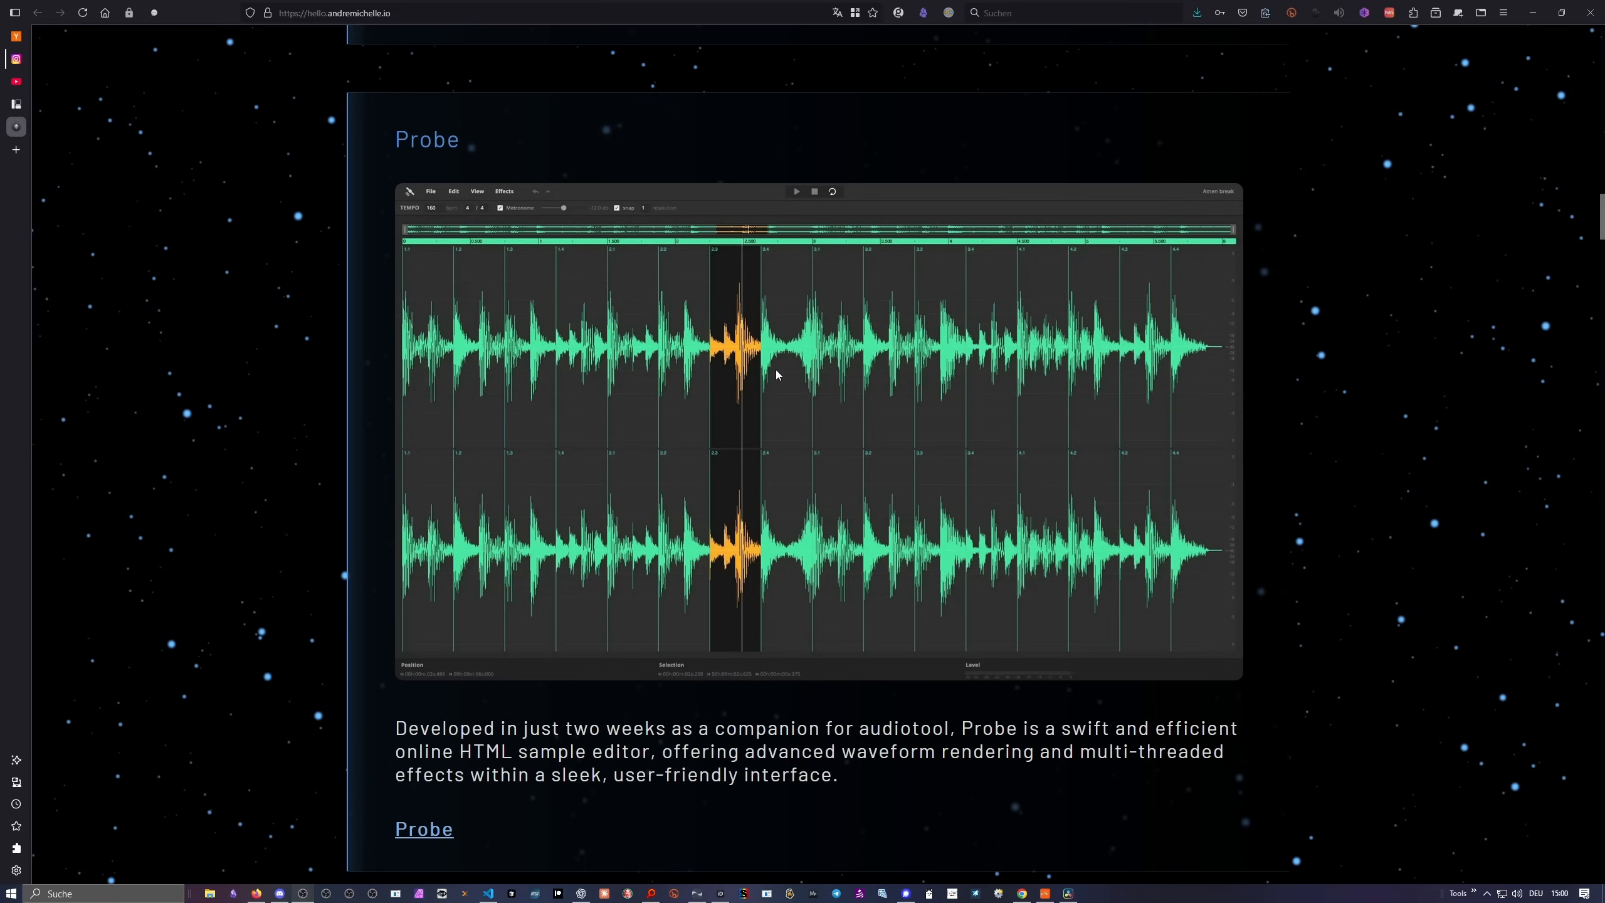
scroll(down, 3)
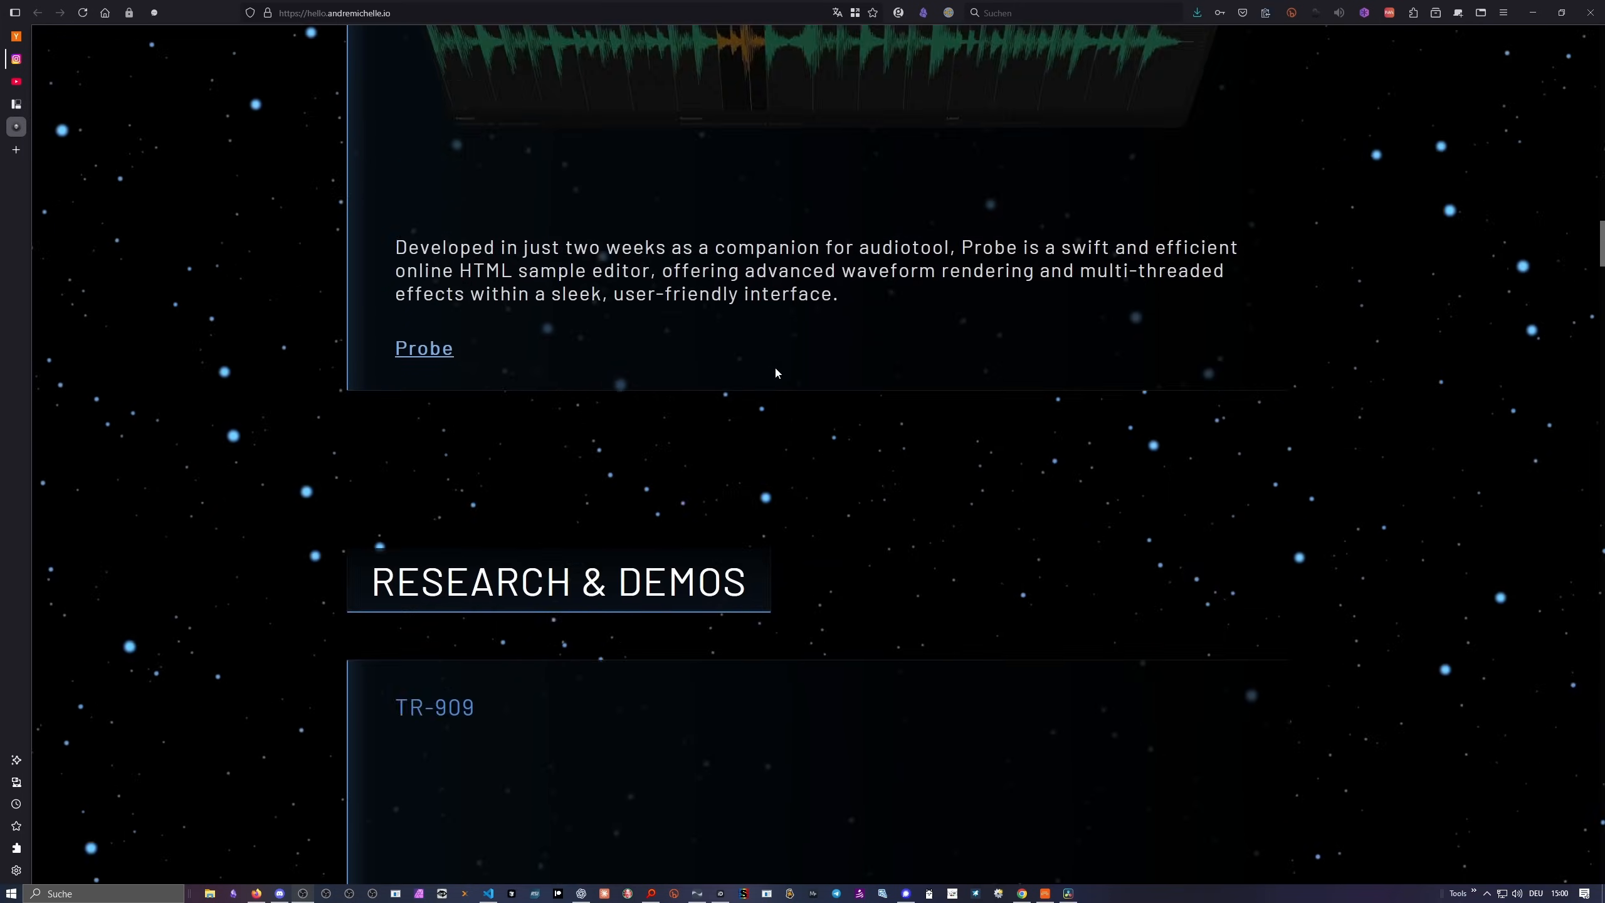
scroll(down, 3)
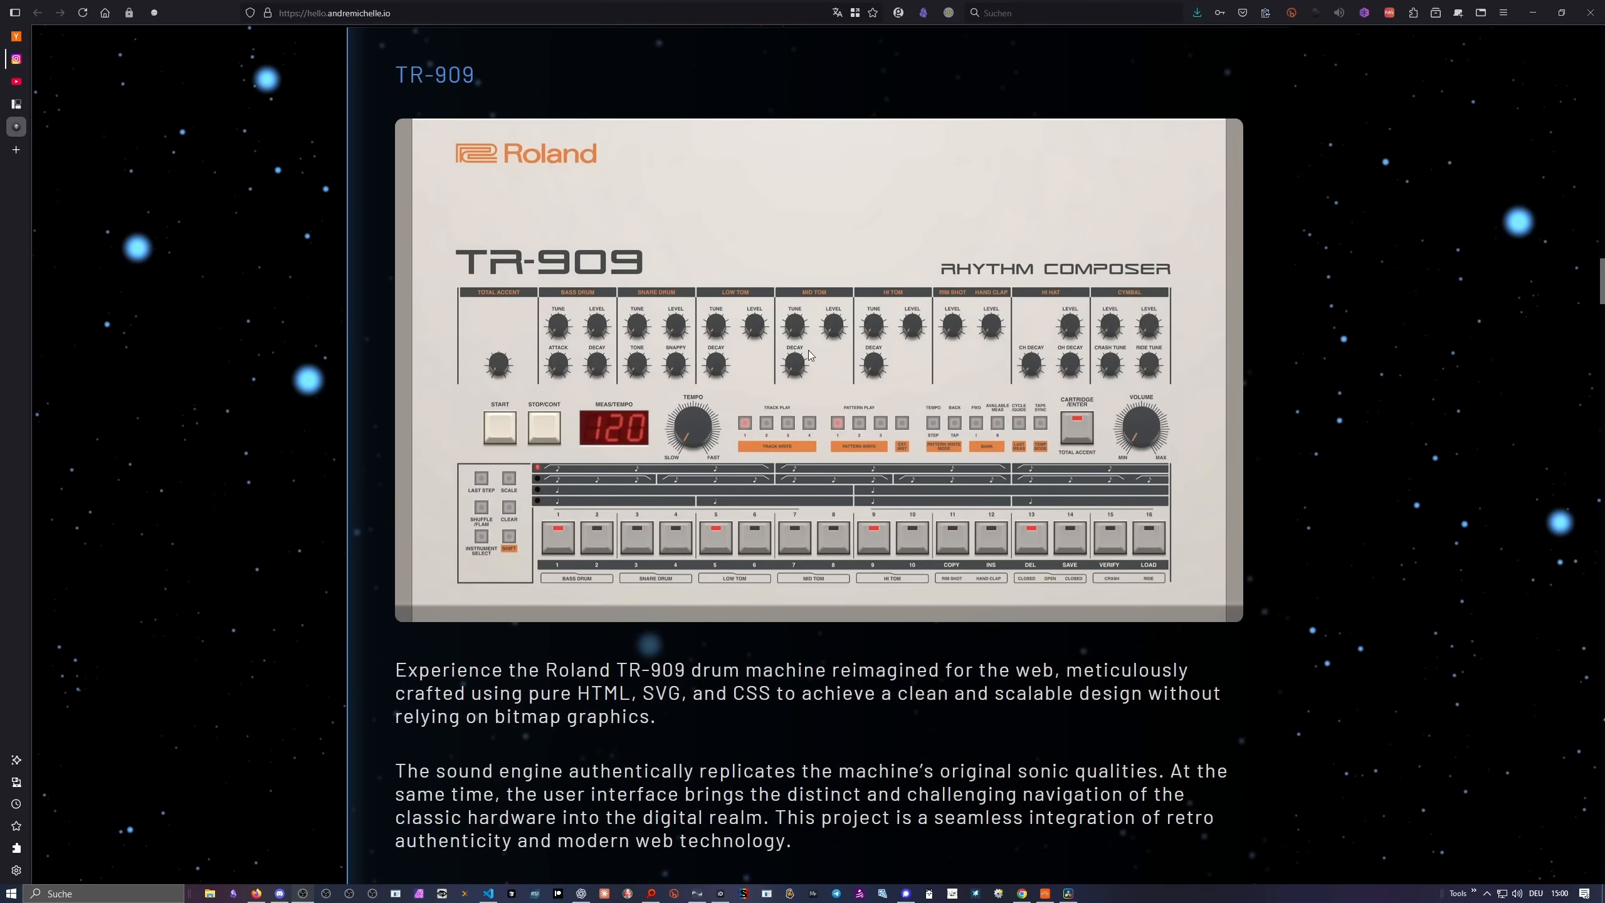
scroll(down, 3)
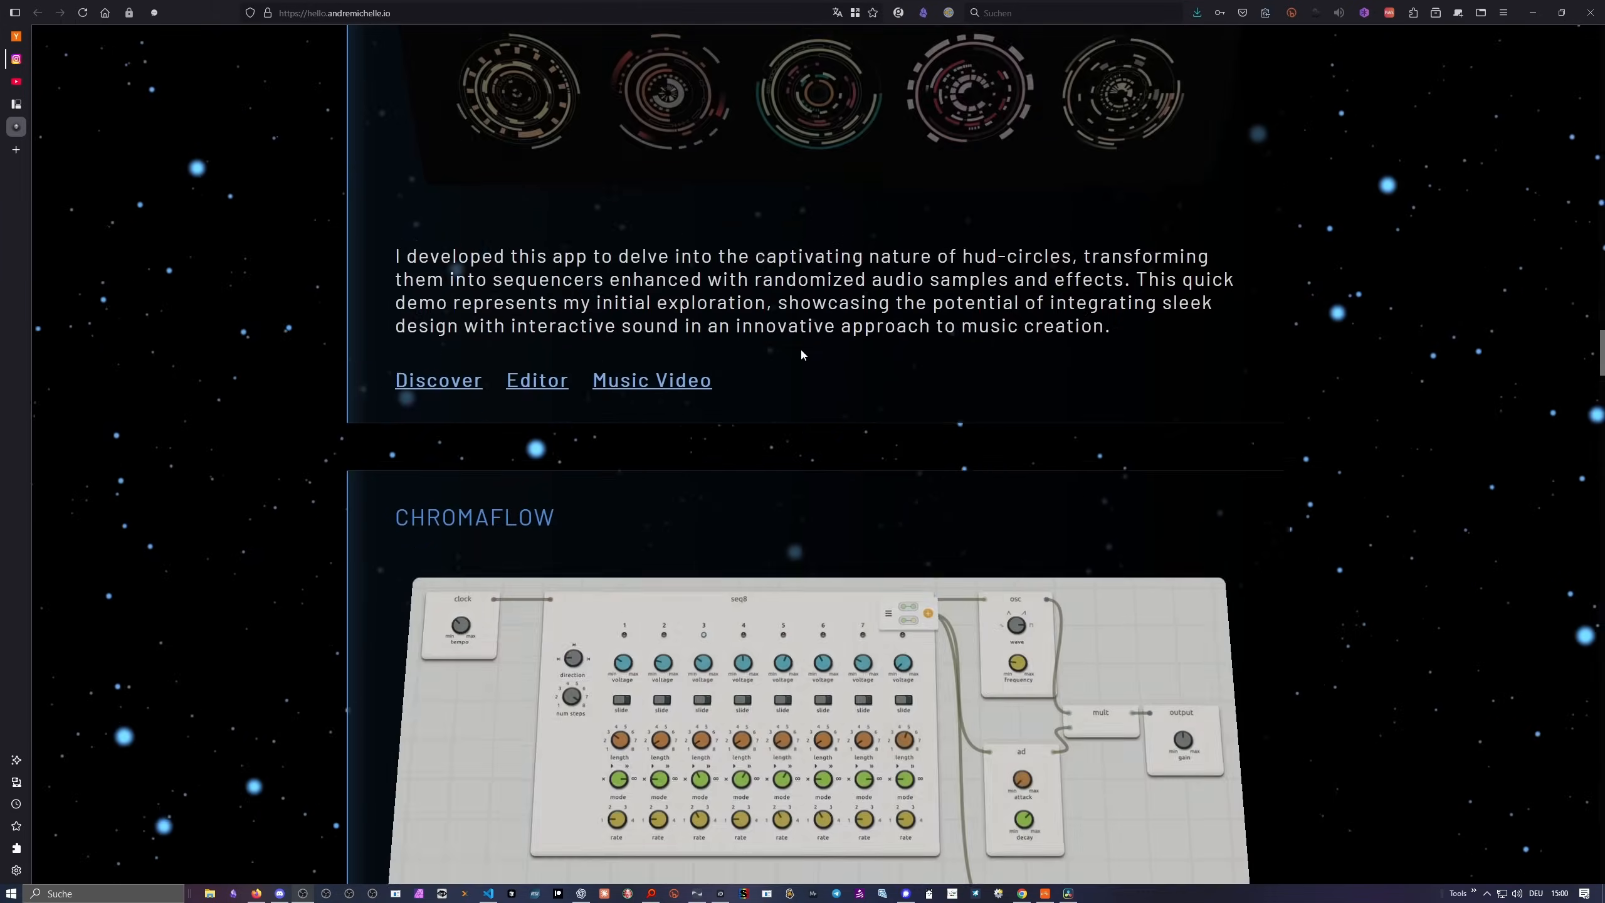
scroll(down, 3)
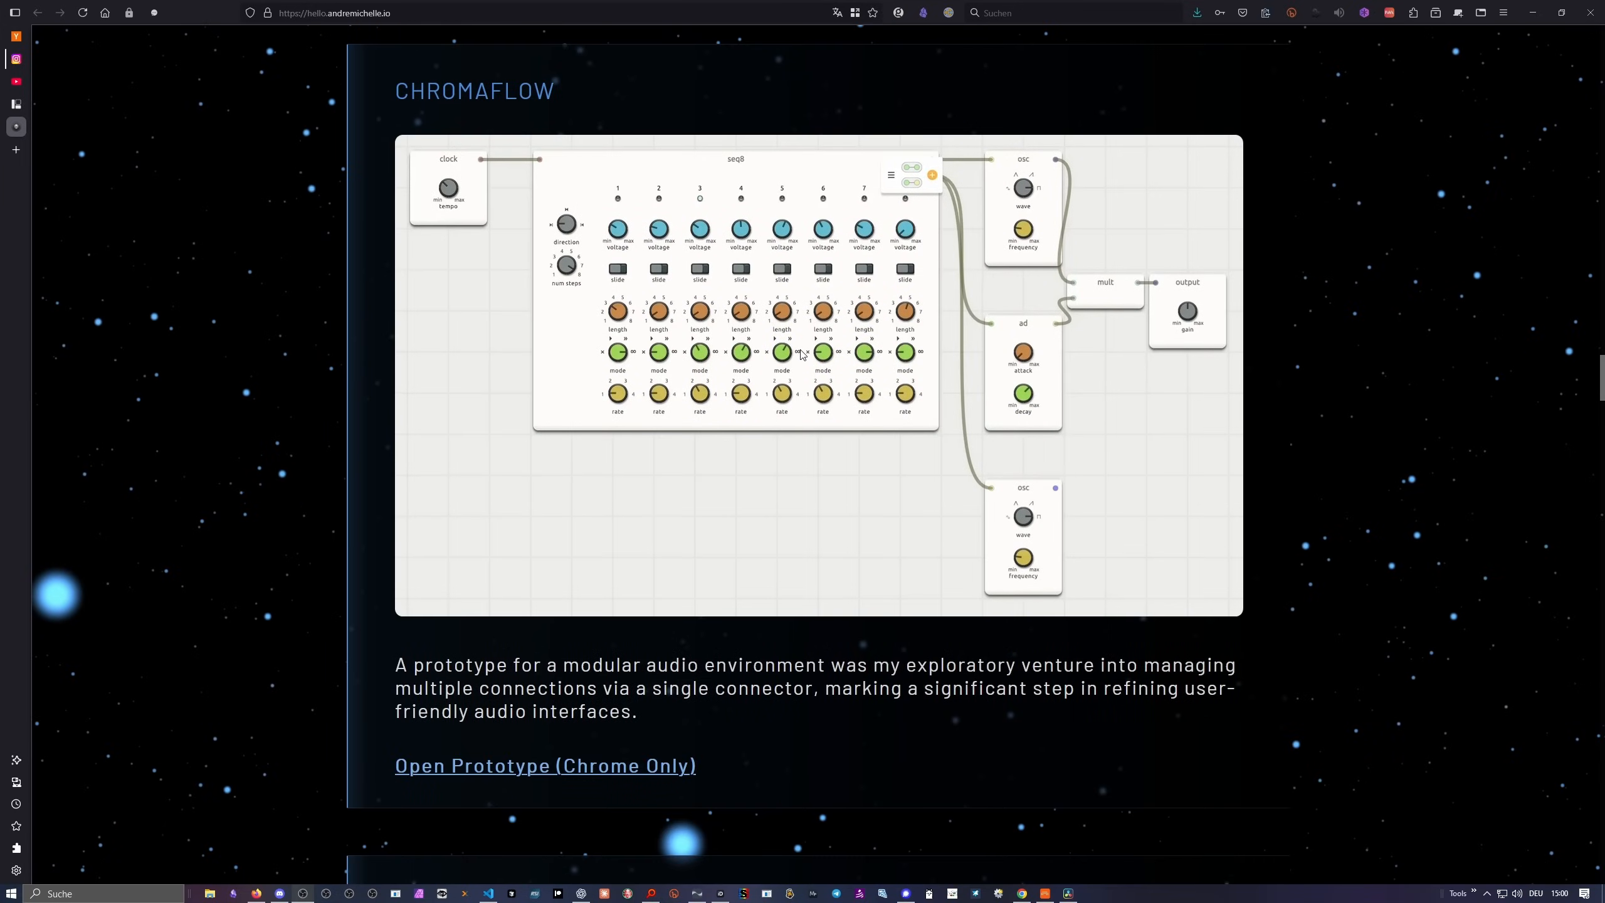
mouse_move(770, 391)
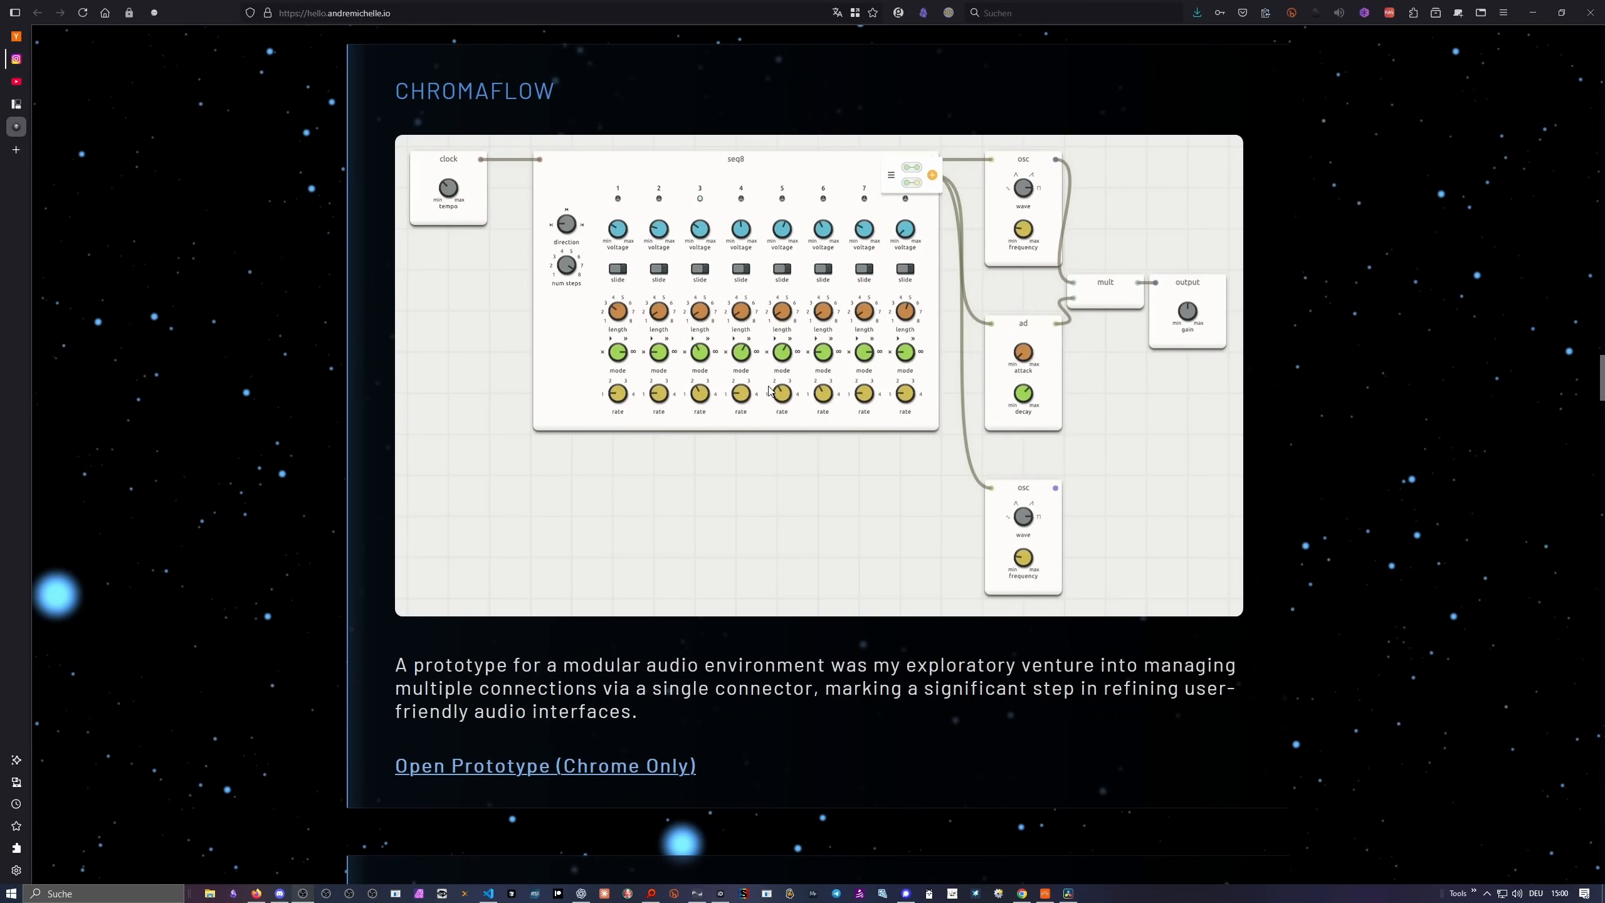
scroll(down, 3)
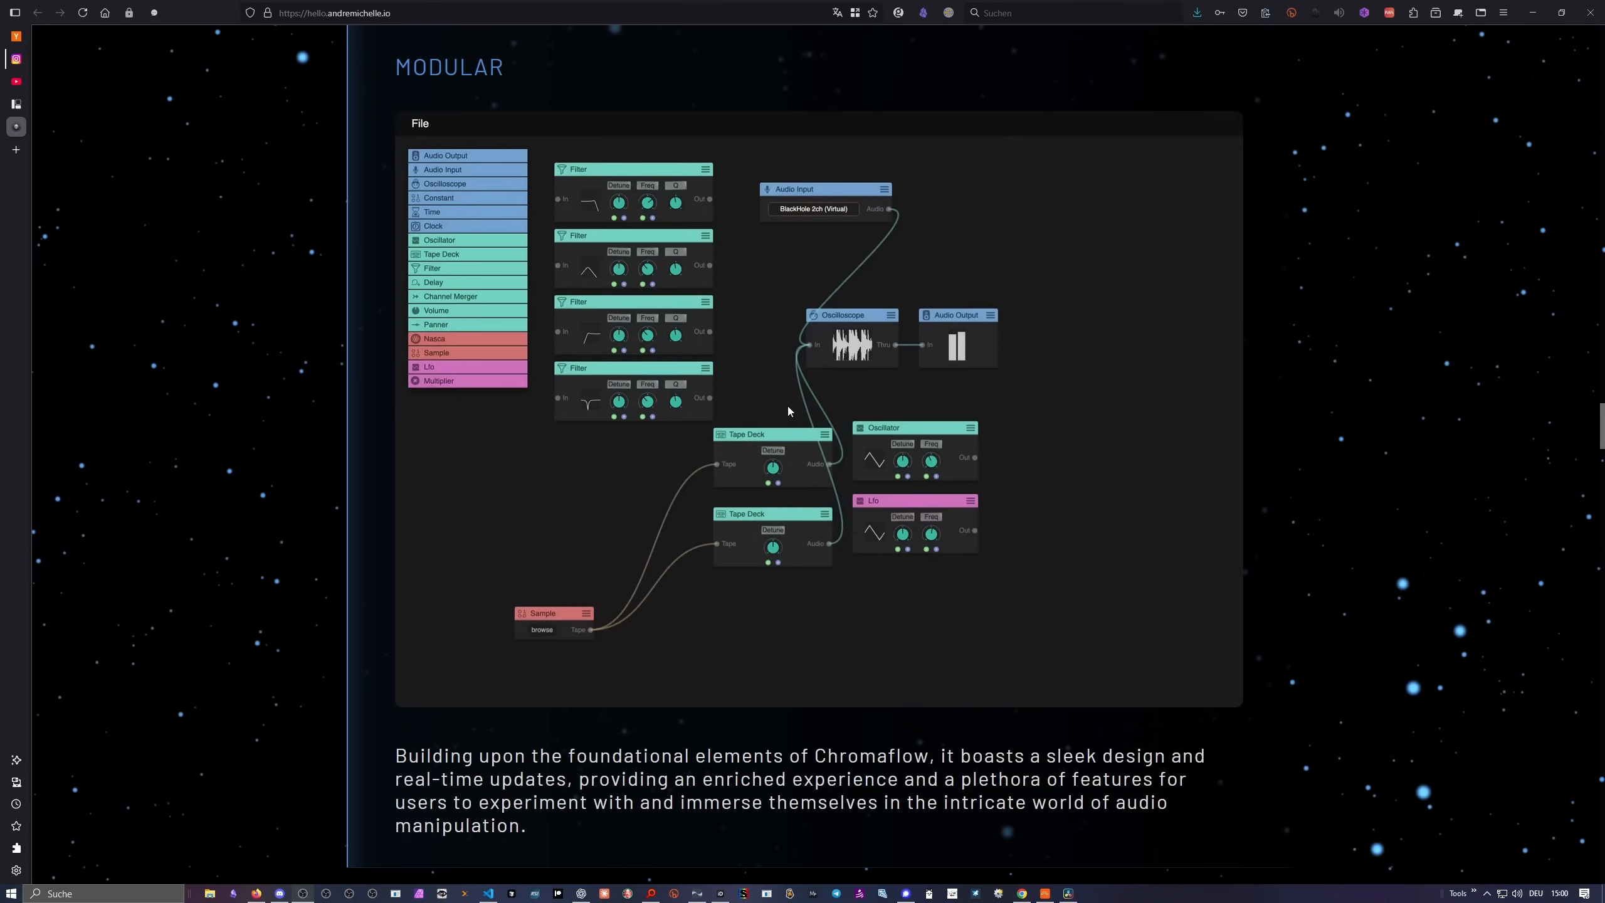
scroll(down, 3)
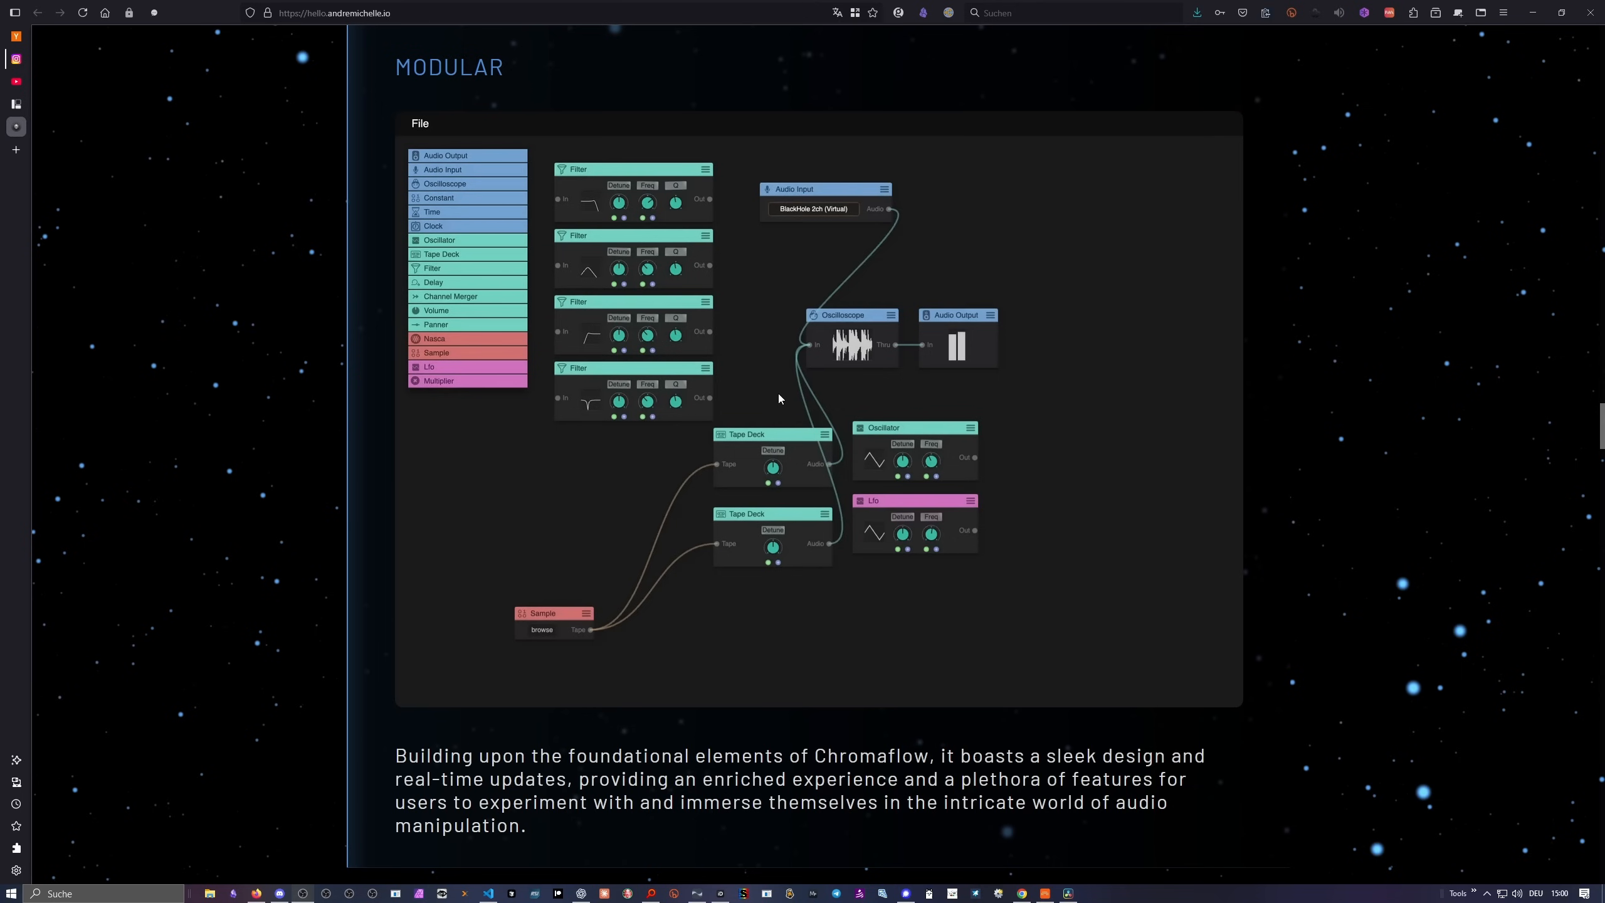
mouse_move(778, 399)
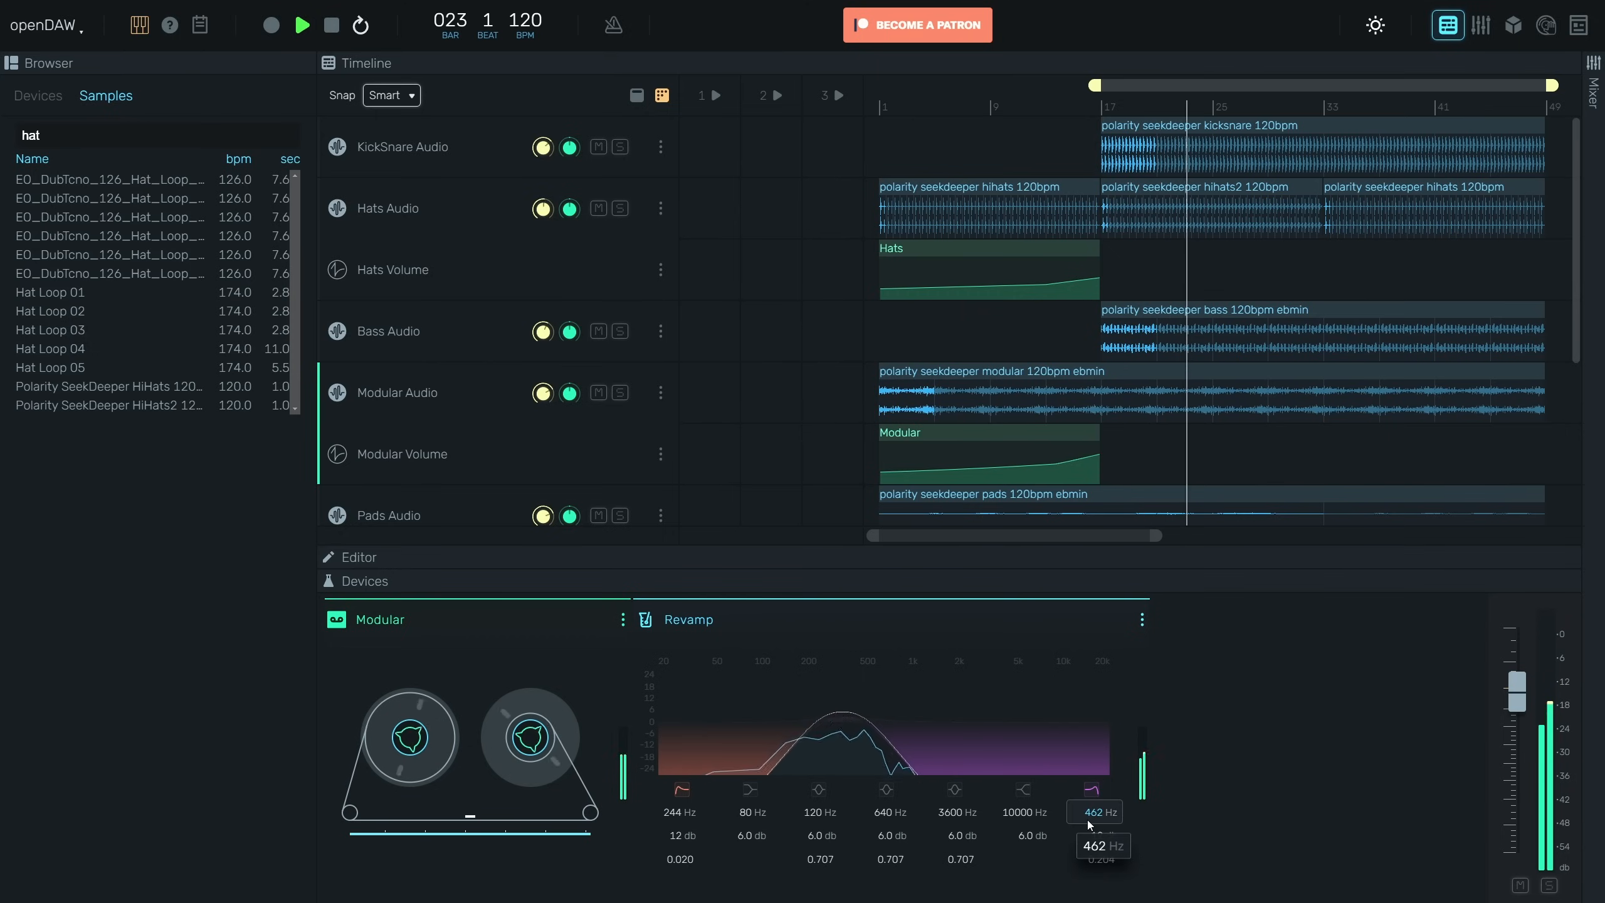
Drag the Revamp EQ's last band frequency to about 462 Hz.
drag(1095, 811, 1095, 799)
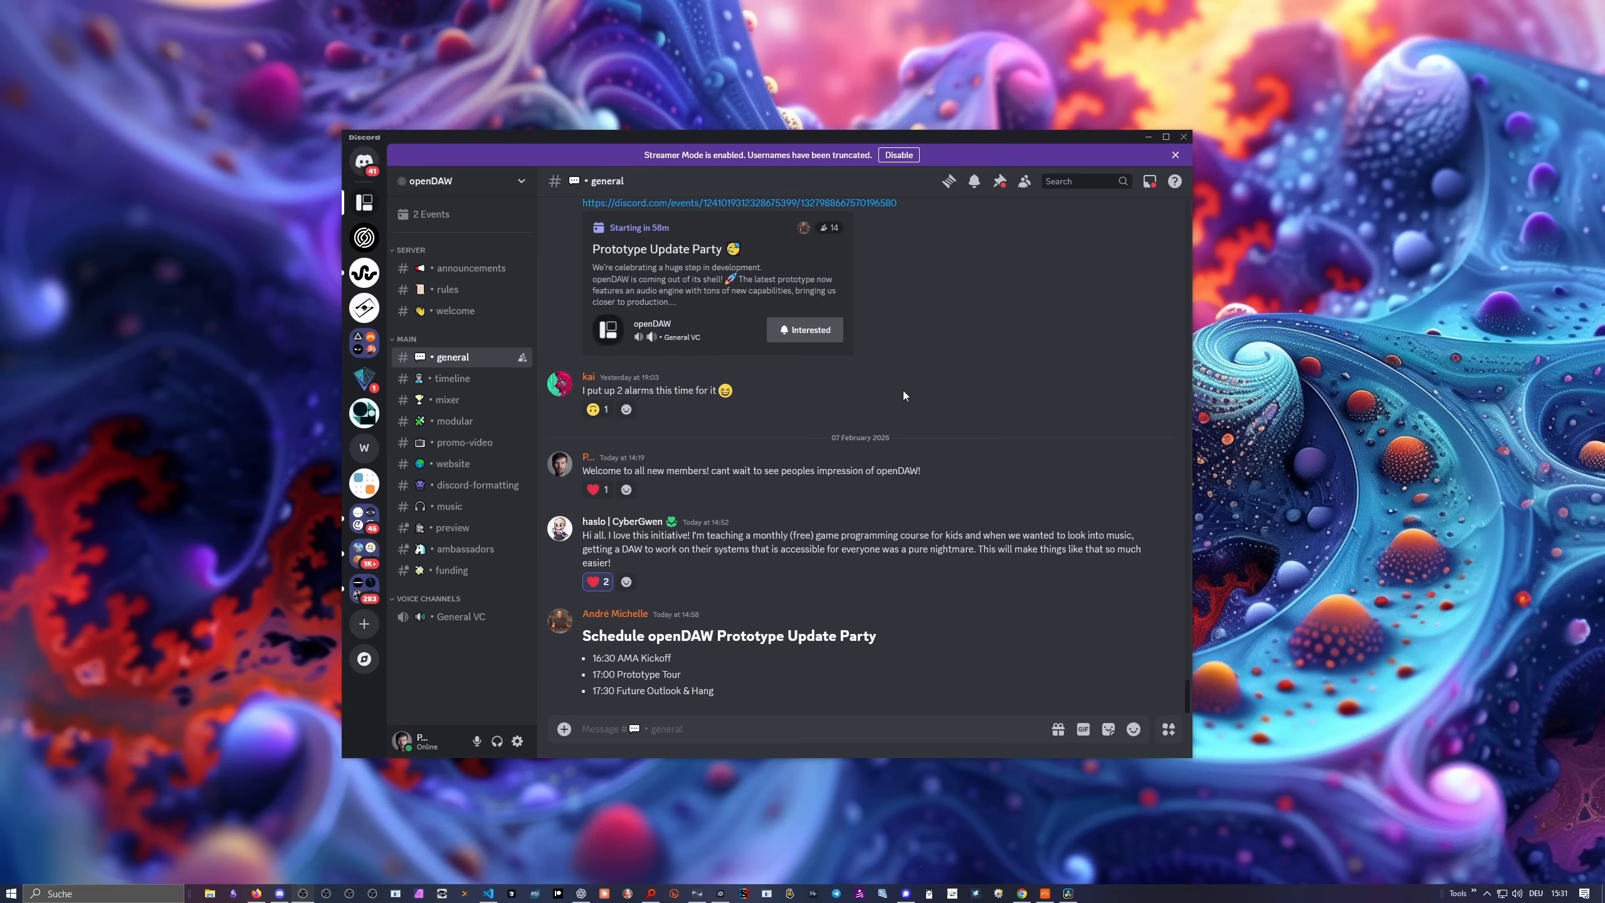
mouse_move(865, 409)
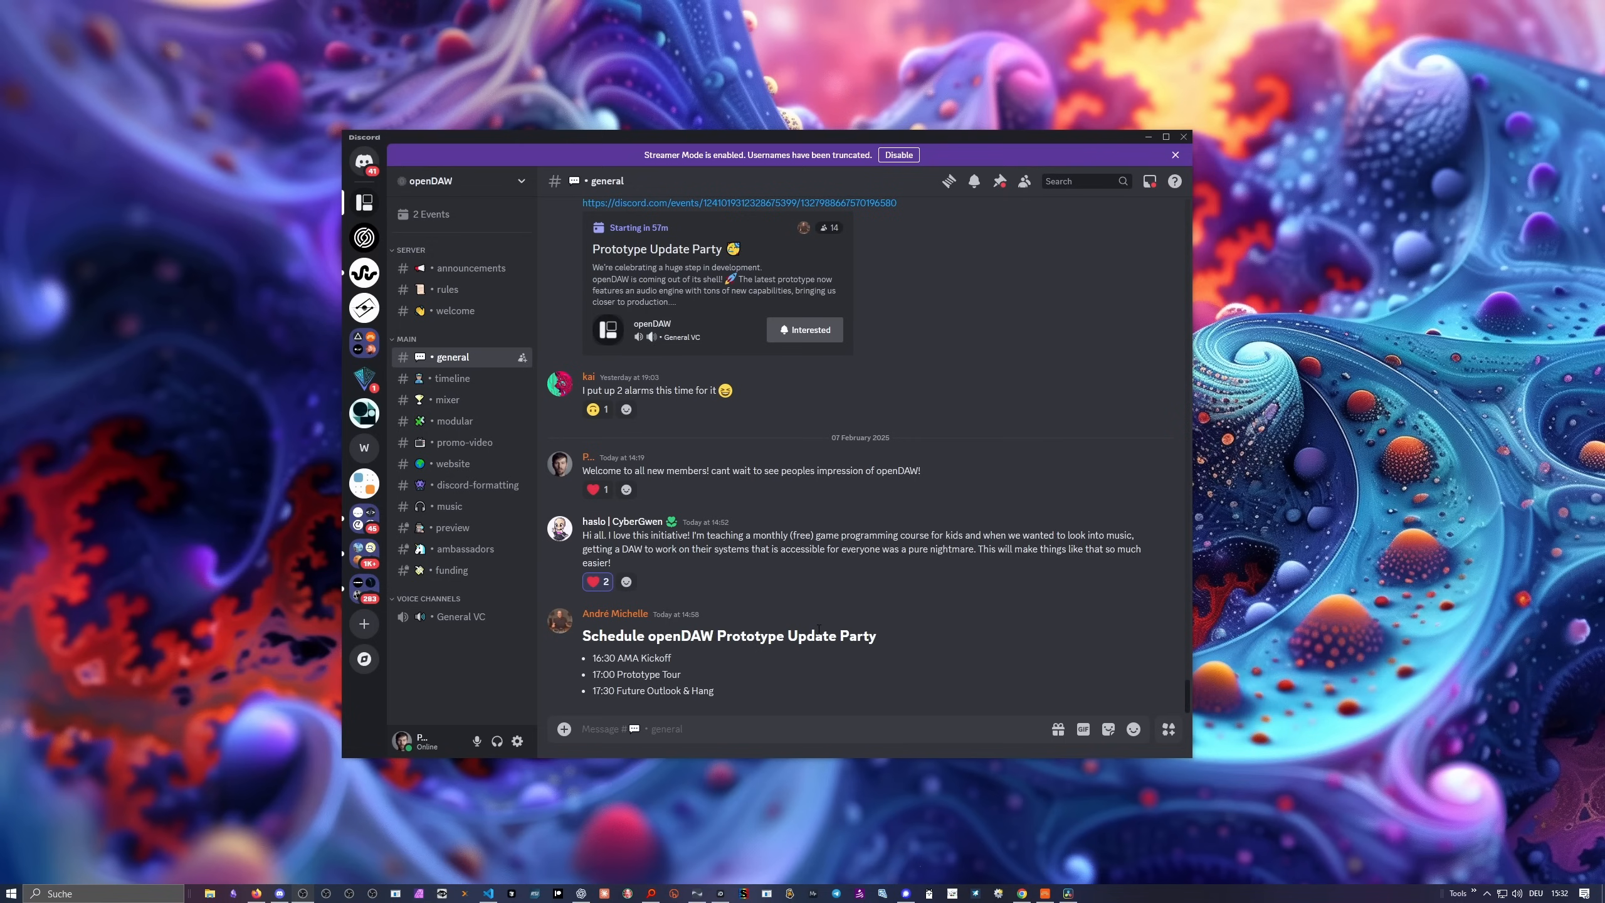
mouse_move(712, 681)
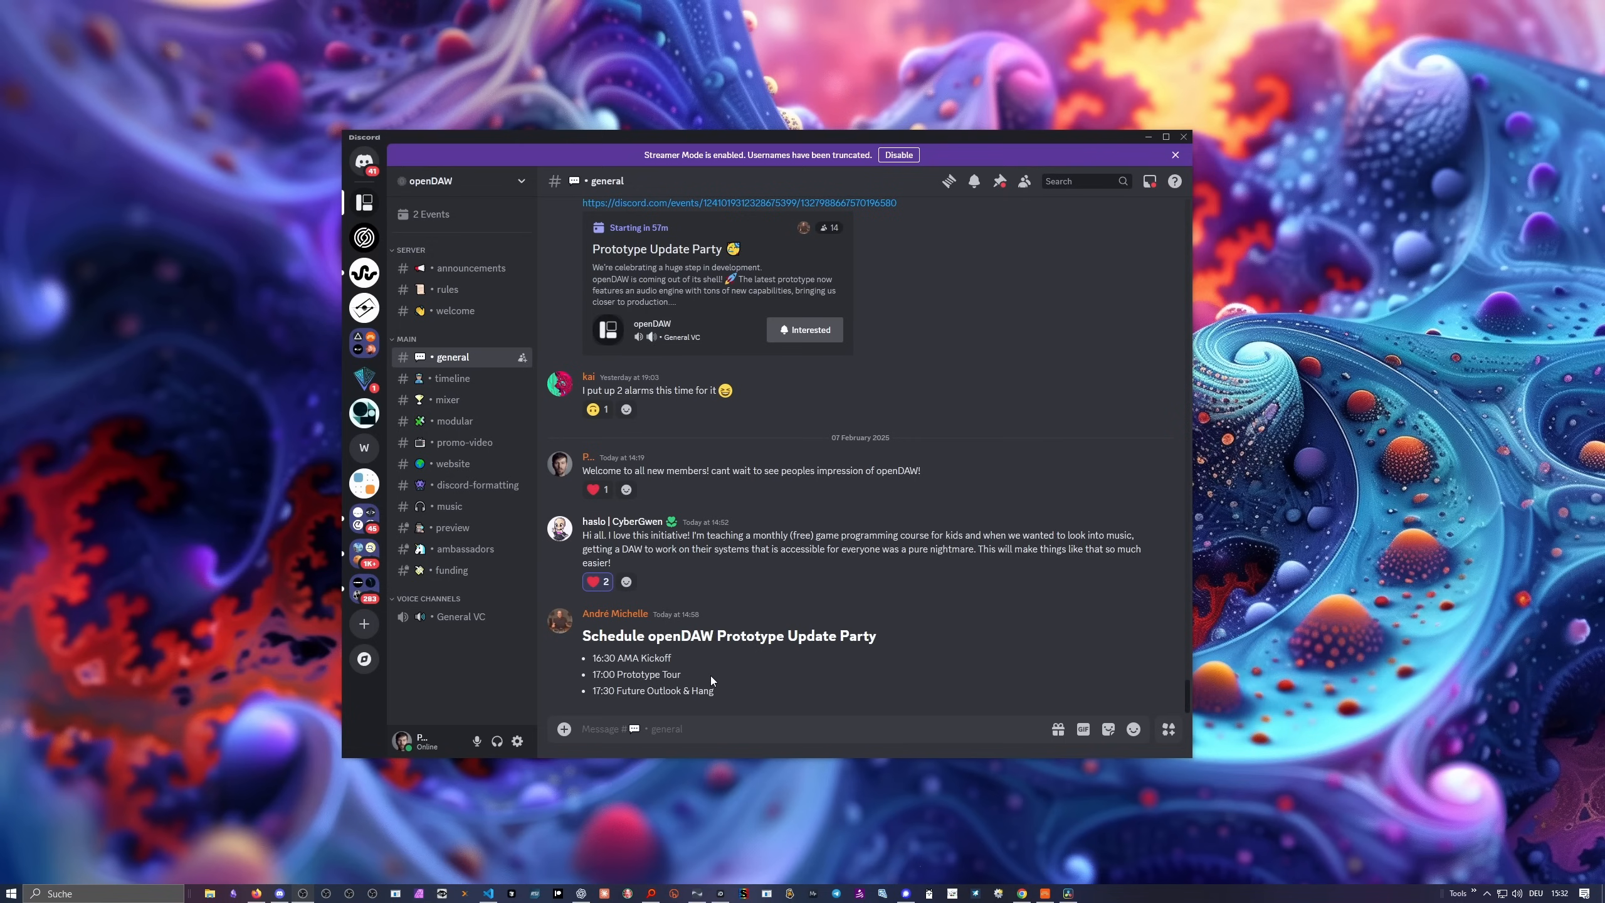
mouse_move(630, 702)
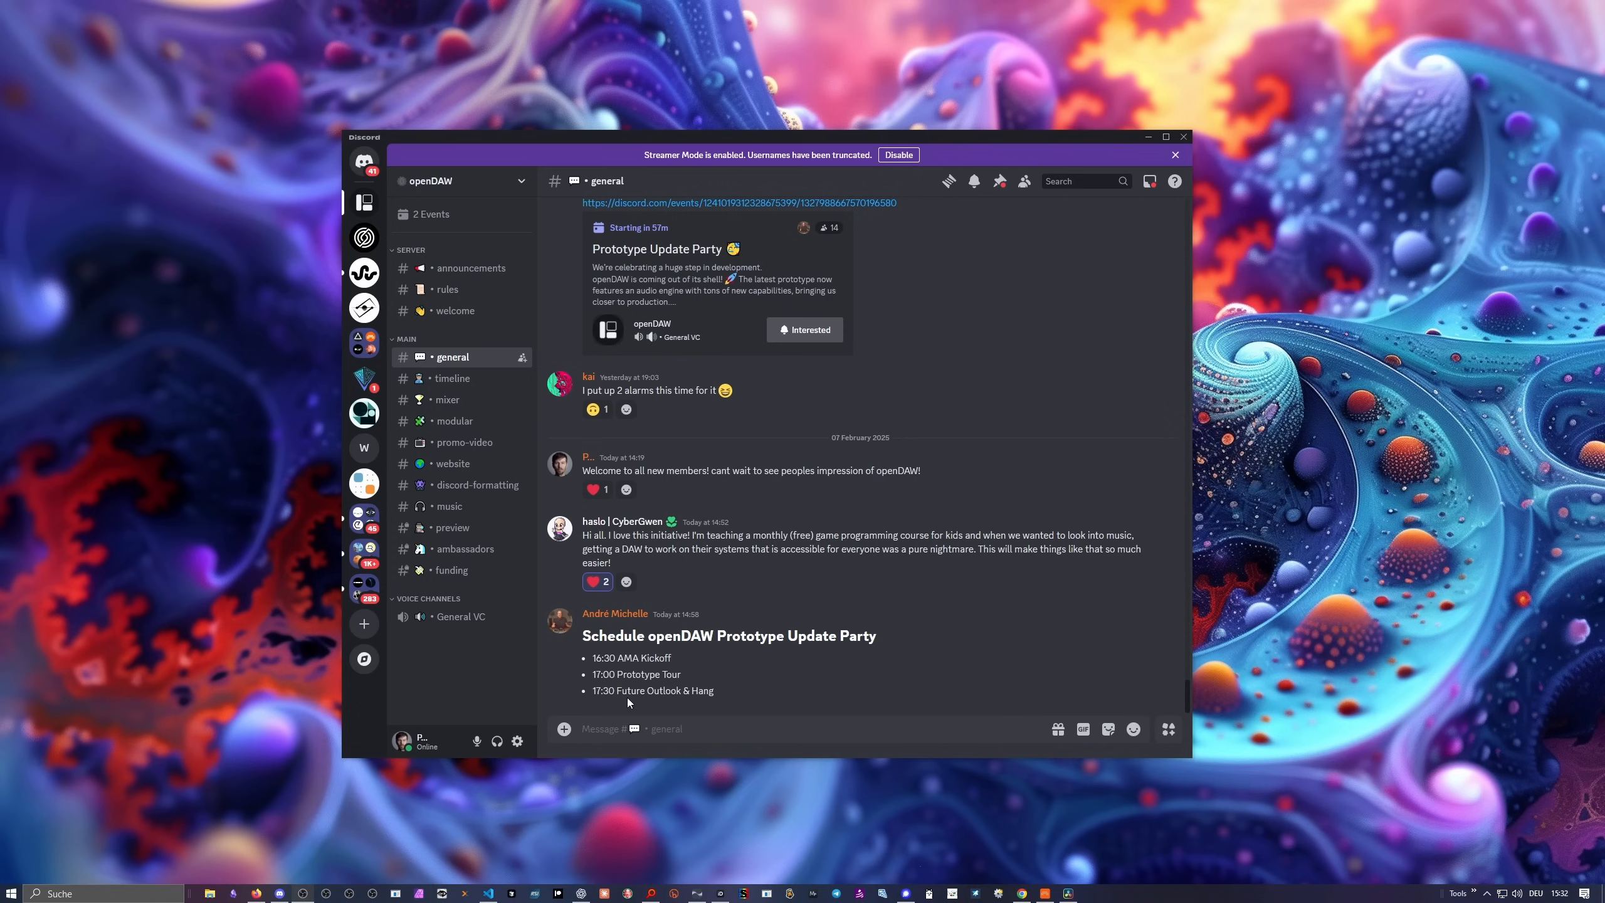
mouse_move(735, 697)
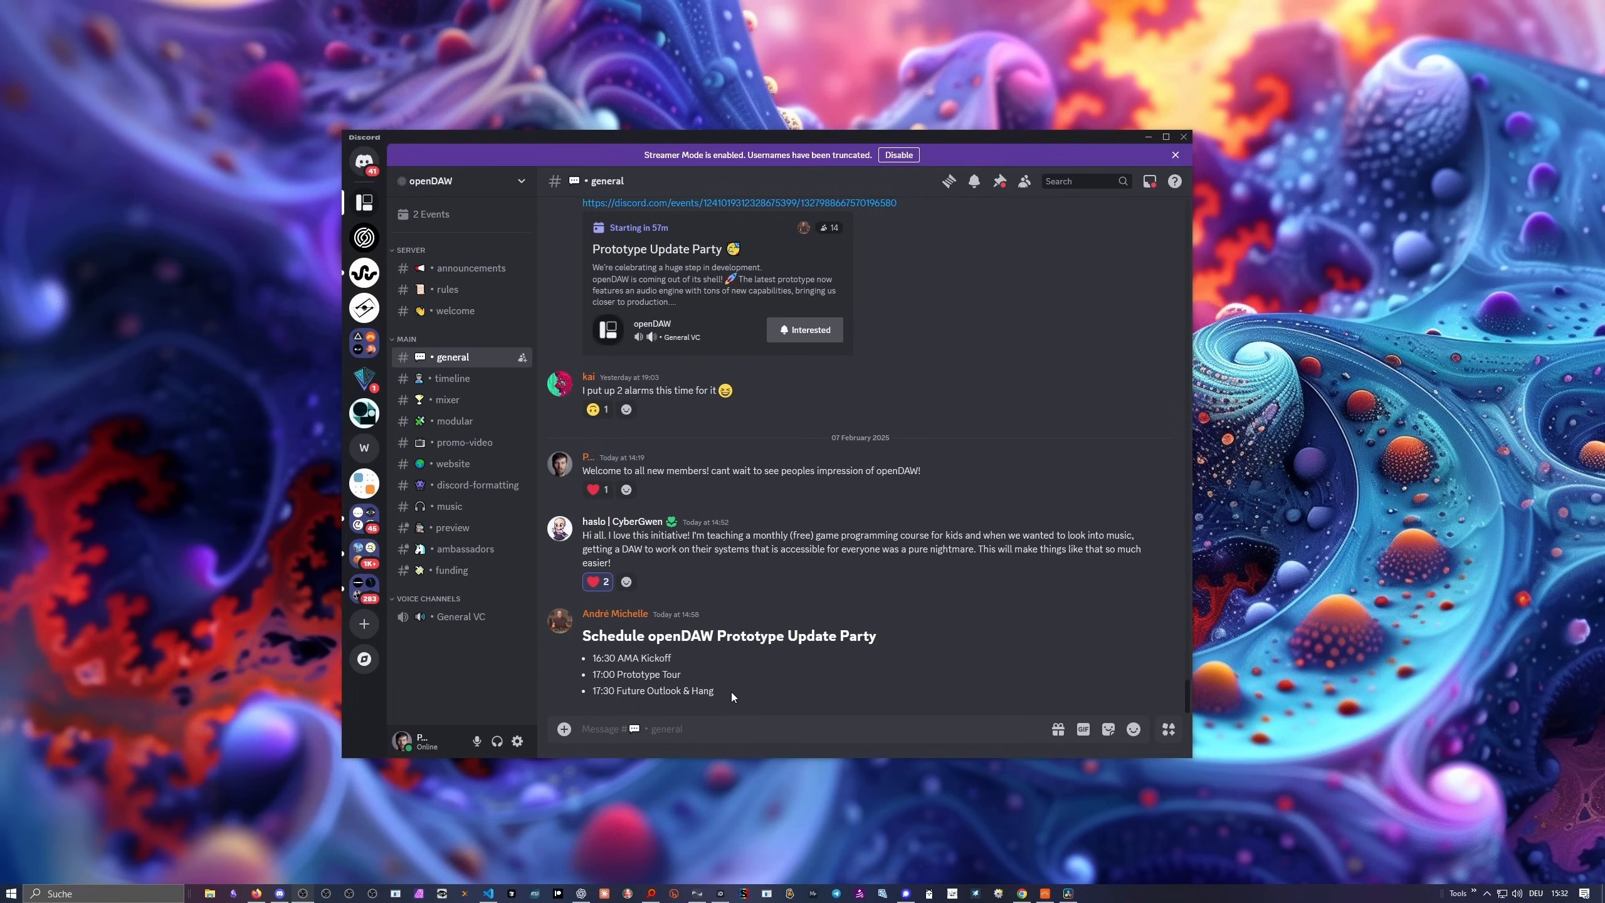
mouse_move(805, 532)
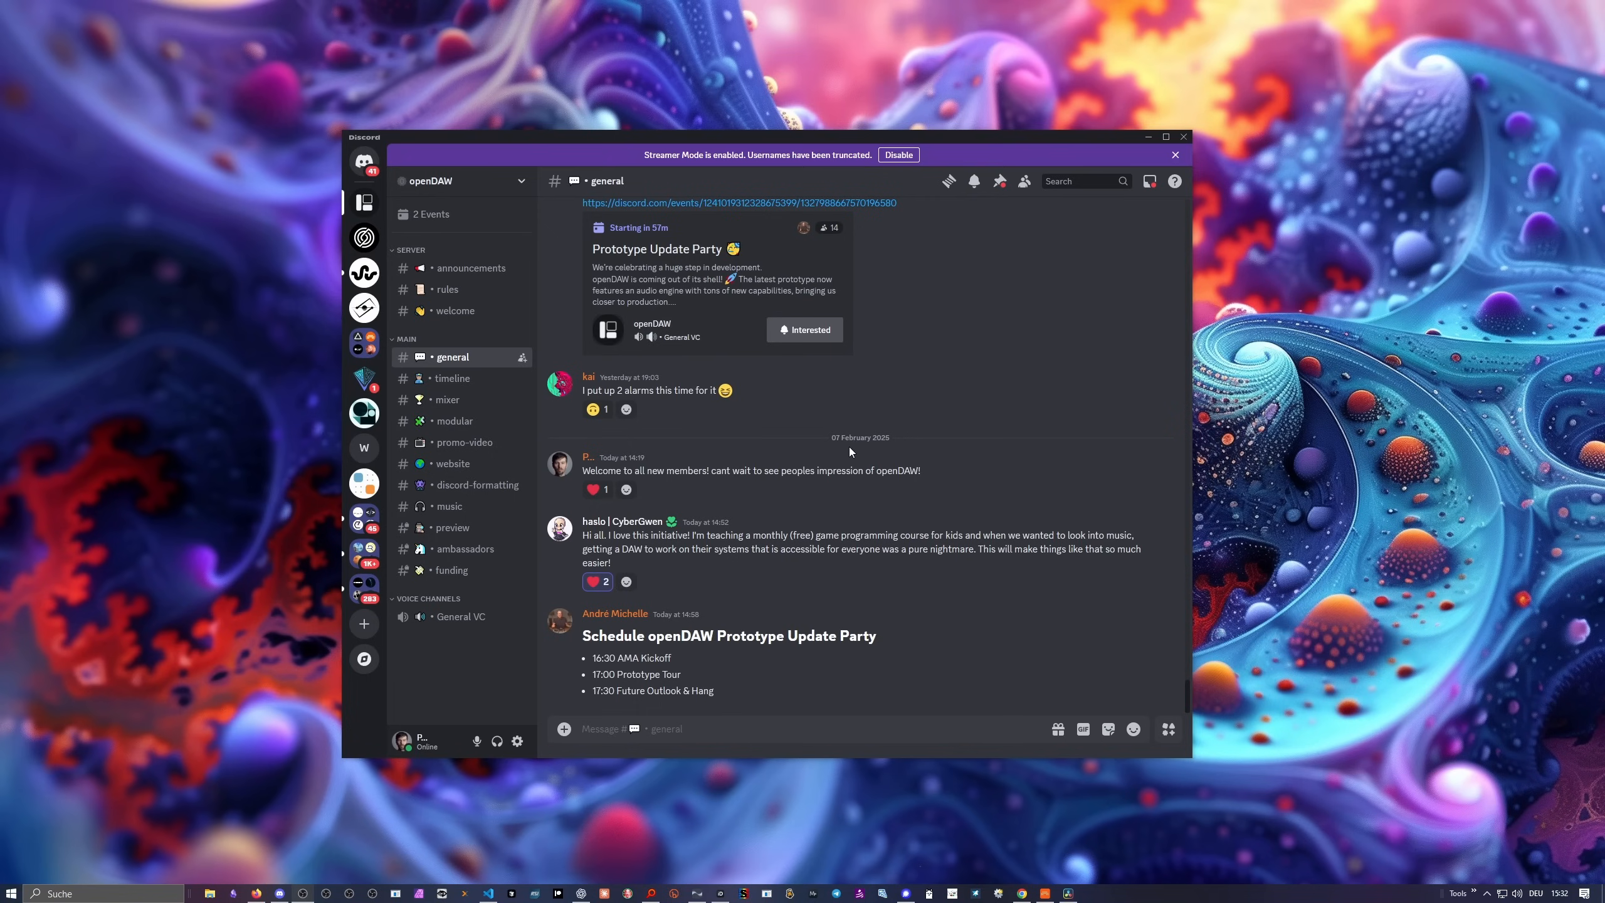
mouse_move(1143, 157)
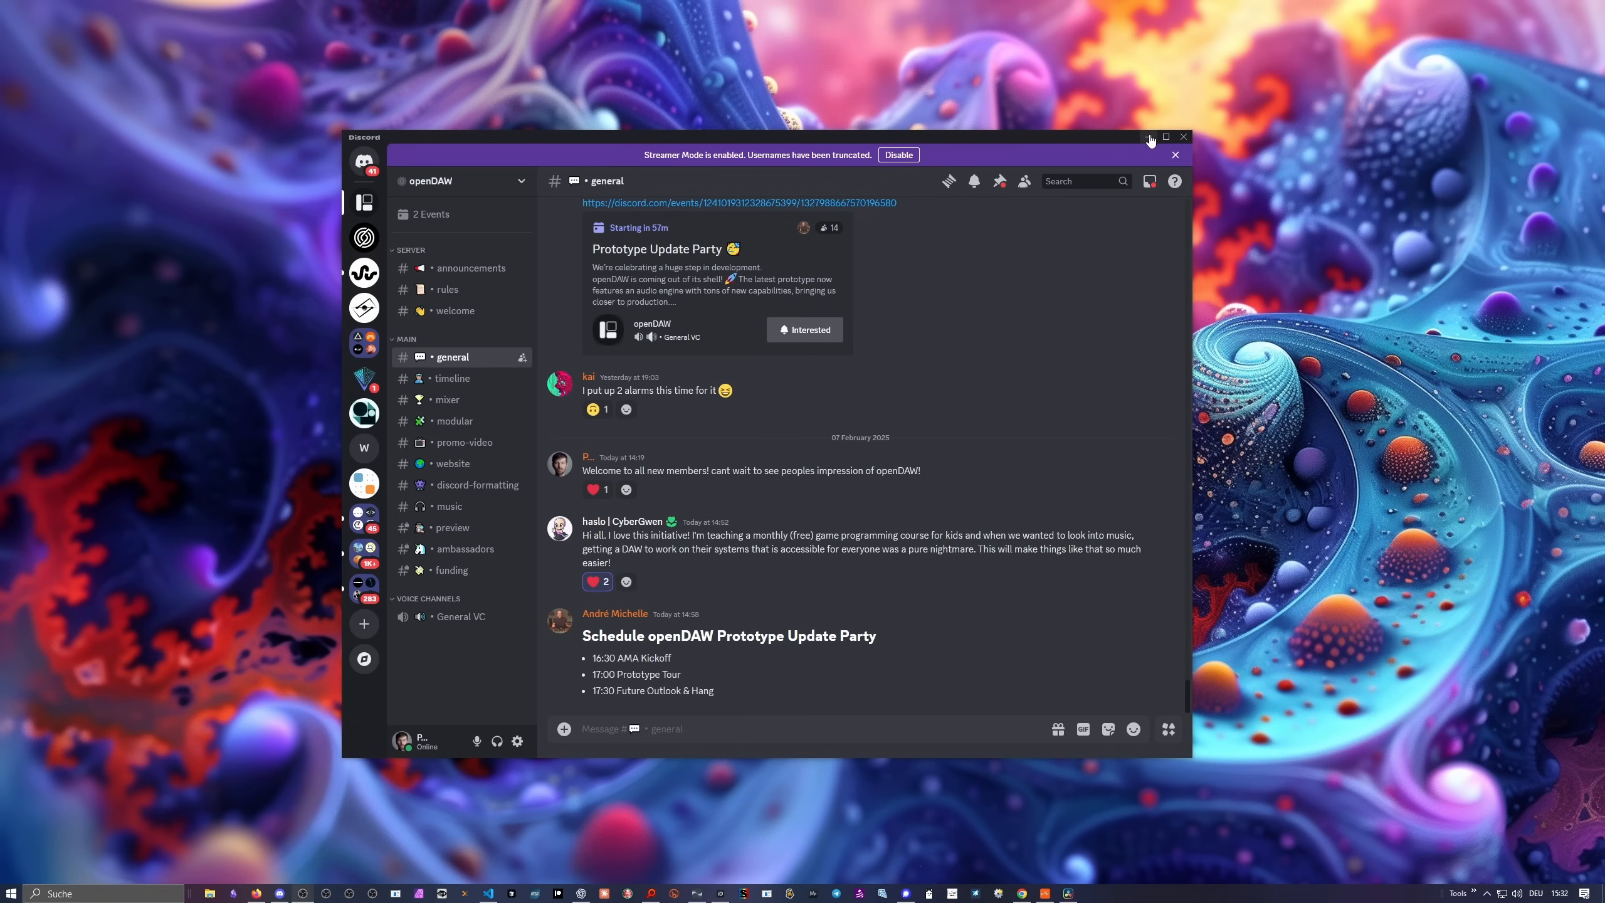
Minimize the Discord window so the browser shows again.
click(1148, 136)
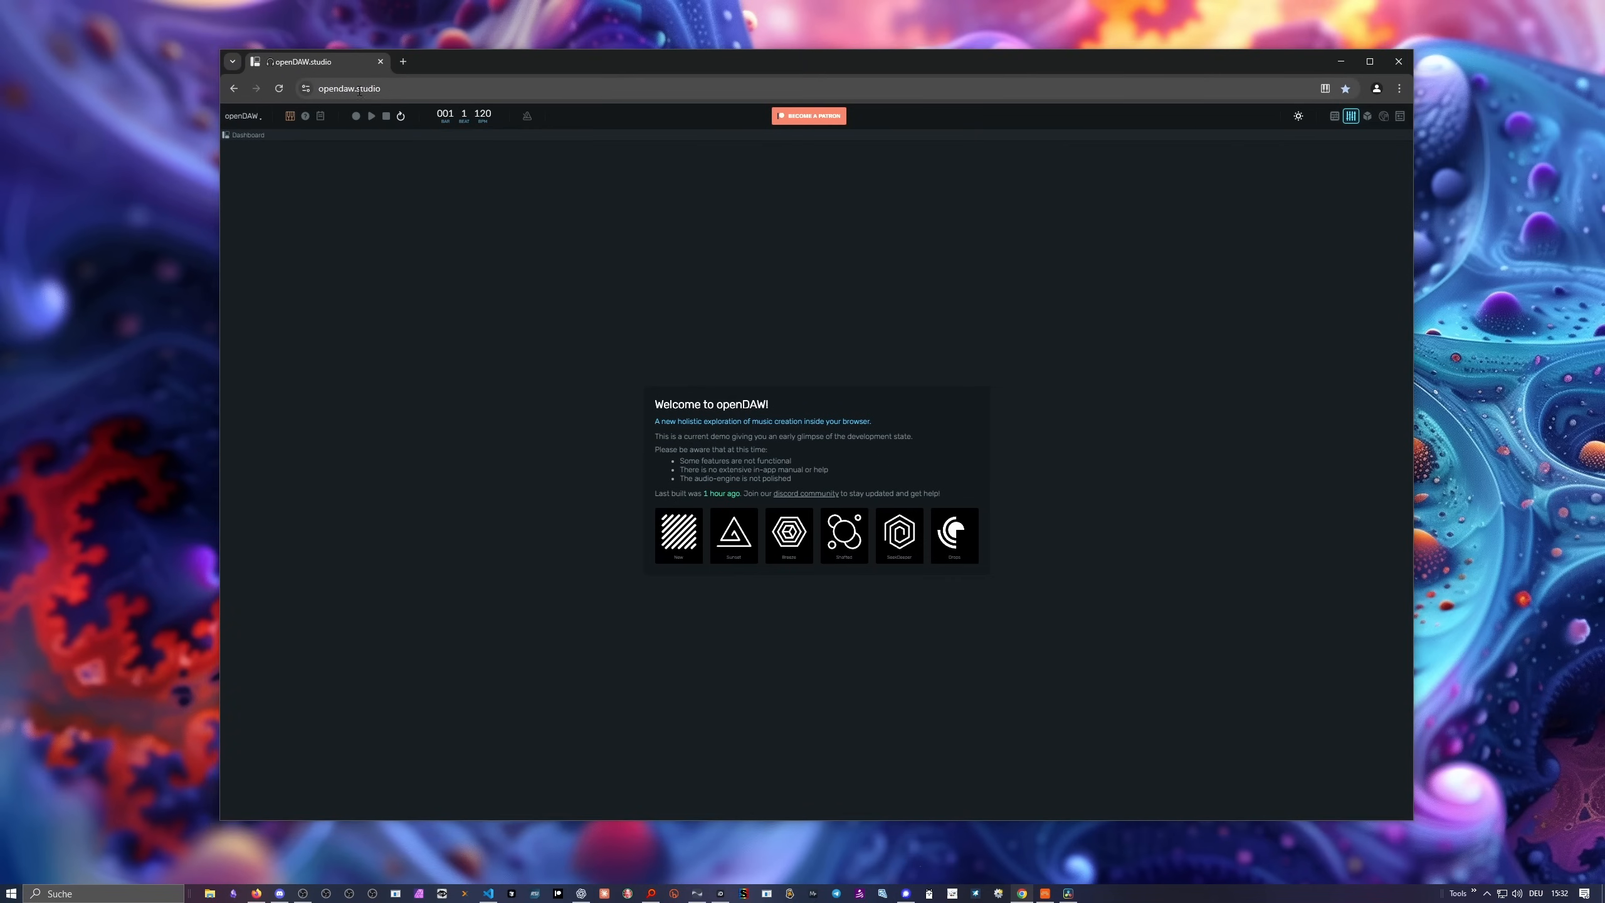
mouse_move(886, 346)
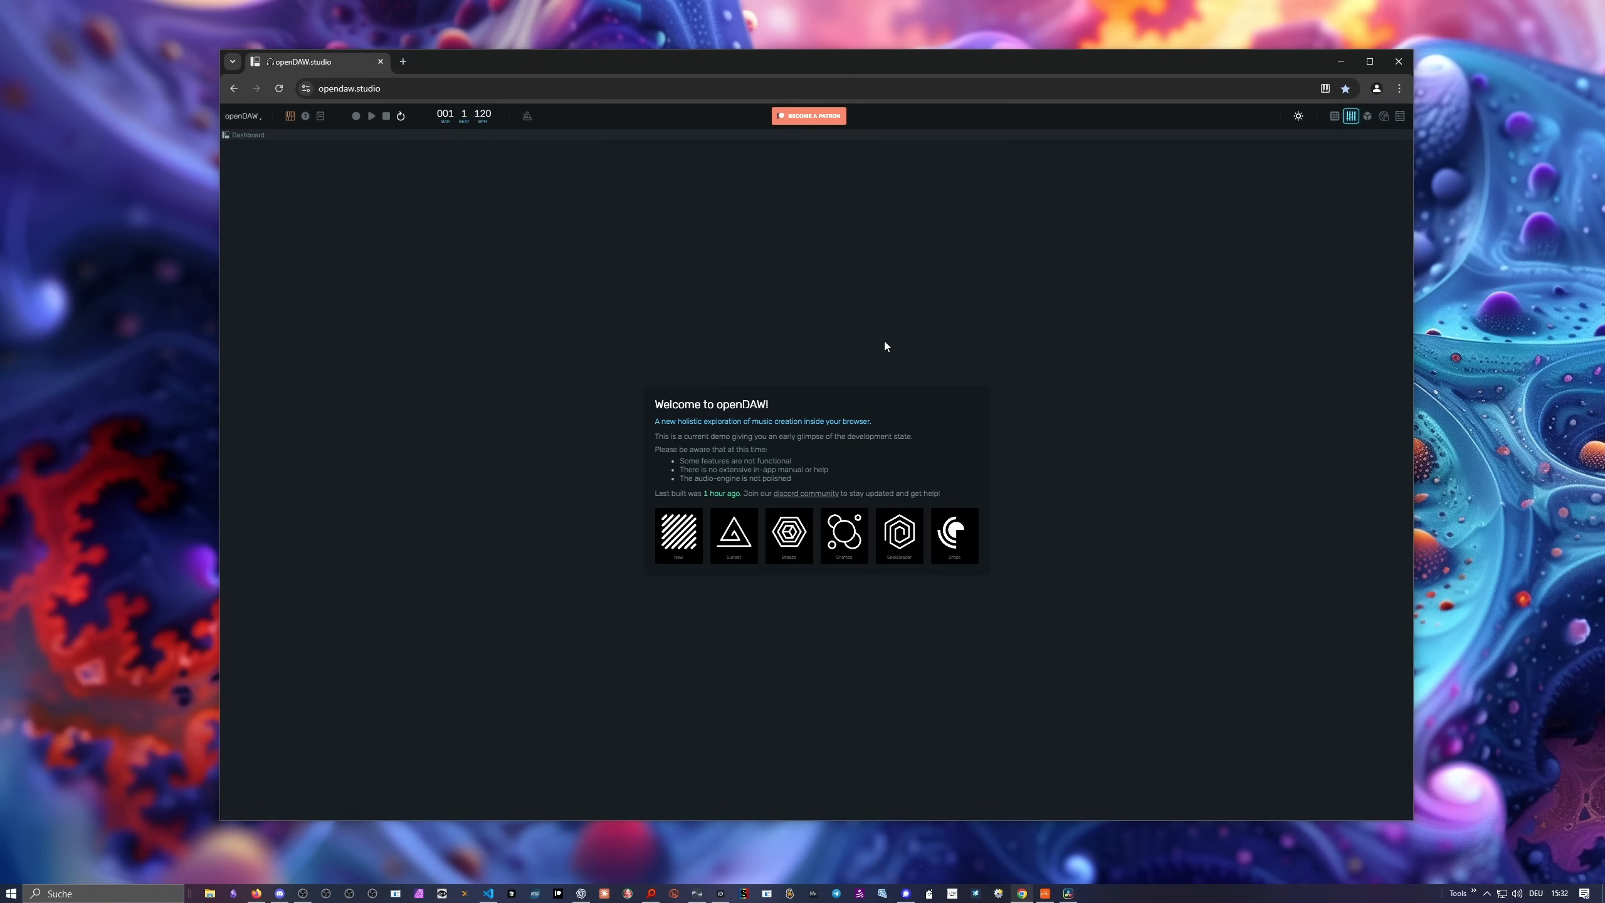
mouse_move(810, 263)
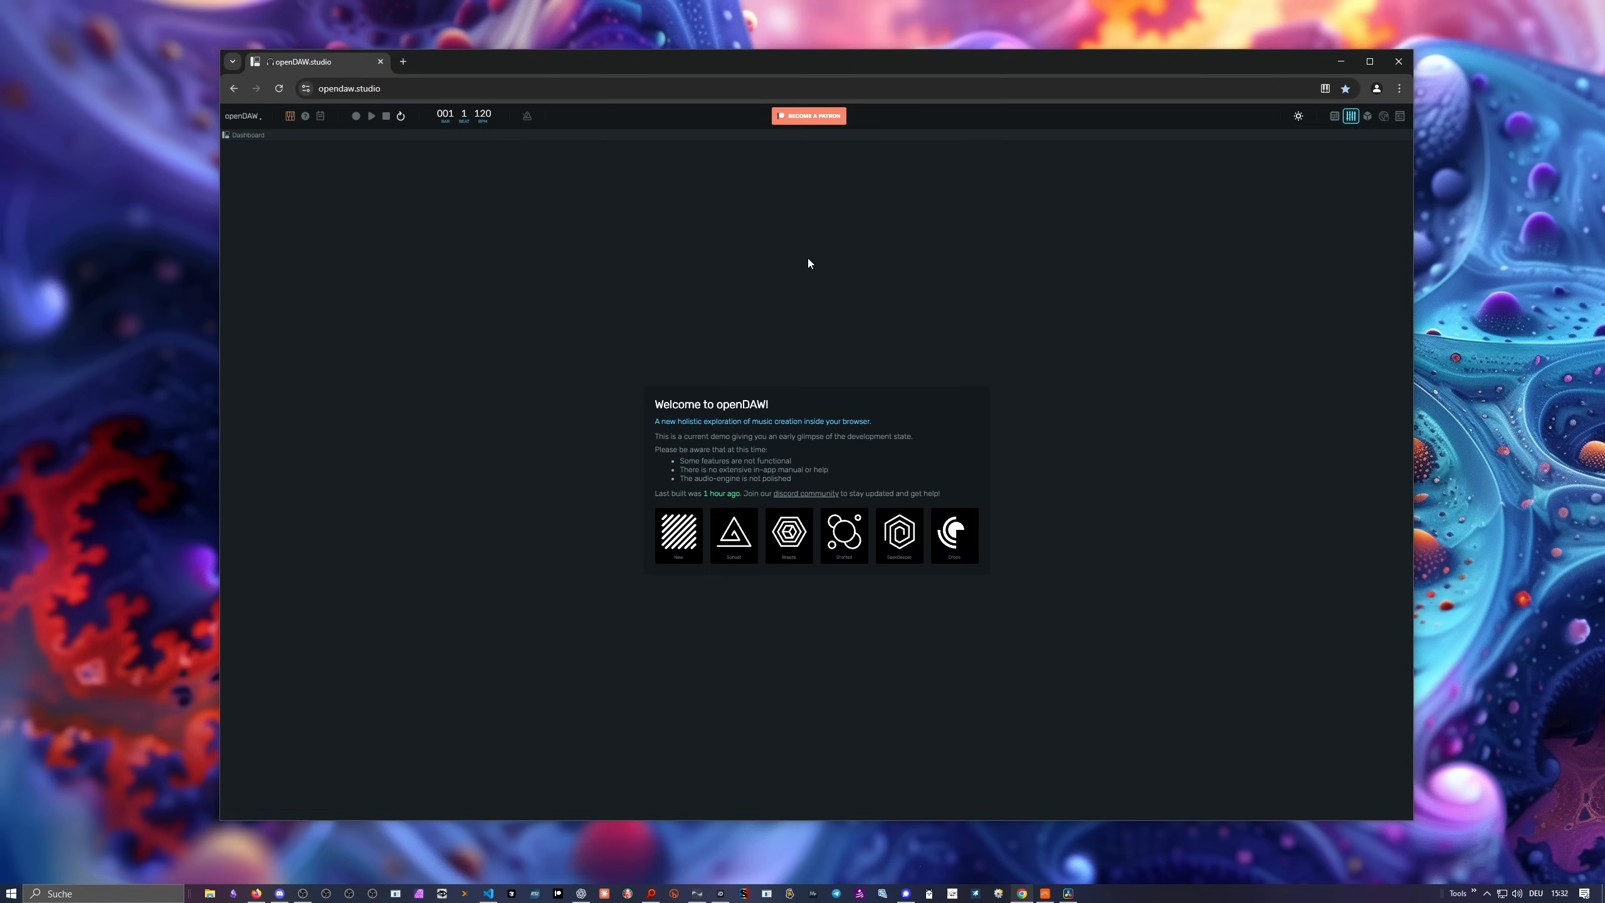
Check the Chrome version via Hilfe > Über Google Chrome, then close that tab.
click(1399, 88)
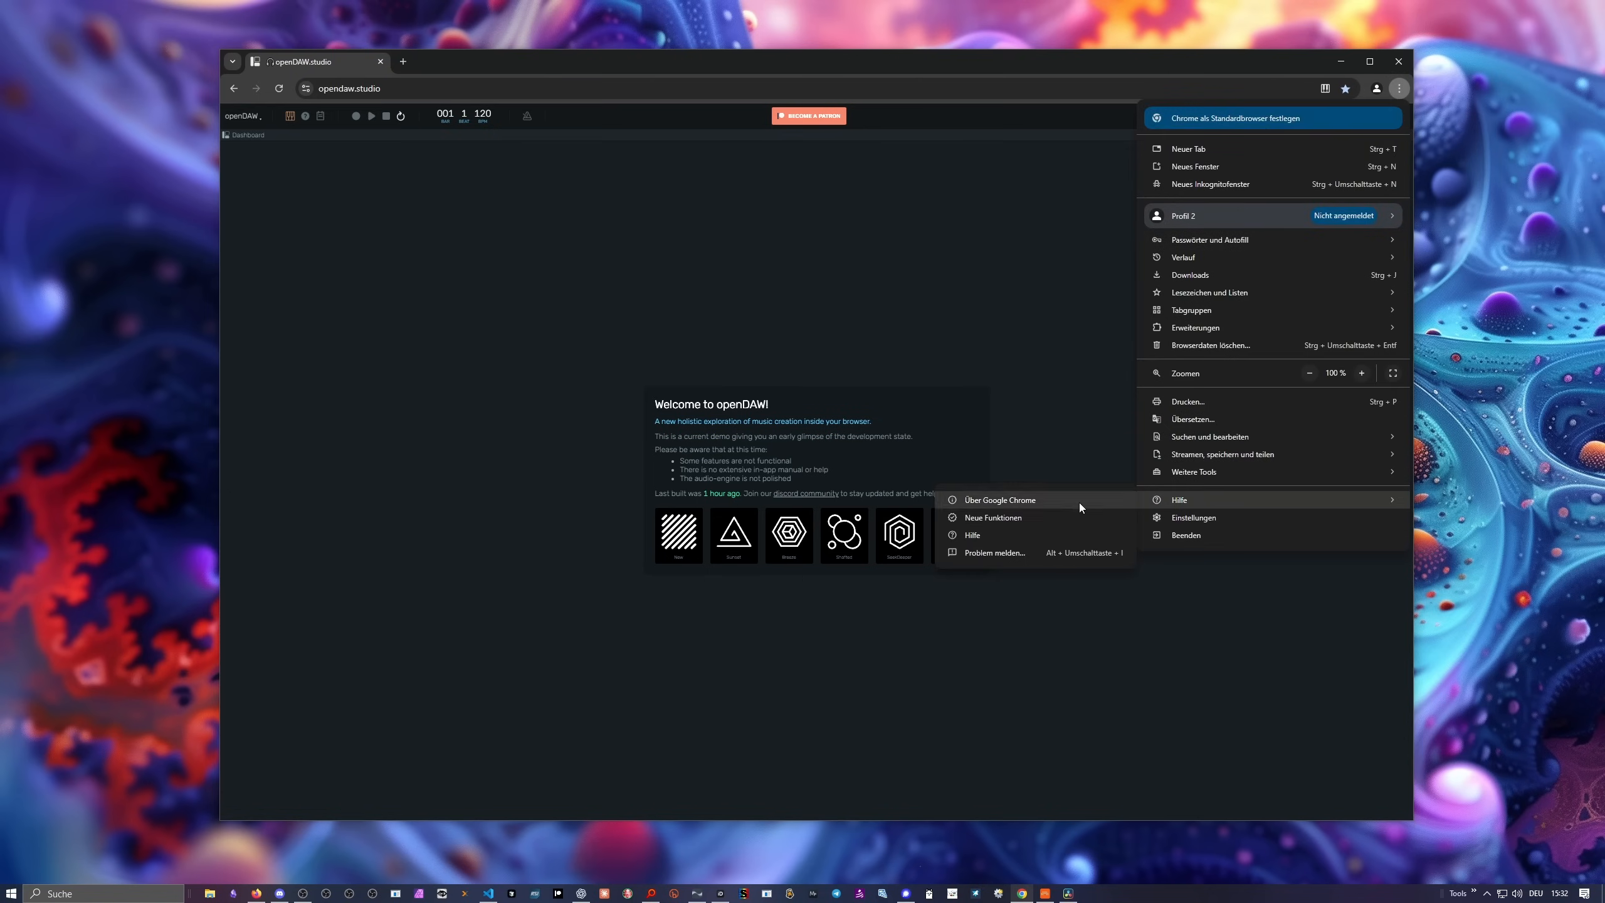
click(1000, 499)
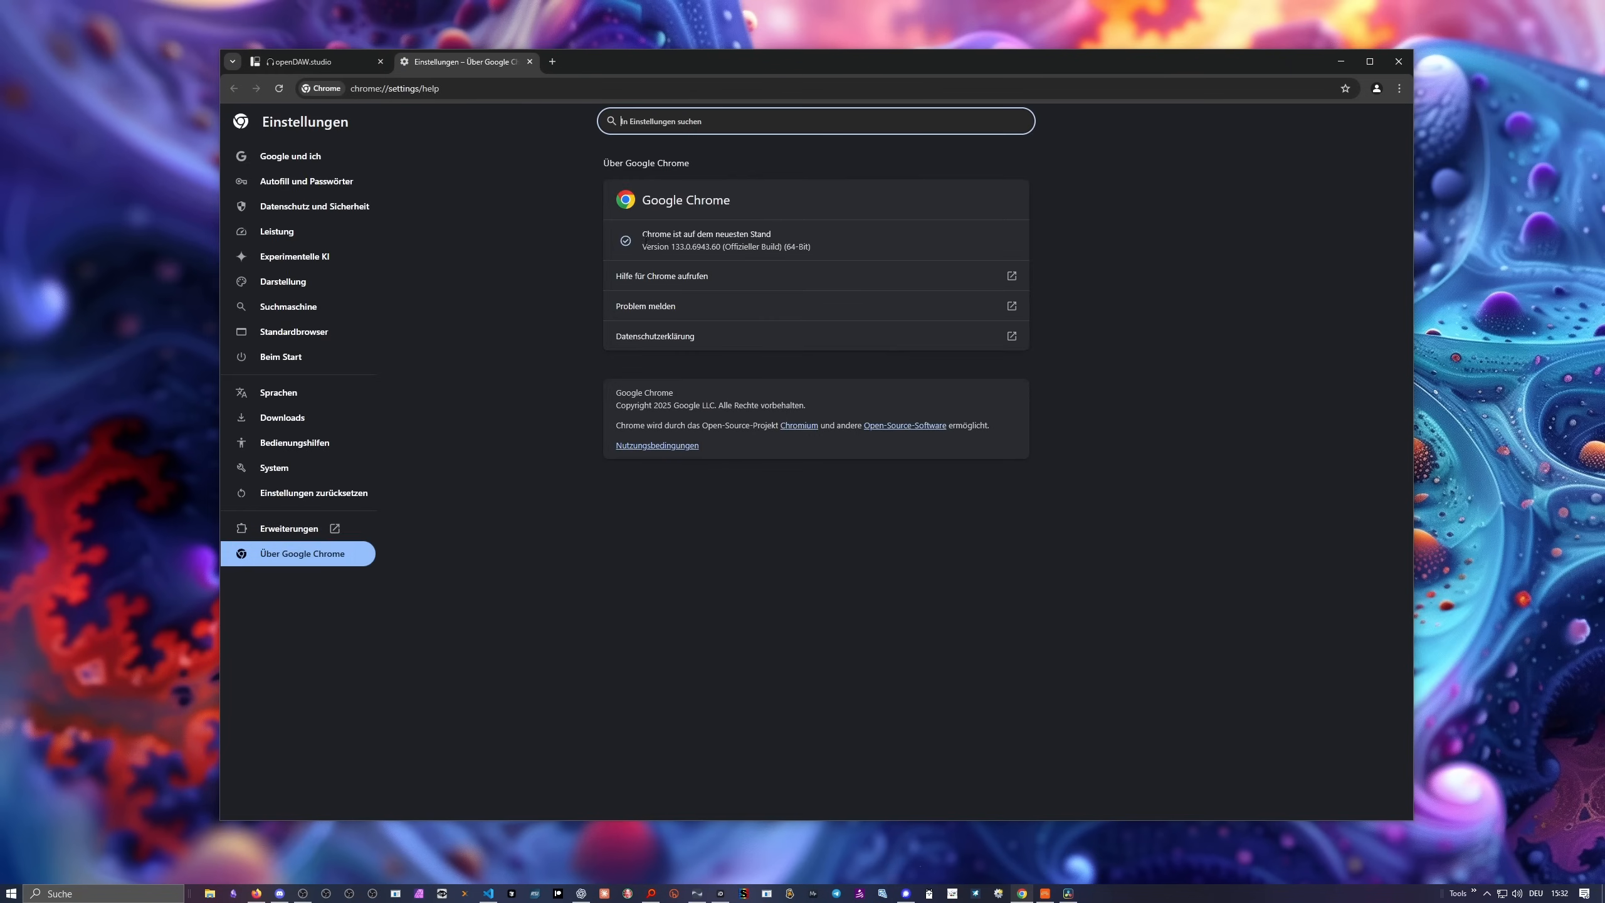
click(309, 61)
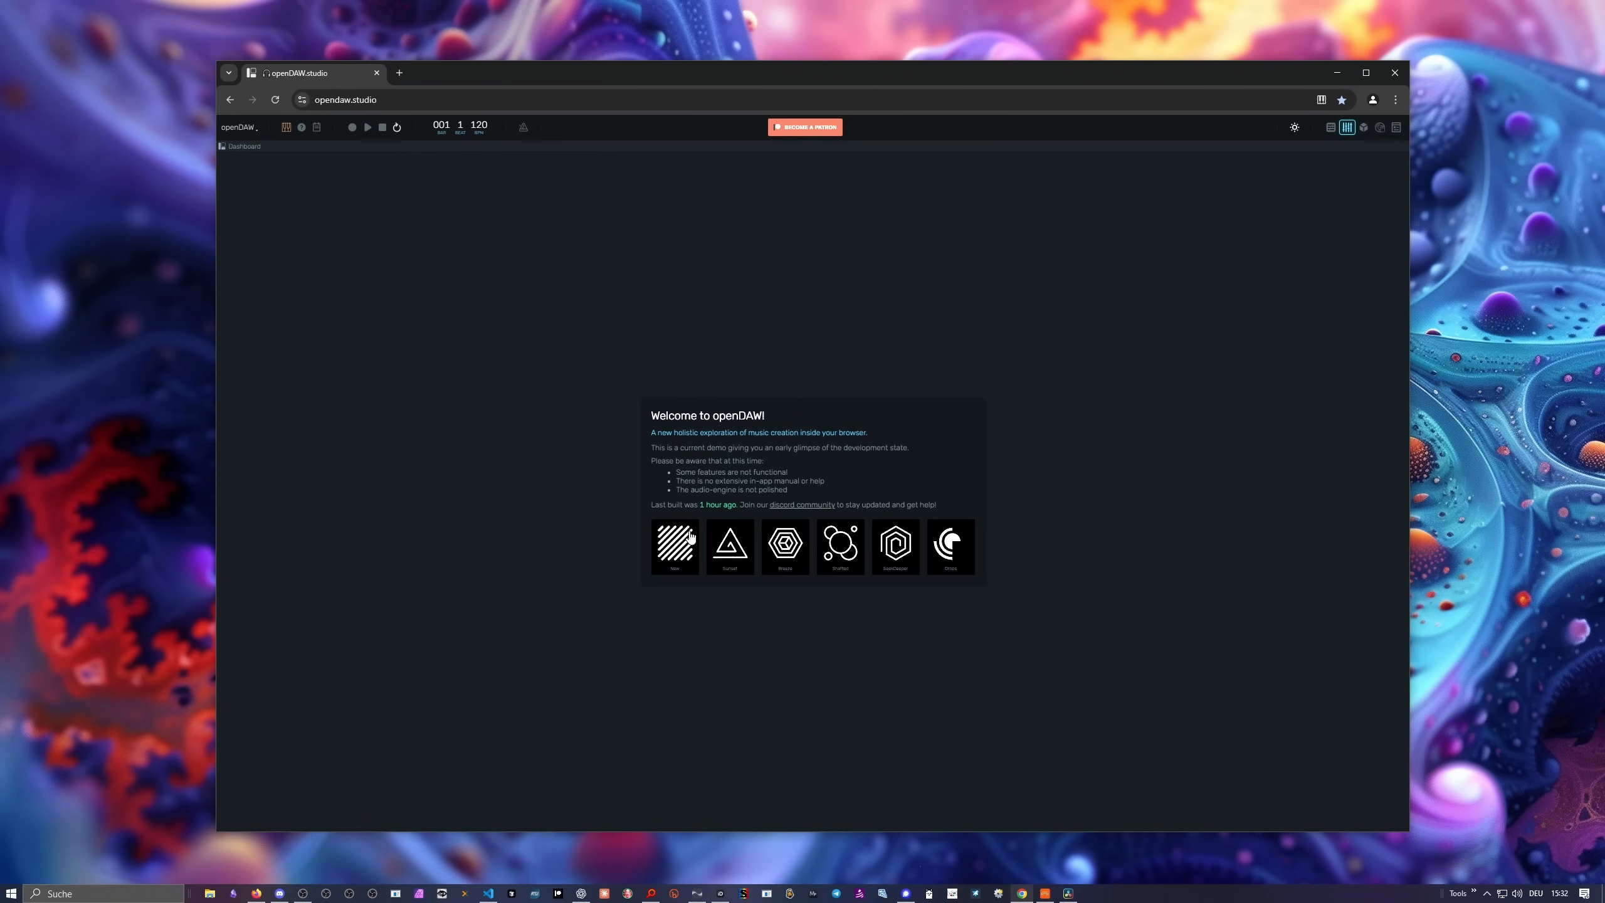
mouse_move(712, 351)
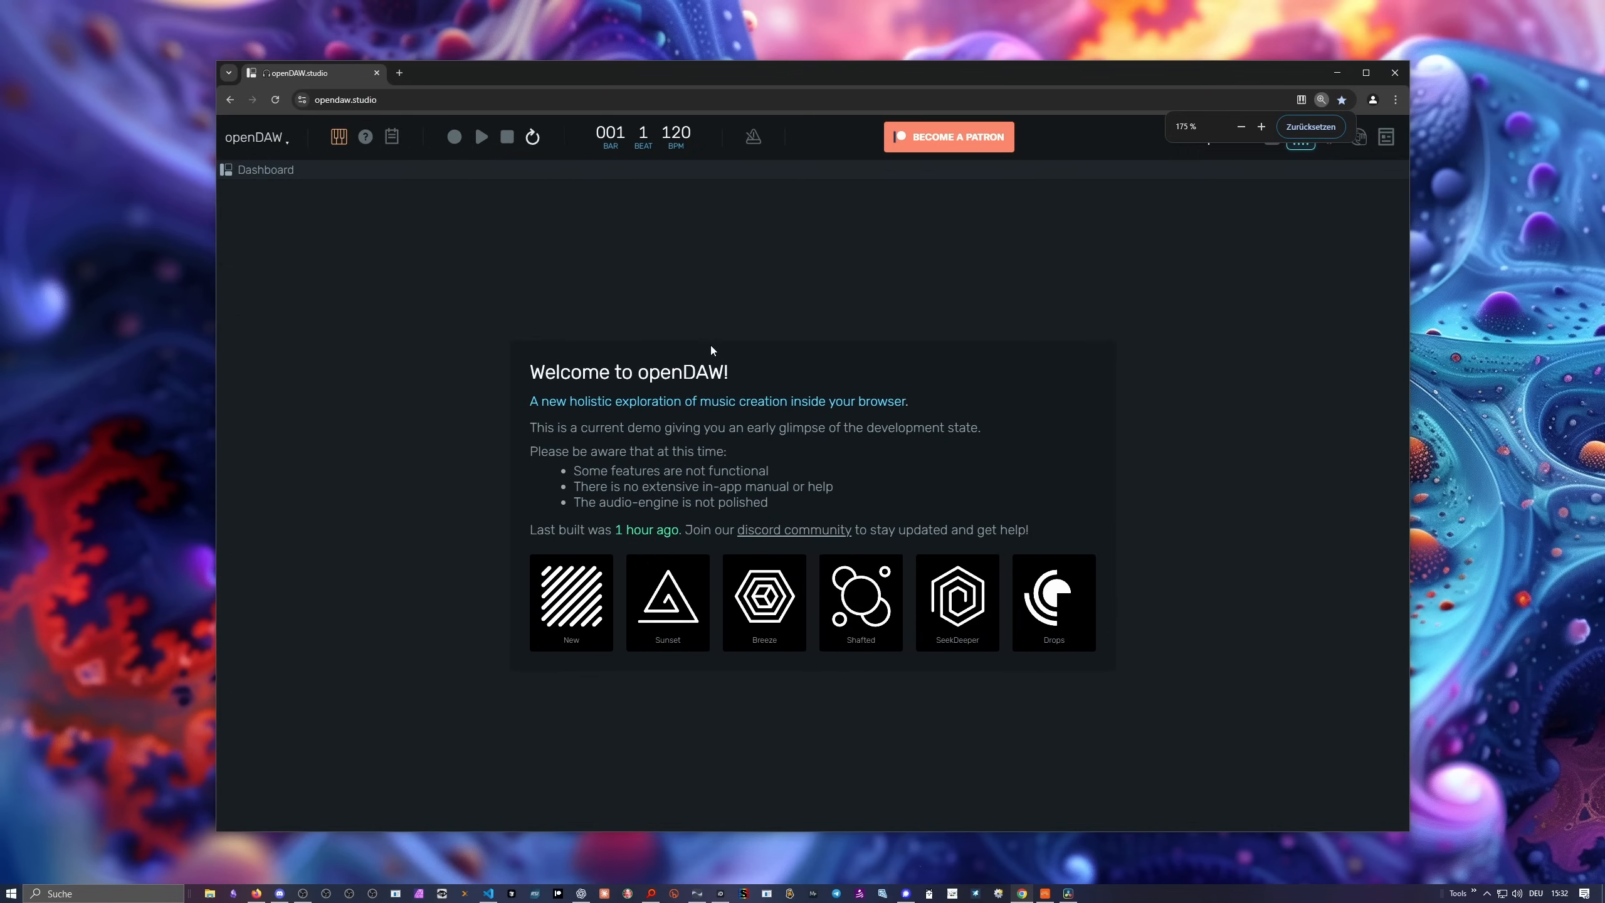
click(1241, 127)
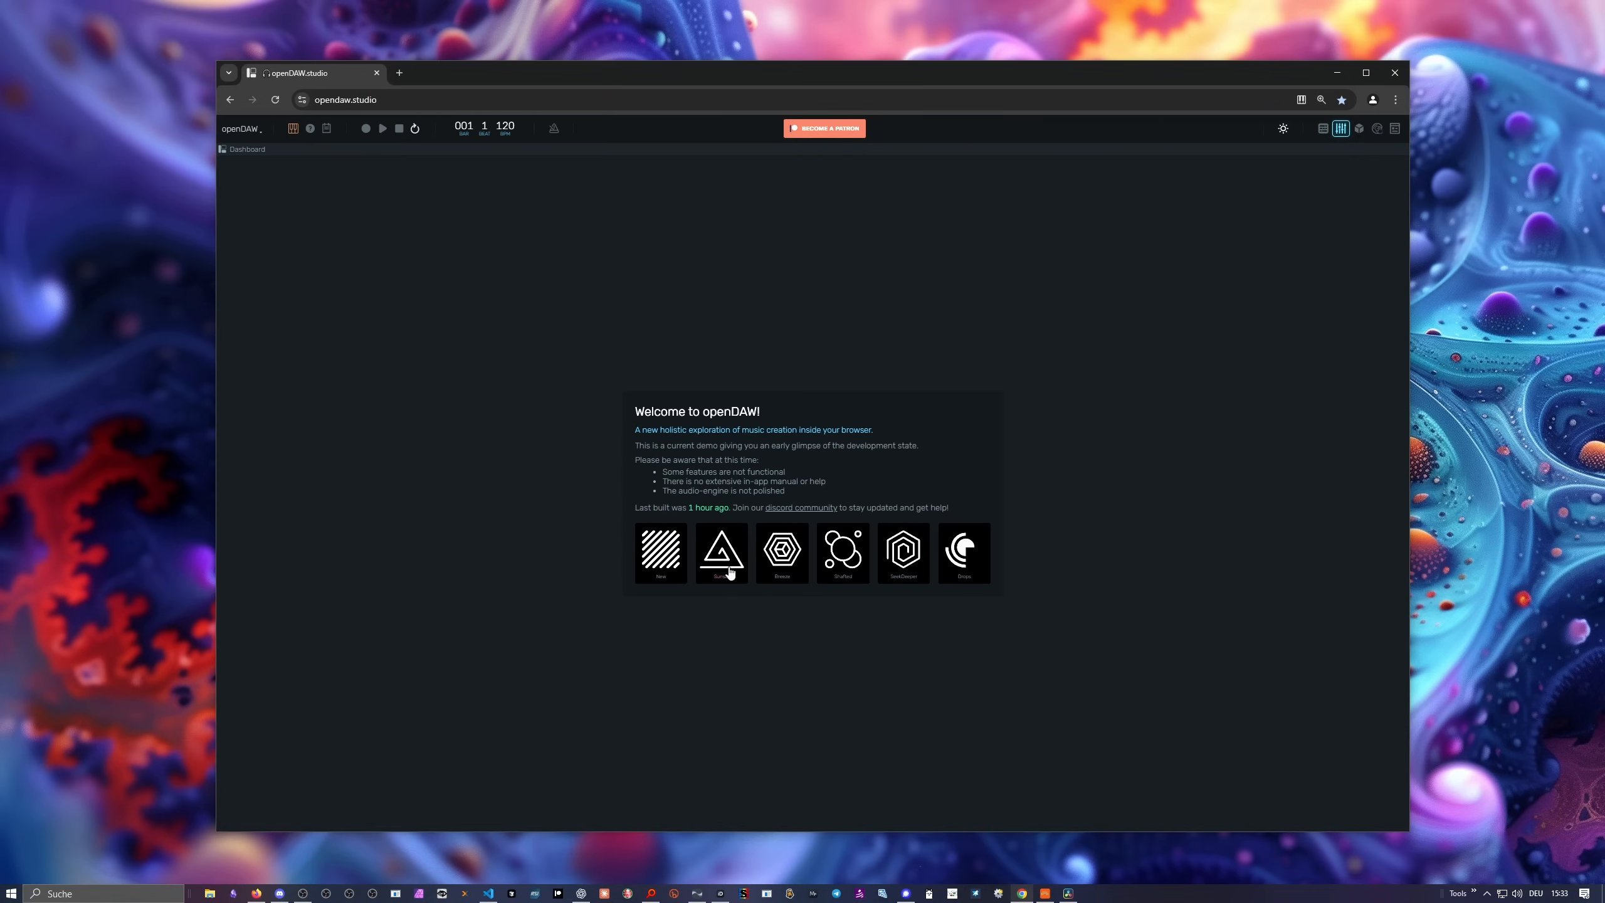
mouse_move(812, 551)
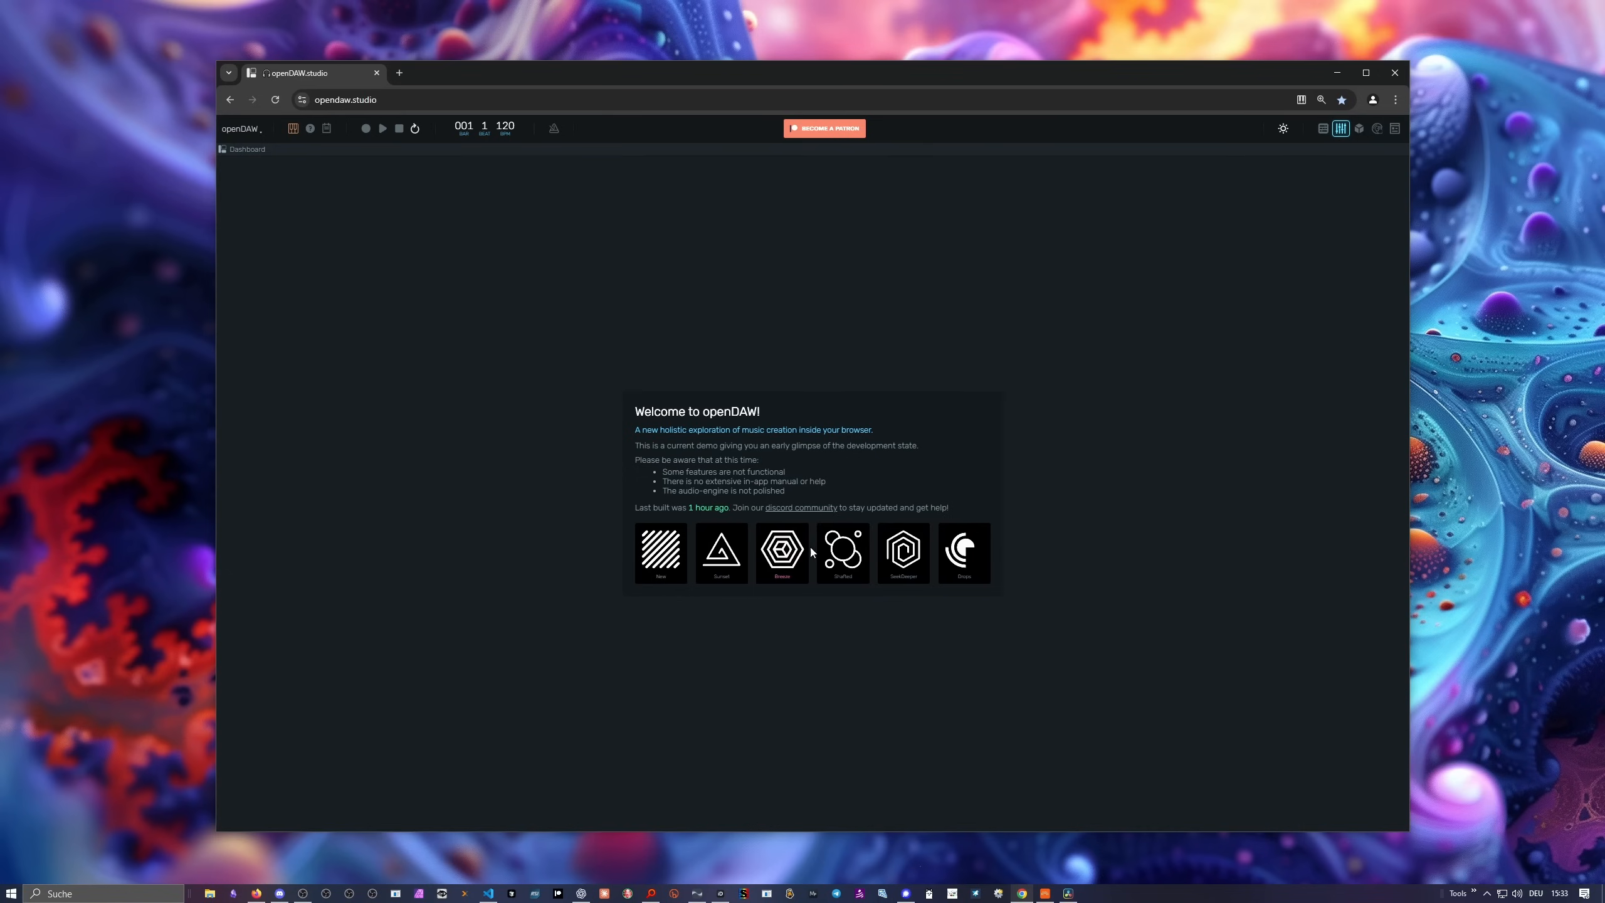
mouse_move(927, 564)
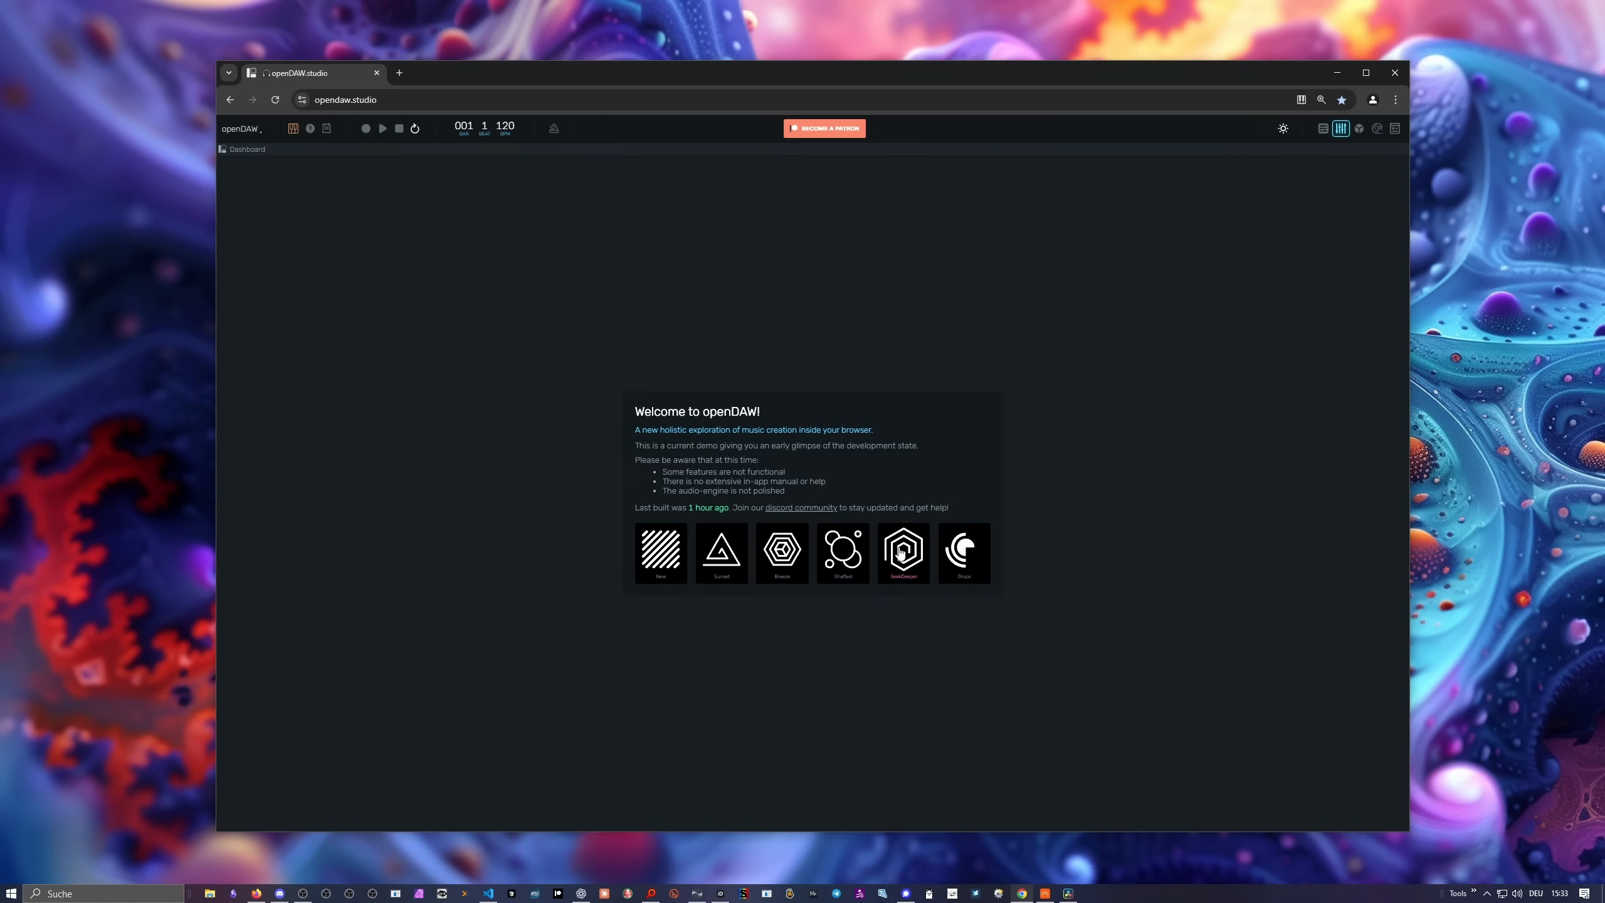
mouse_move(689, 548)
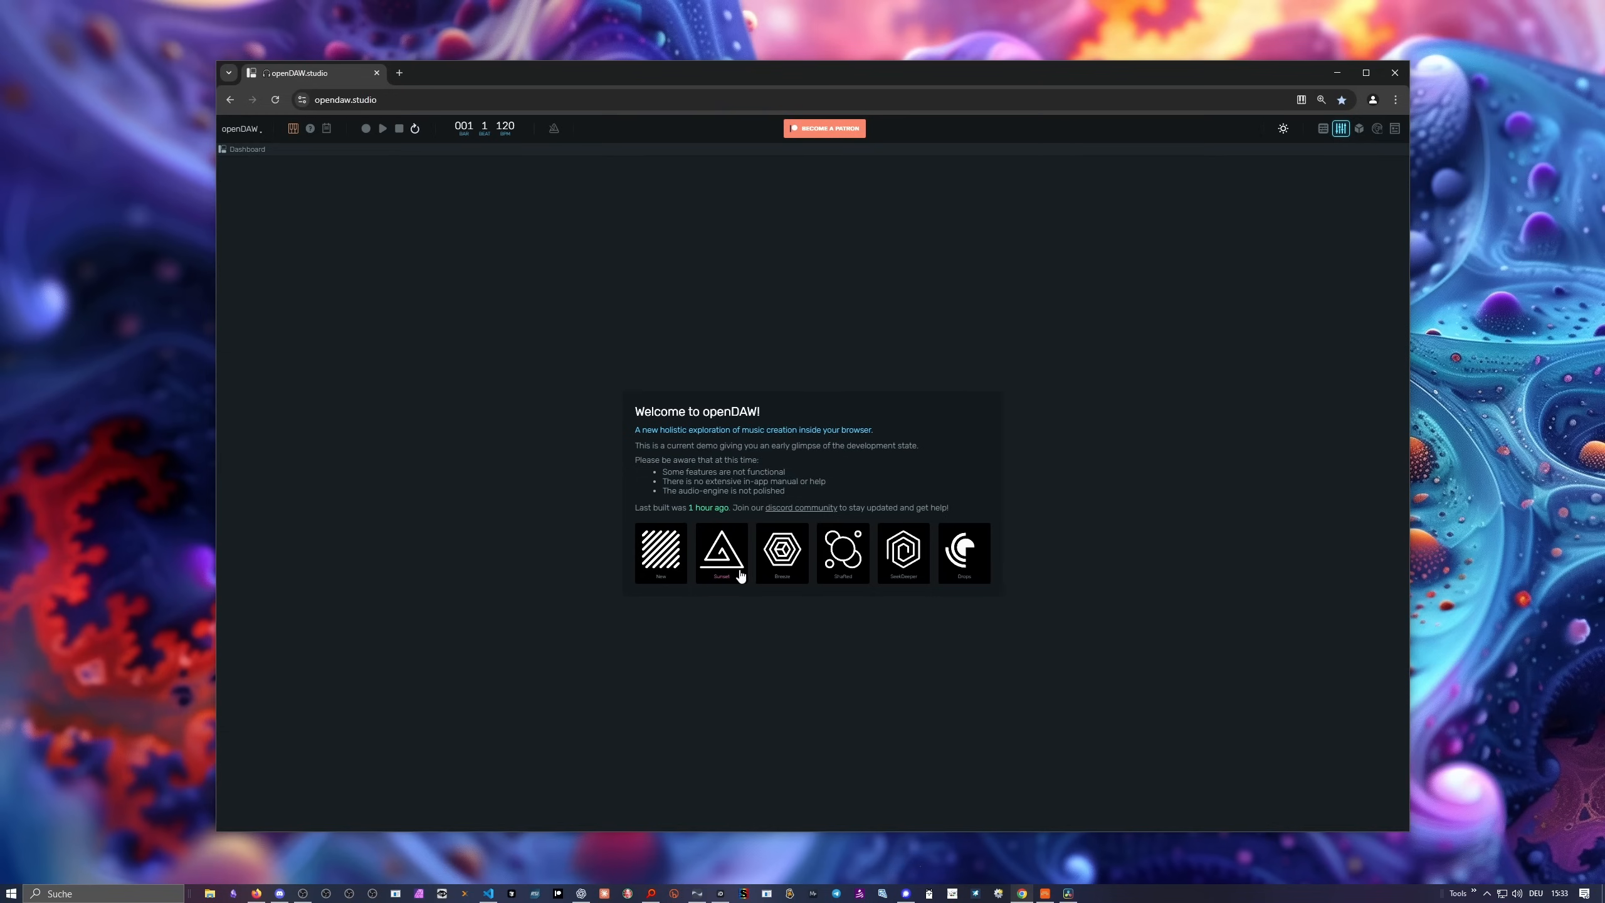
mouse_move(720, 550)
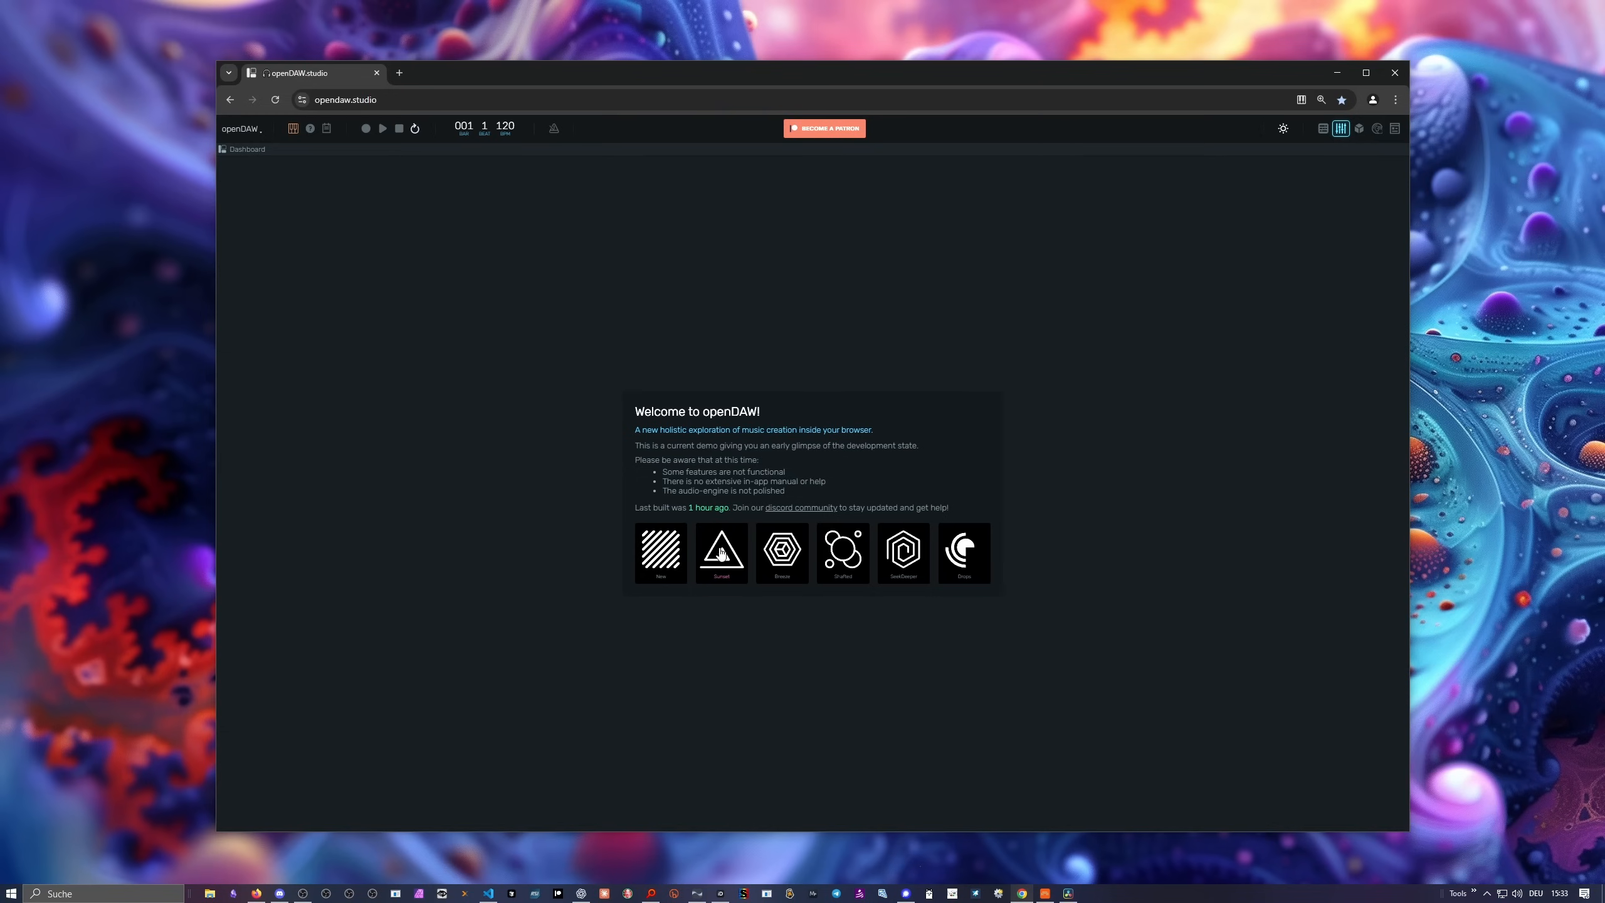
Load the Sunset demo project from the welcome screen.
click(721, 552)
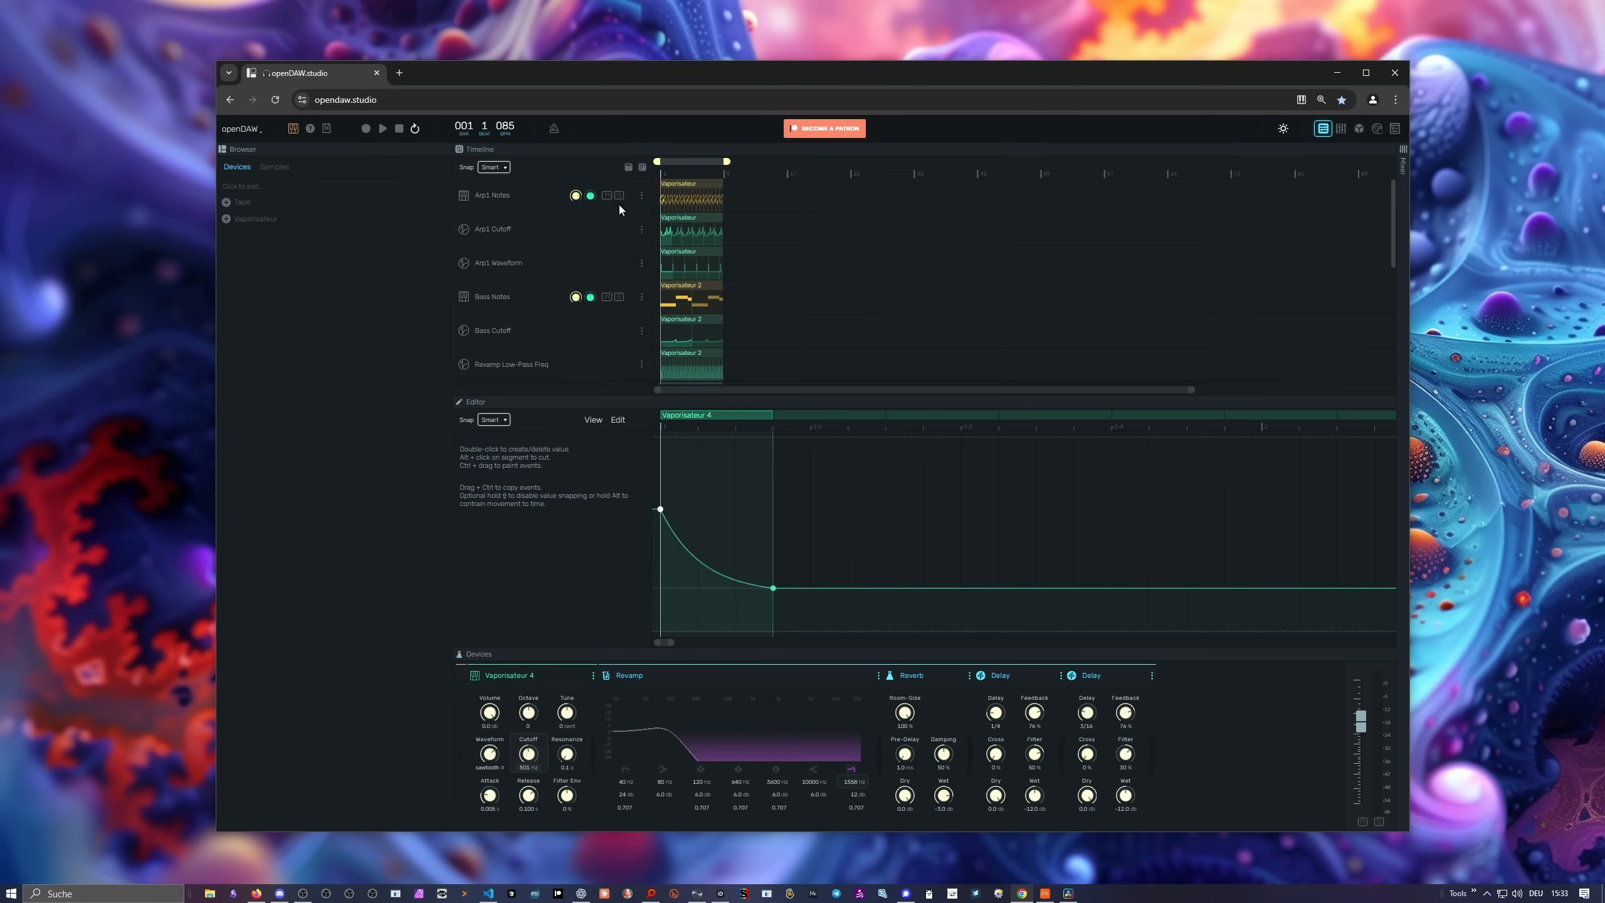
mouse_move(693, 296)
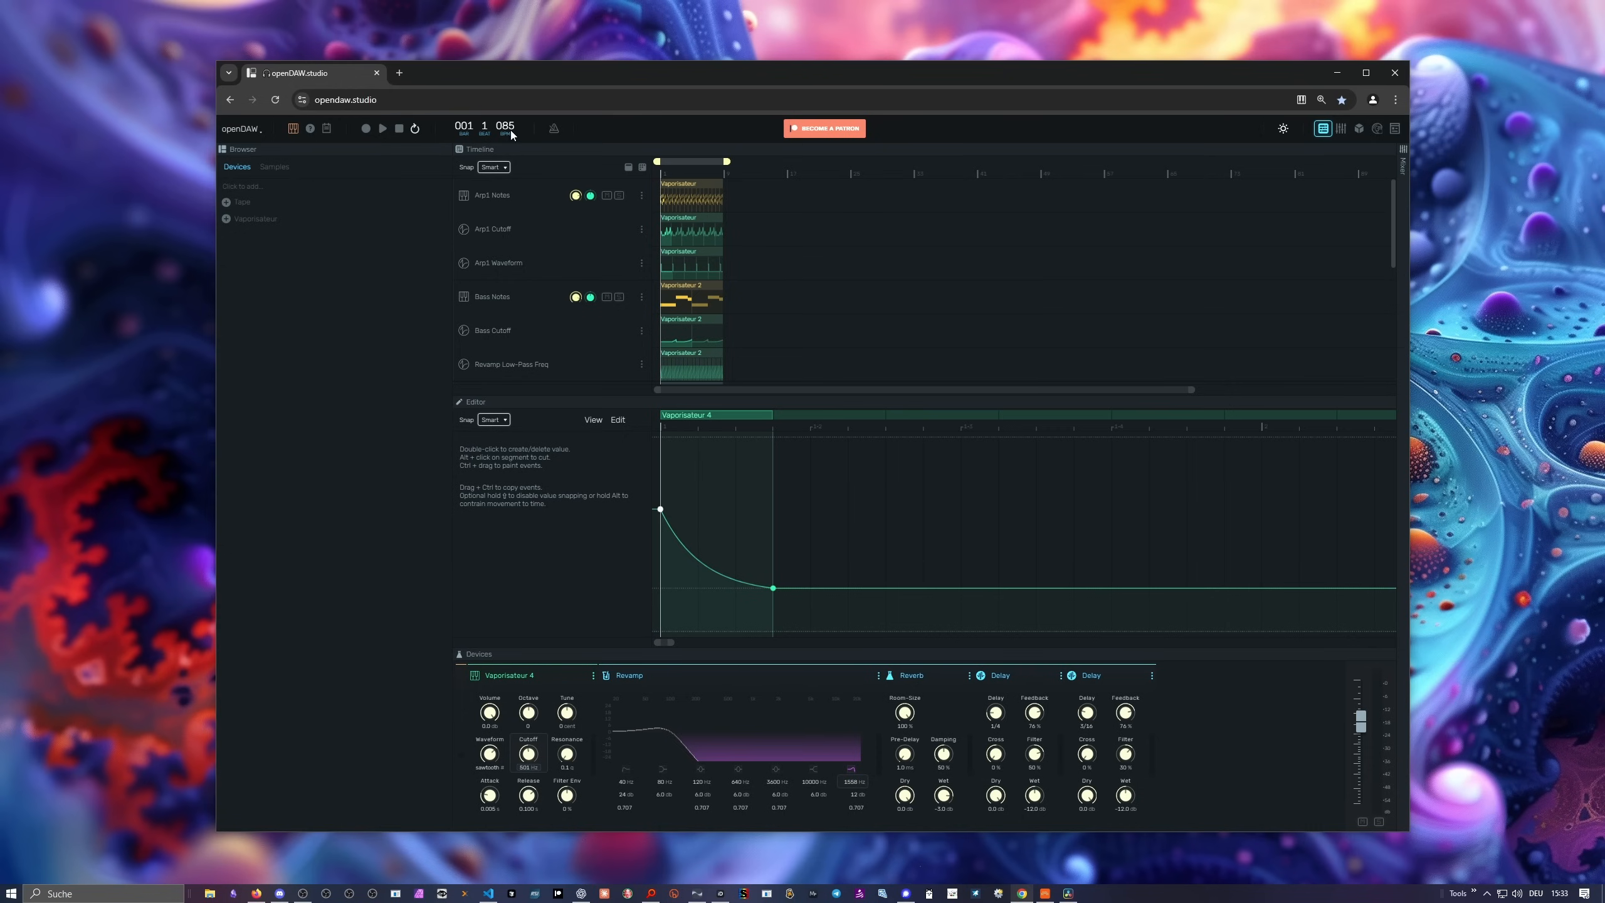
mouse_move(382, 128)
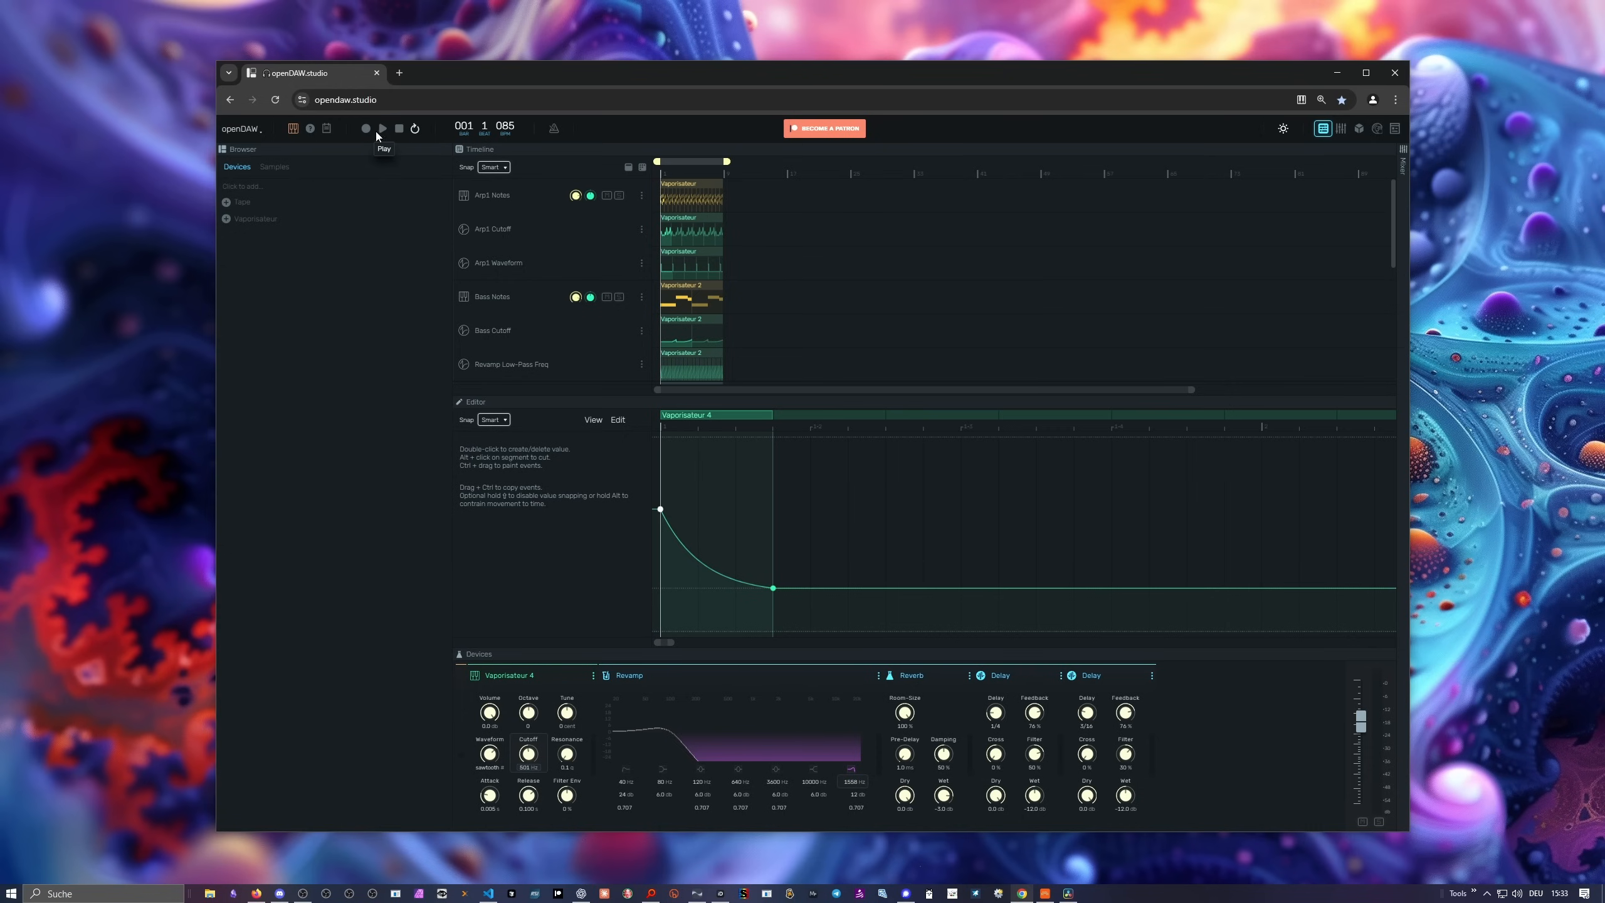
mouse_move(293, 128)
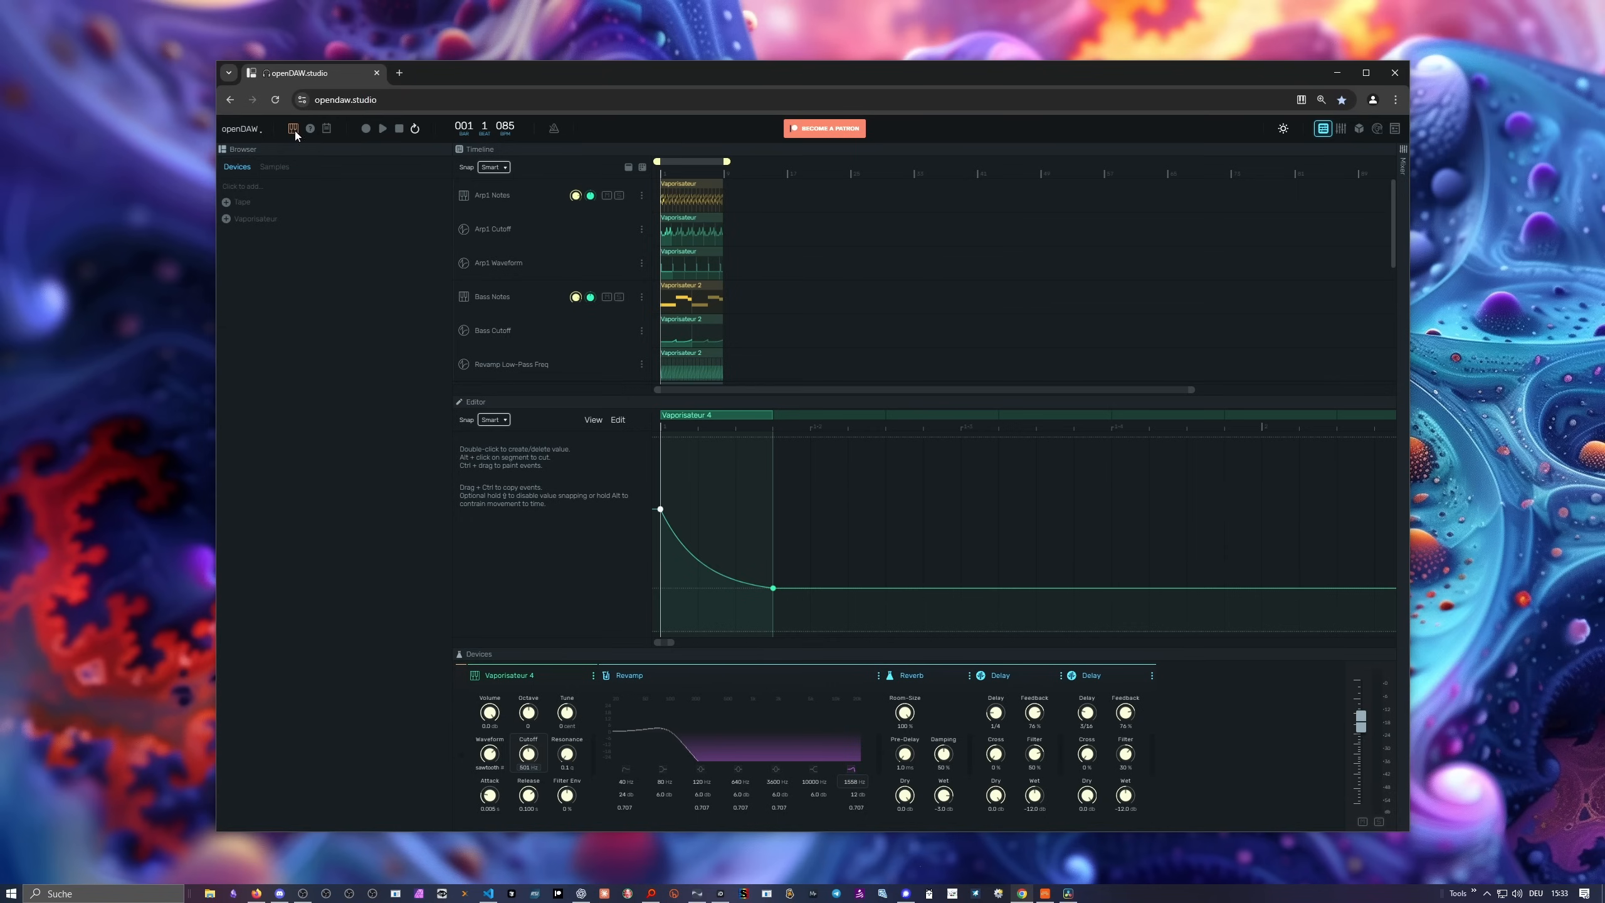
mouse_move(637, 137)
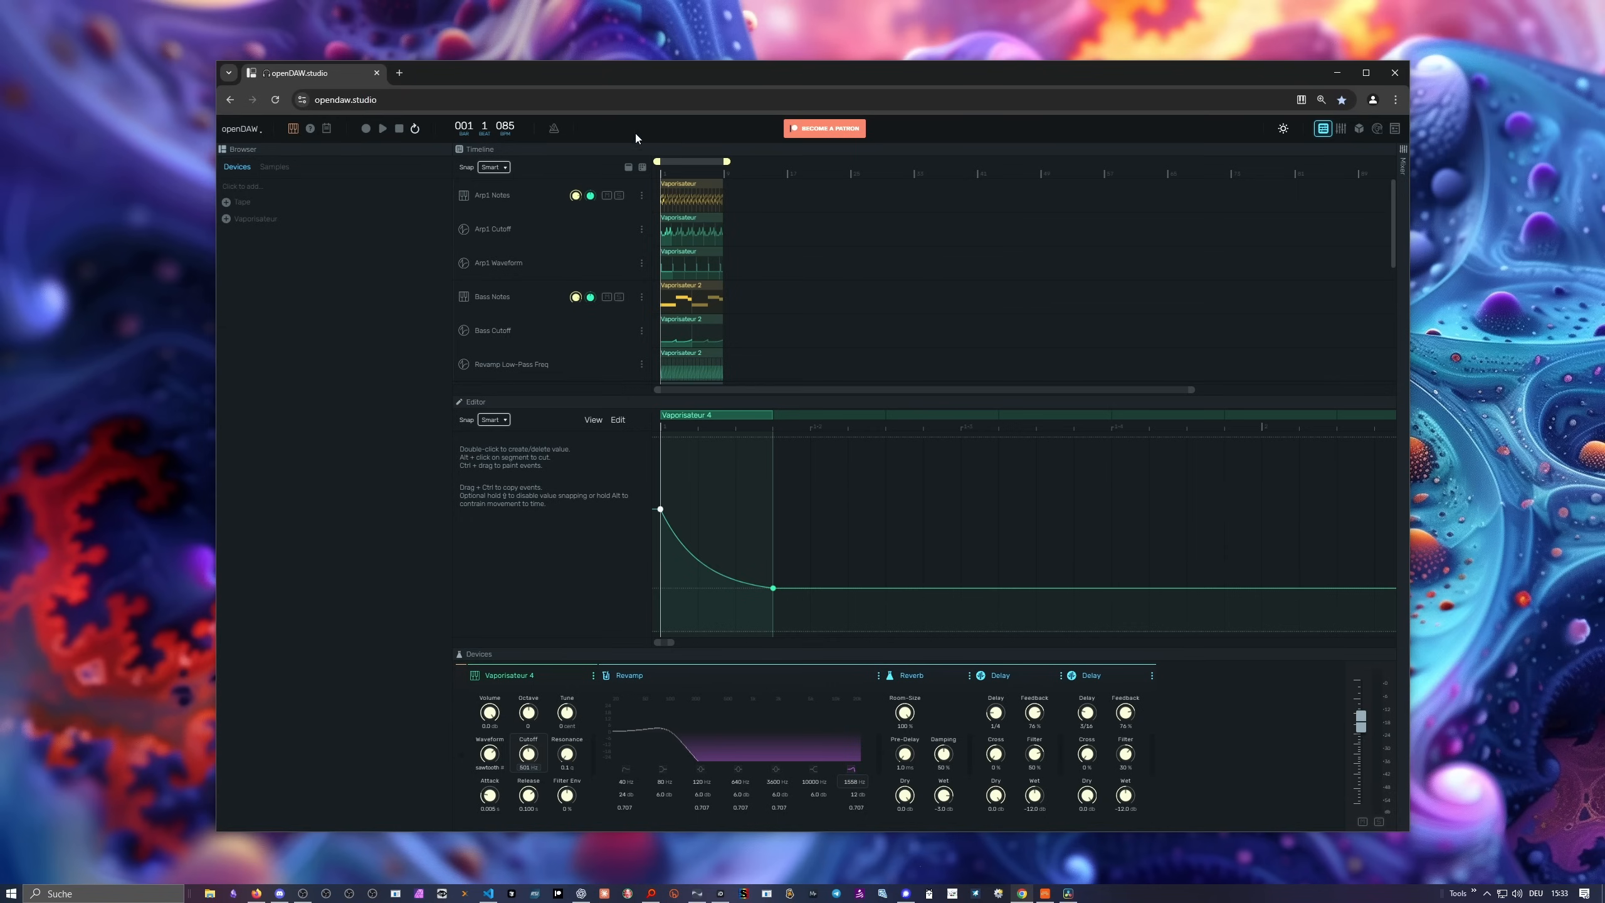
mouse_move(683, 140)
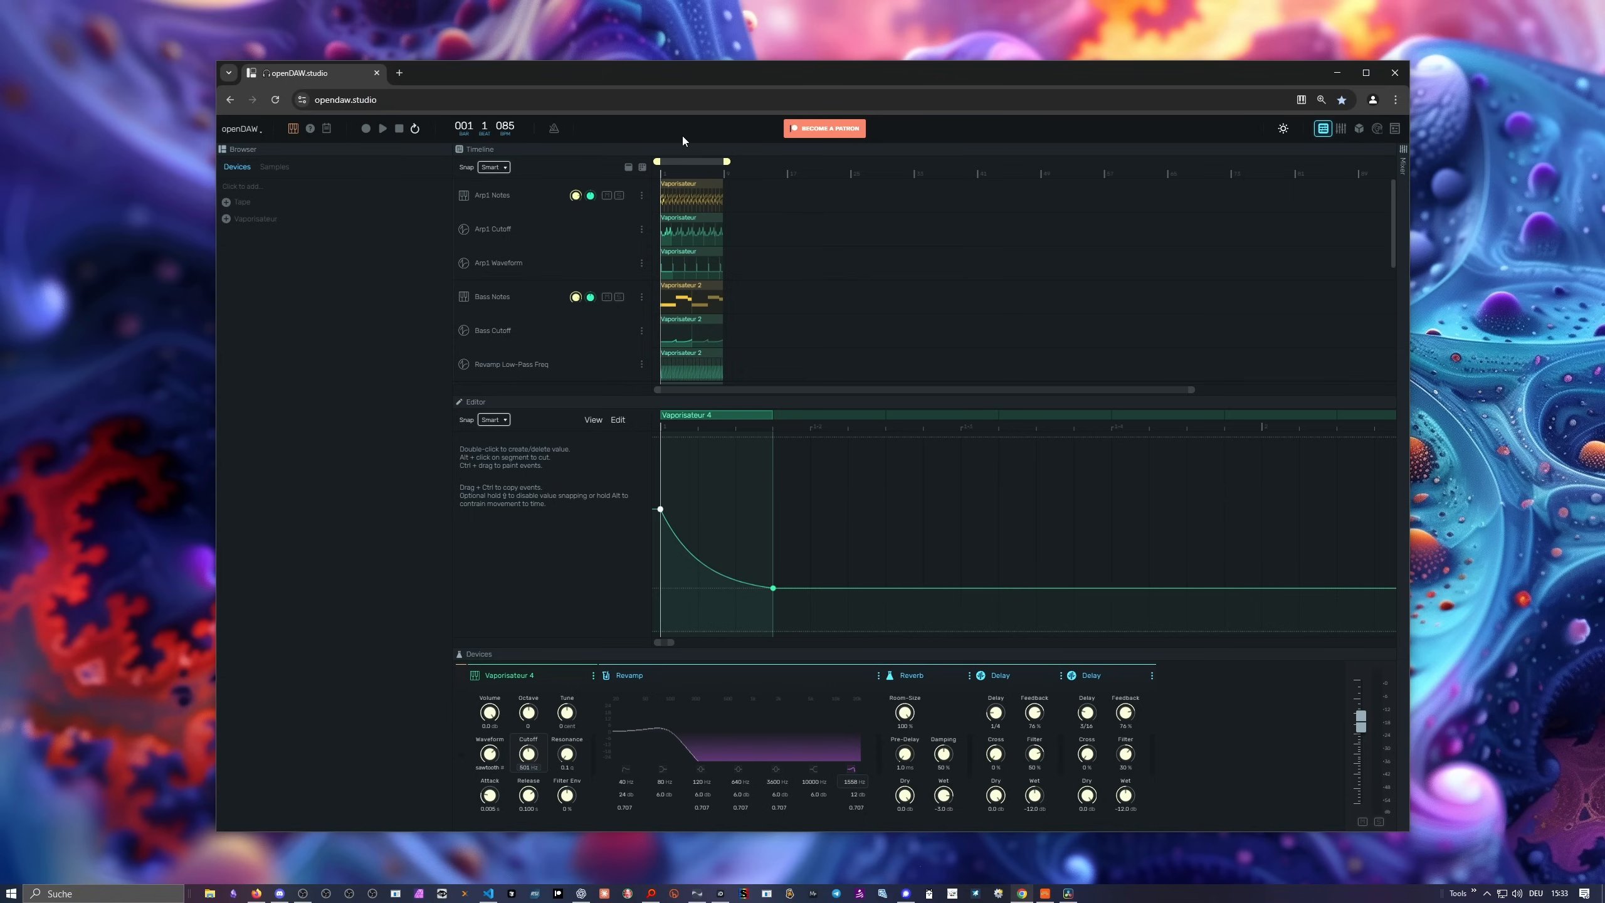
mouse_move(460, 182)
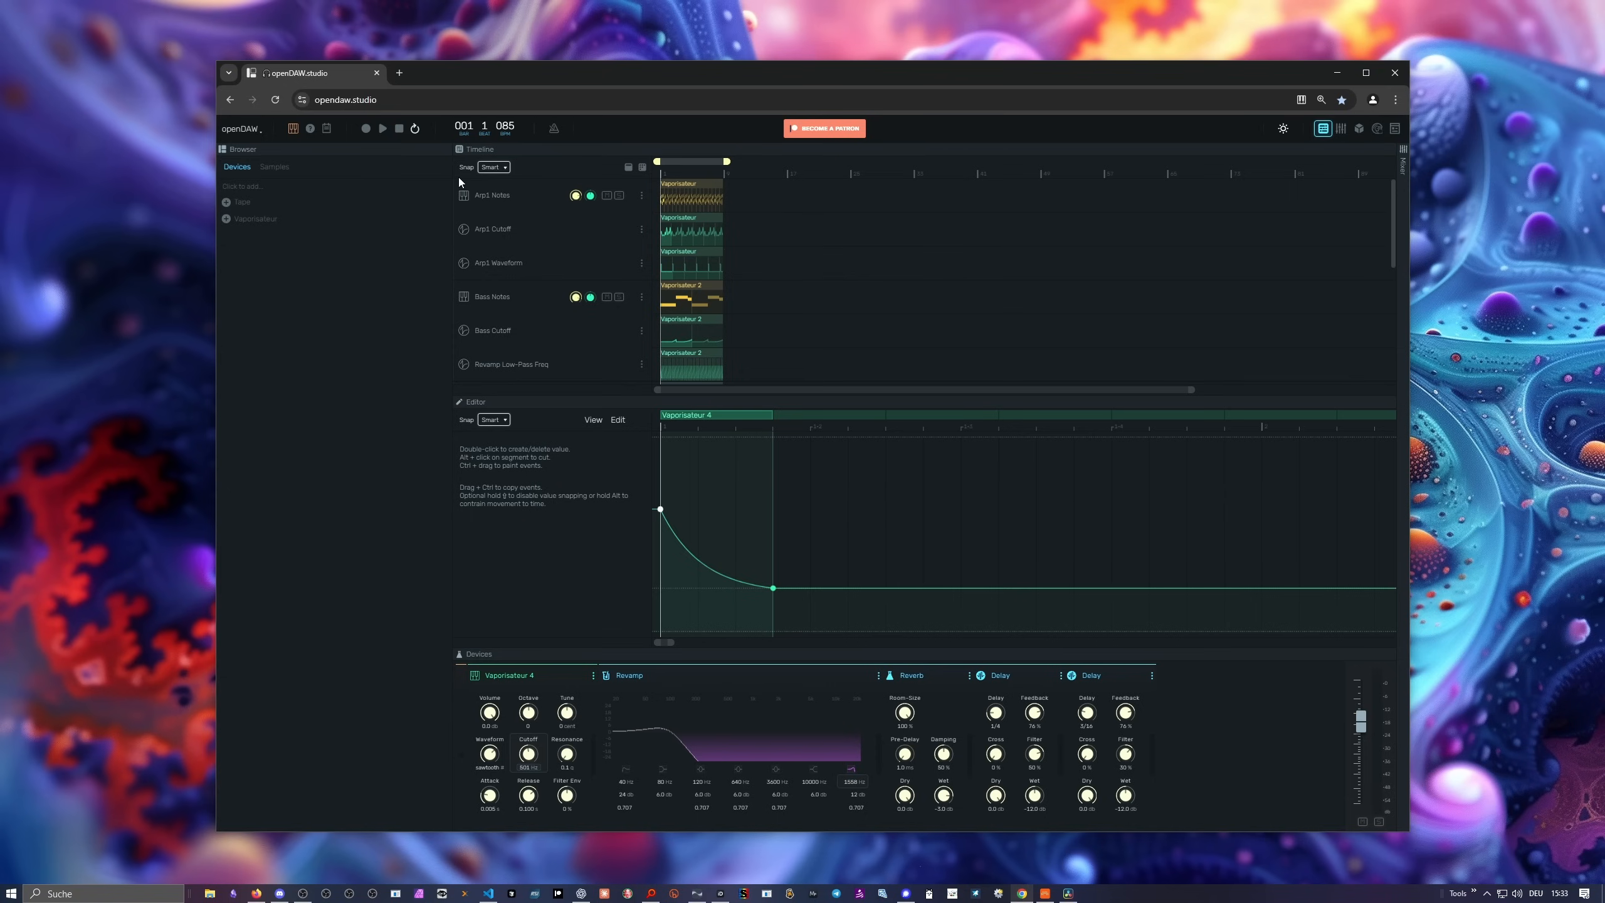
mouse_move(499, 180)
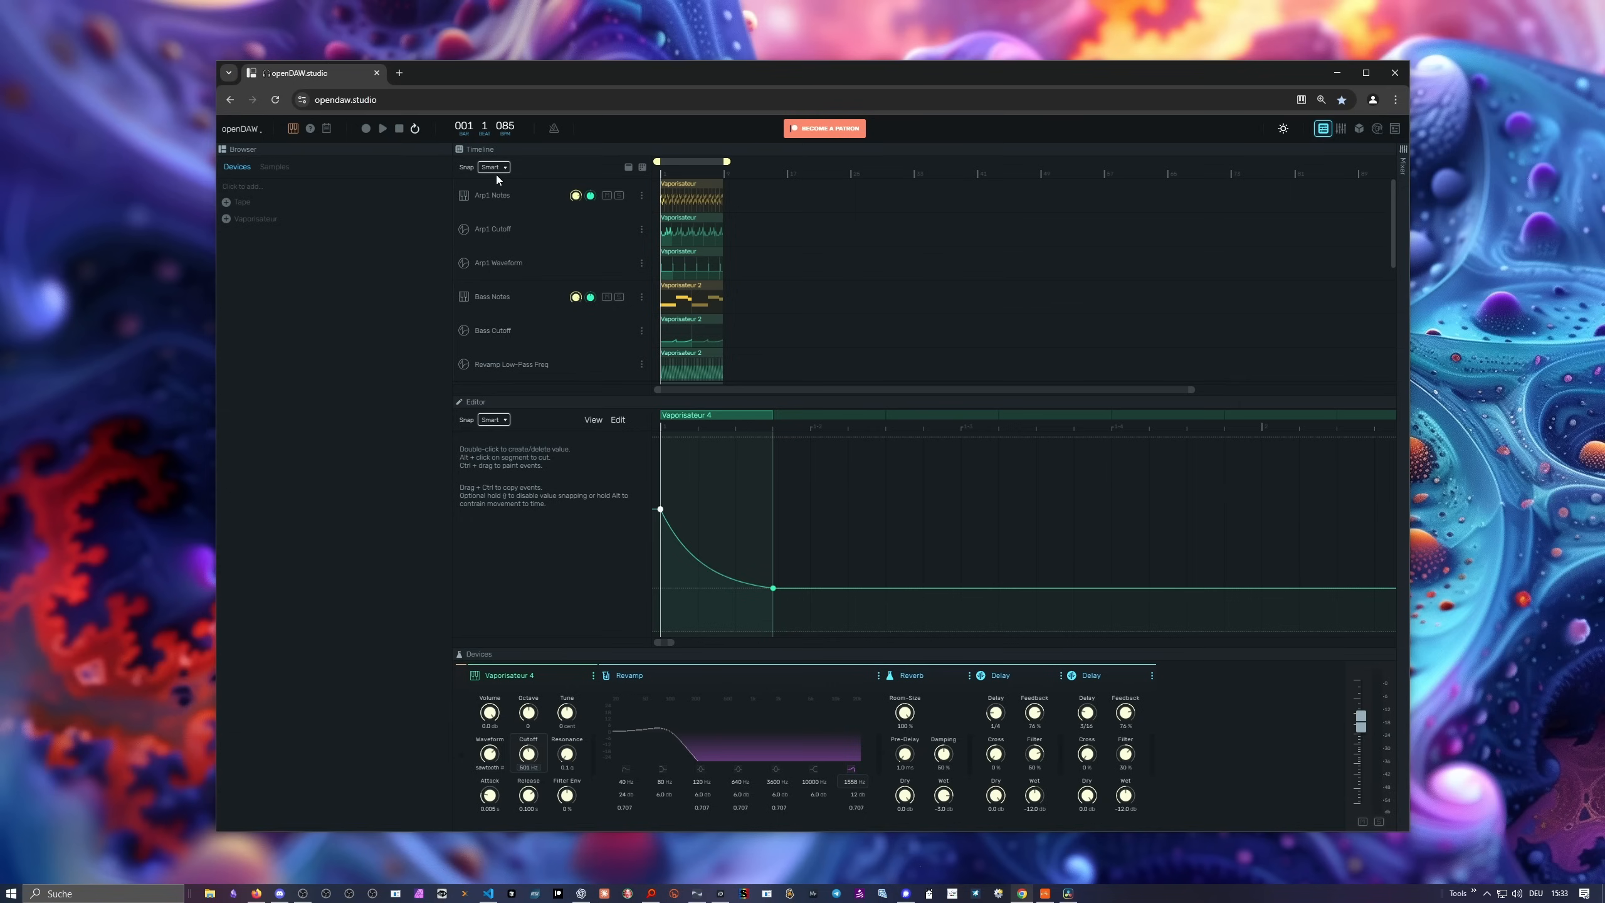
mouse_move(394, 168)
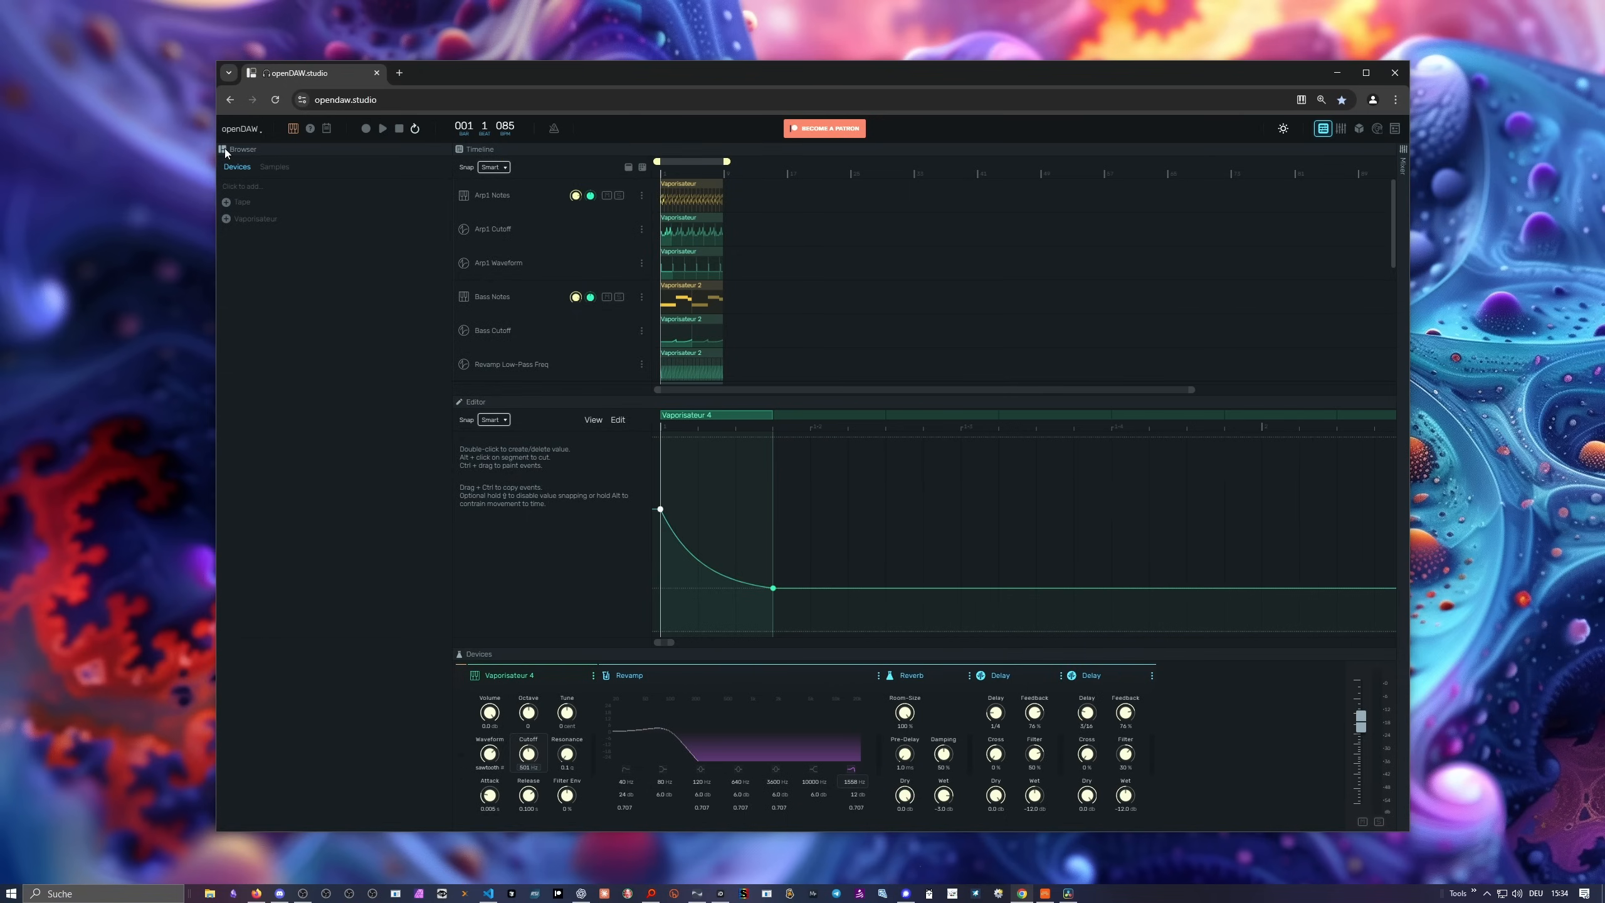
mouse_move(235, 169)
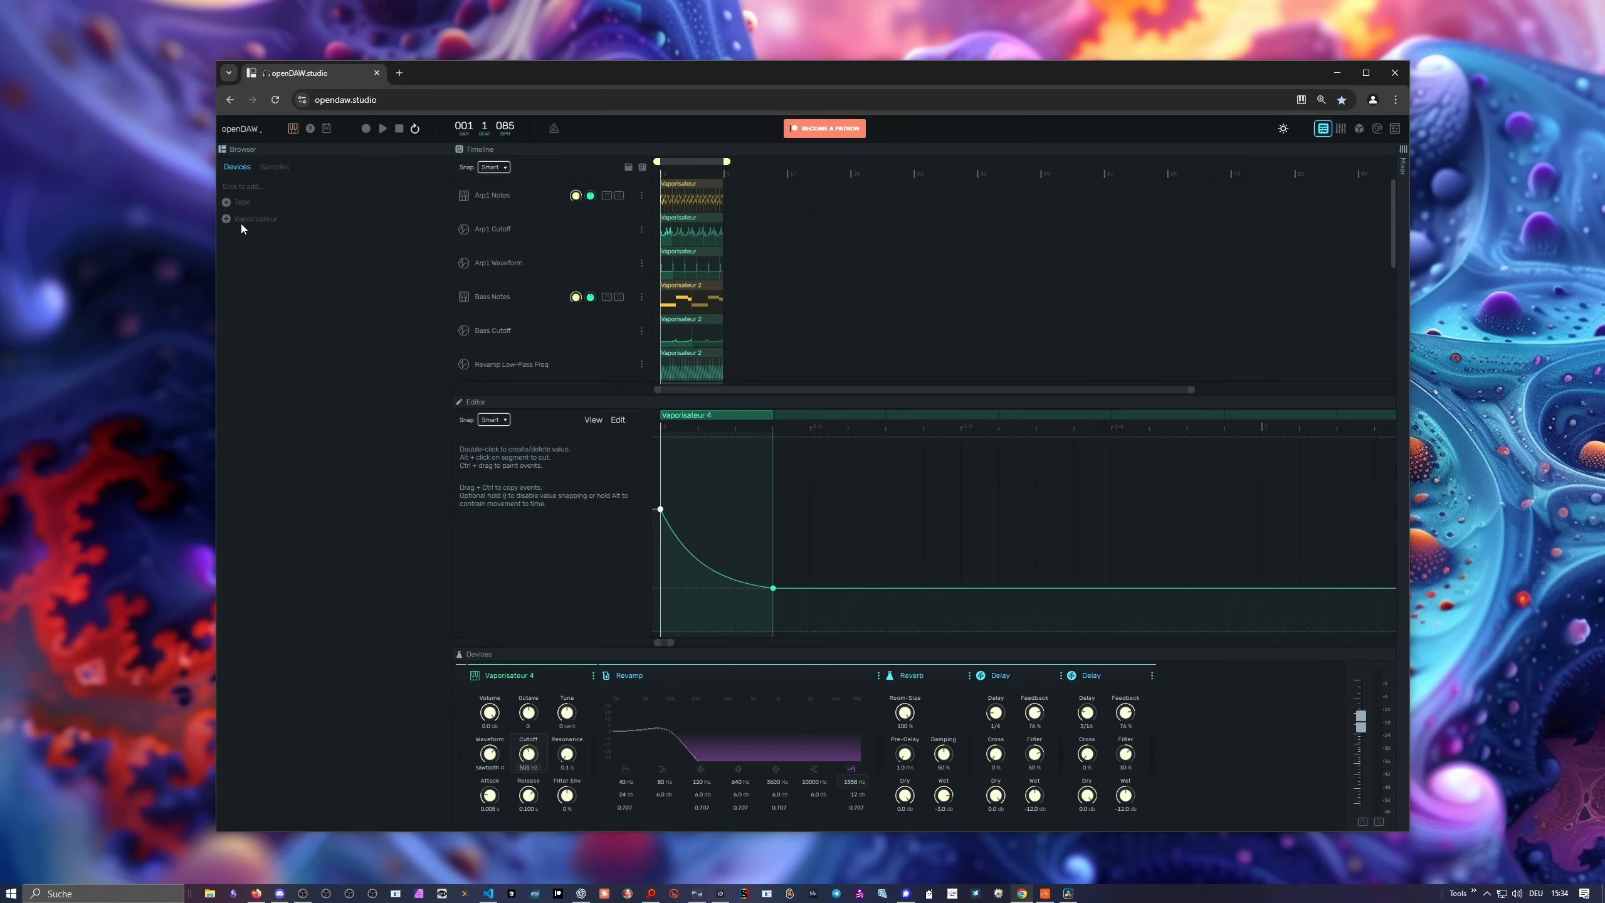
mouse_move(275, 223)
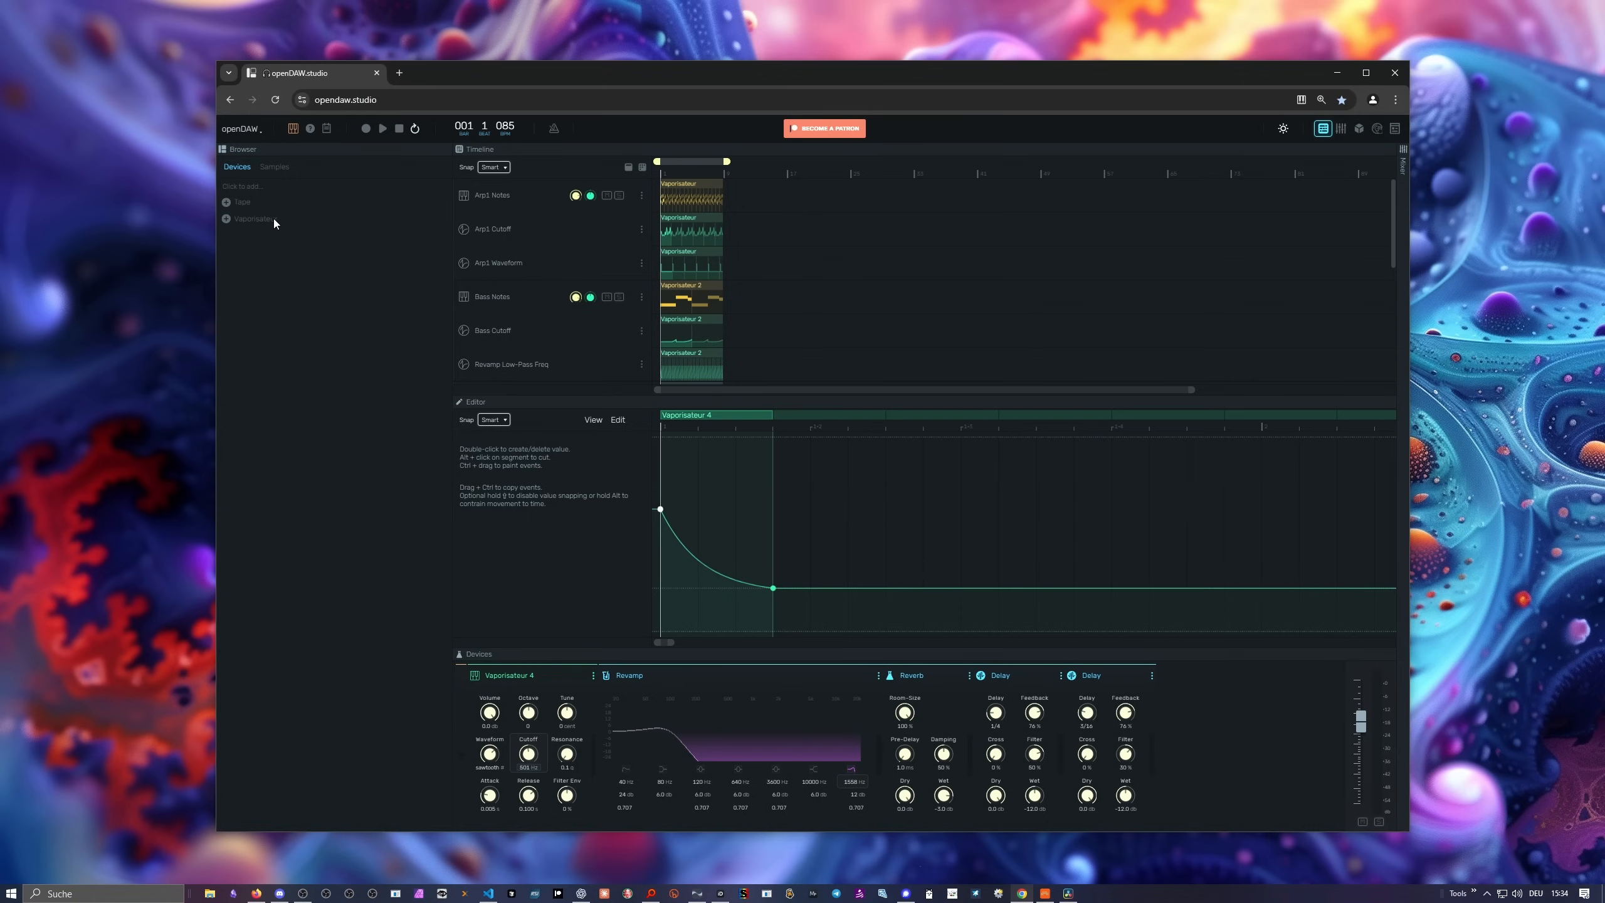
mouse_move(264, 226)
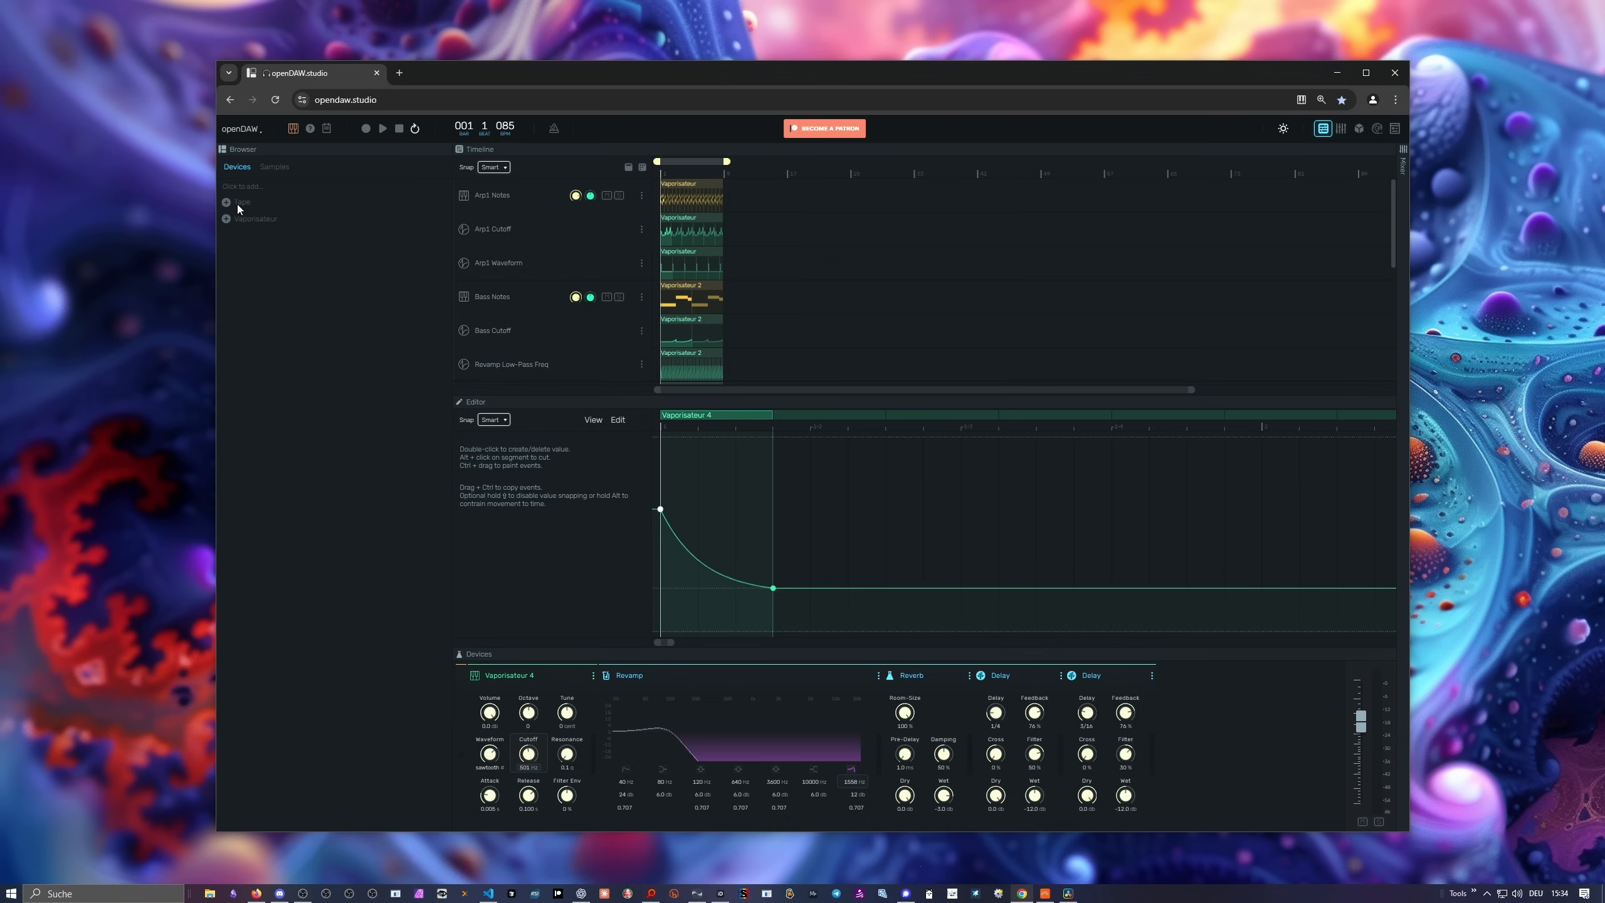
Show the Samples list with Polarity loops, then collapse the Browser panel.
click(273, 166)
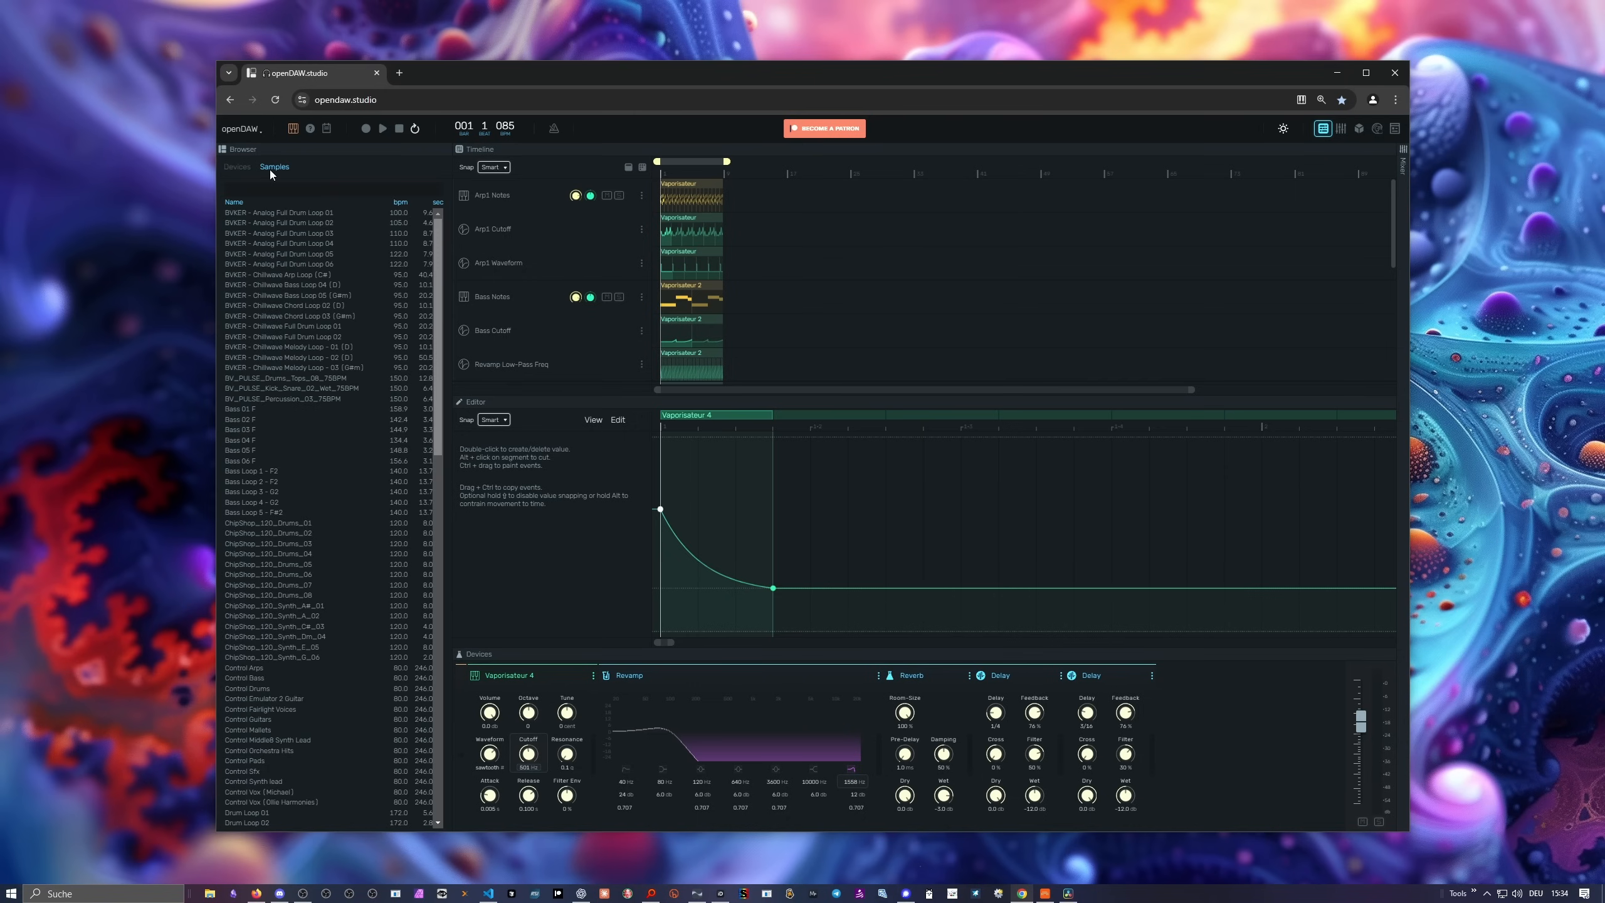
mouse_move(336, 212)
text(polari)
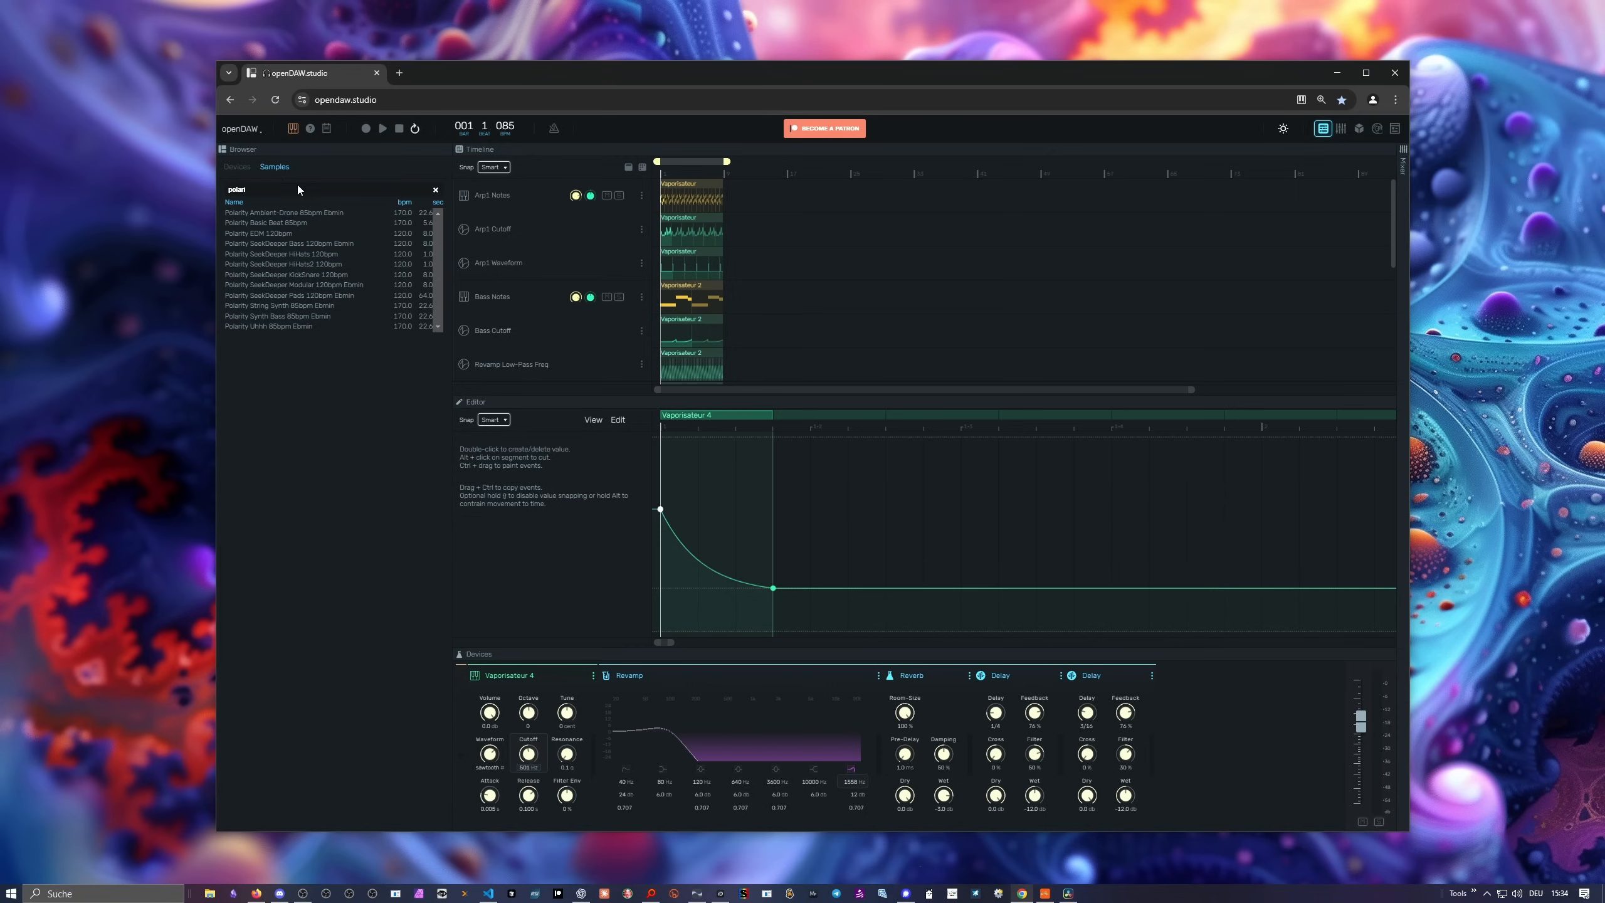
click(237, 167)
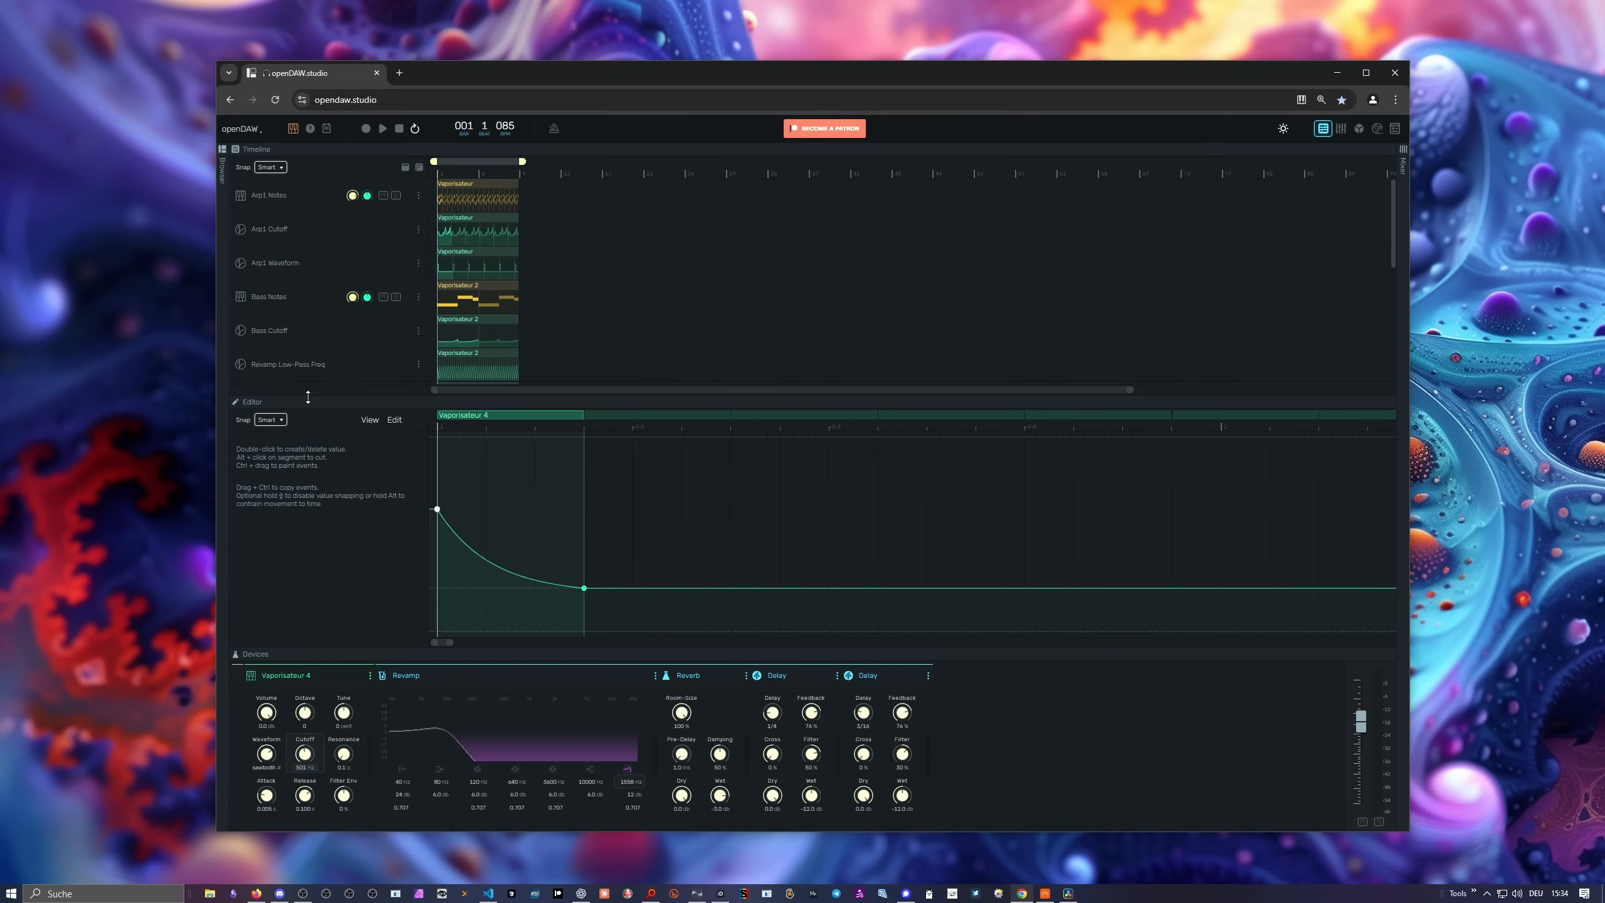
Show the Bass Notes clip in the note editor, leaving its length unchanged.
click(469, 294)
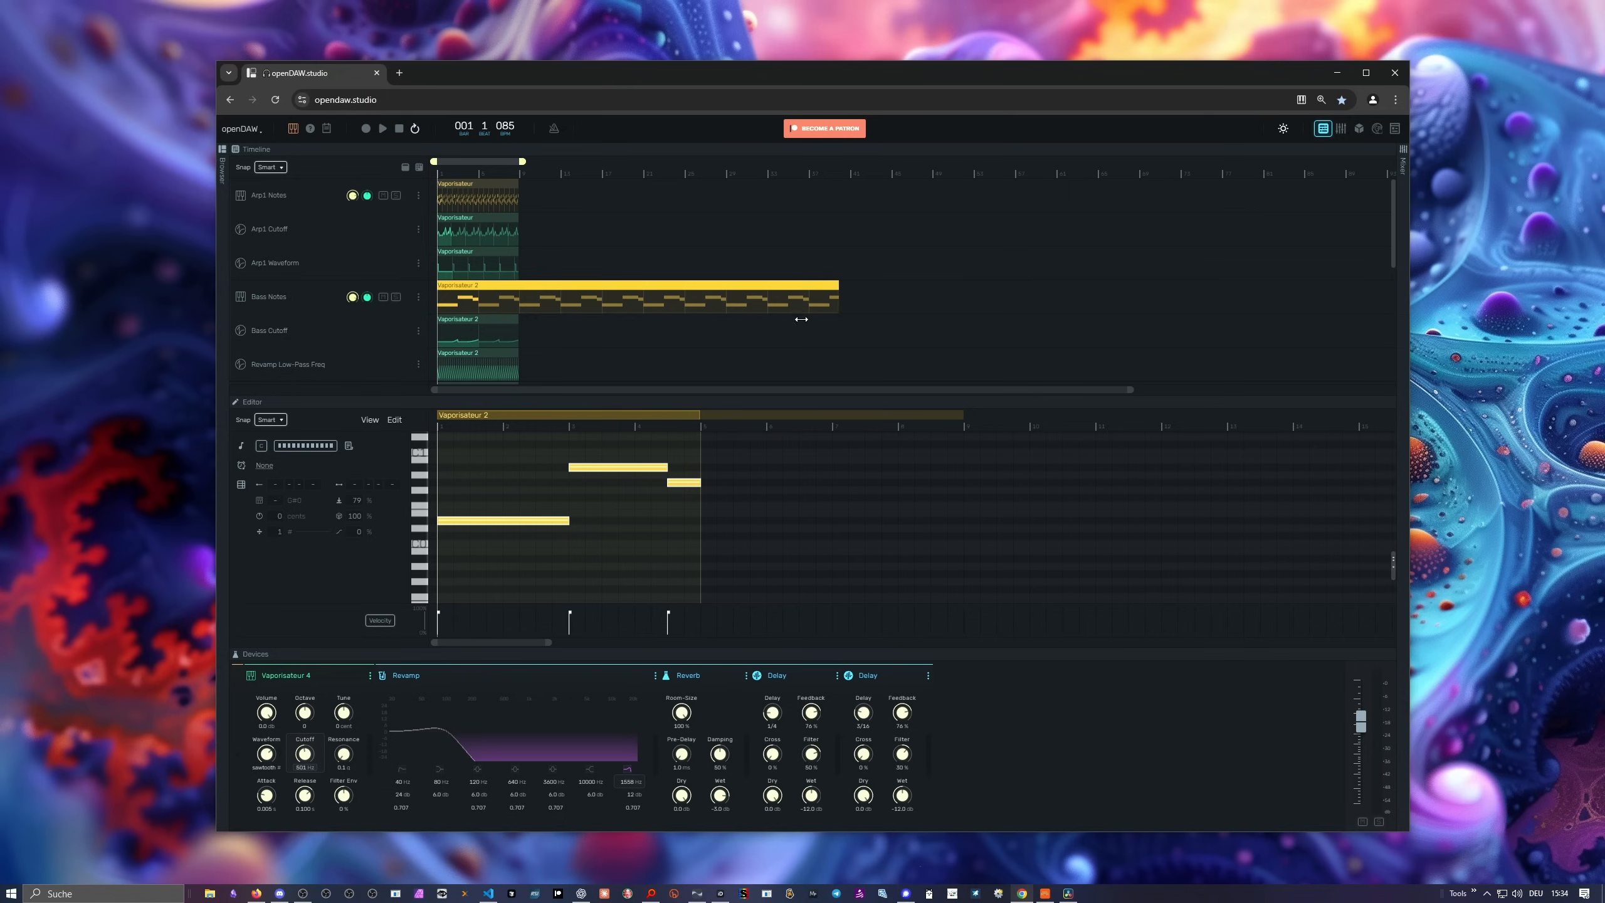
drag(838, 298, 910, 307)
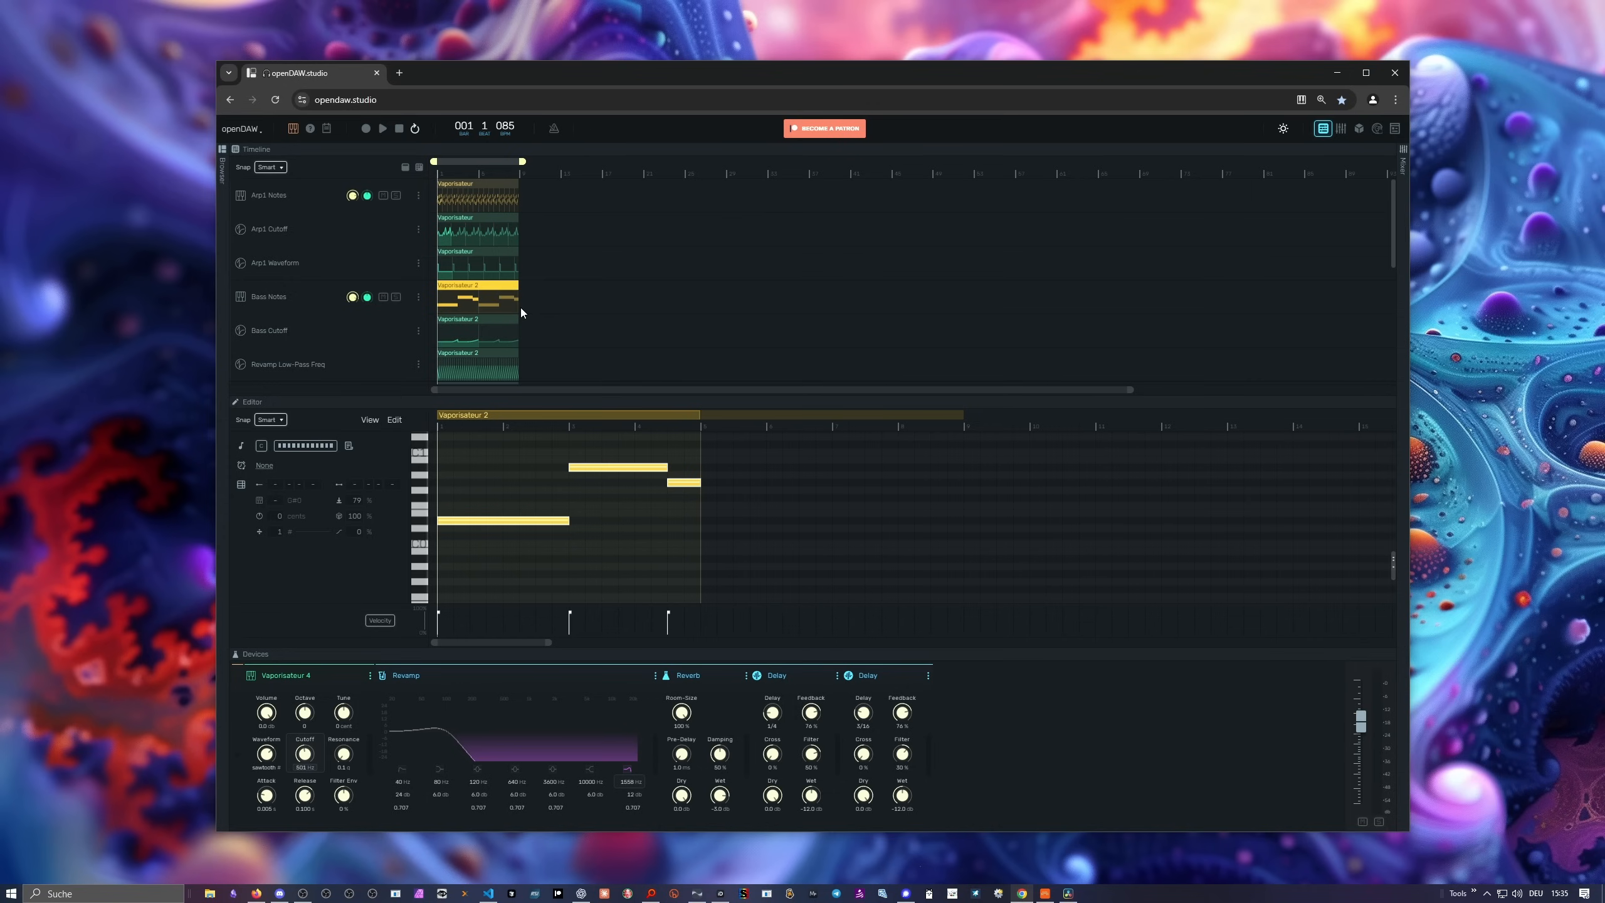
mouse_move(659, 135)
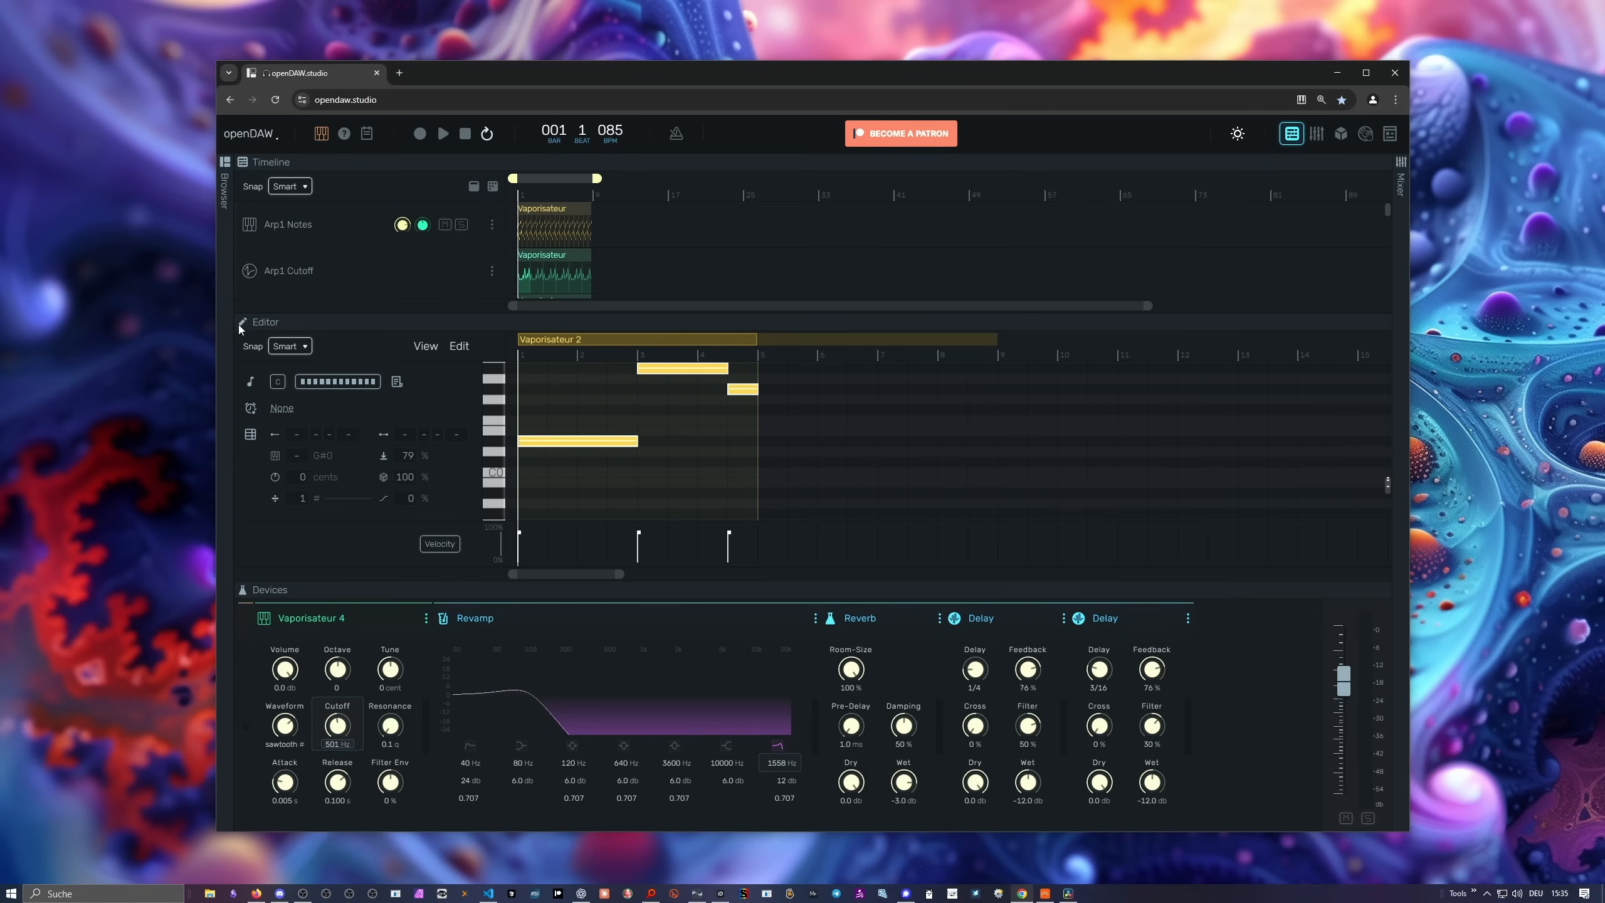
Collapse the Editor and Devices panels and zoom the timeline to show all tracks.
click(242, 323)
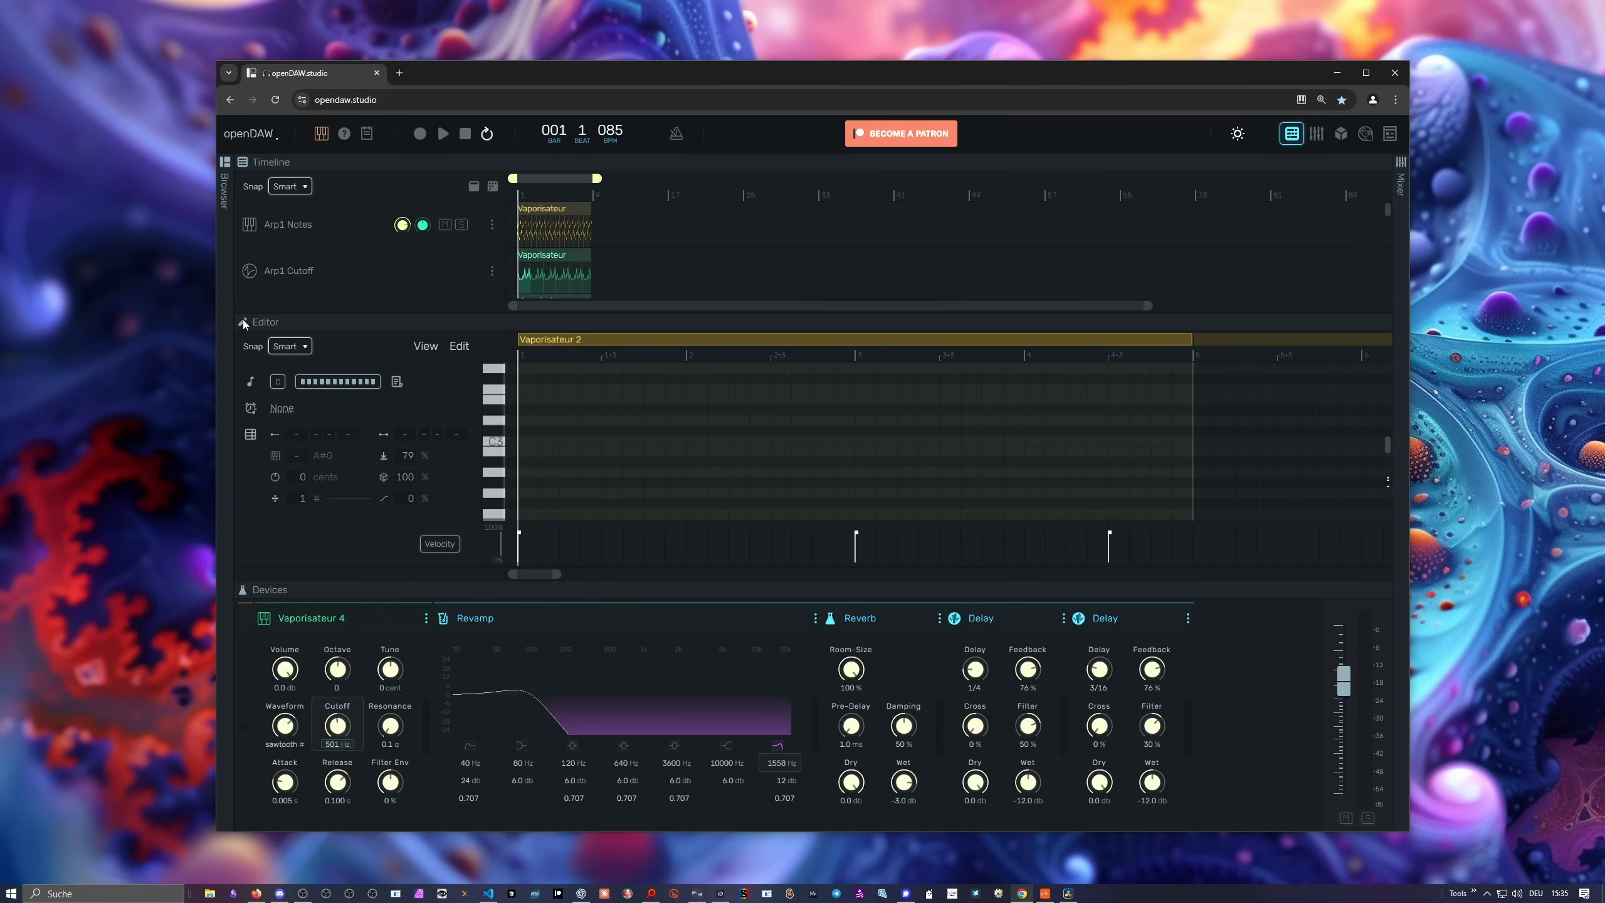
click(243, 323)
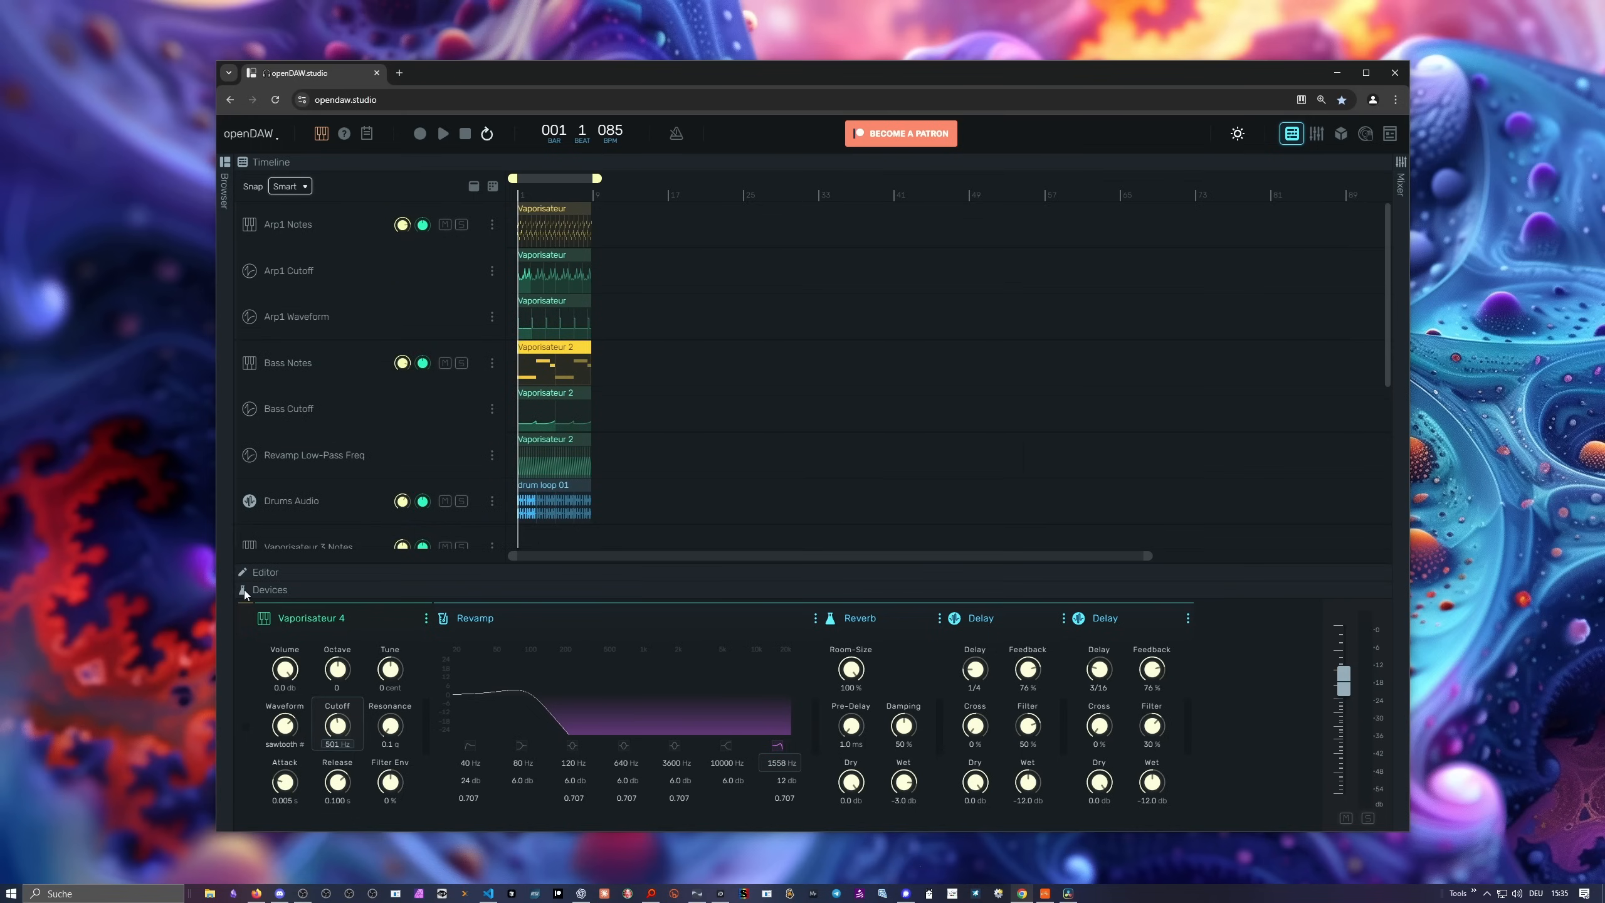
click(243, 589)
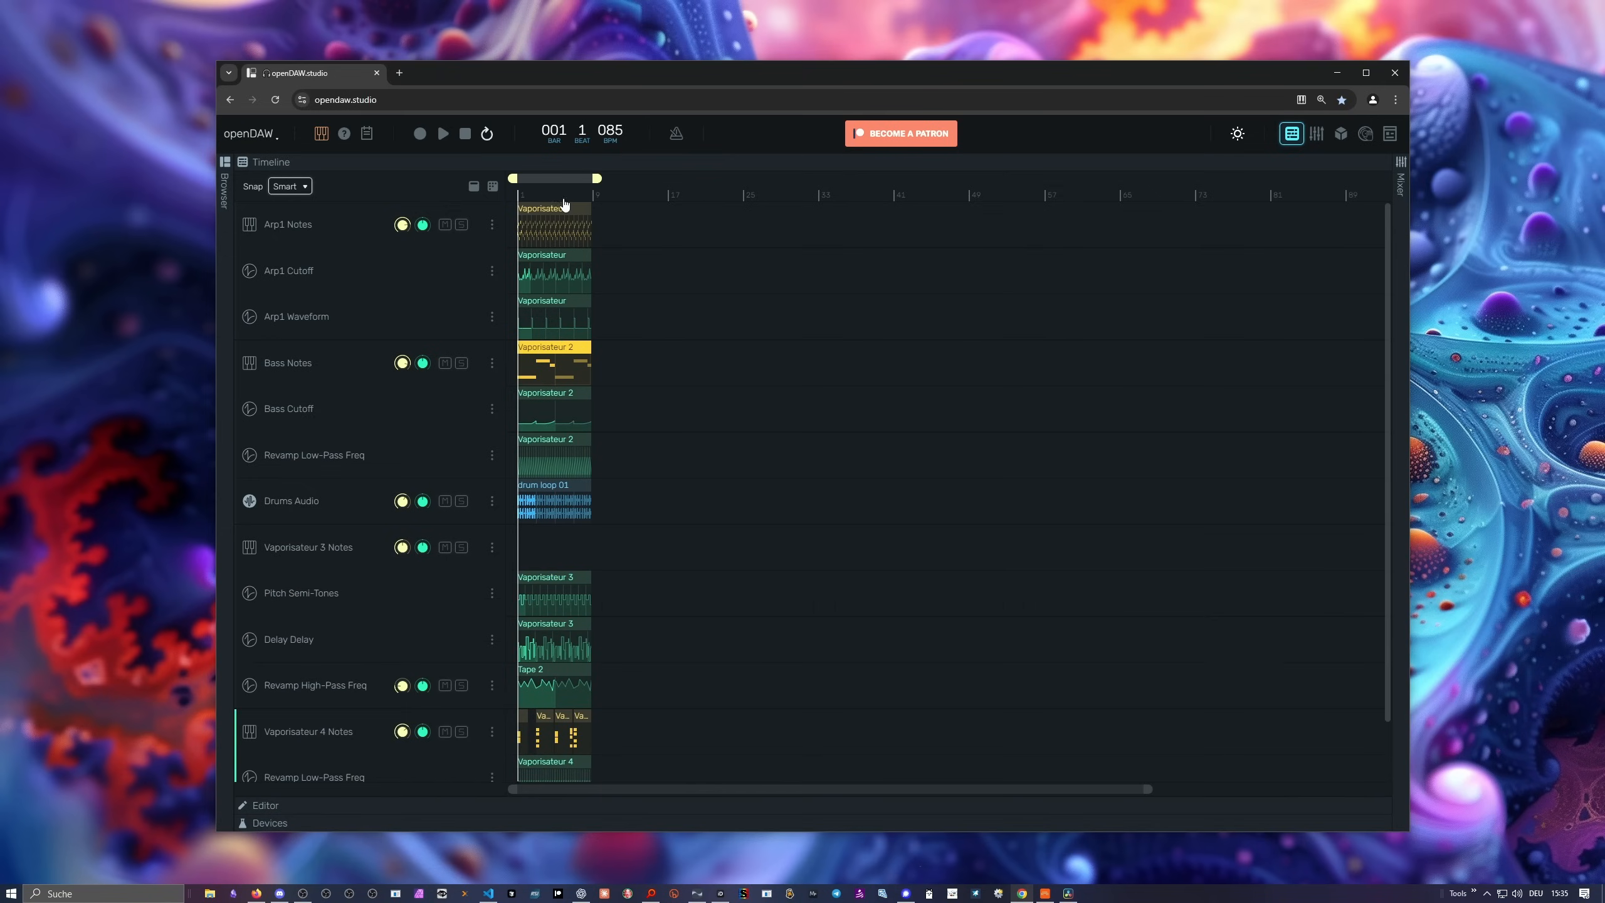
mouse_move(835, 594)
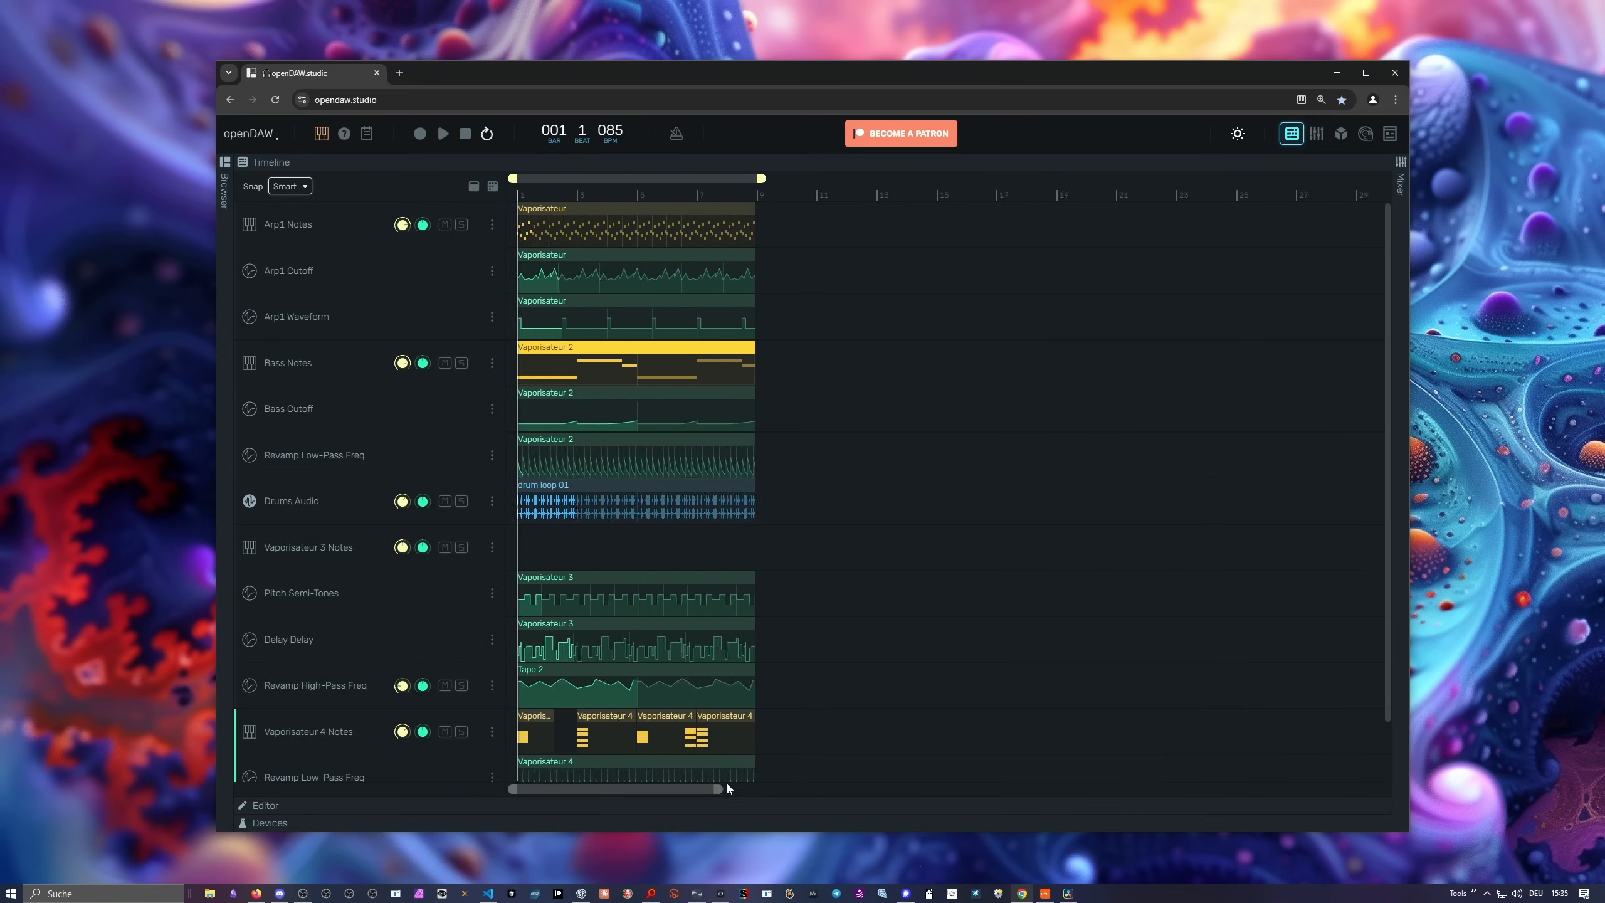
scroll(down, 3)
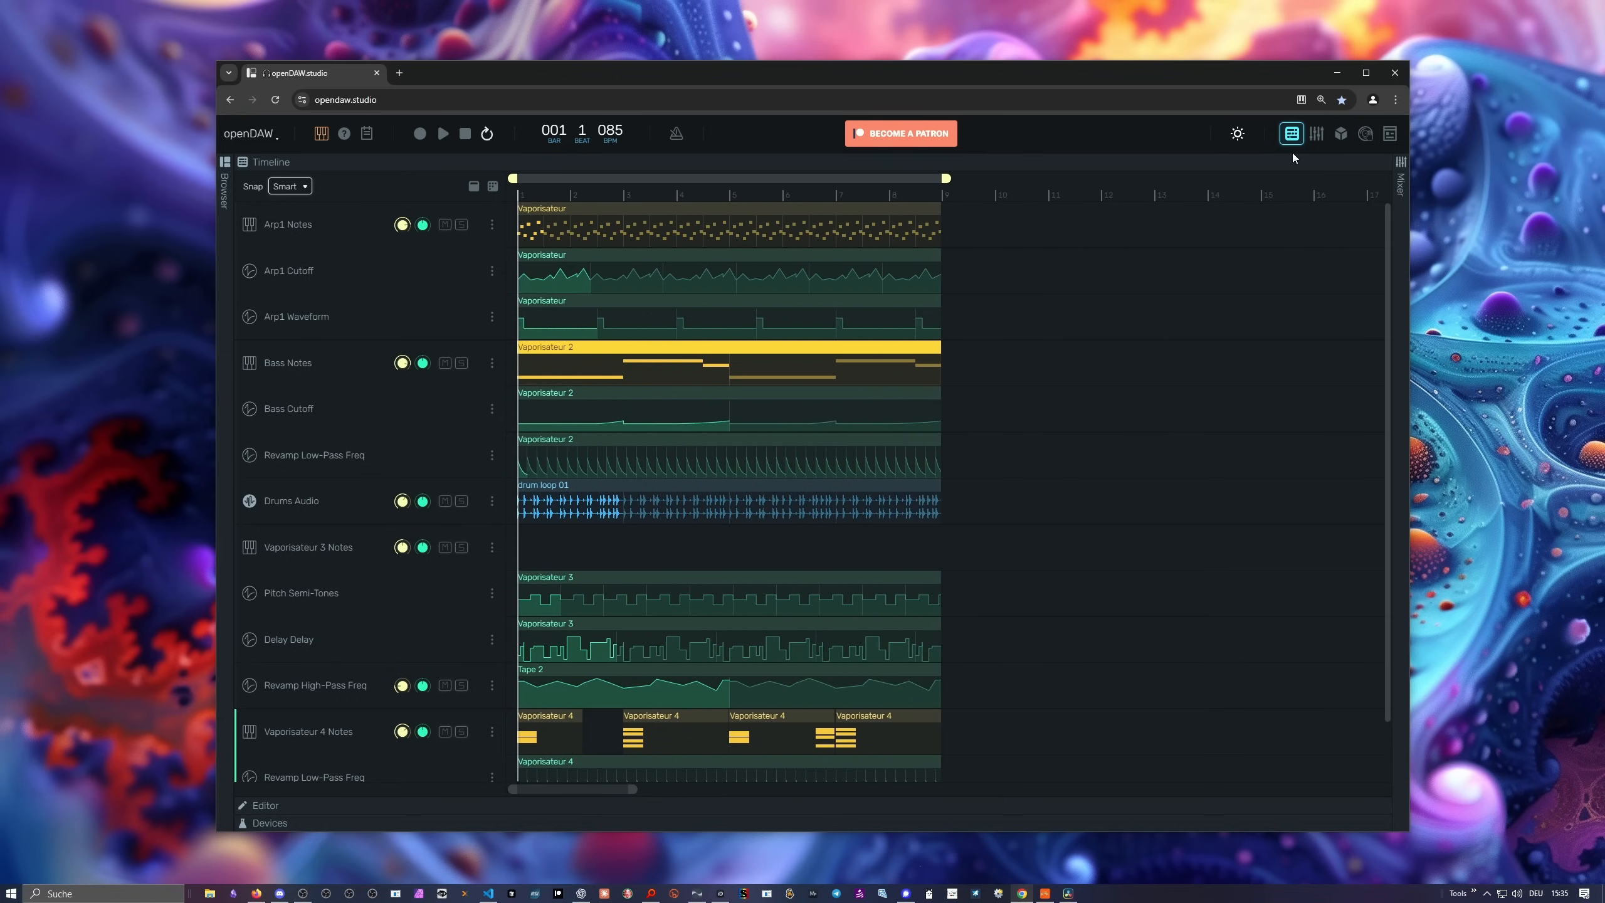
Play the project from the mixer while pulling the master output fader down.
click(1317, 133)
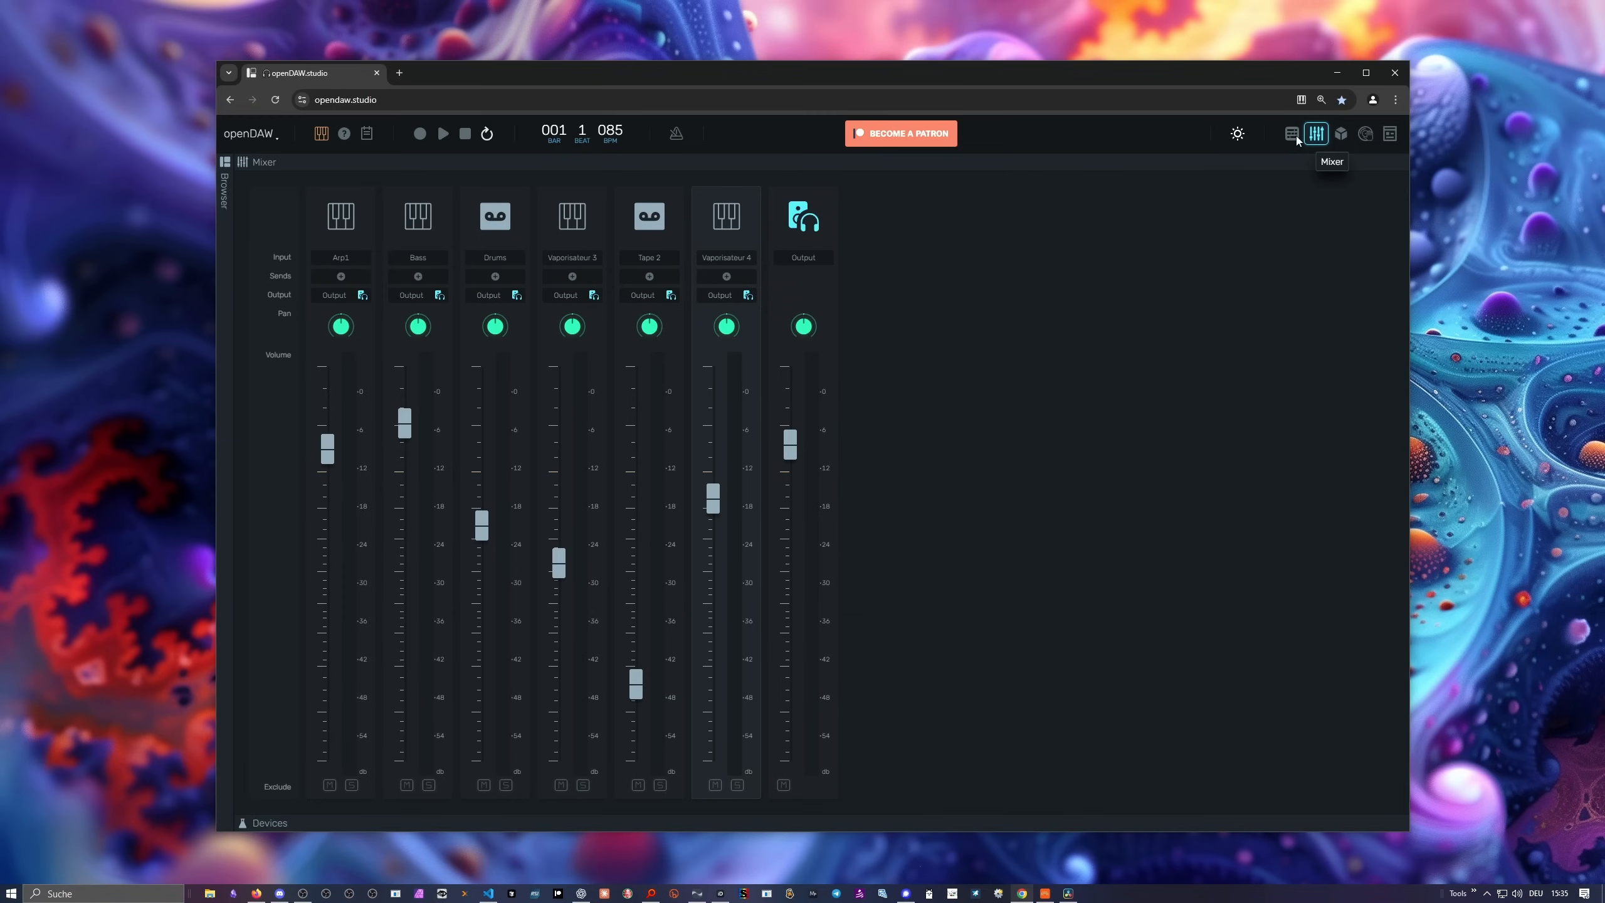
click(442, 133)
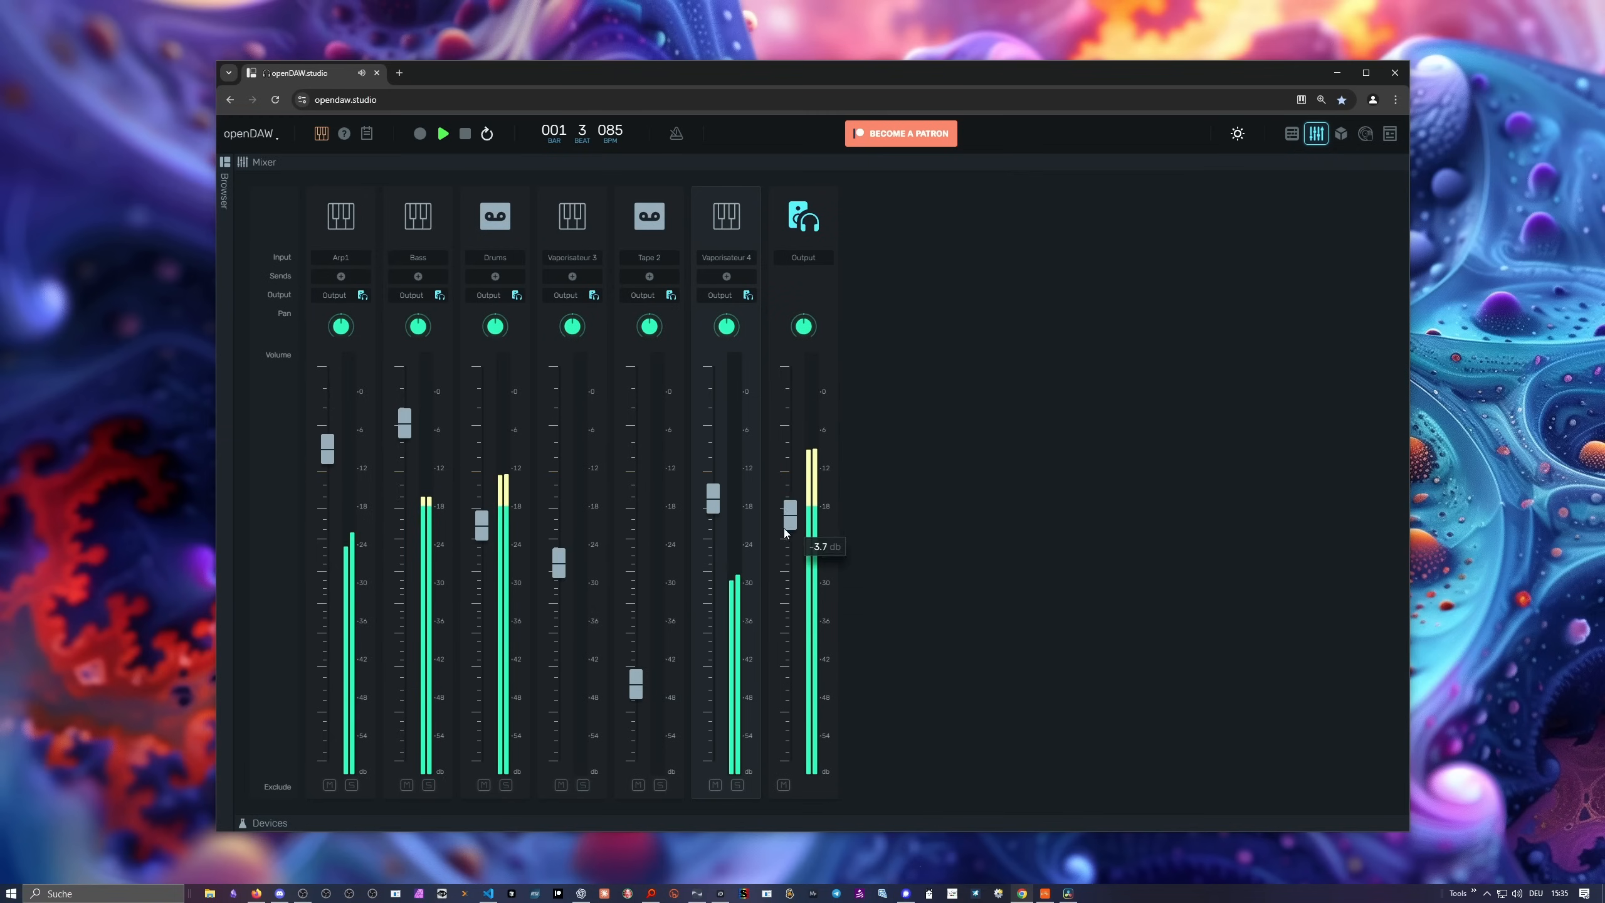
drag(789, 510, 789, 582)
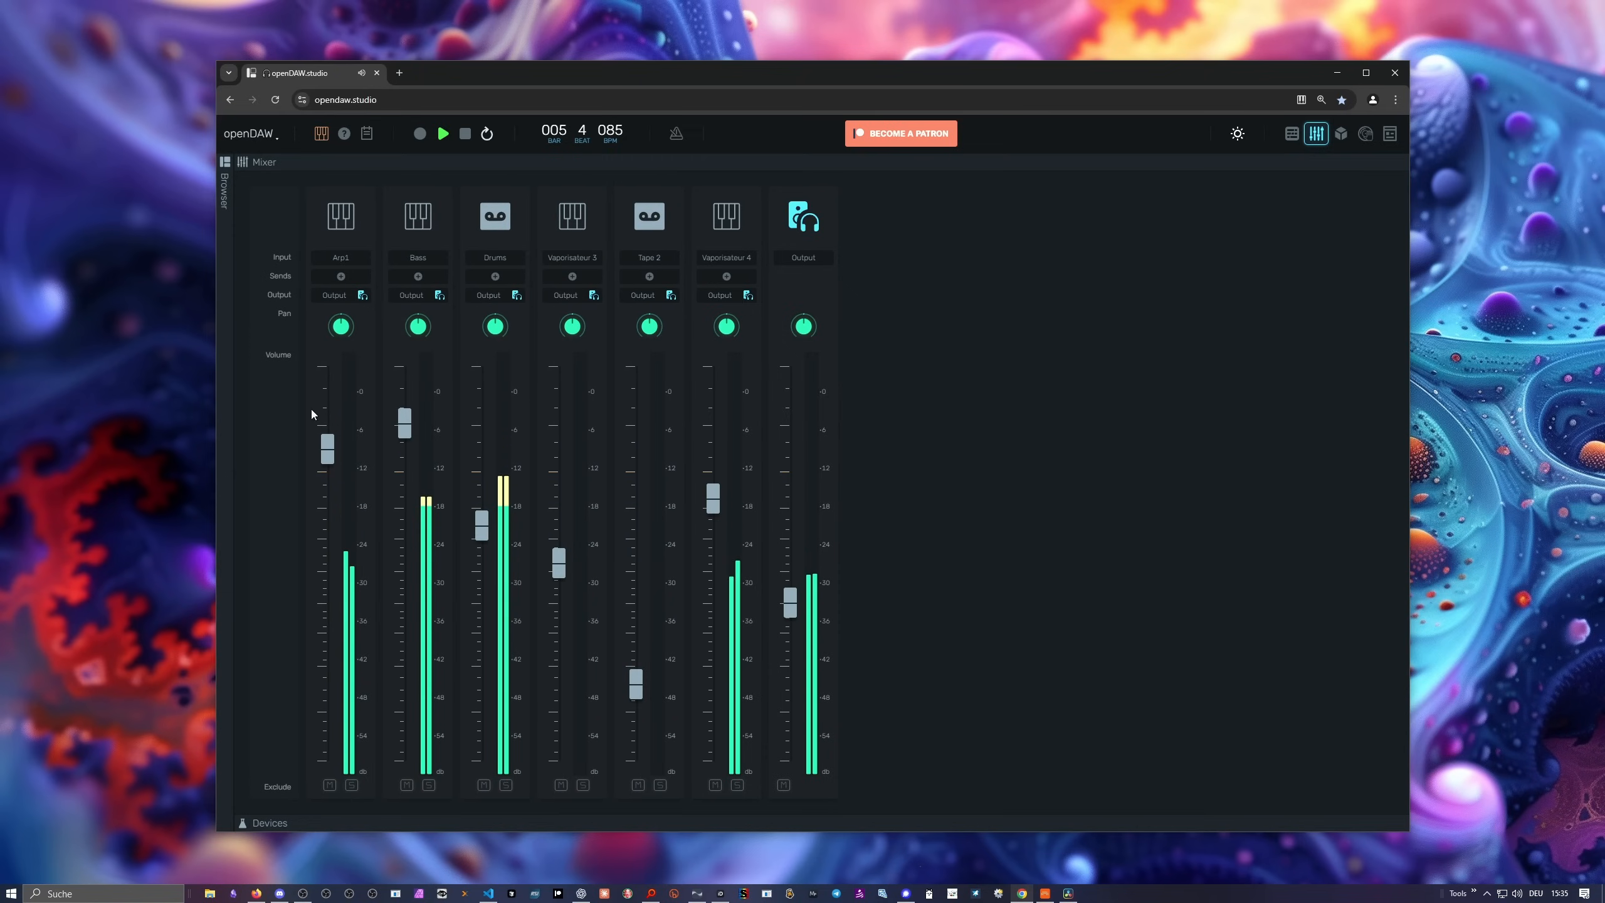
Settle the master output at about -17 dB and return to the timeline.
drag(788, 609, 789, 569)
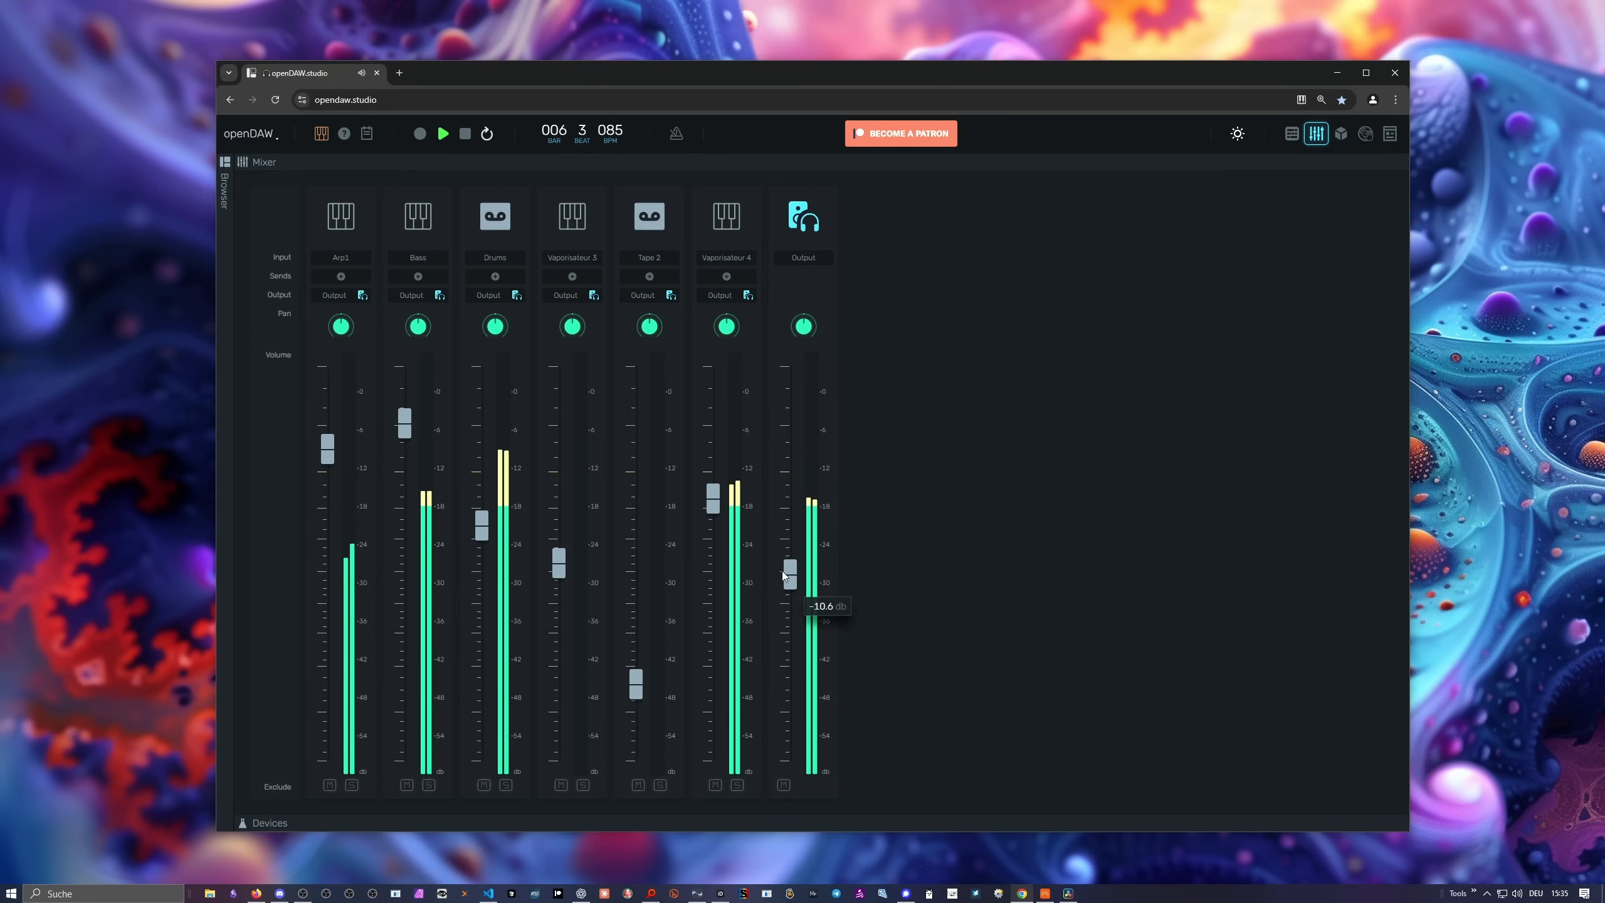
drag(789, 570, 789, 607)
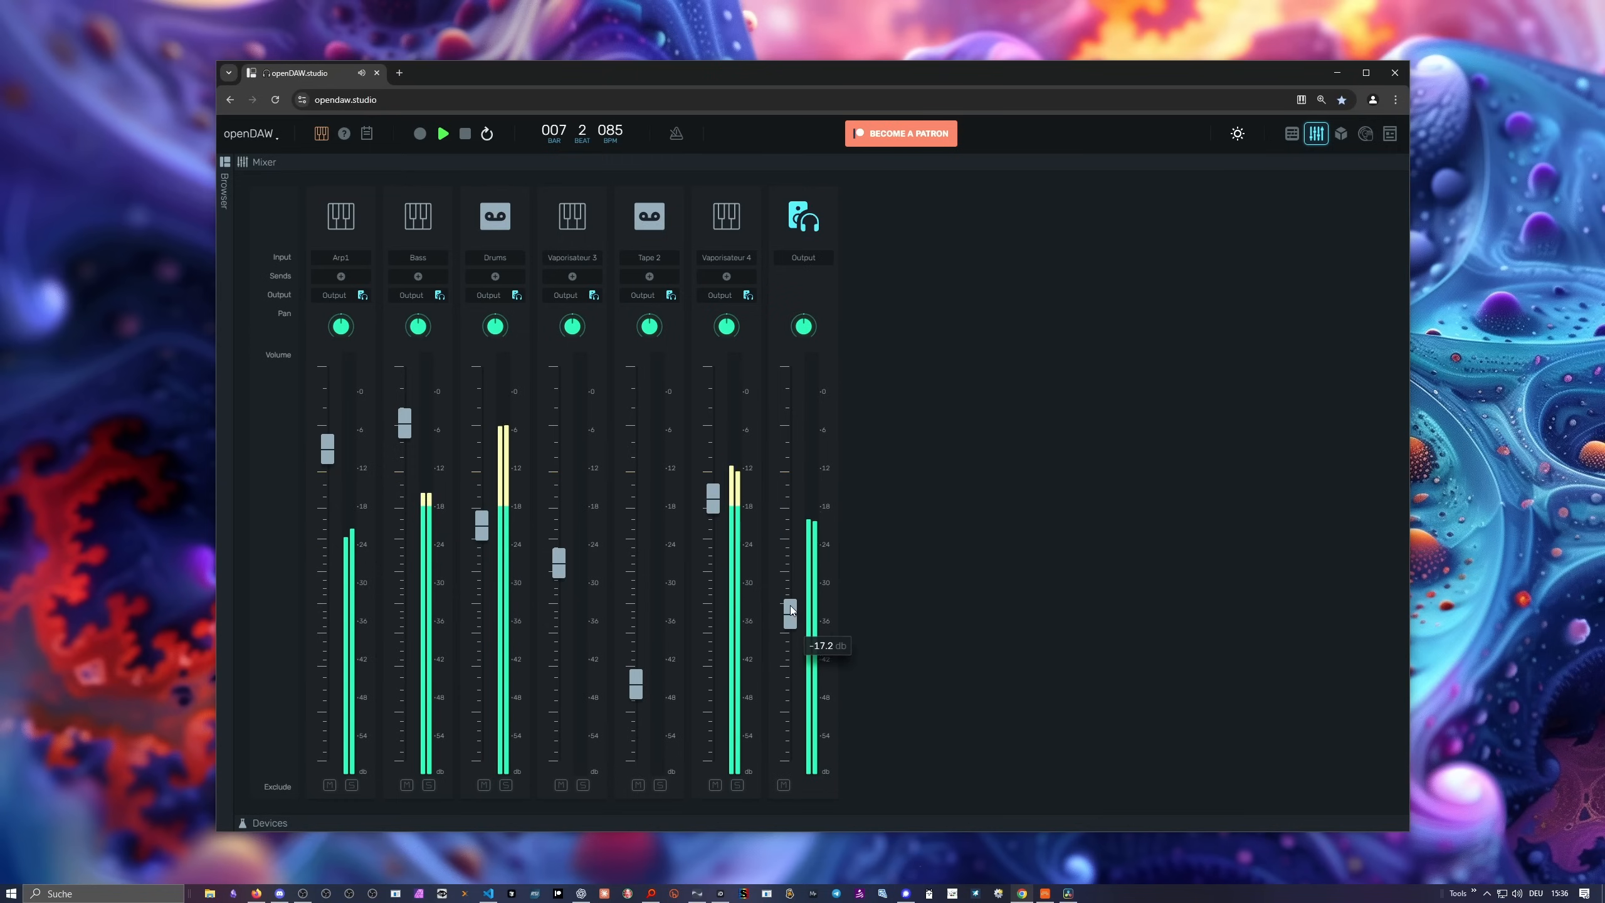
click(1291, 133)
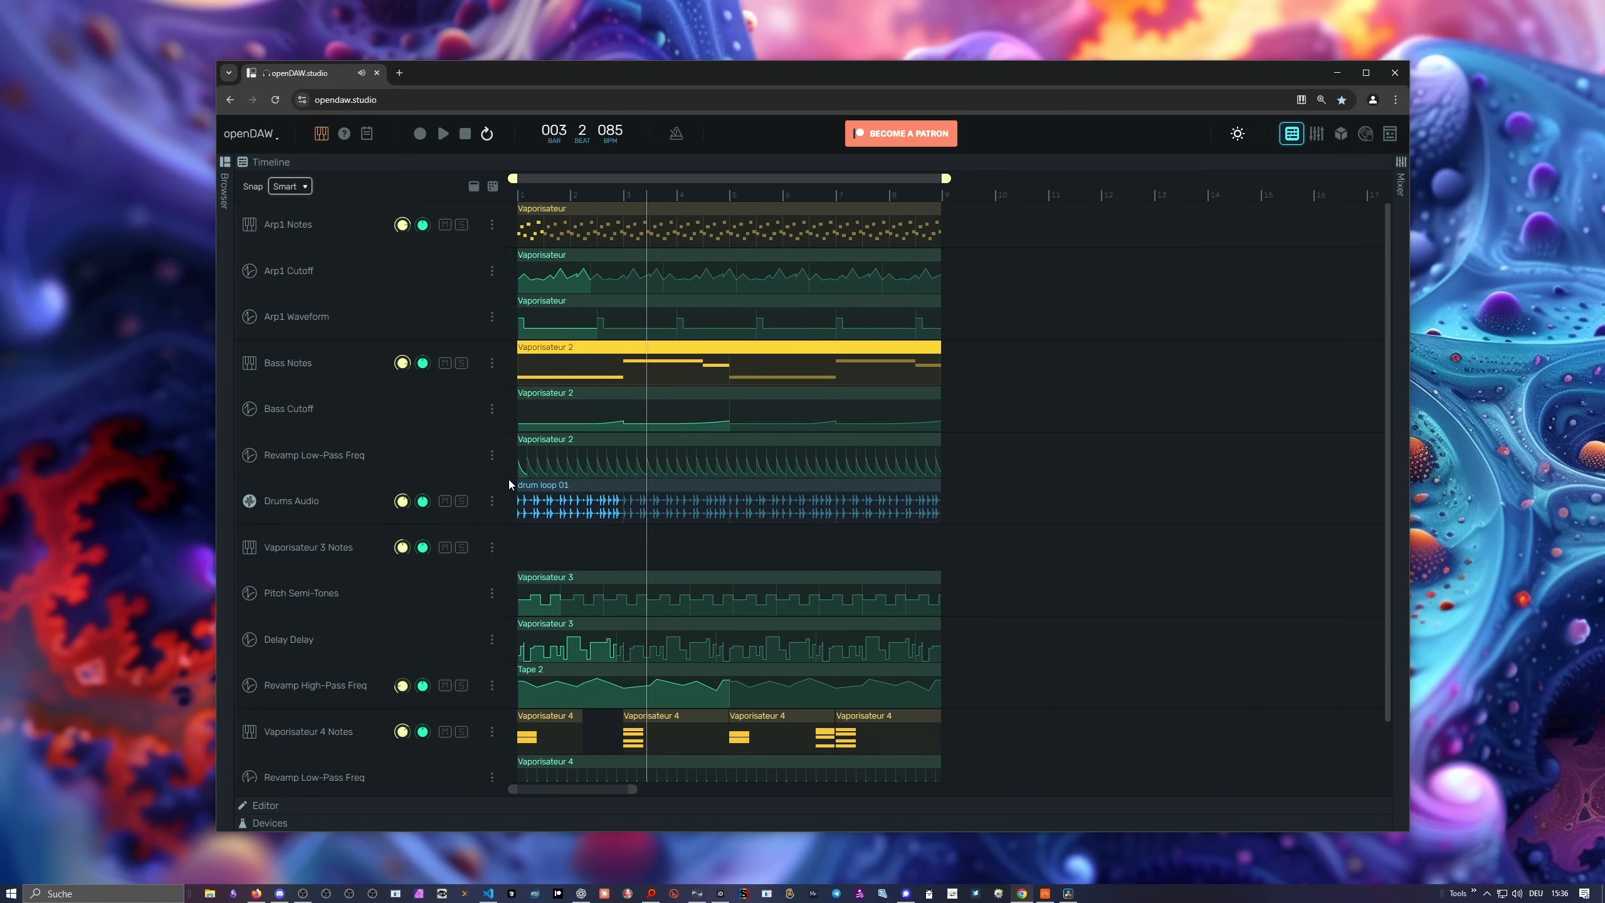
mouse_move(557, 490)
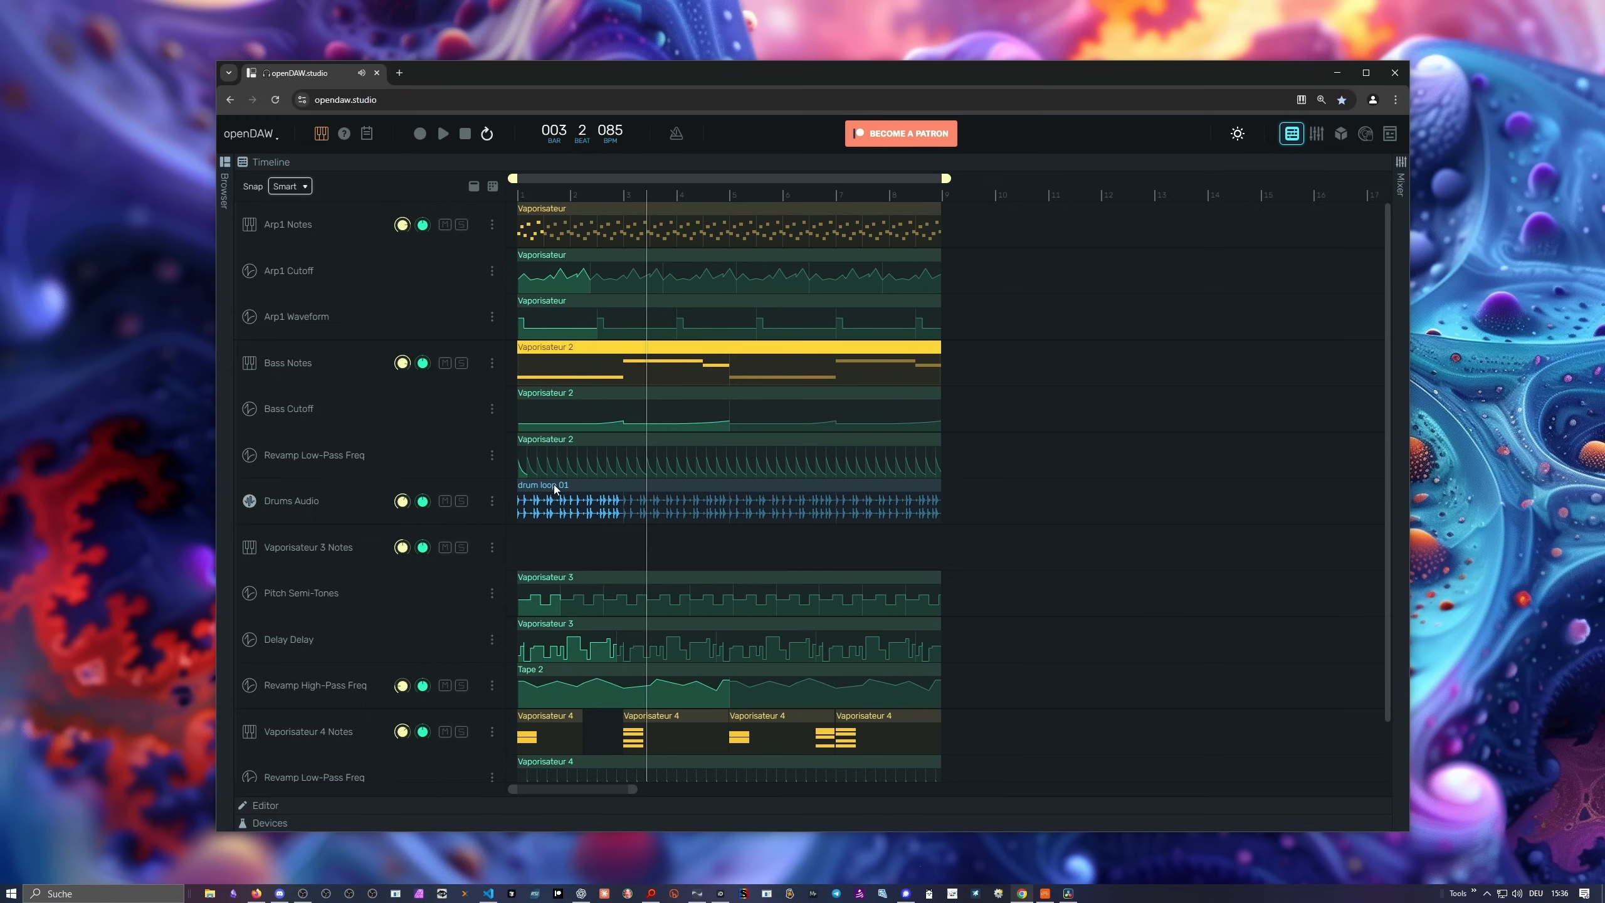
Look through the sample library in the browser, close it, and show the mixer with all channel strips.
click(226, 161)
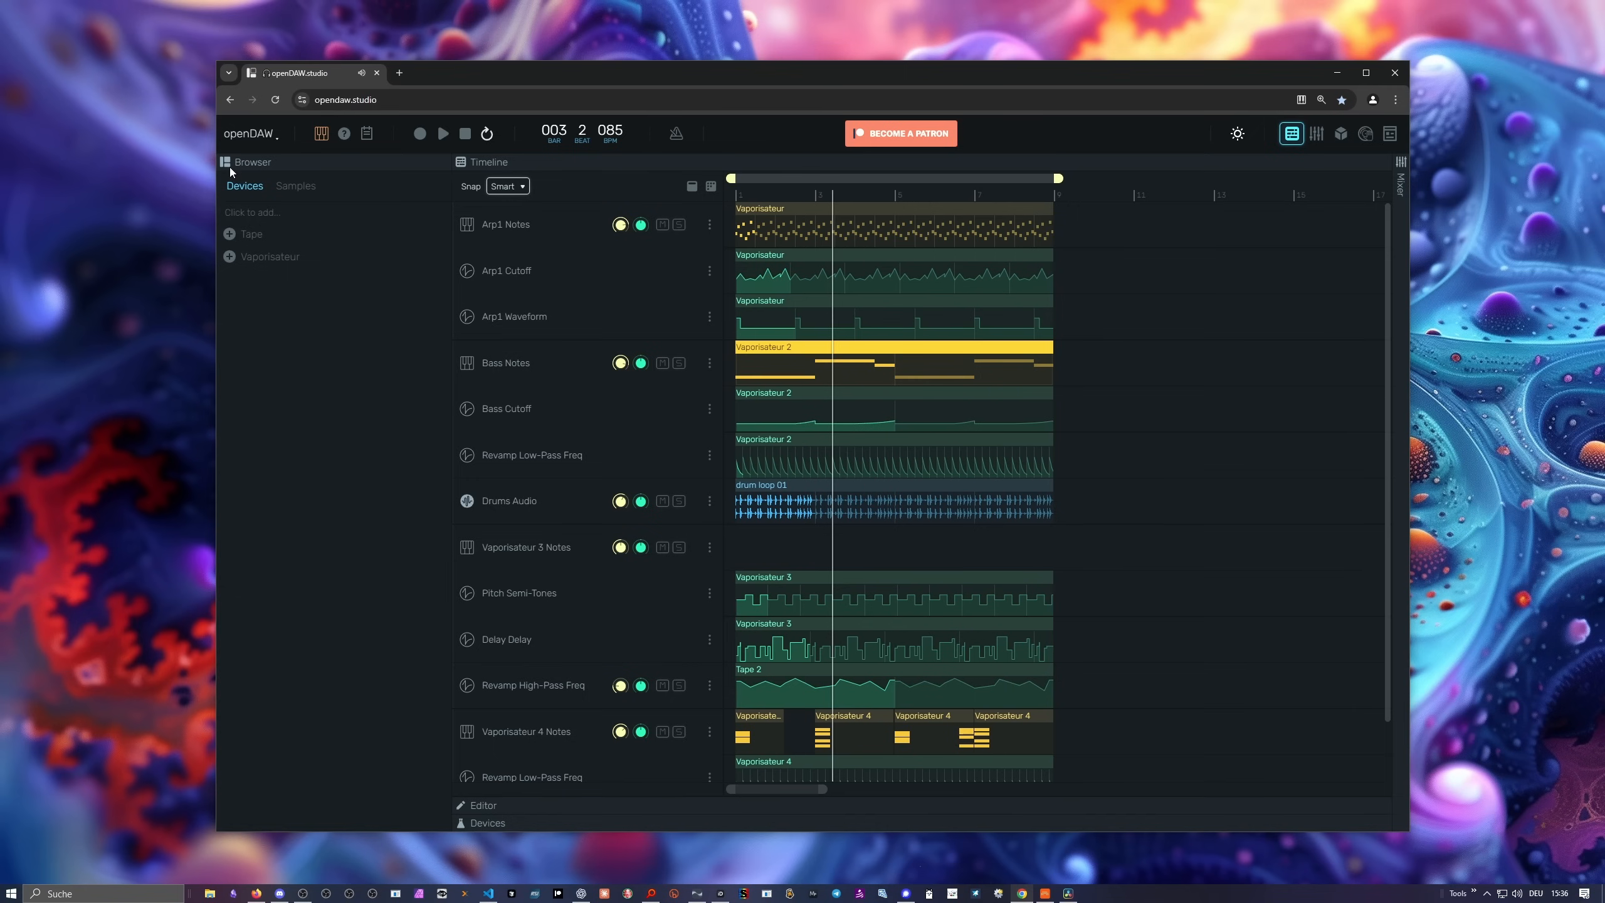
click(296, 185)
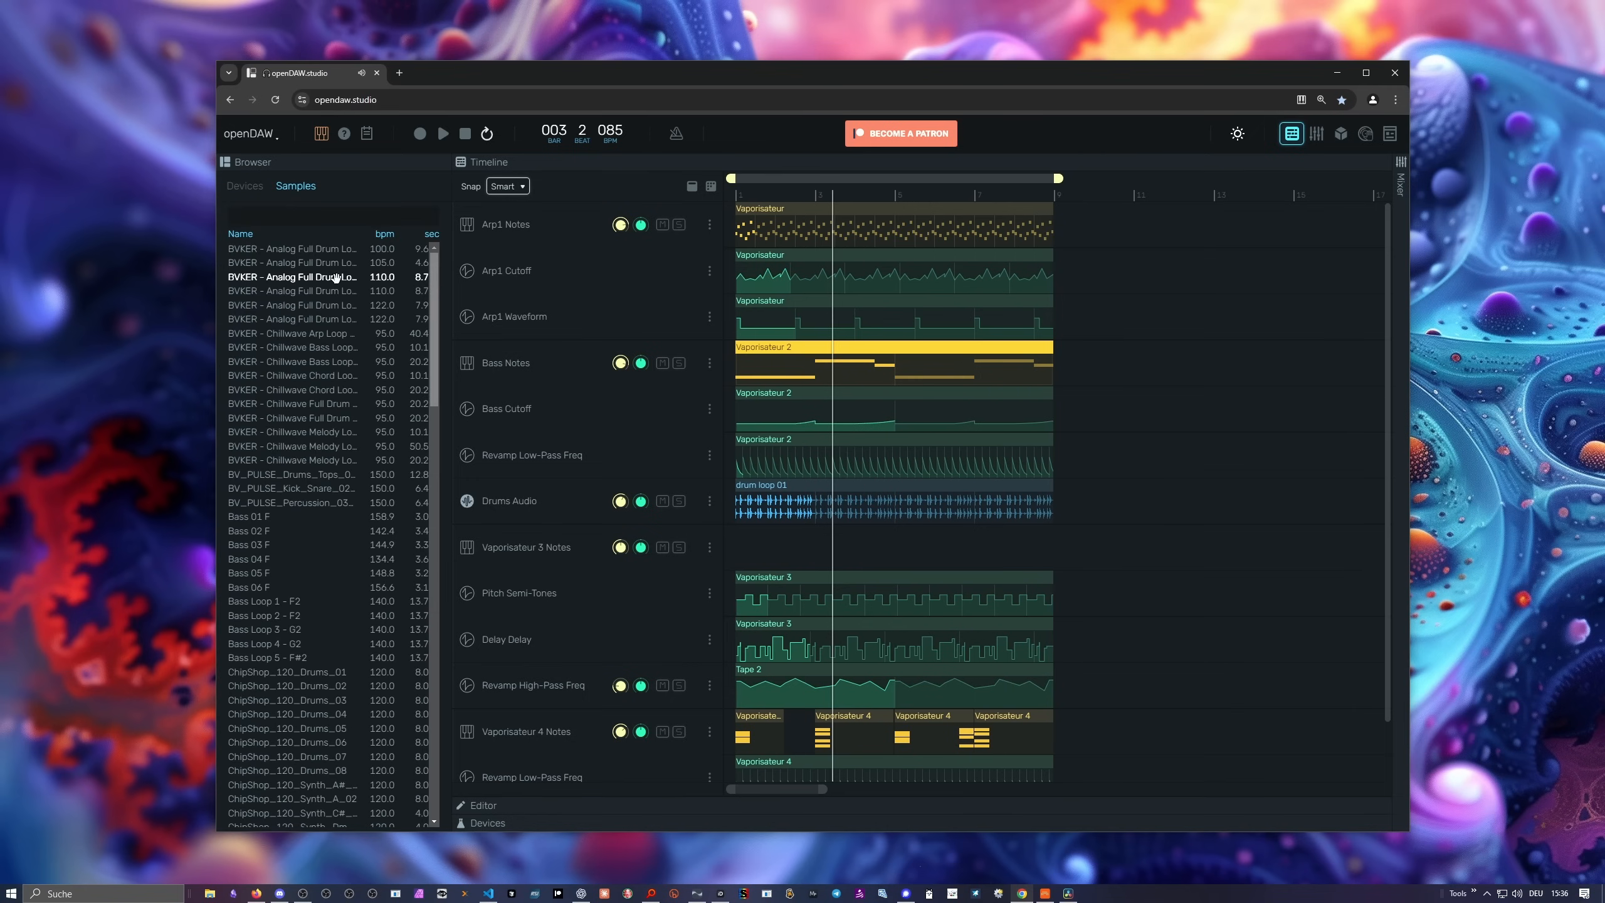
scroll(down, 3)
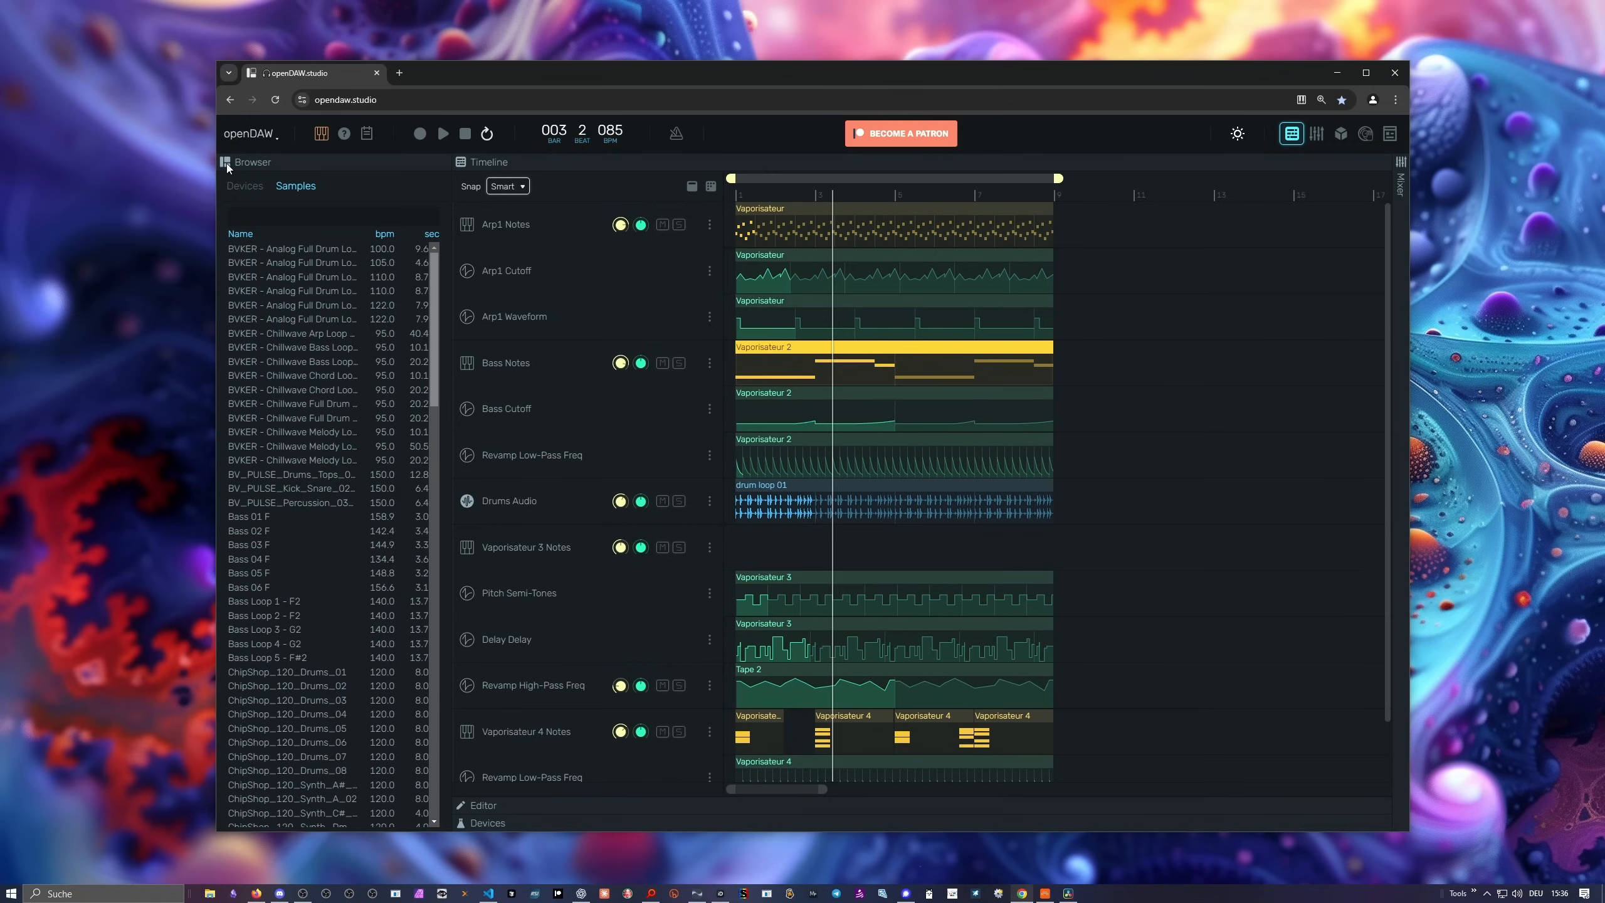
click(224, 163)
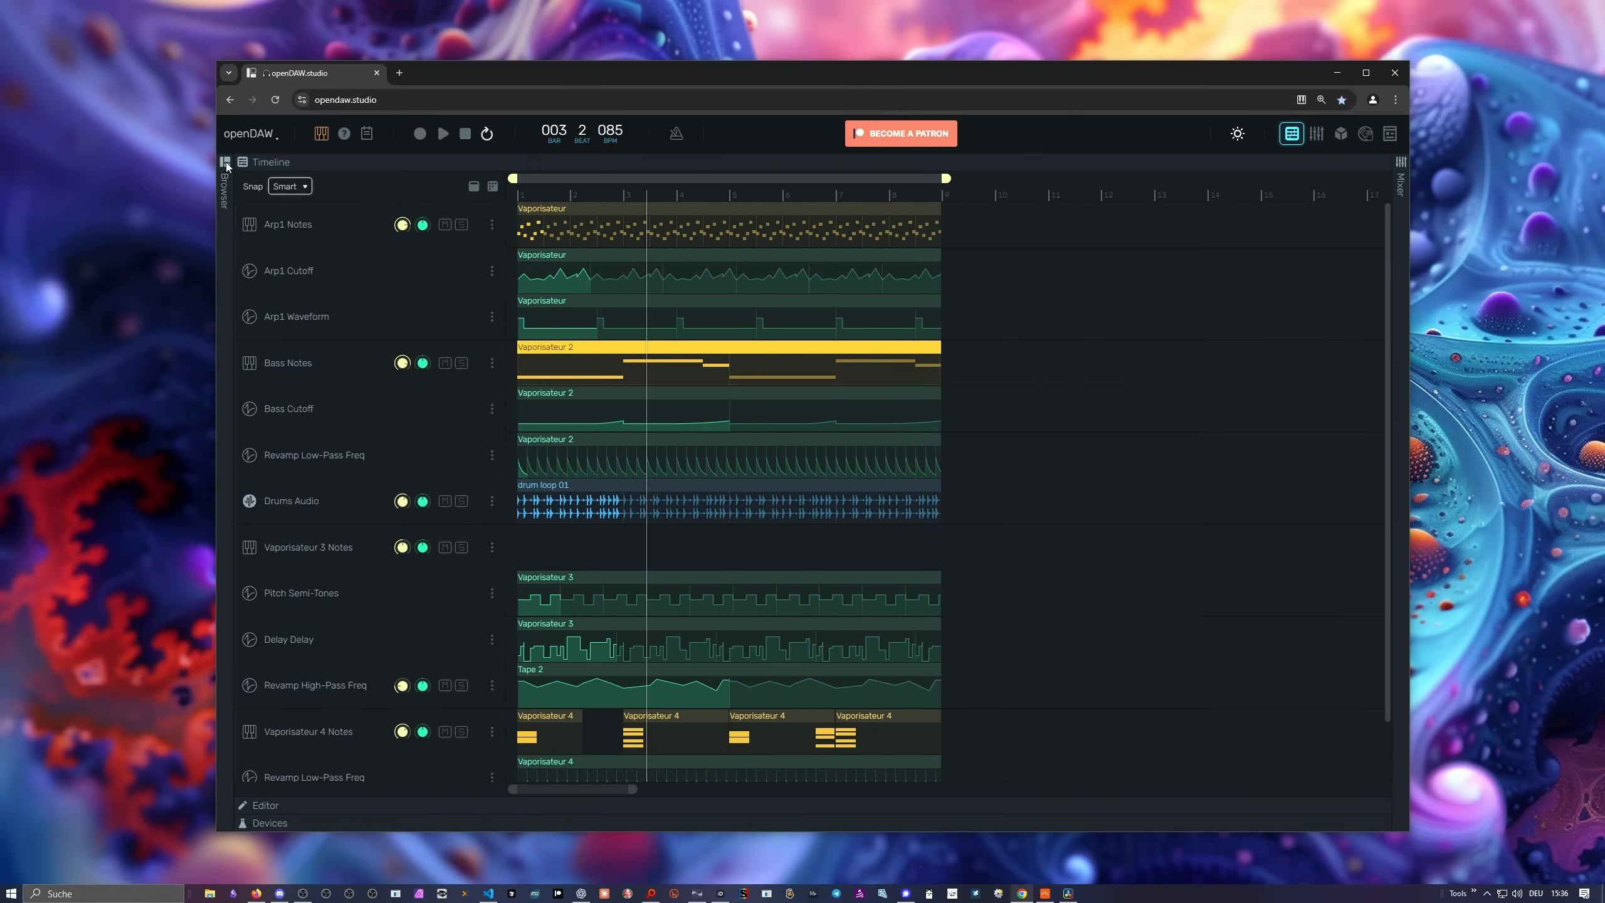
mouse_move(1337, 168)
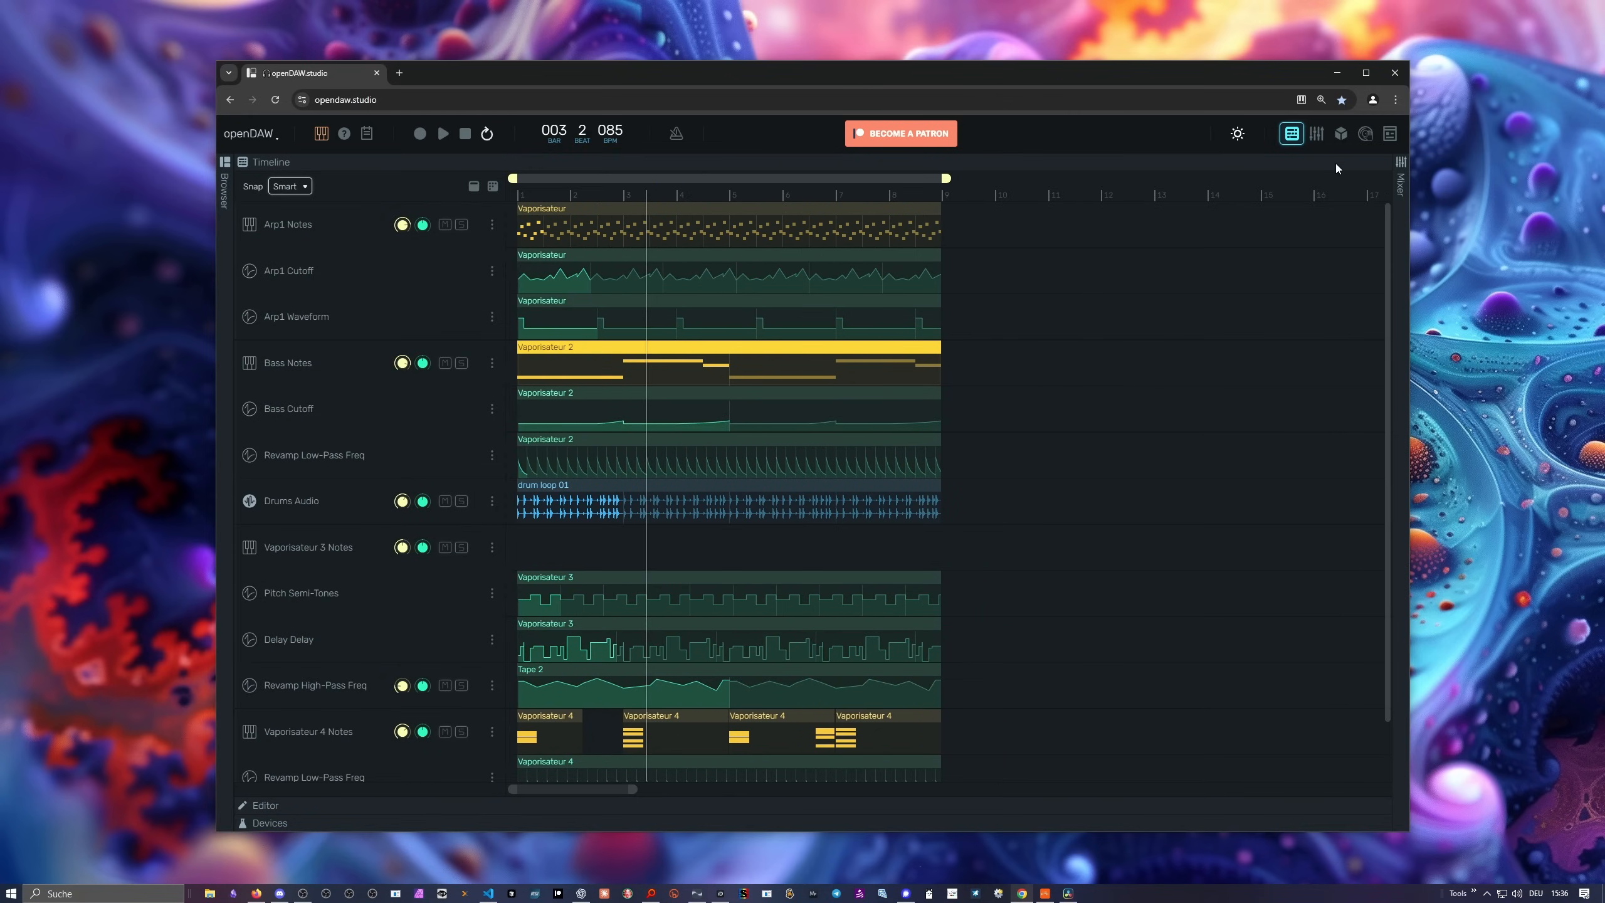
click(1317, 133)
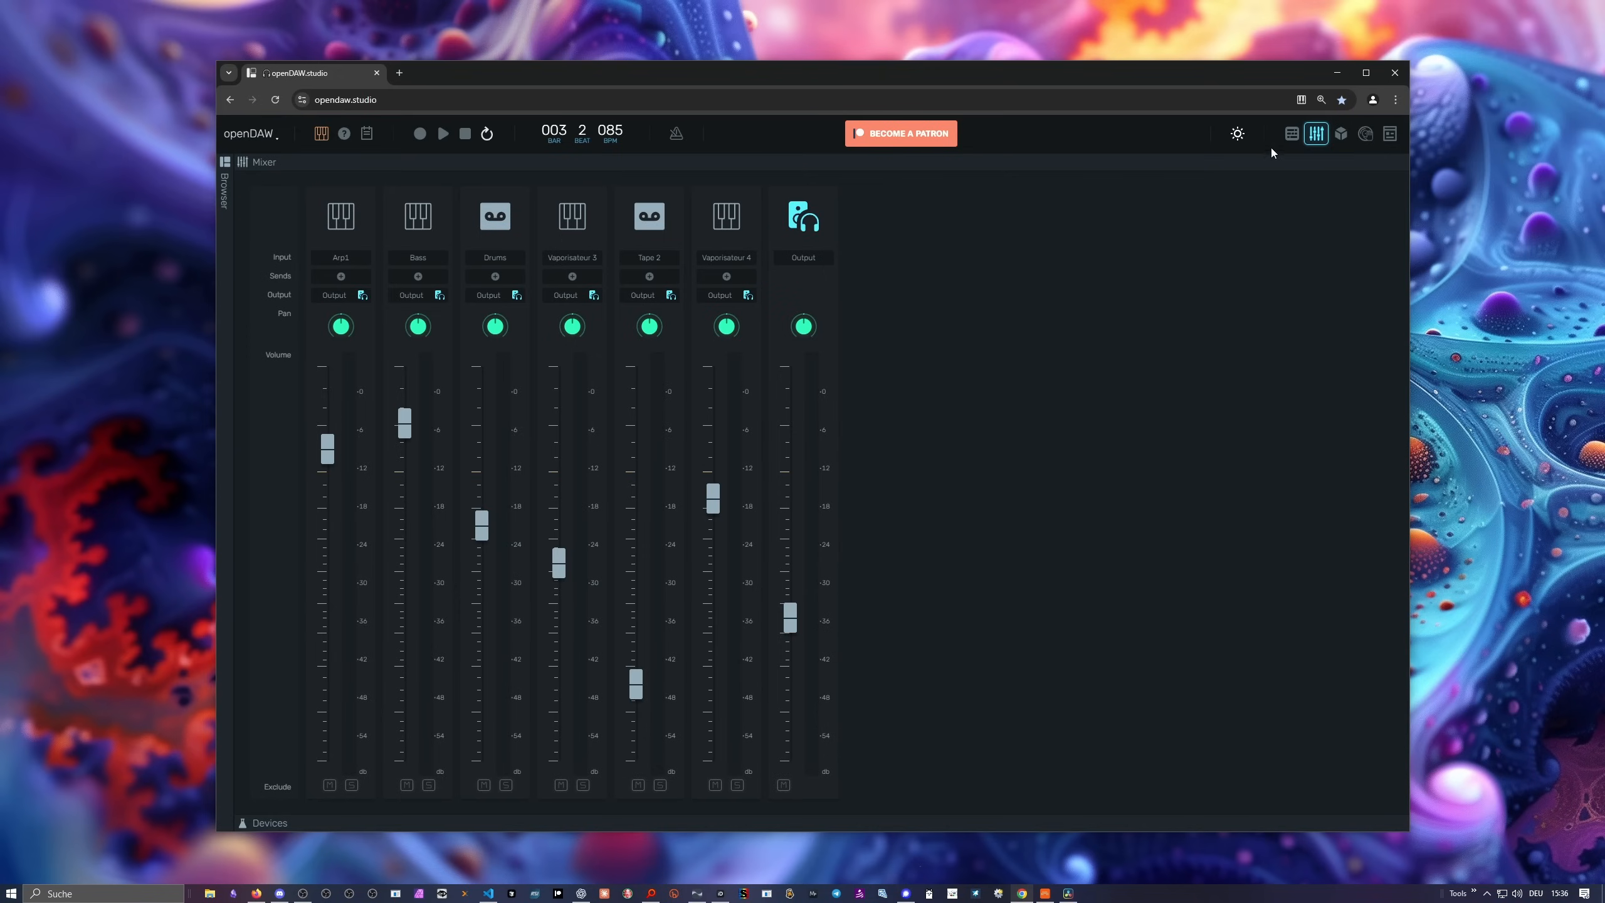
Glance at the modular view, then show Vaporisateur 4's device chain in the timeline.
click(1341, 133)
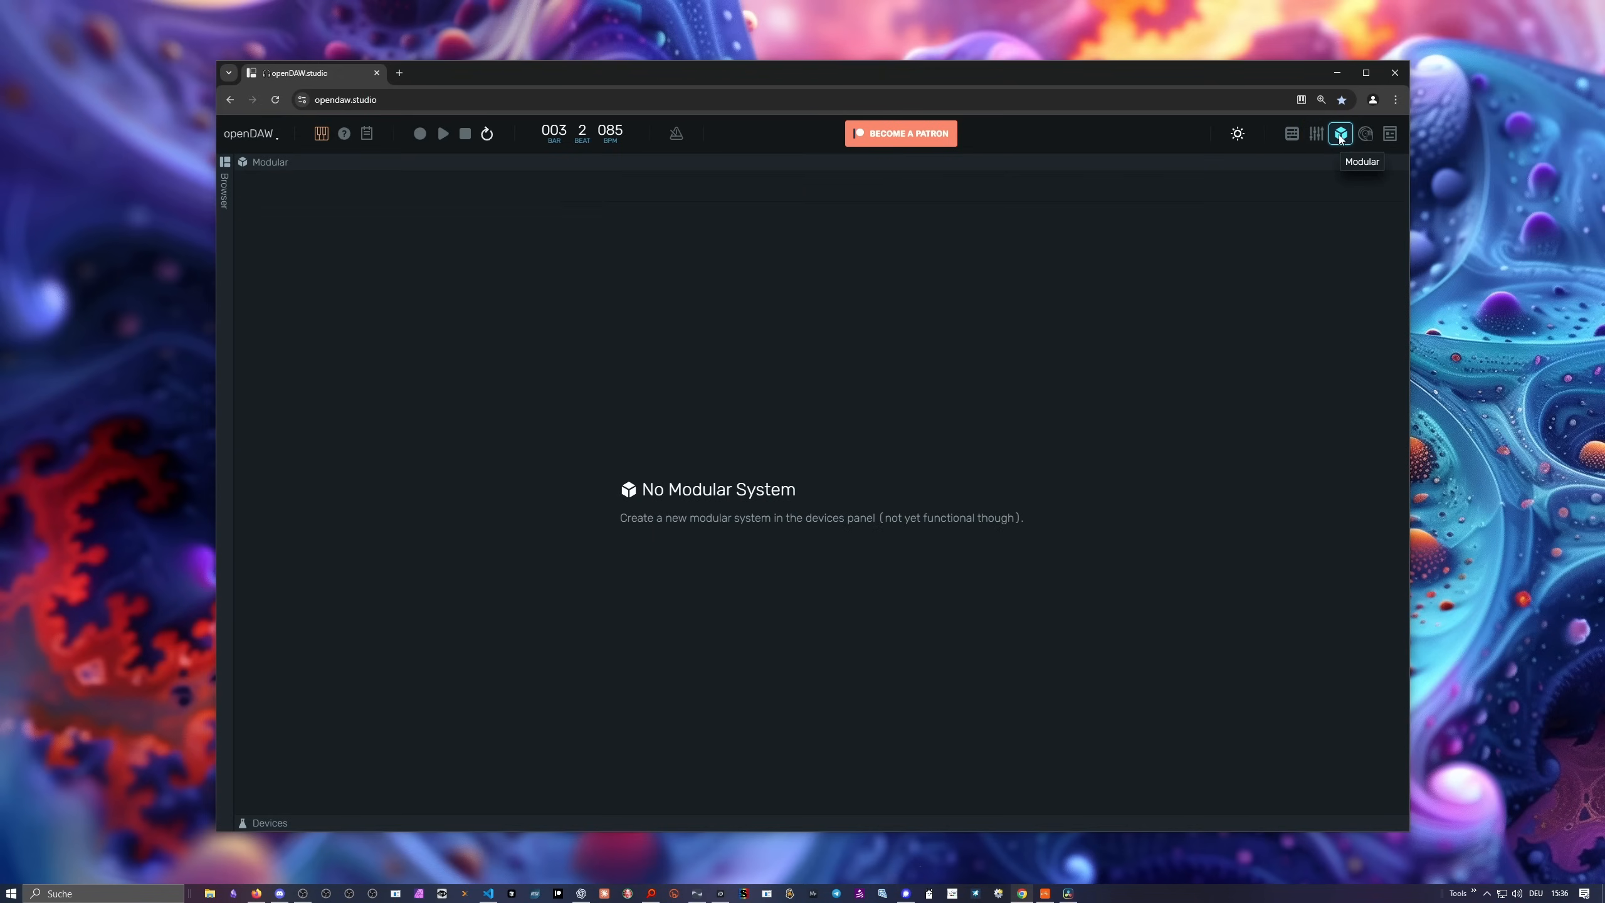
click(1291, 133)
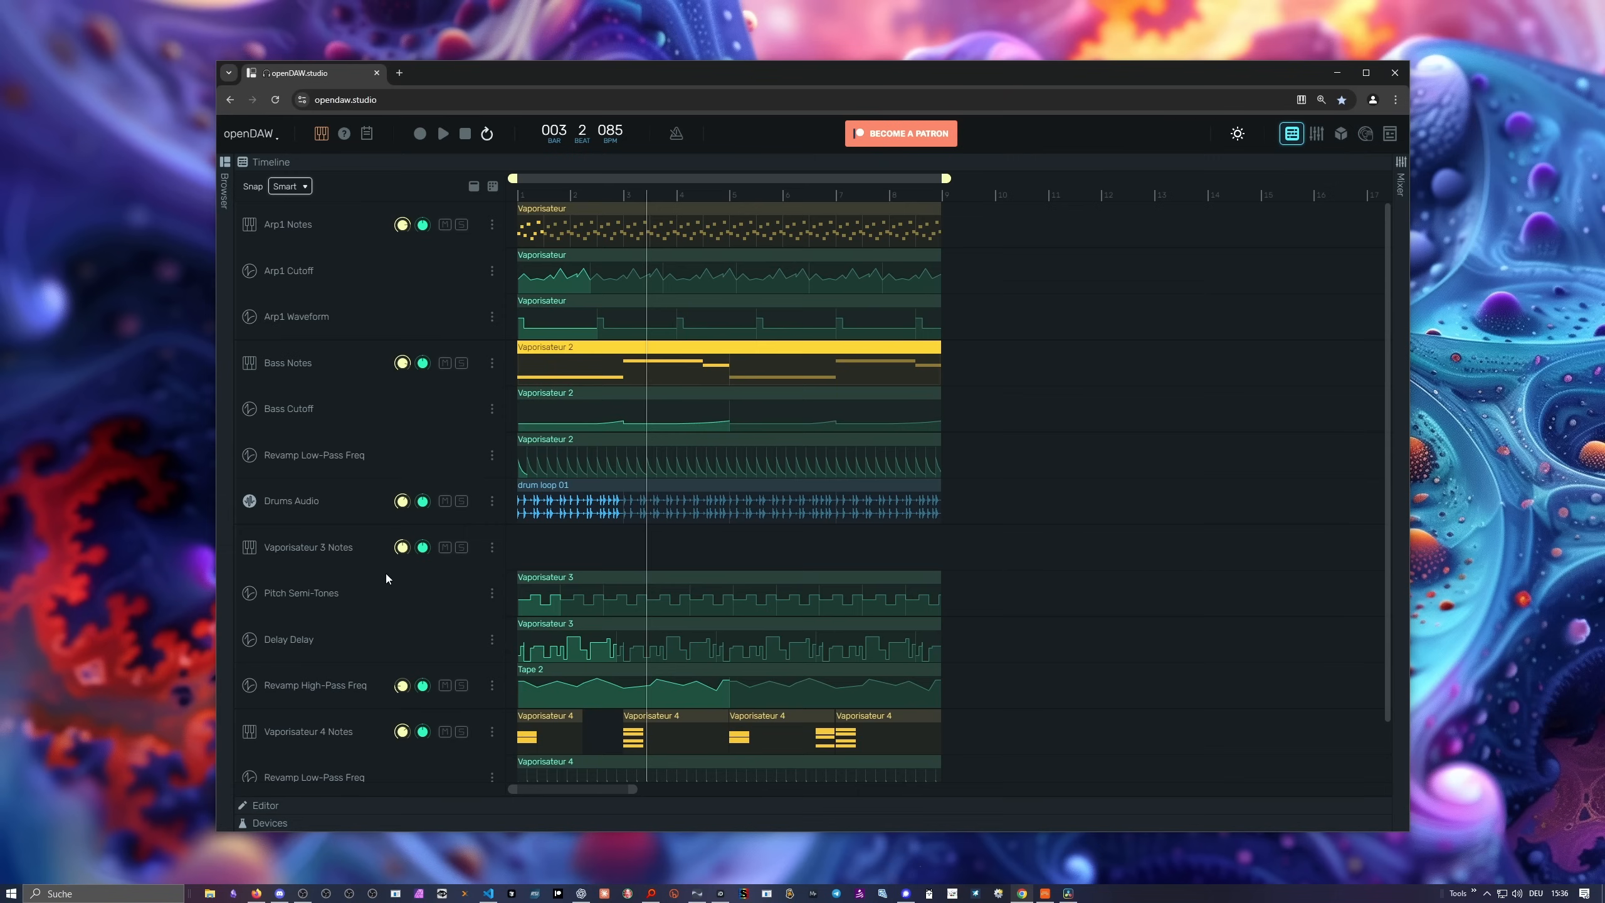
scroll(down, 3)
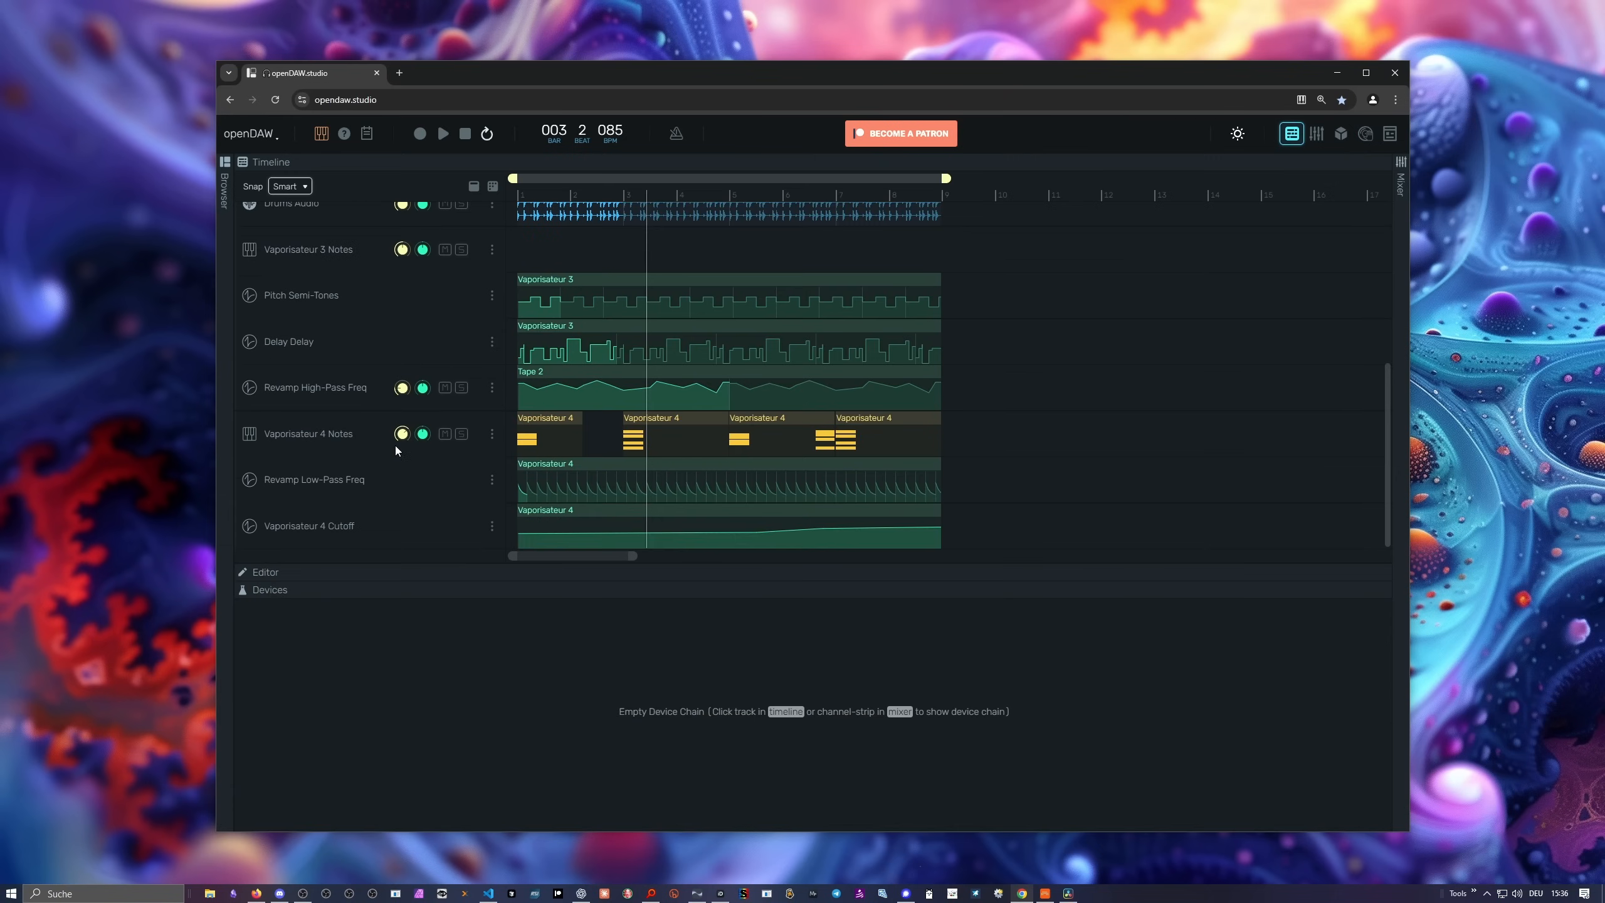
click(309, 434)
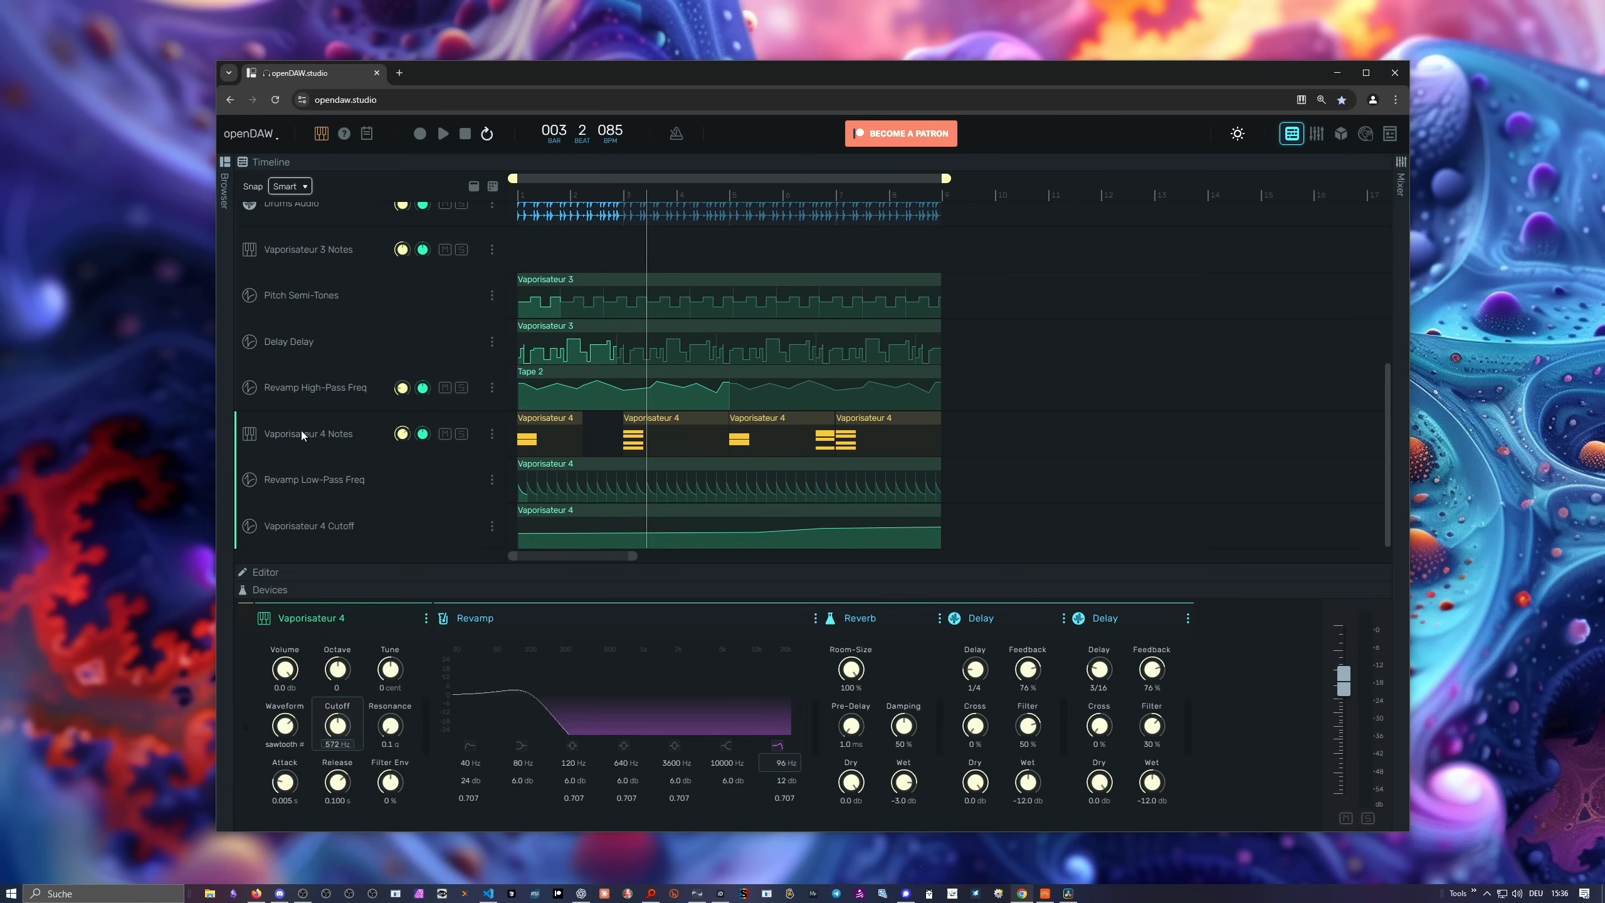
mouse_move(376, 613)
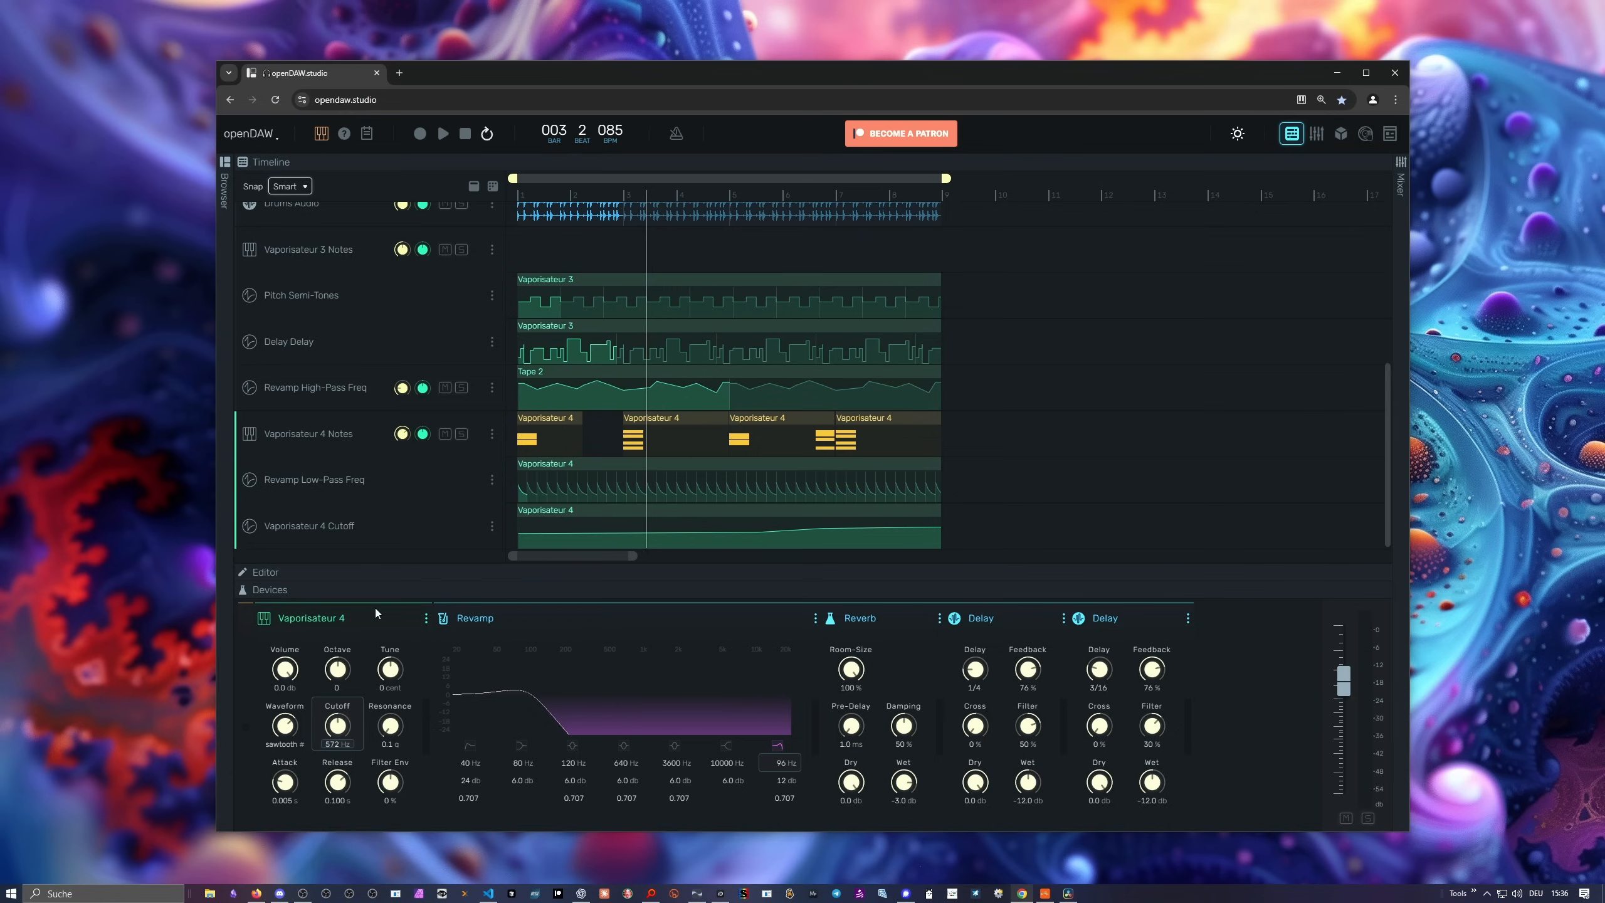
mouse_move(613, 630)
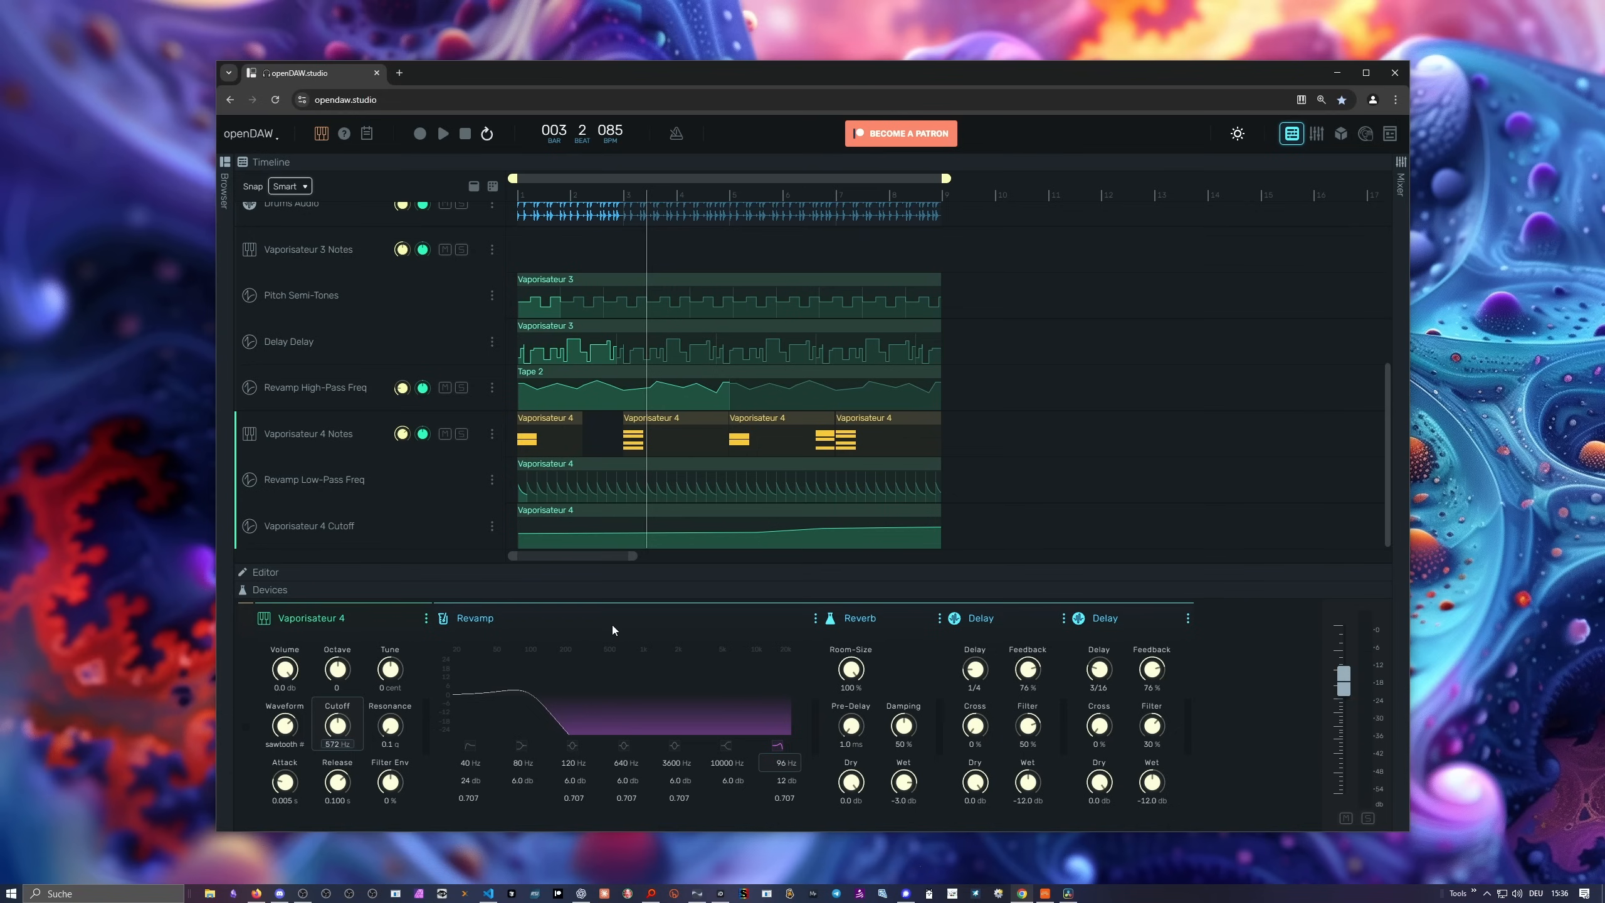
Add an Arpeggio midi effect to Vaporisateur 4, then reopen its device menu to browse audio effects.
click(425, 618)
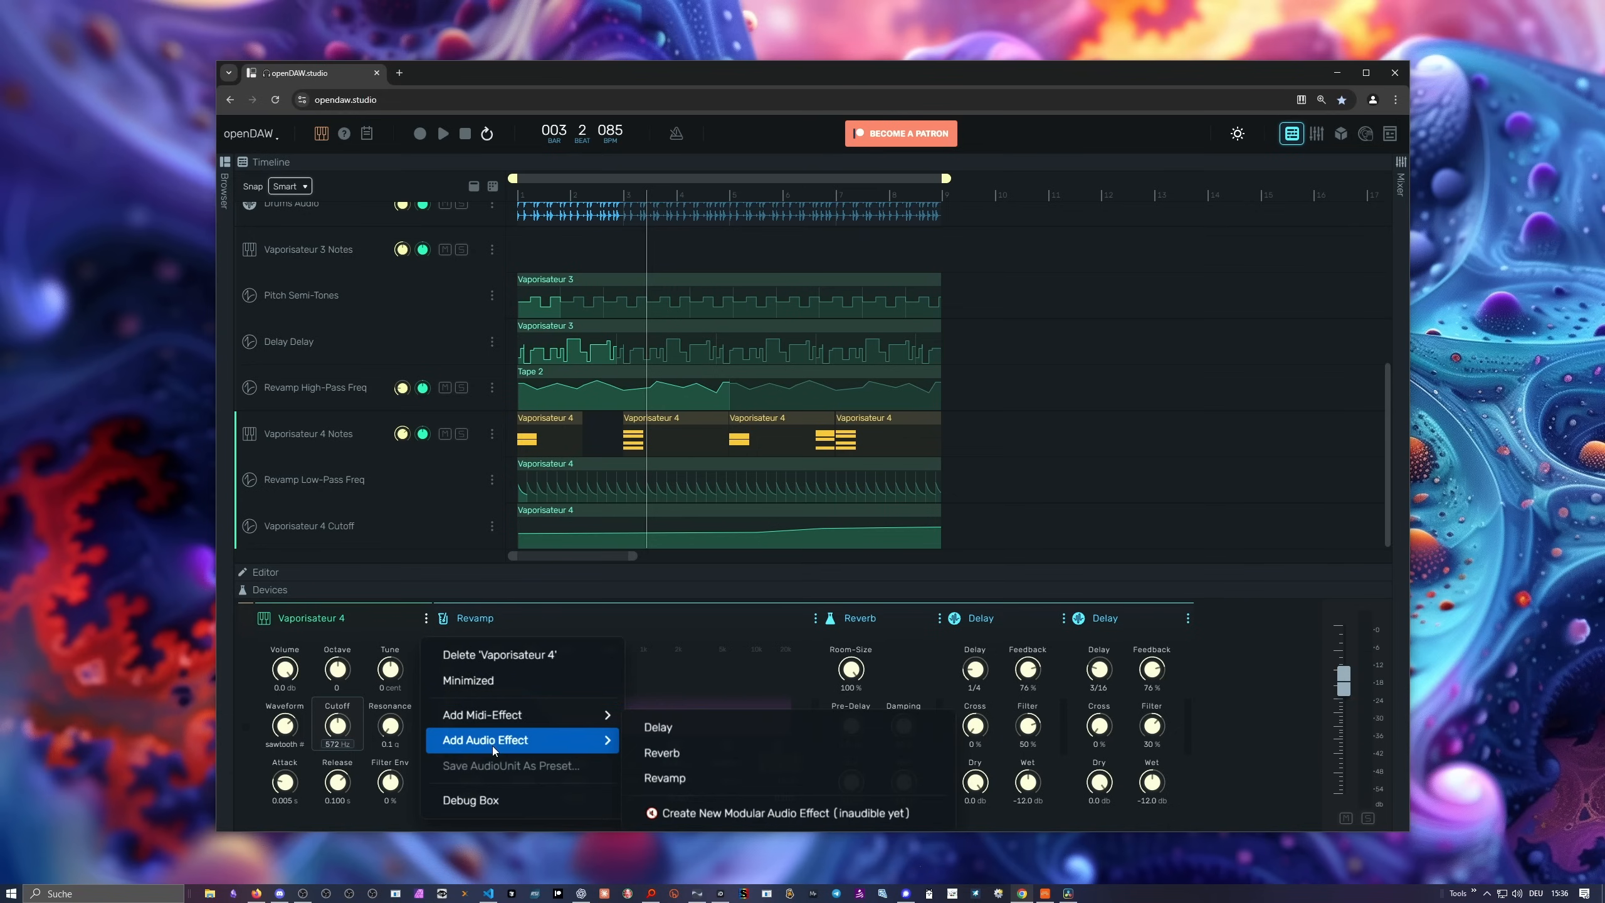
mouse_move(504, 747)
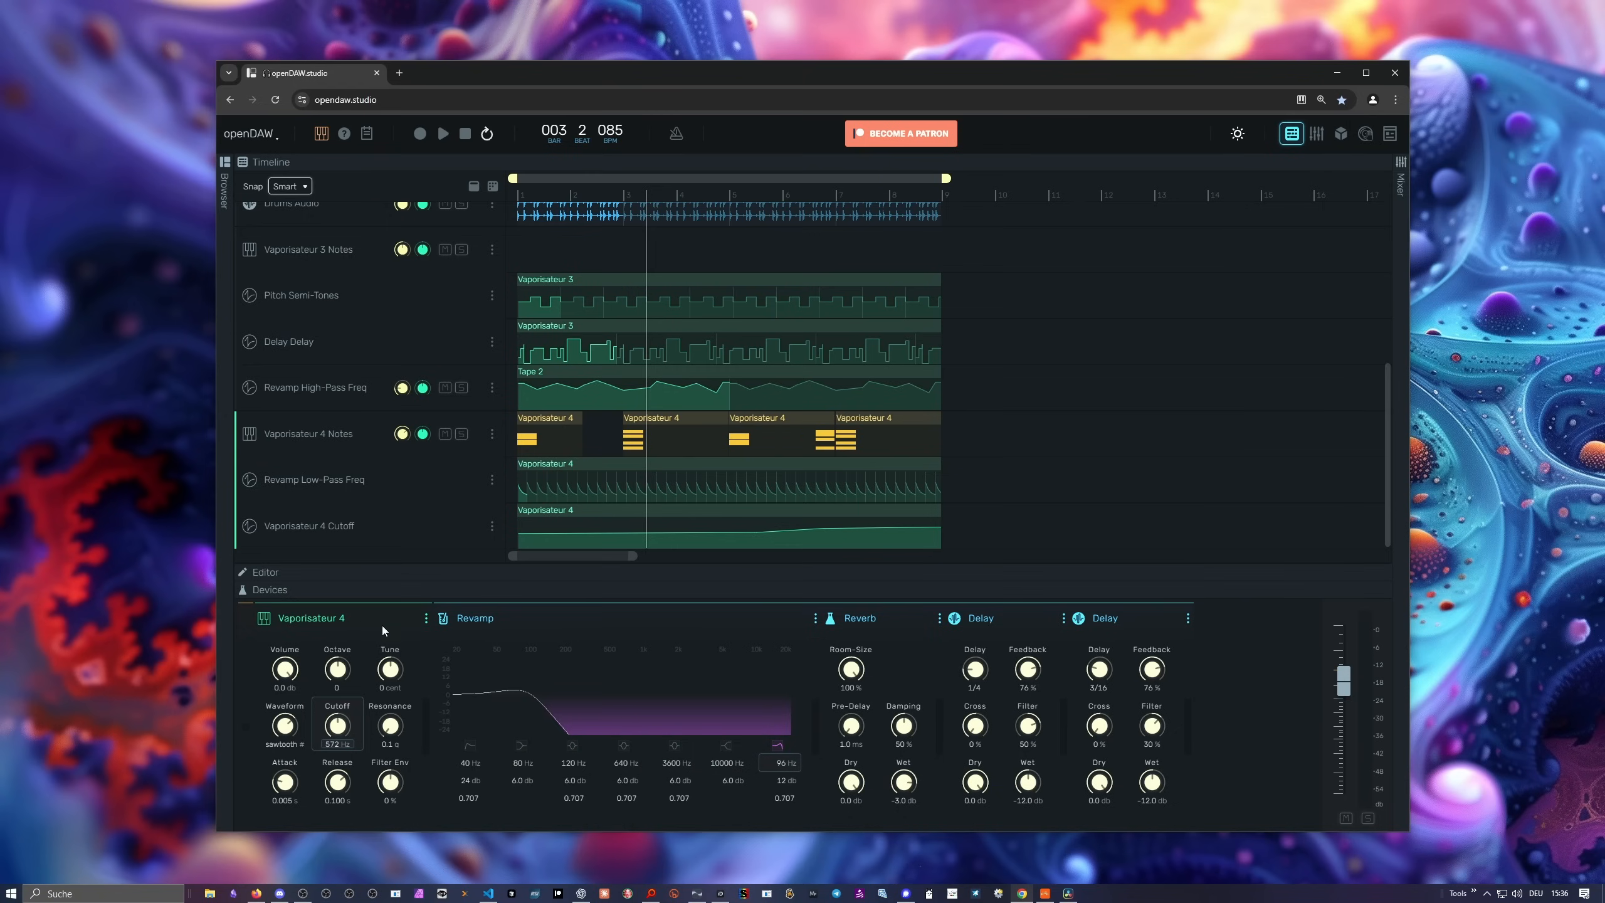
click(425, 618)
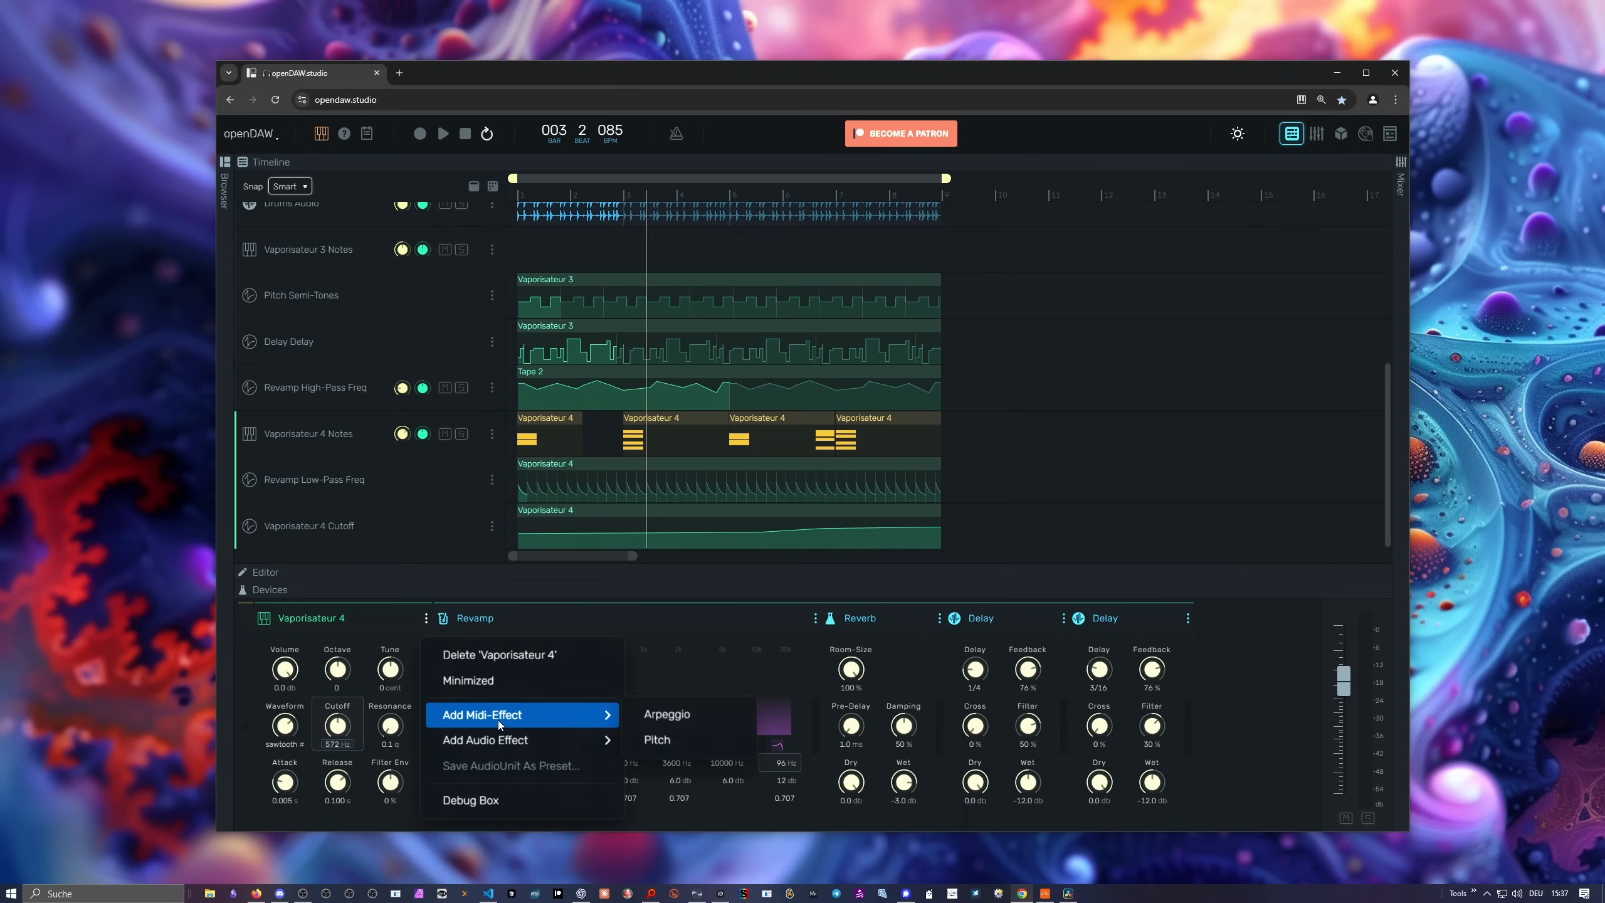
click(667, 714)
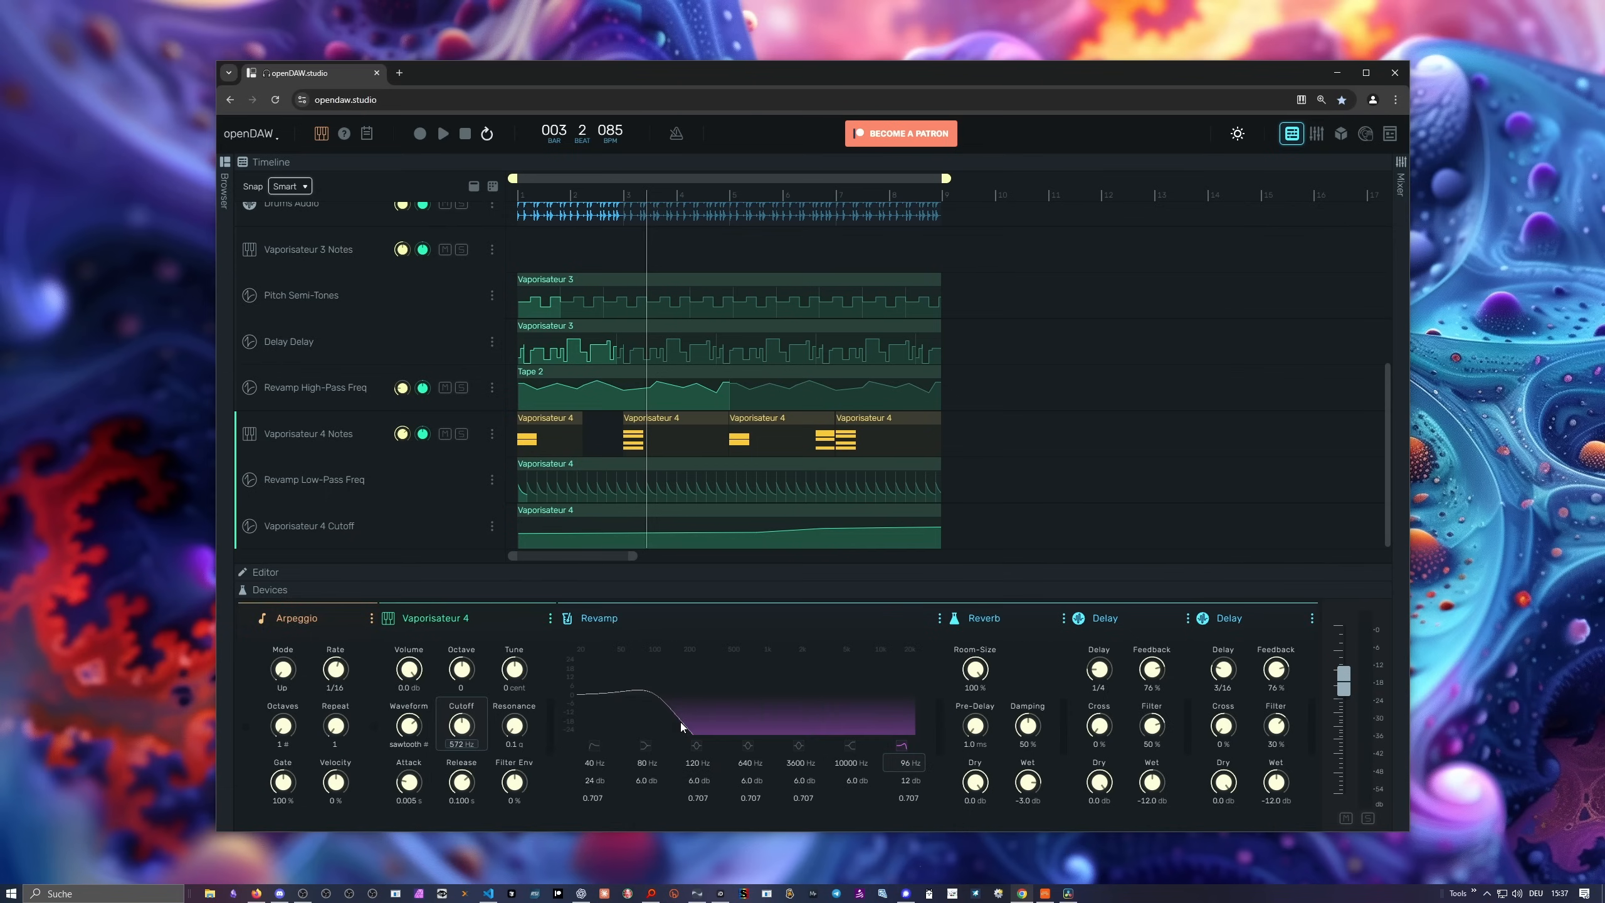
mouse_move(373, 625)
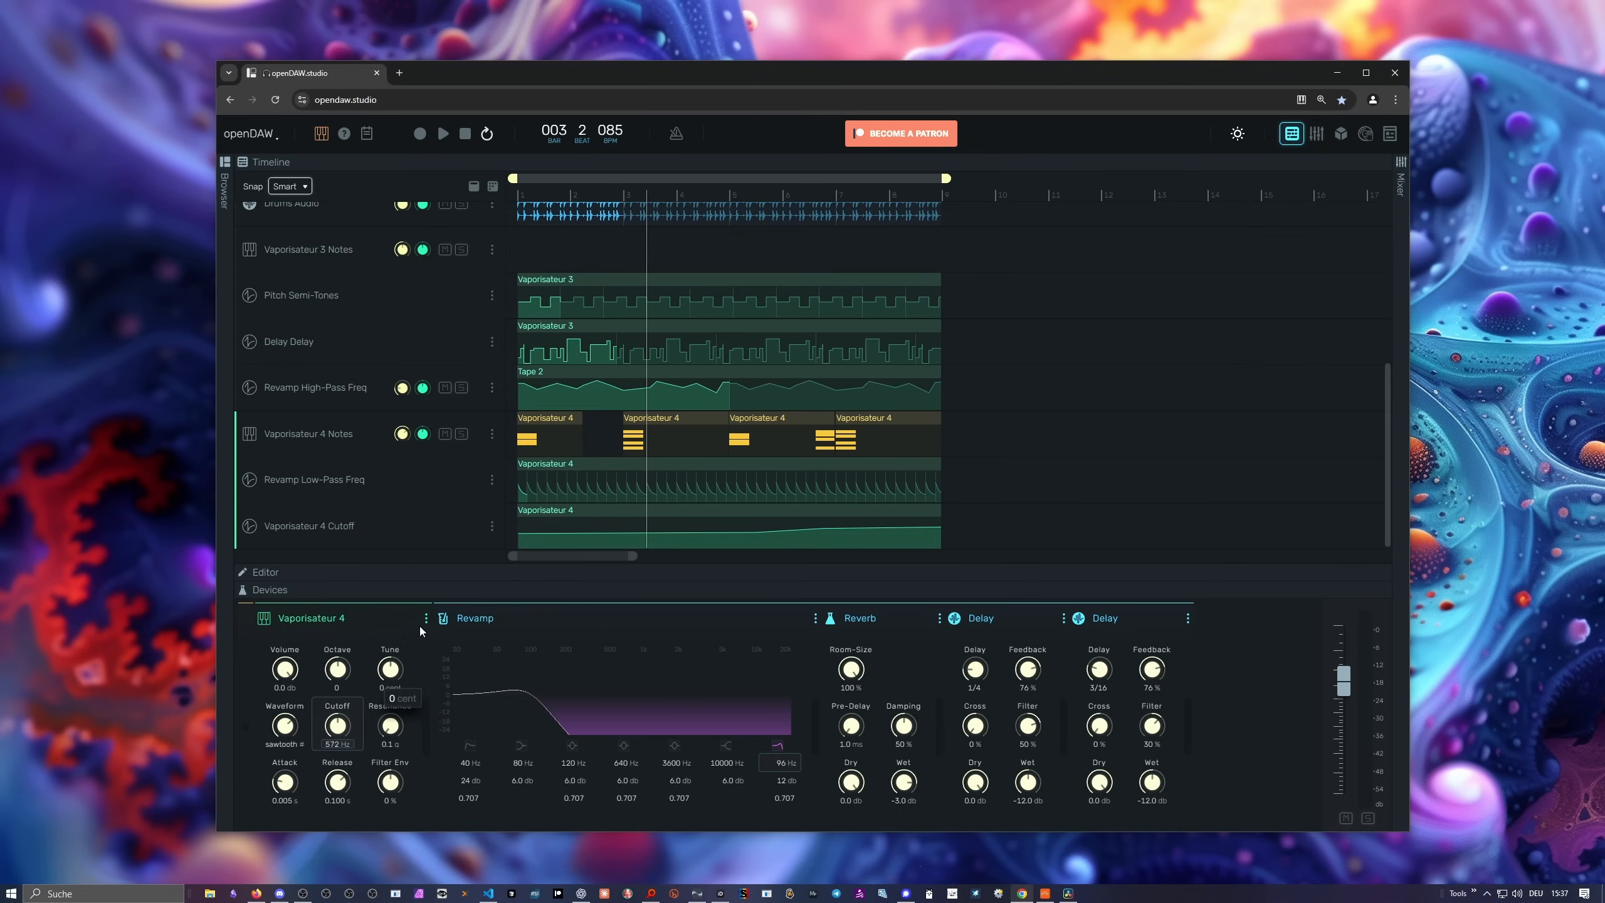
click(425, 618)
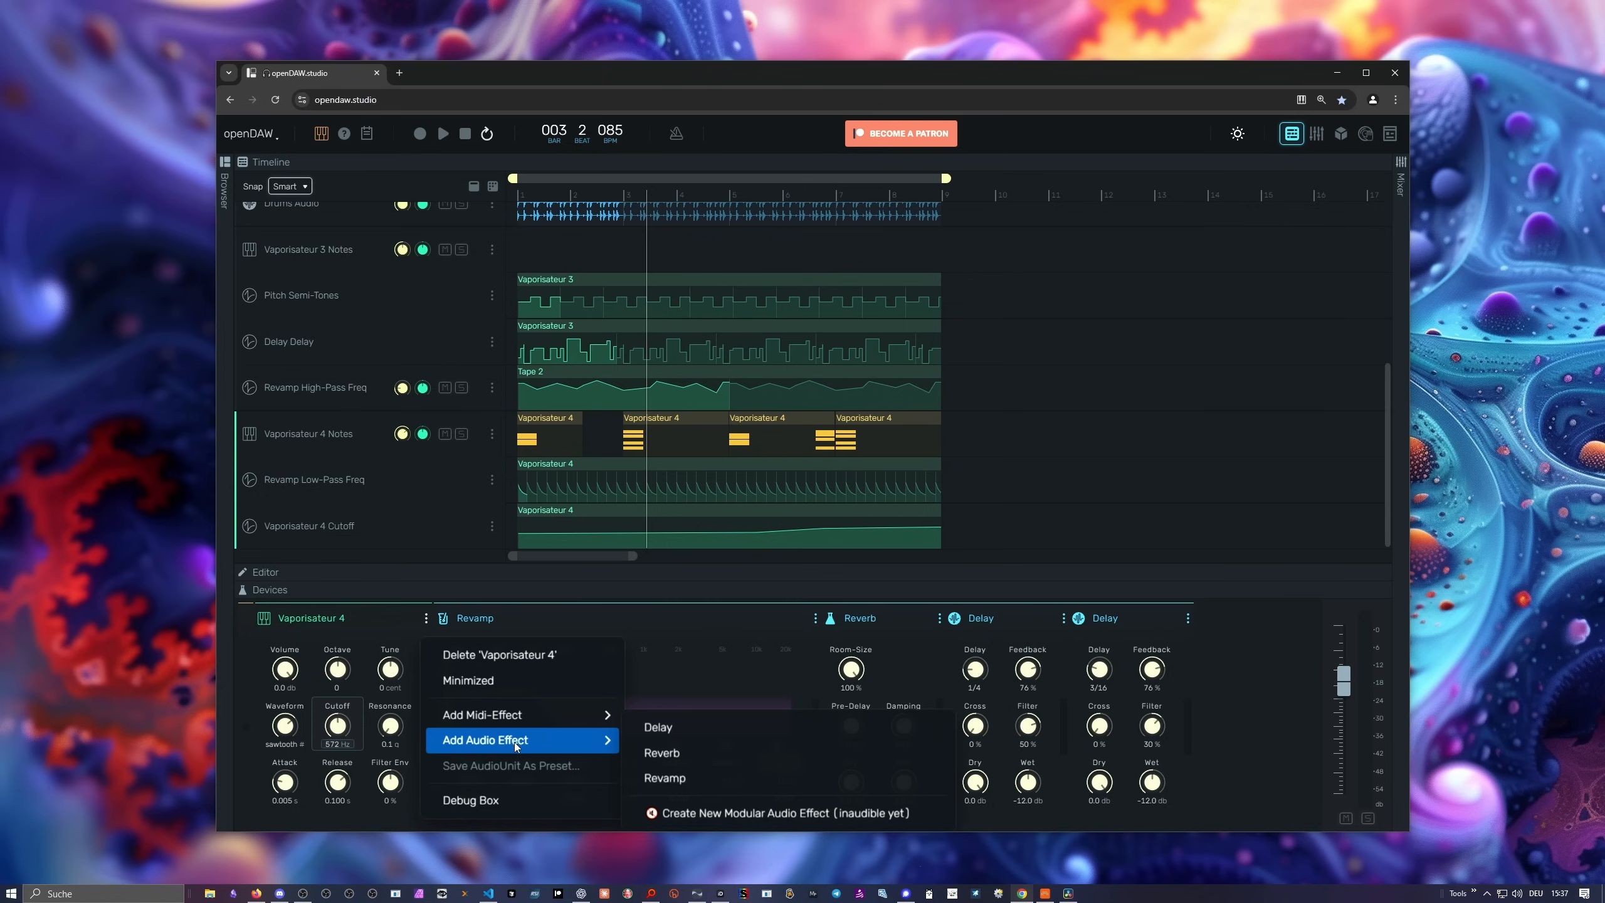
mouse_move(672, 730)
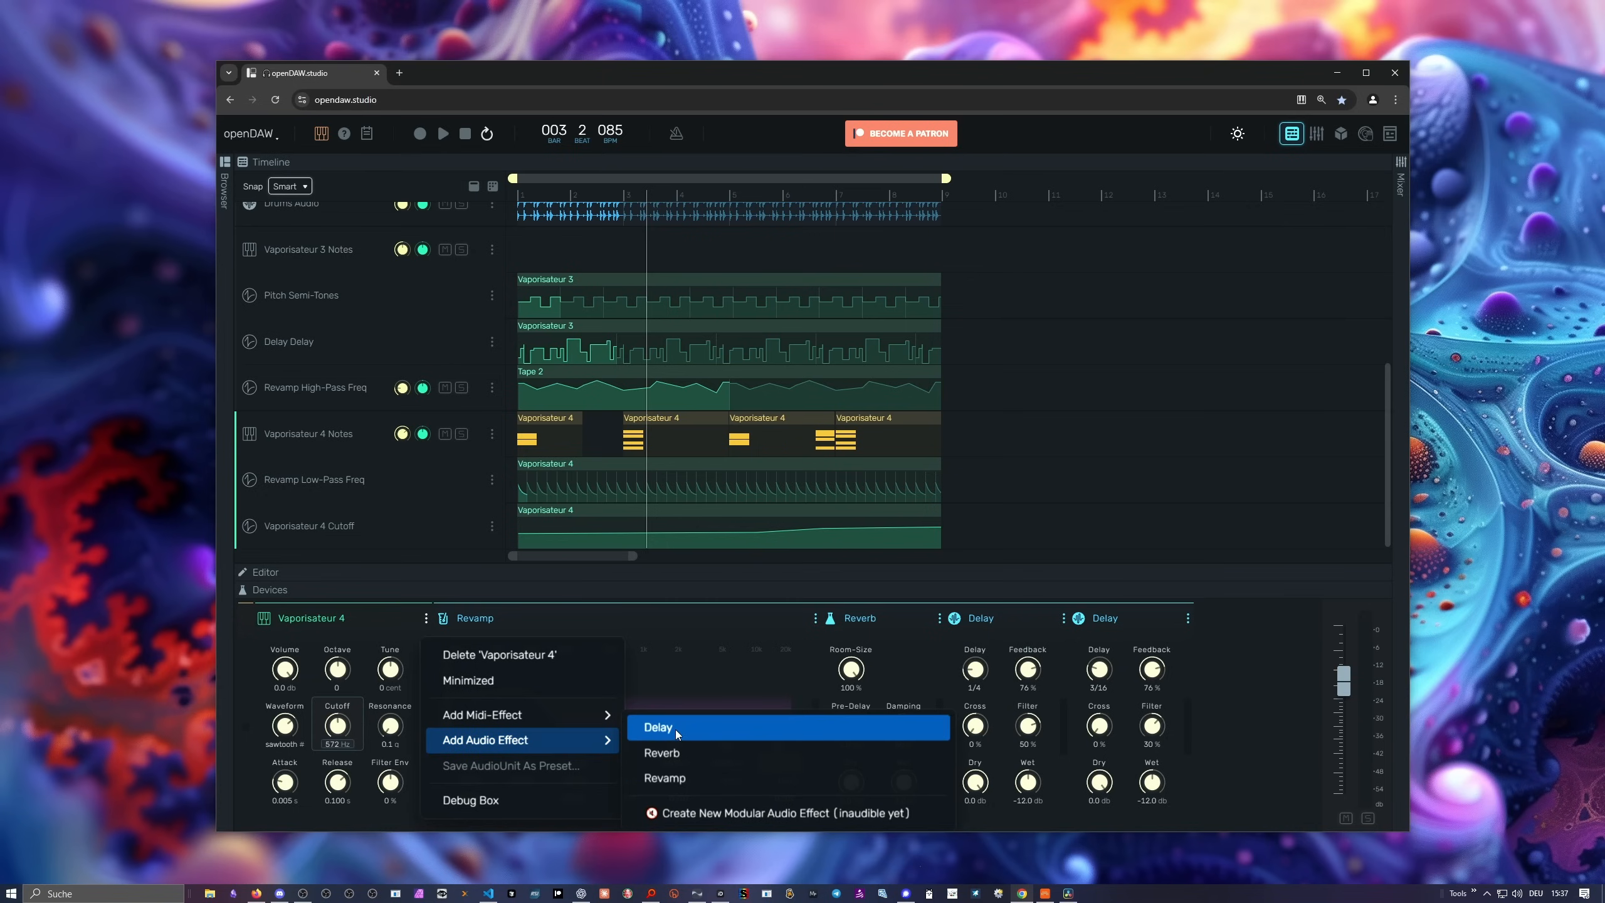
mouse_move(678, 729)
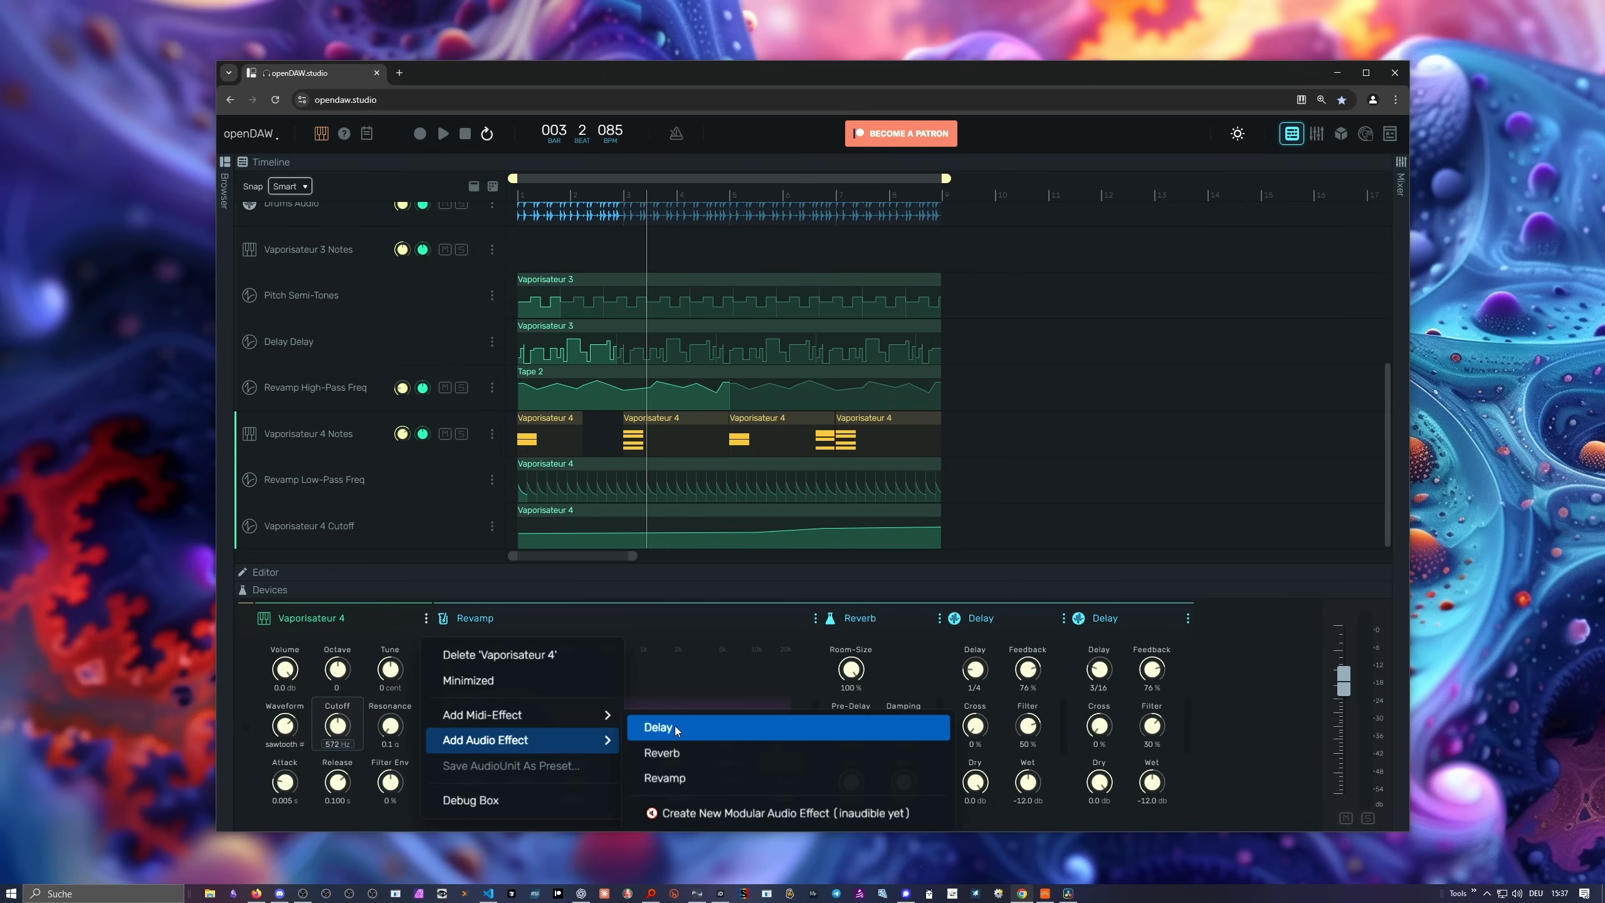
mouse_move(673, 750)
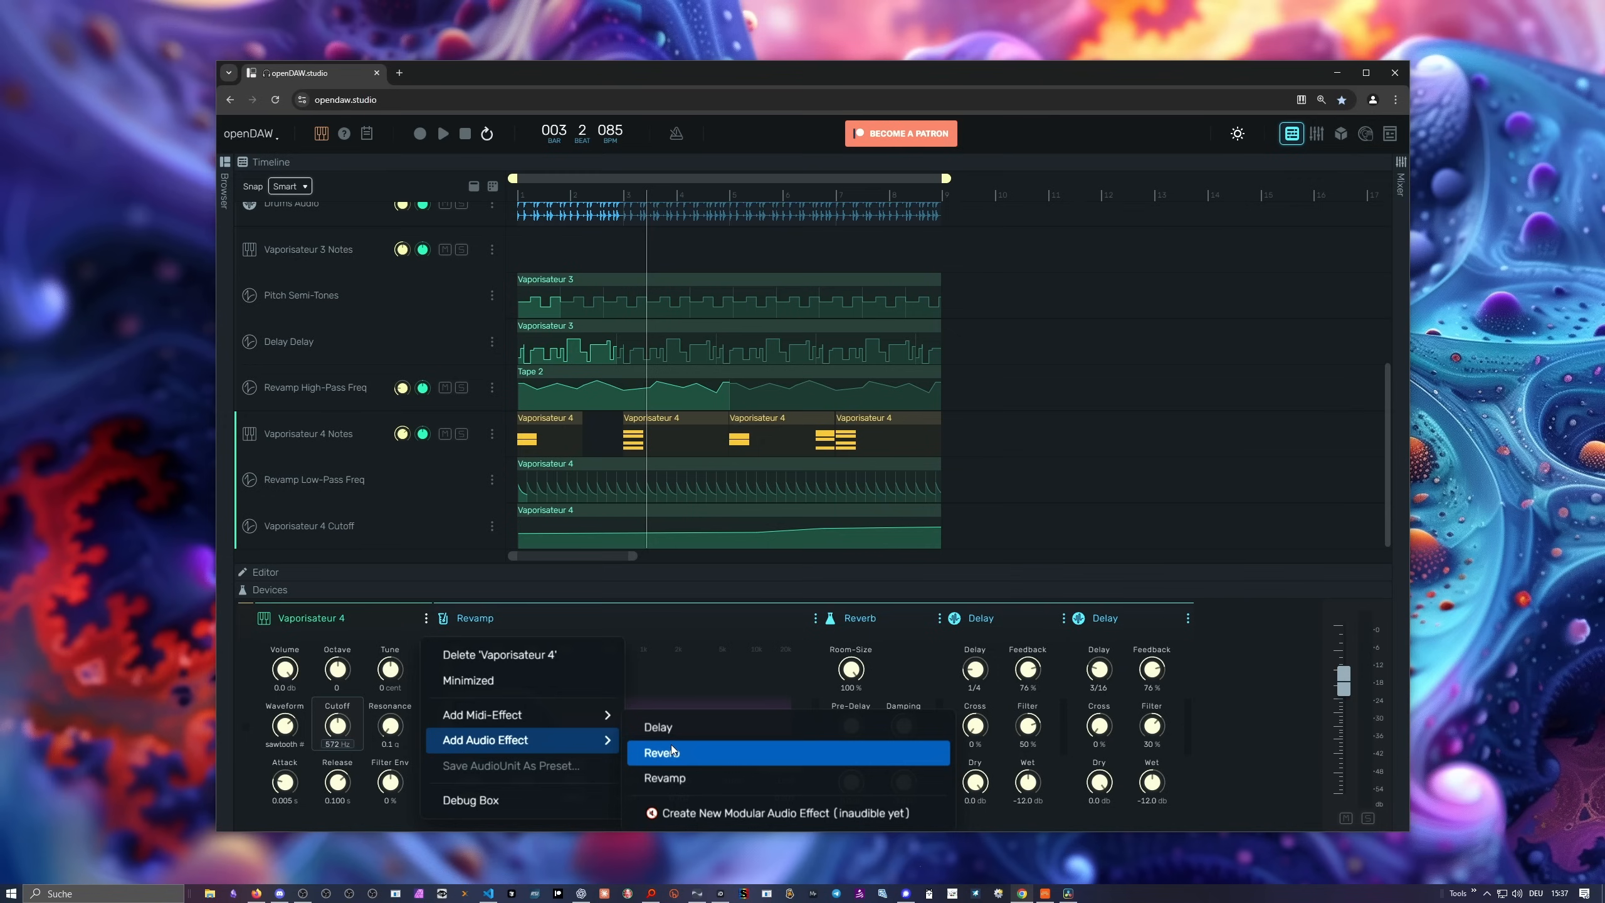
mouse_move(670, 784)
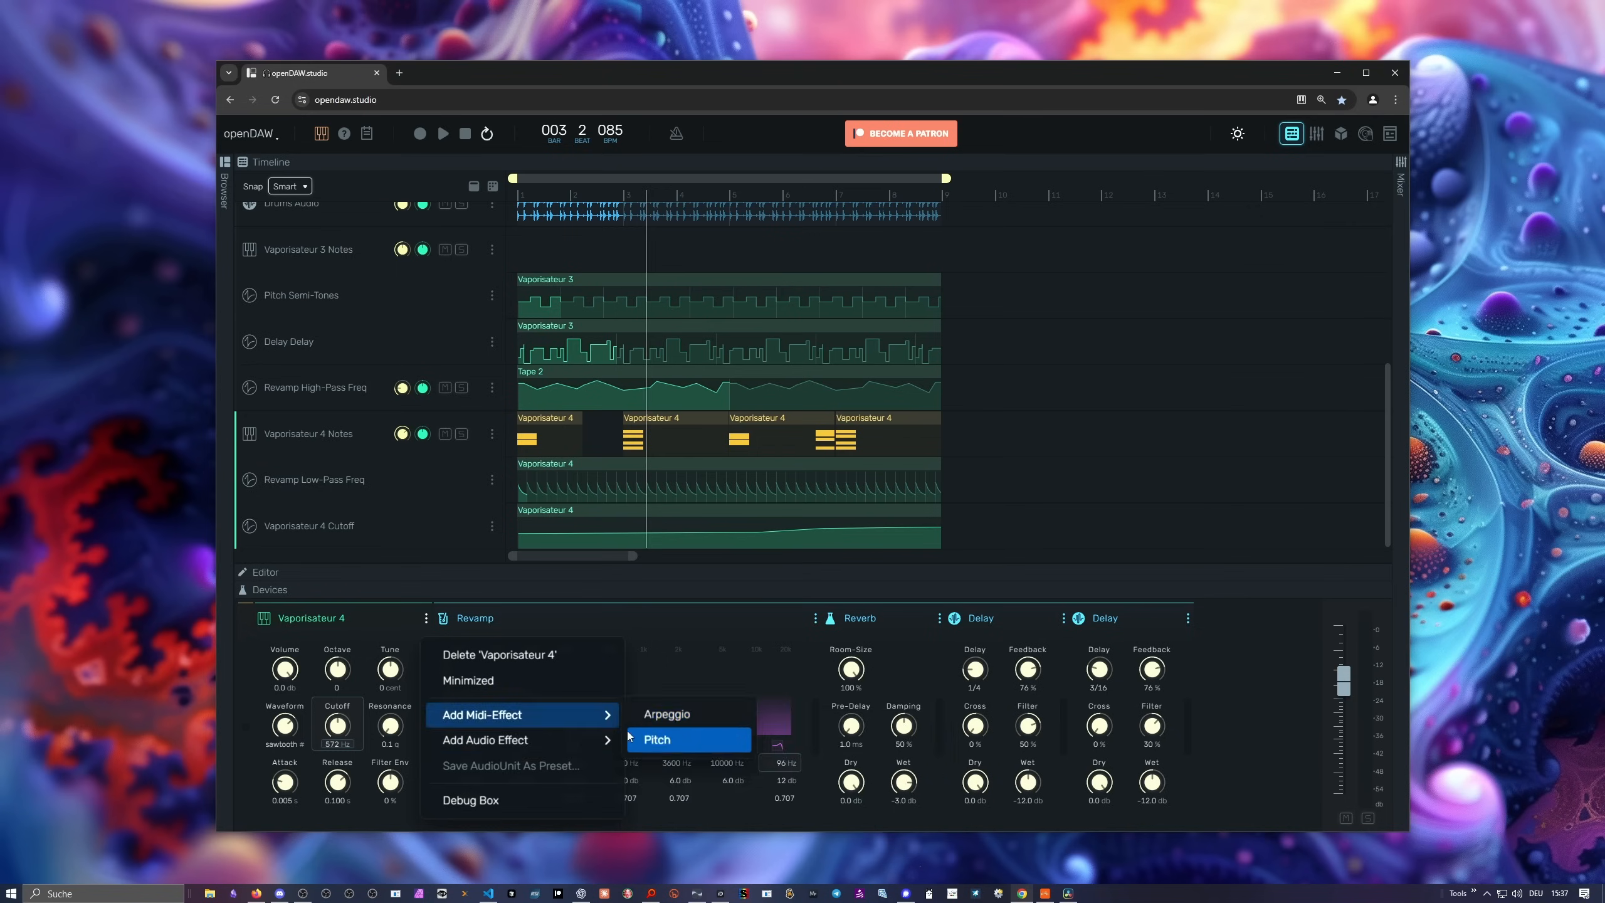
mouse_move(485, 740)
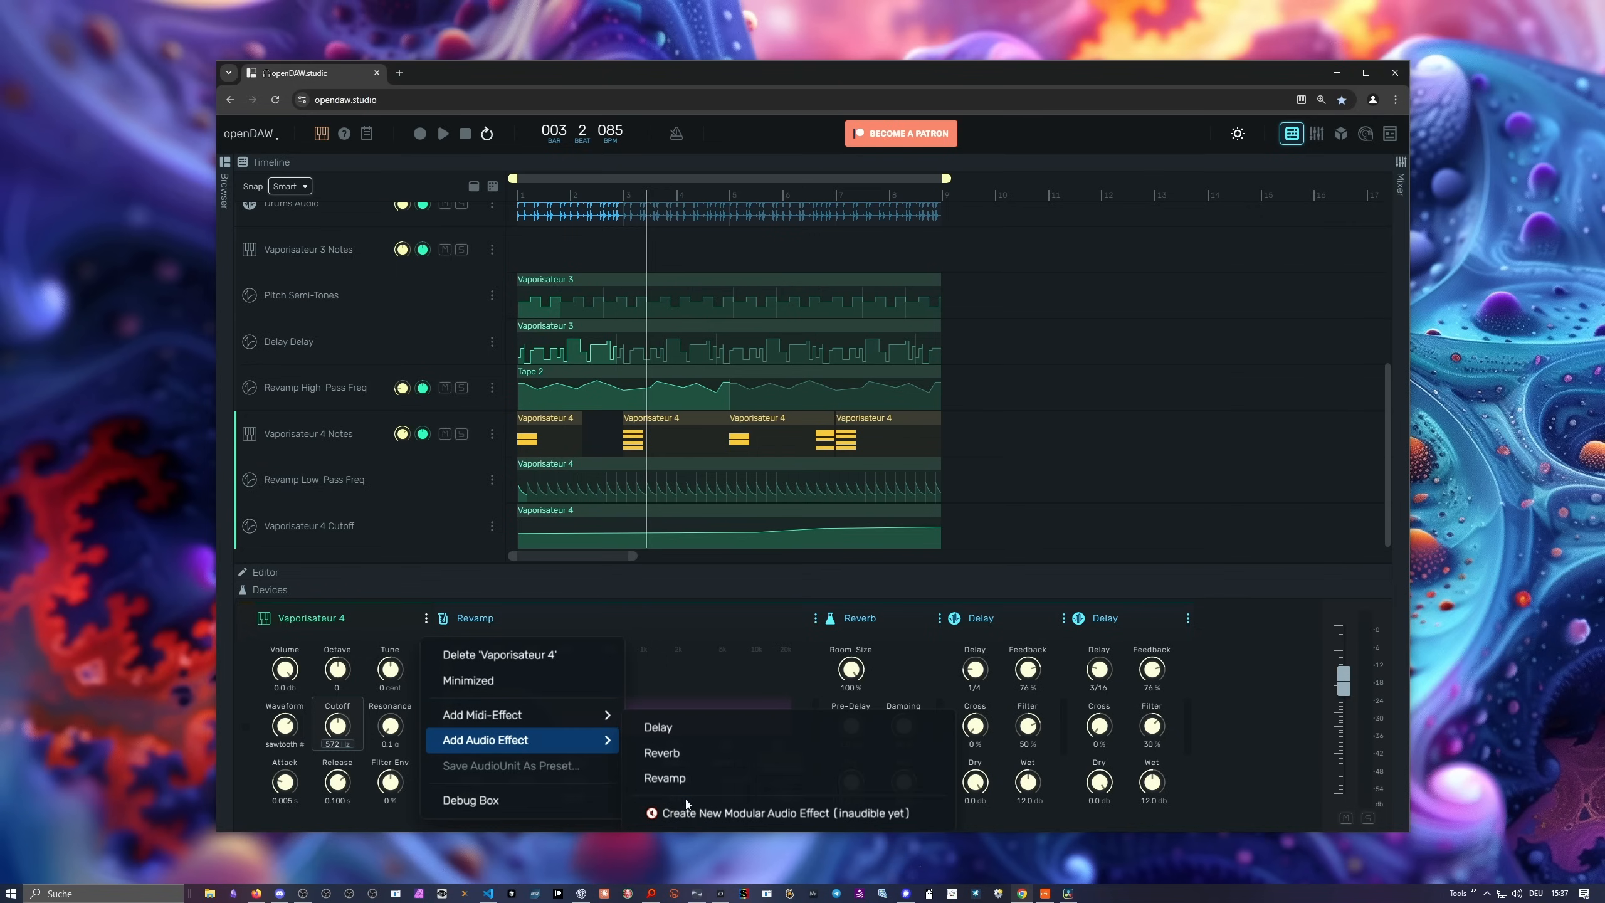
mouse_move(707, 820)
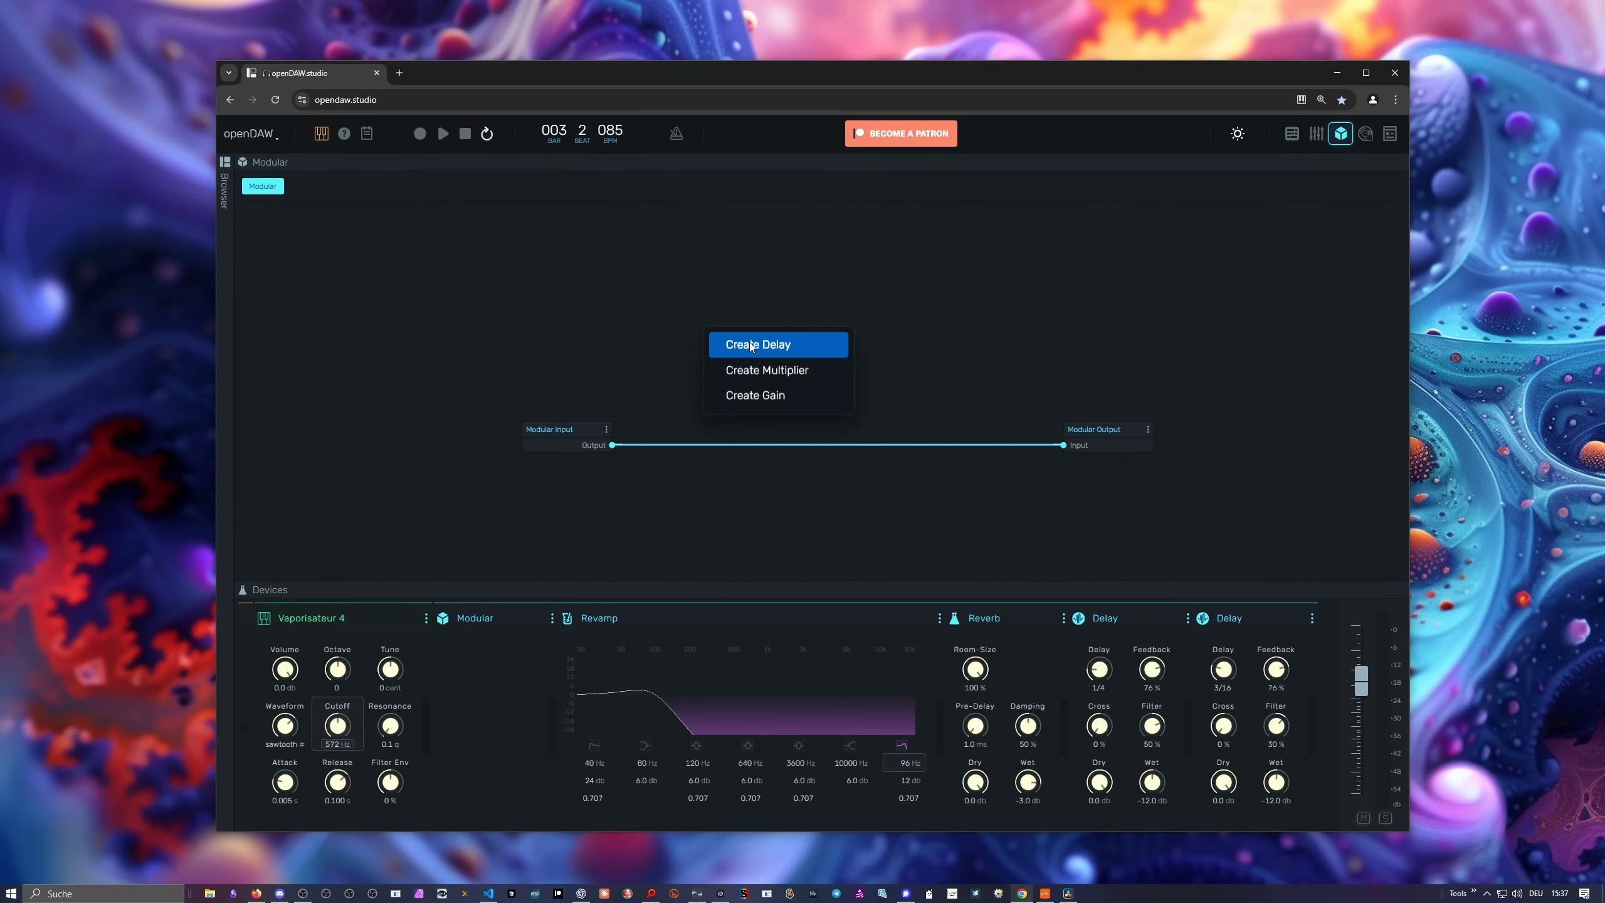
Create a Delay node in the modular effect and wire it between input and output.
click(757, 344)
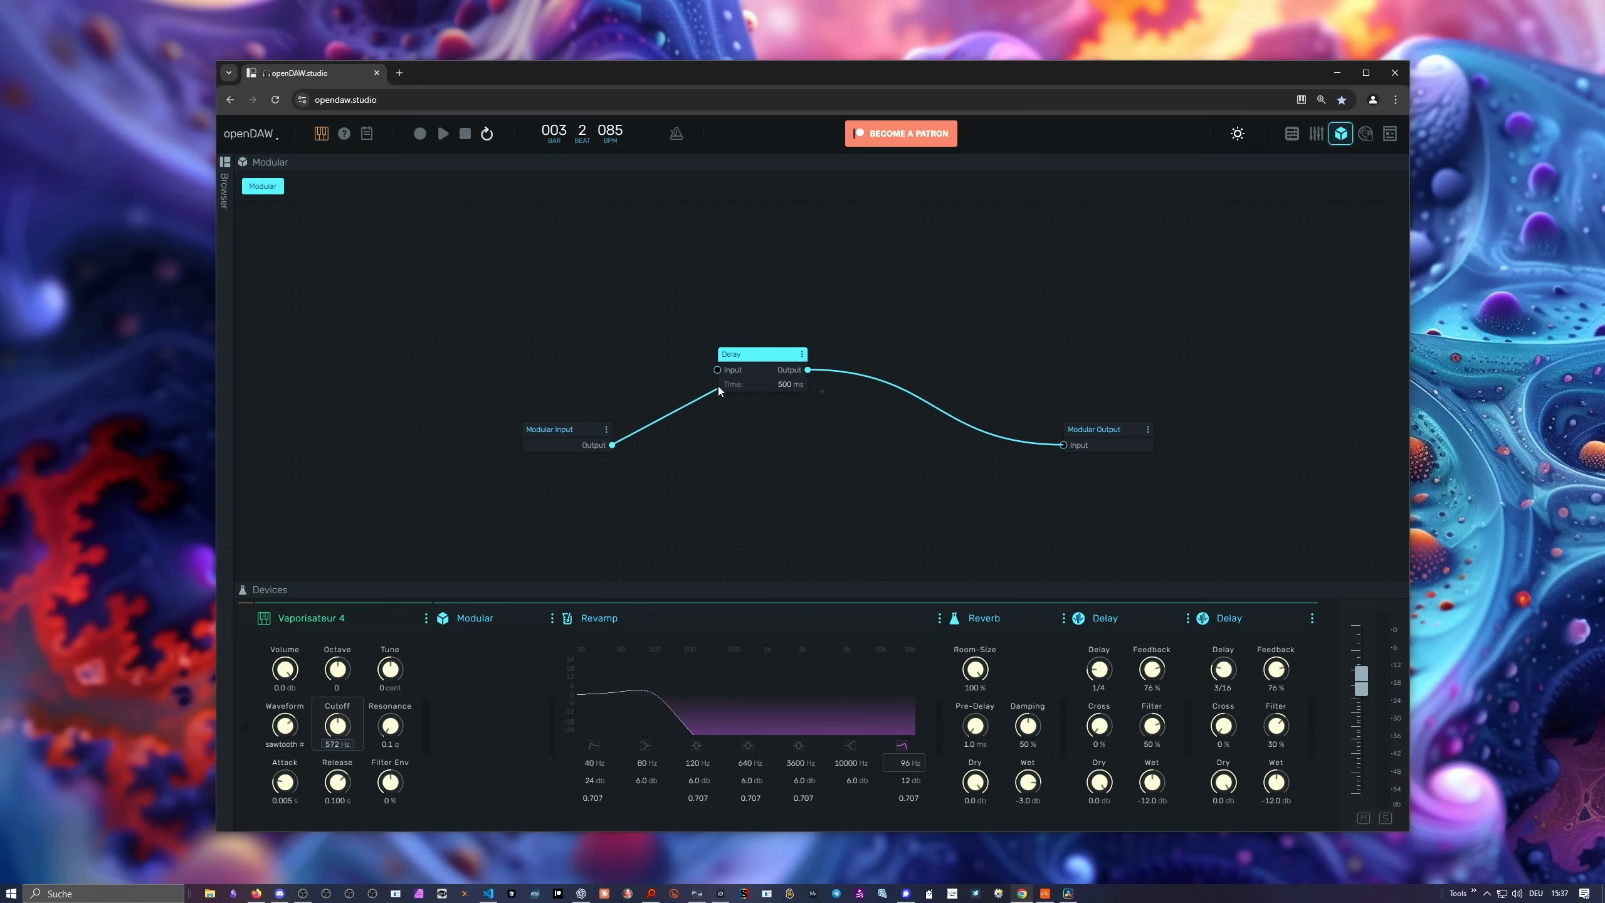
drag(762, 354, 763, 415)
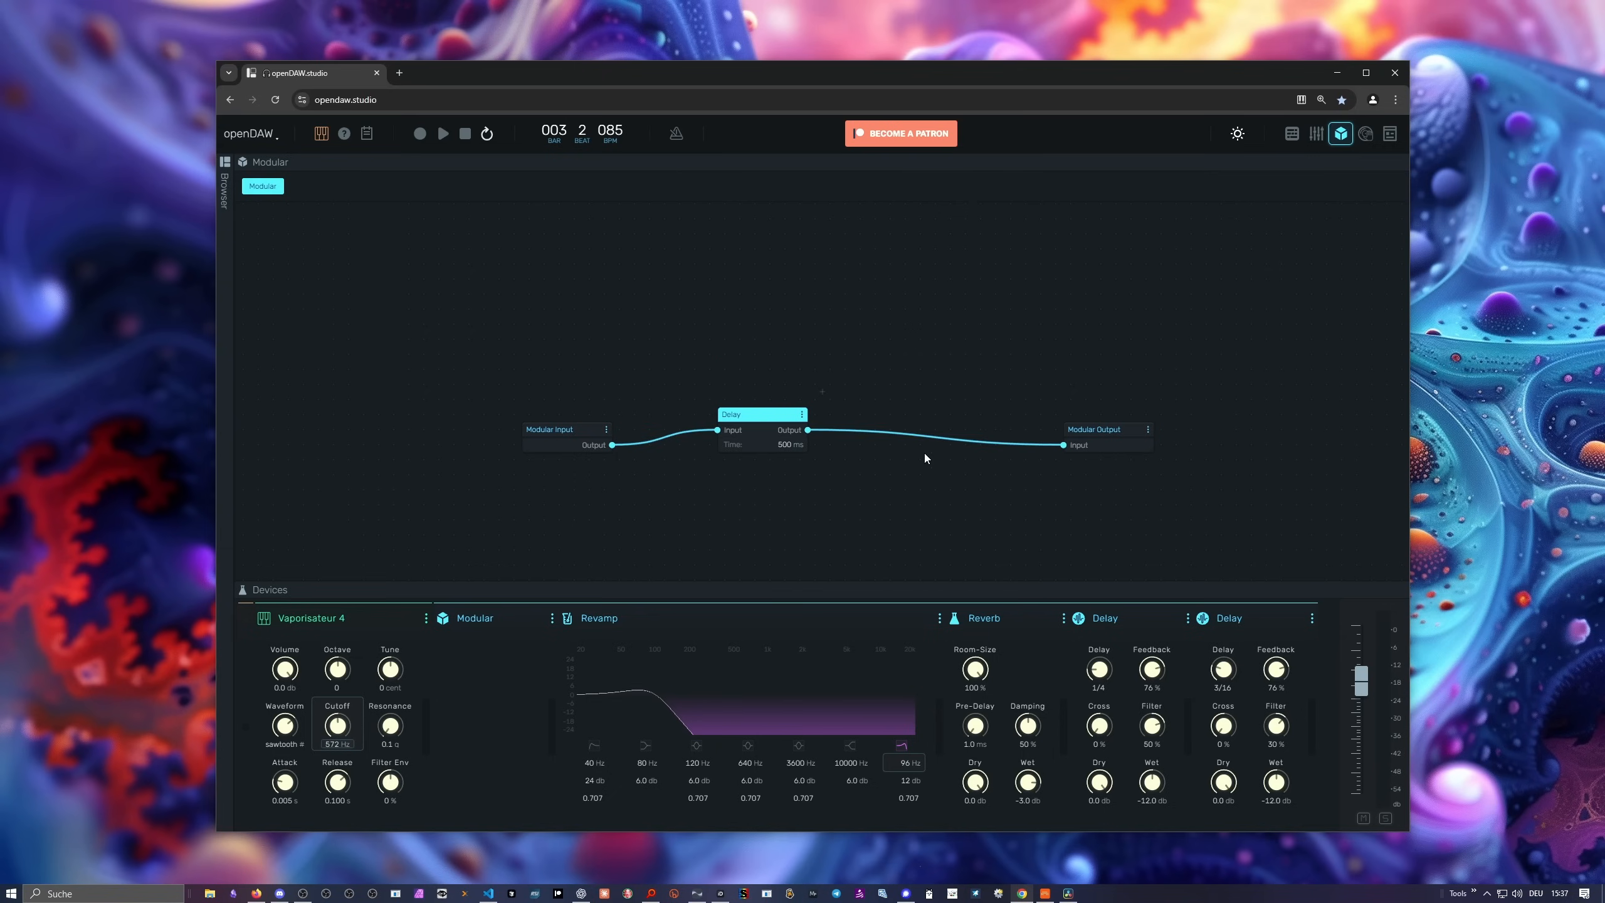
mouse_move(920, 451)
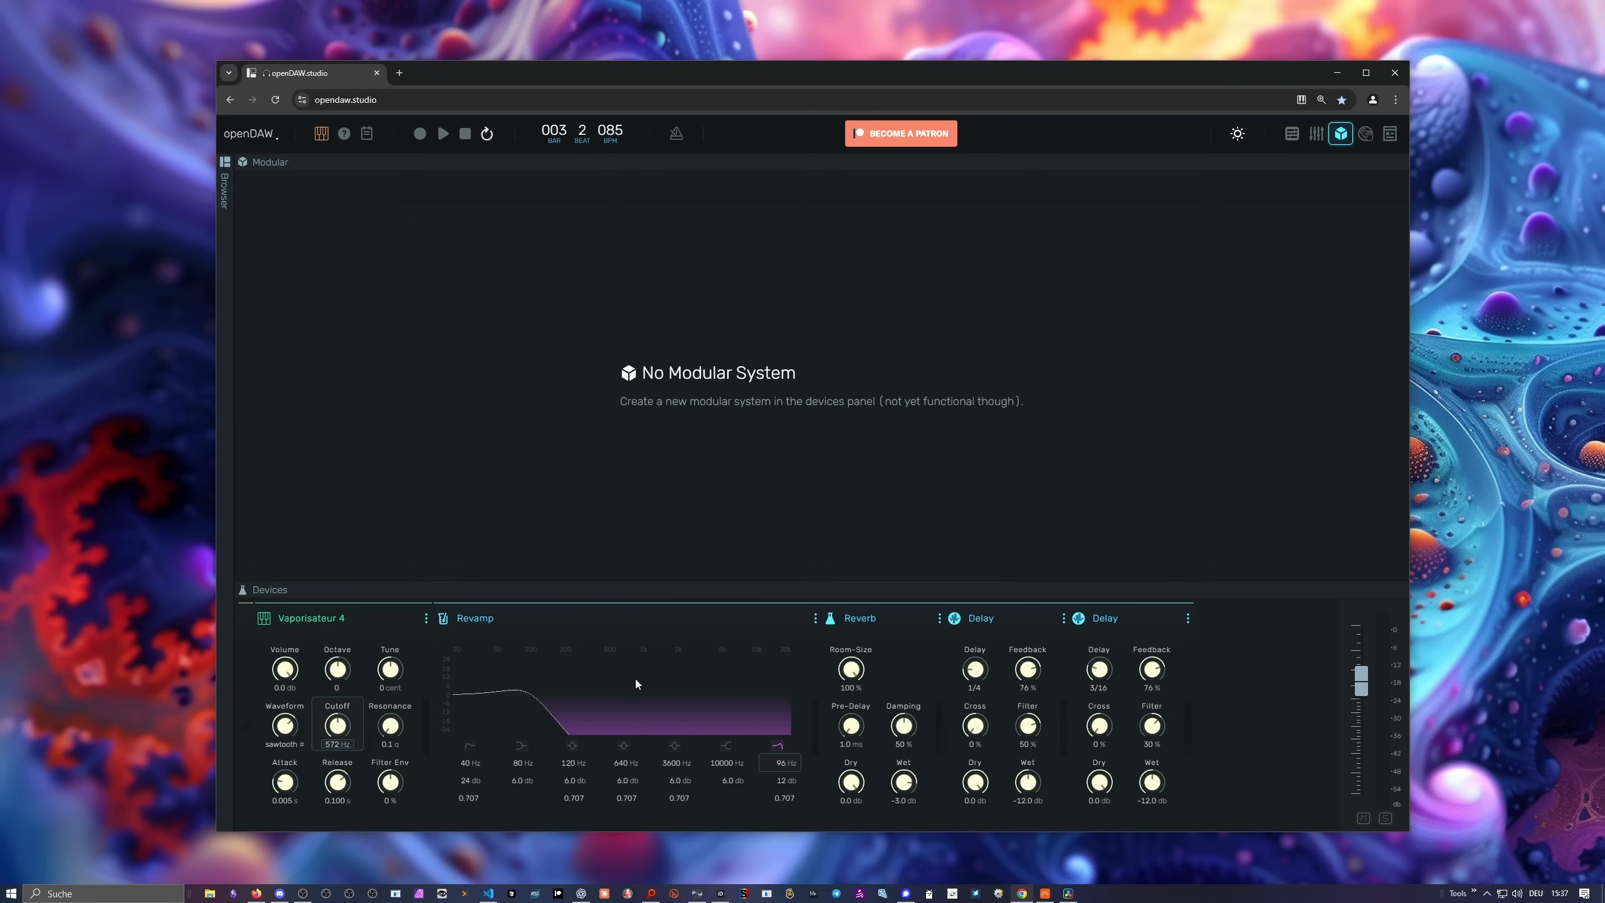
mouse_move(944, 200)
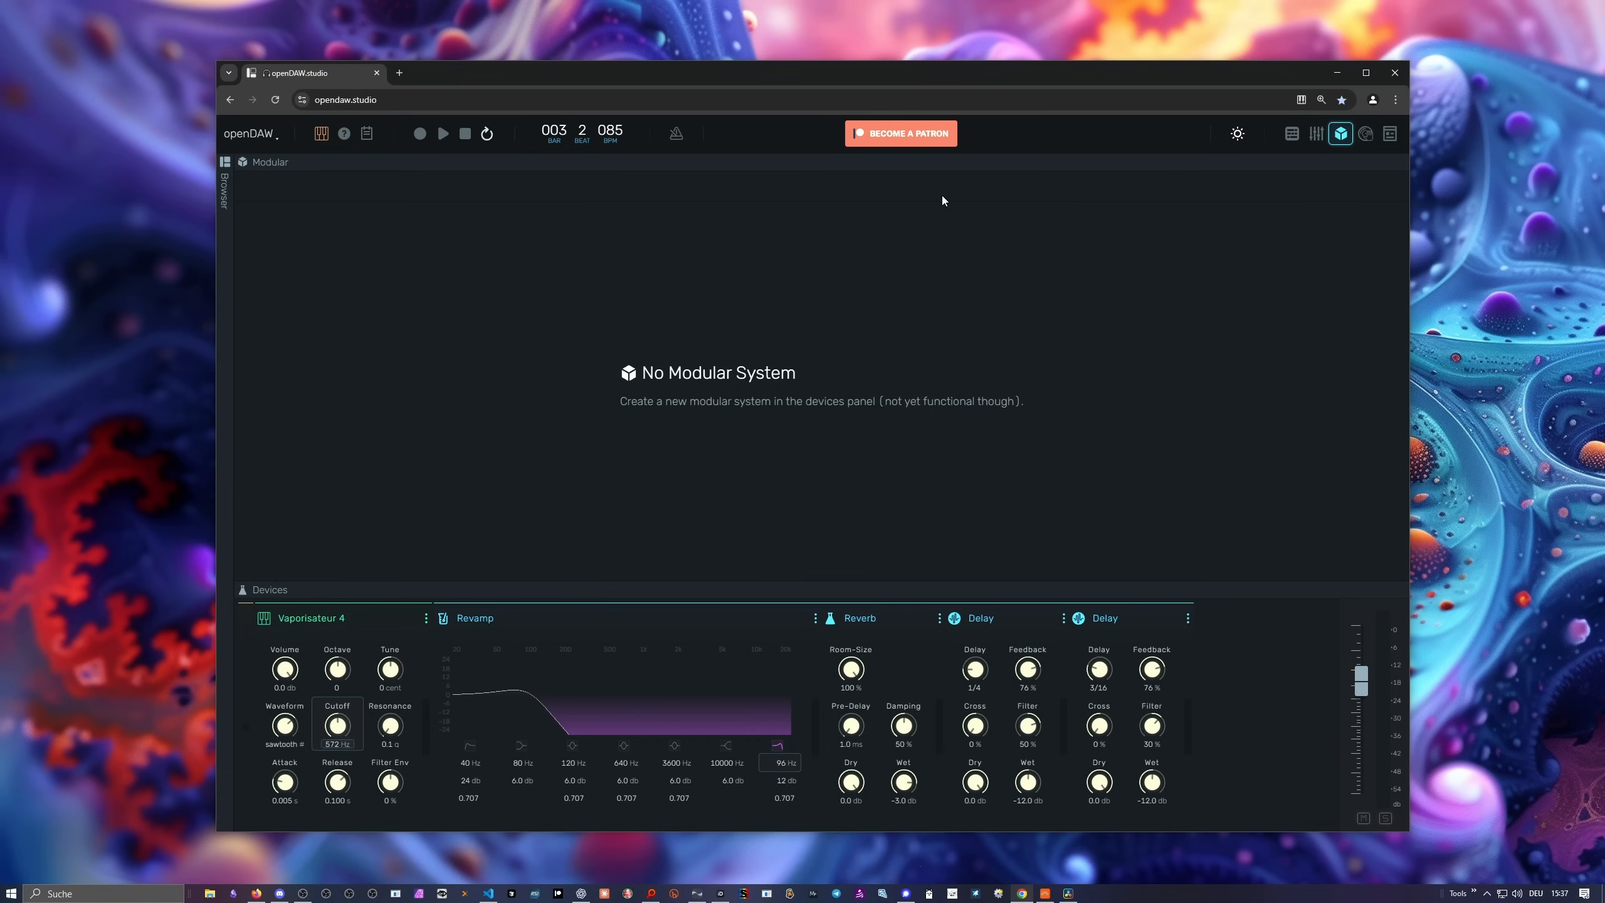
mouse_move(1055, 248)
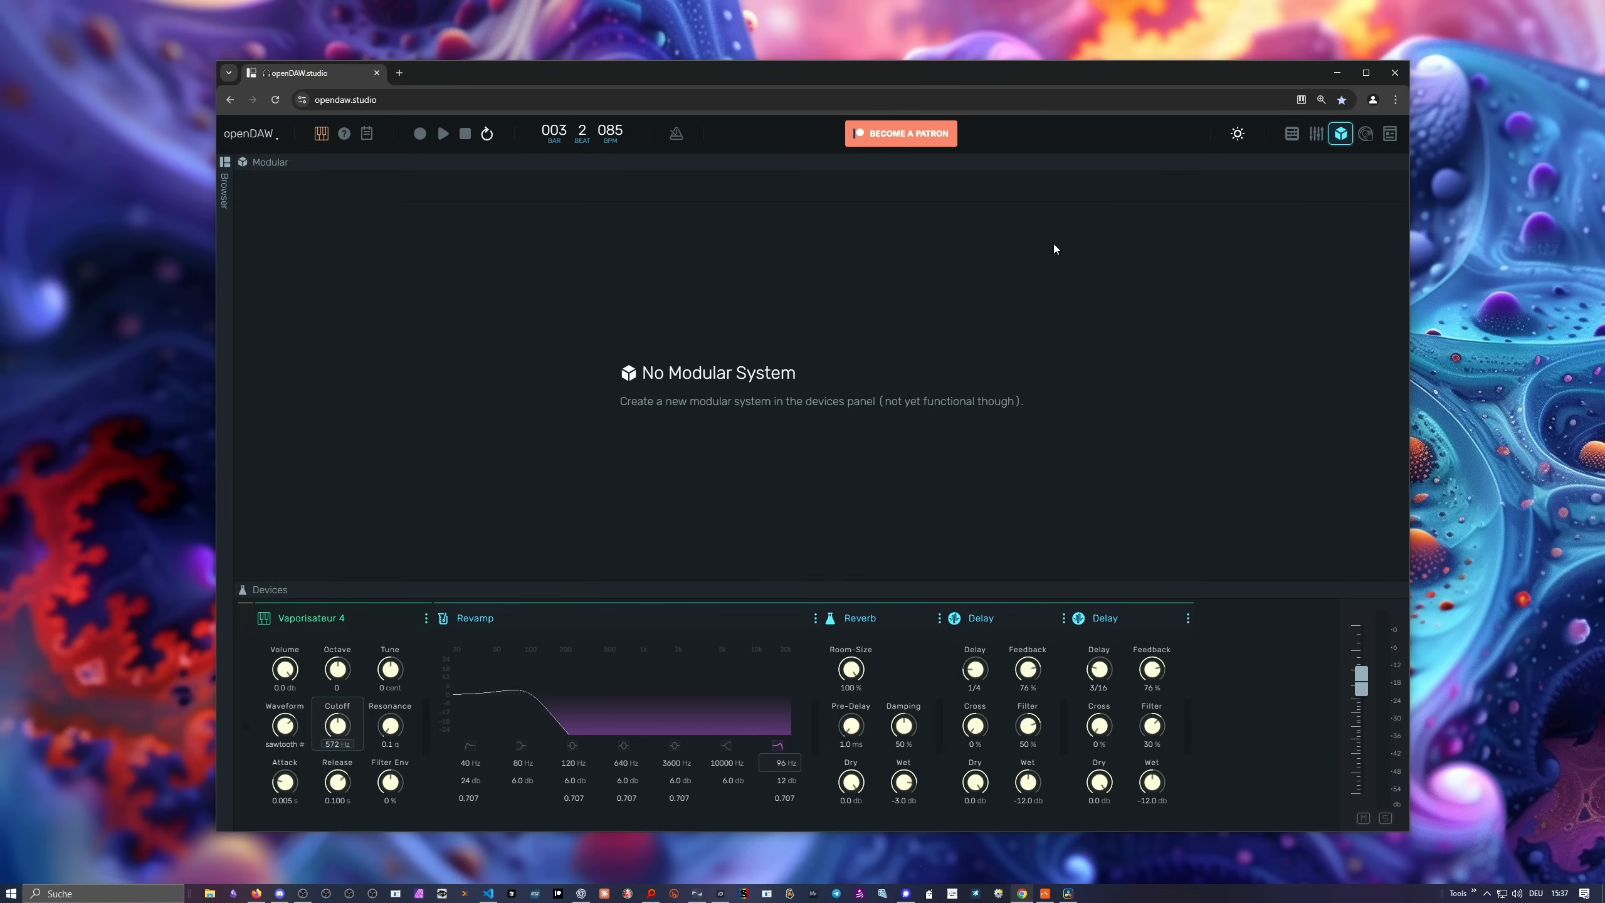
mouse_move(804, 243)
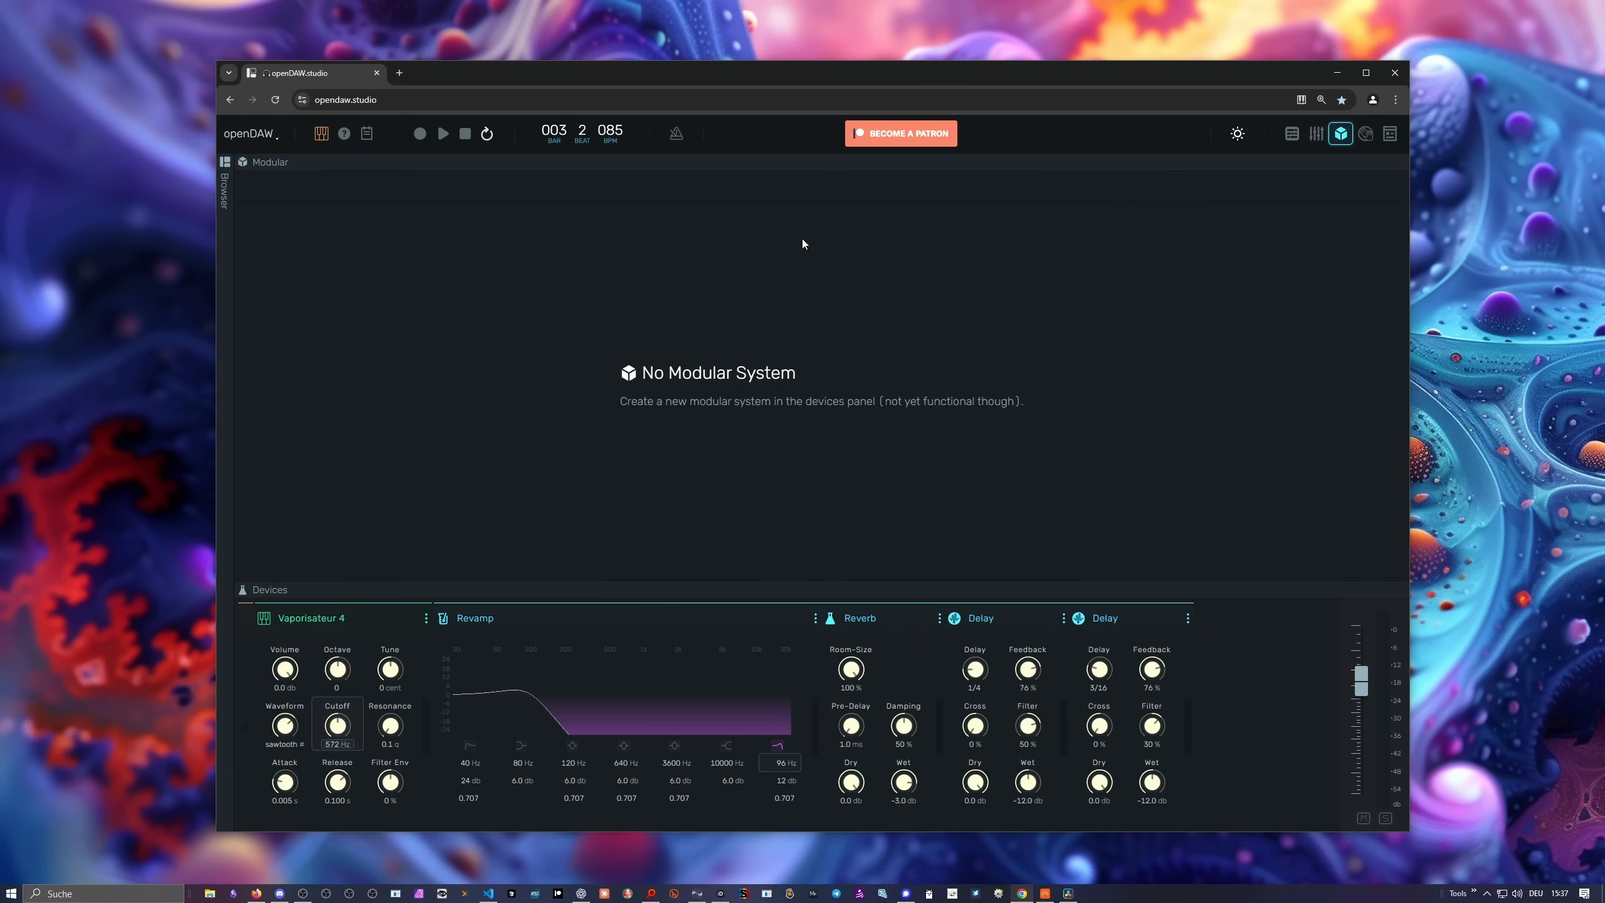
mouse_move(886, 539)
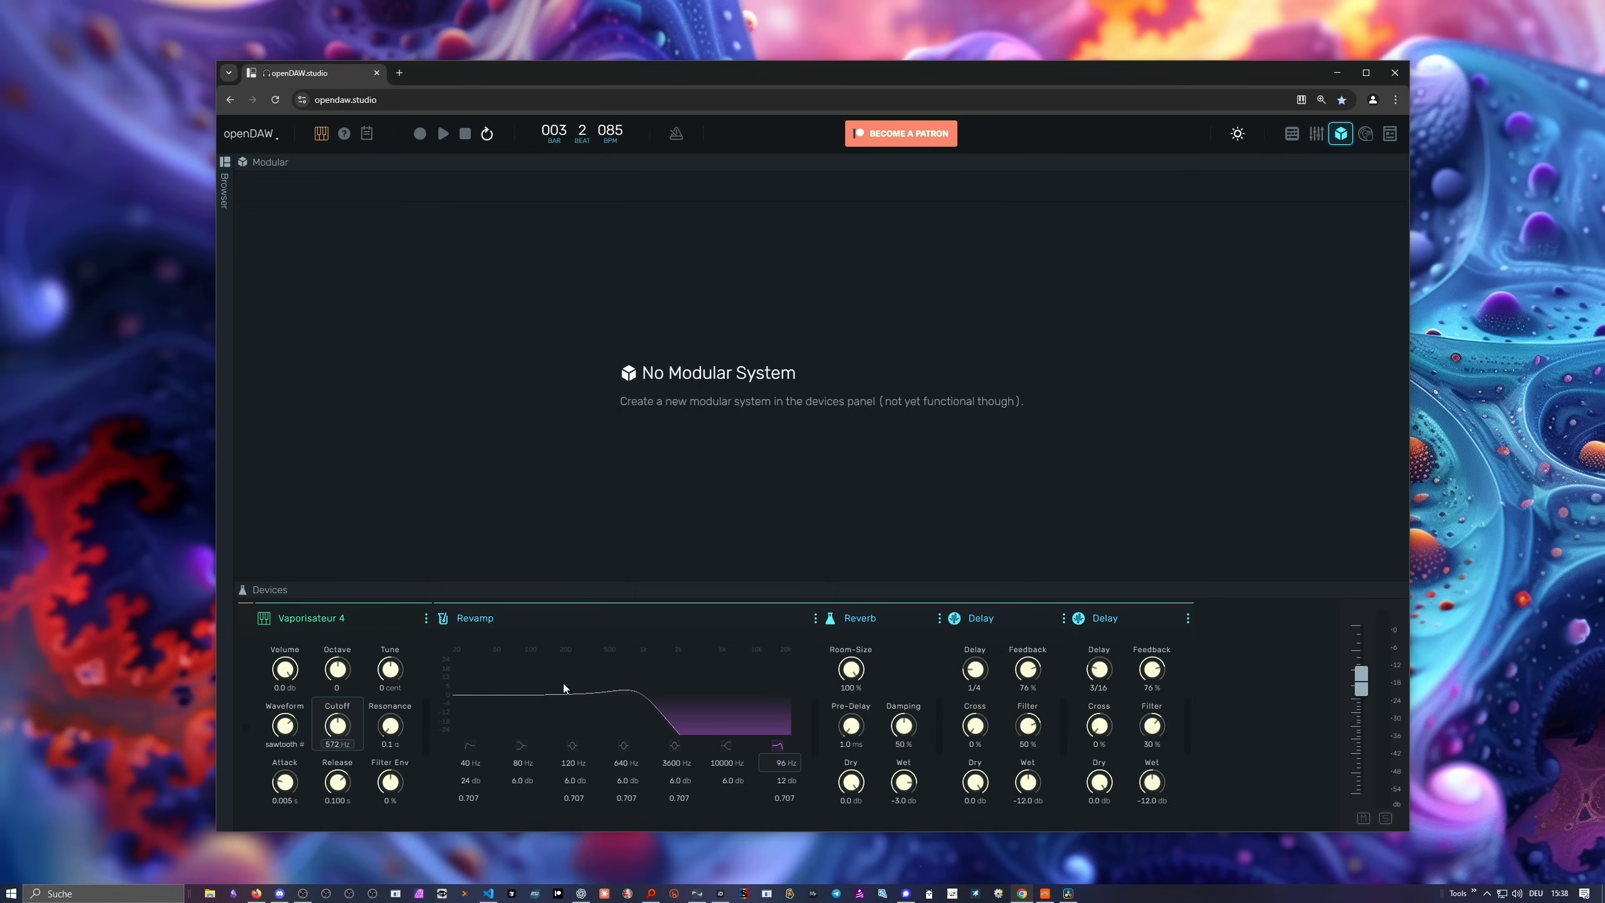
Select the Bass track and create an automation lane for its Revamp high-shelf frequency.
click(443, 132)
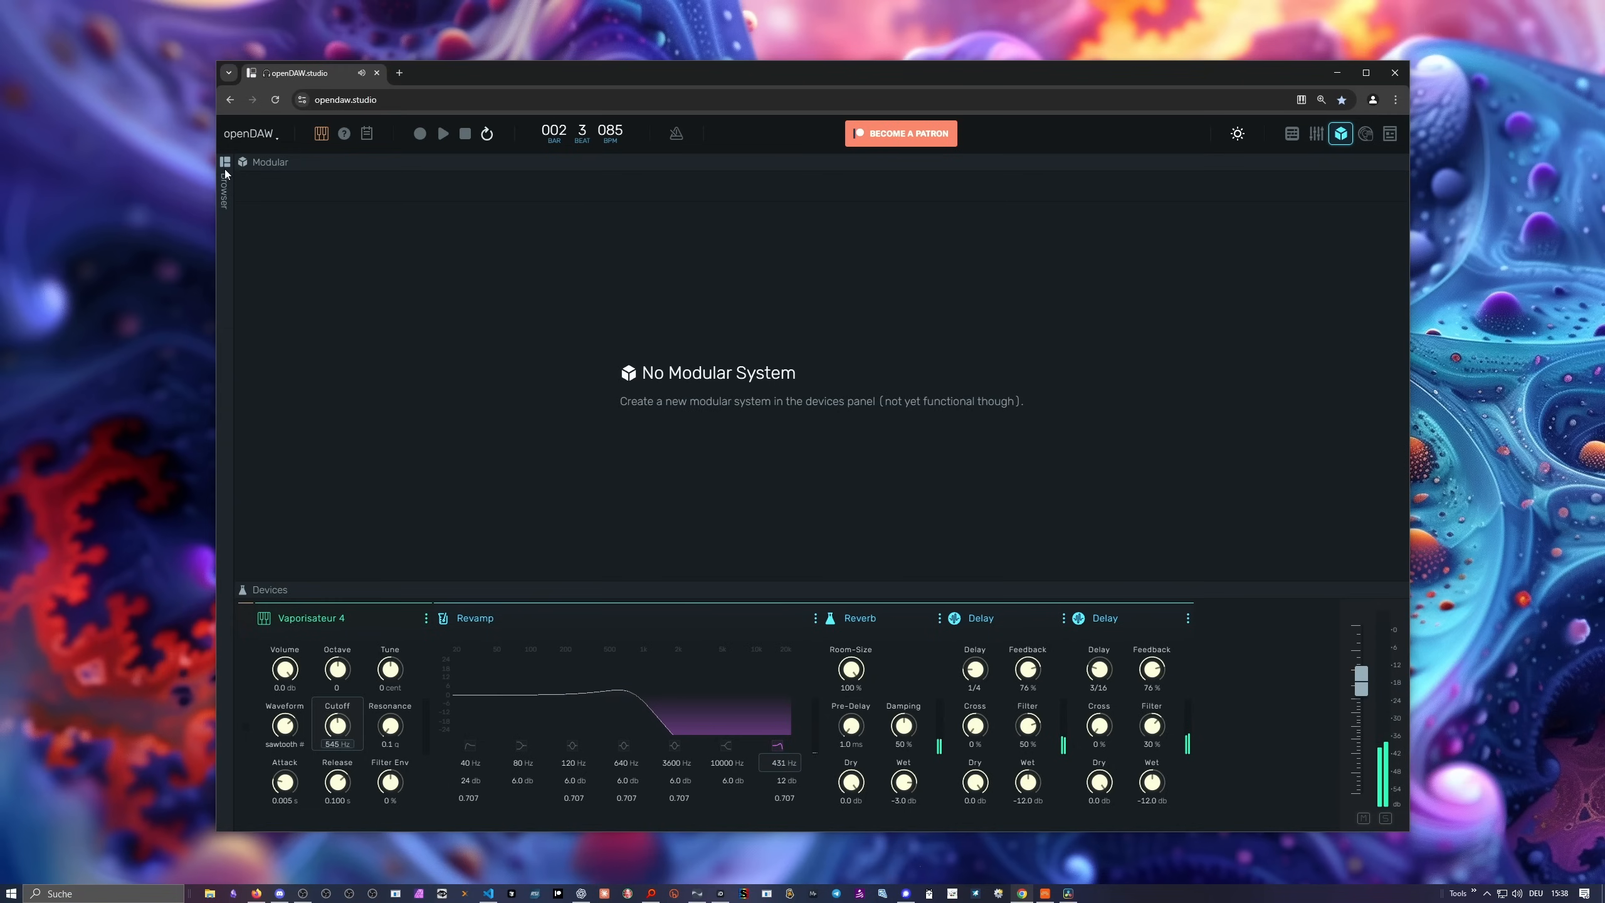
click(1292, 133)
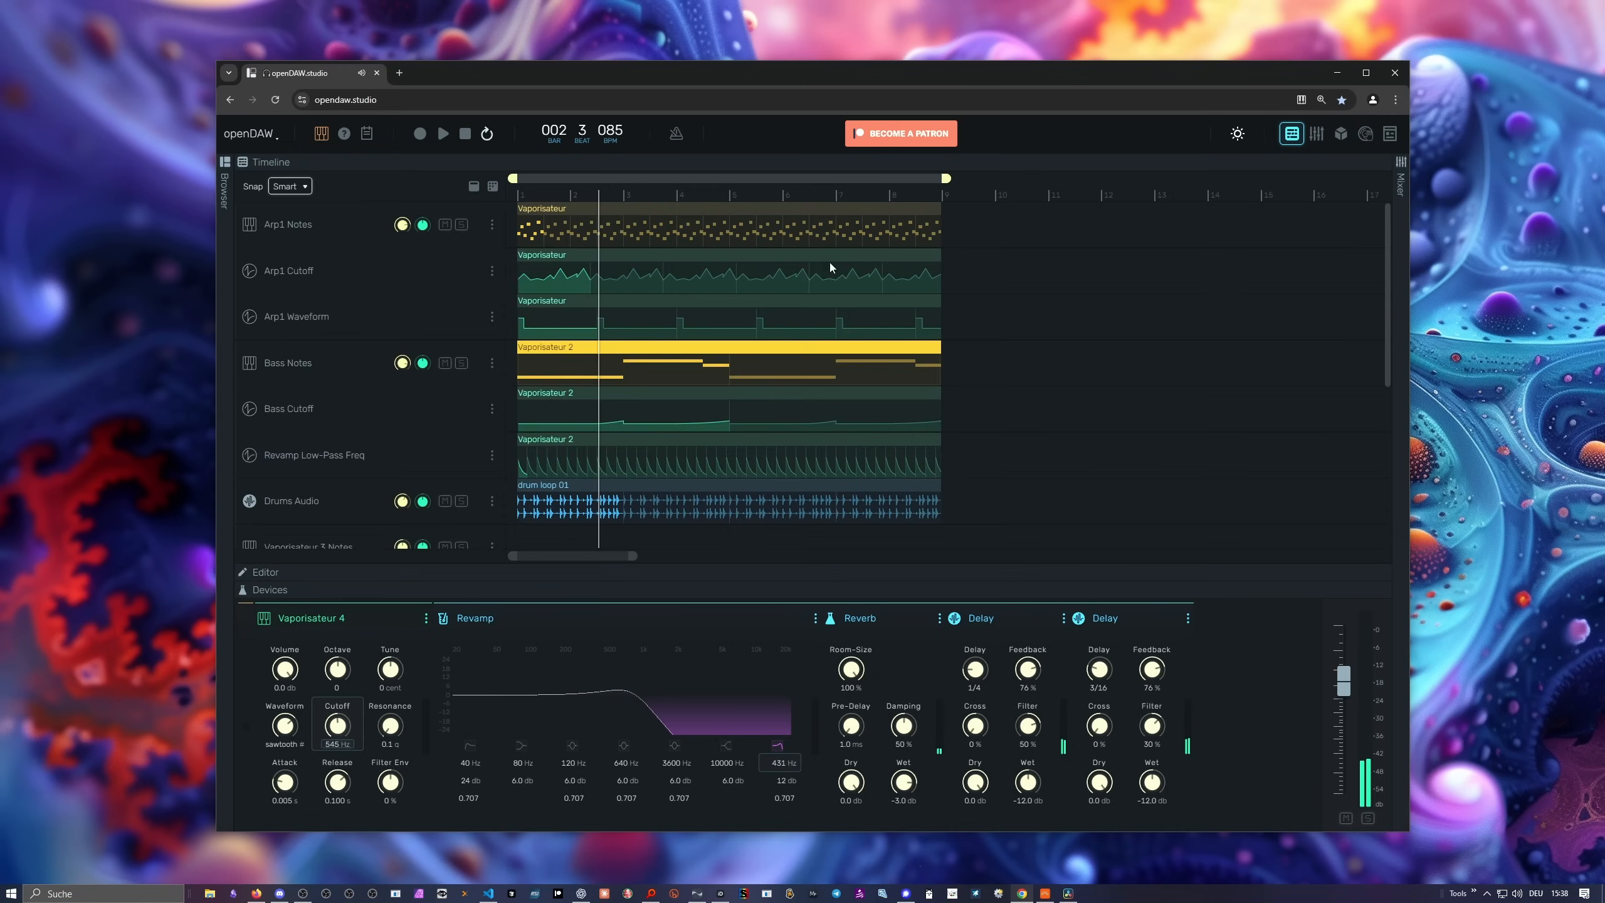
click(287, 363)
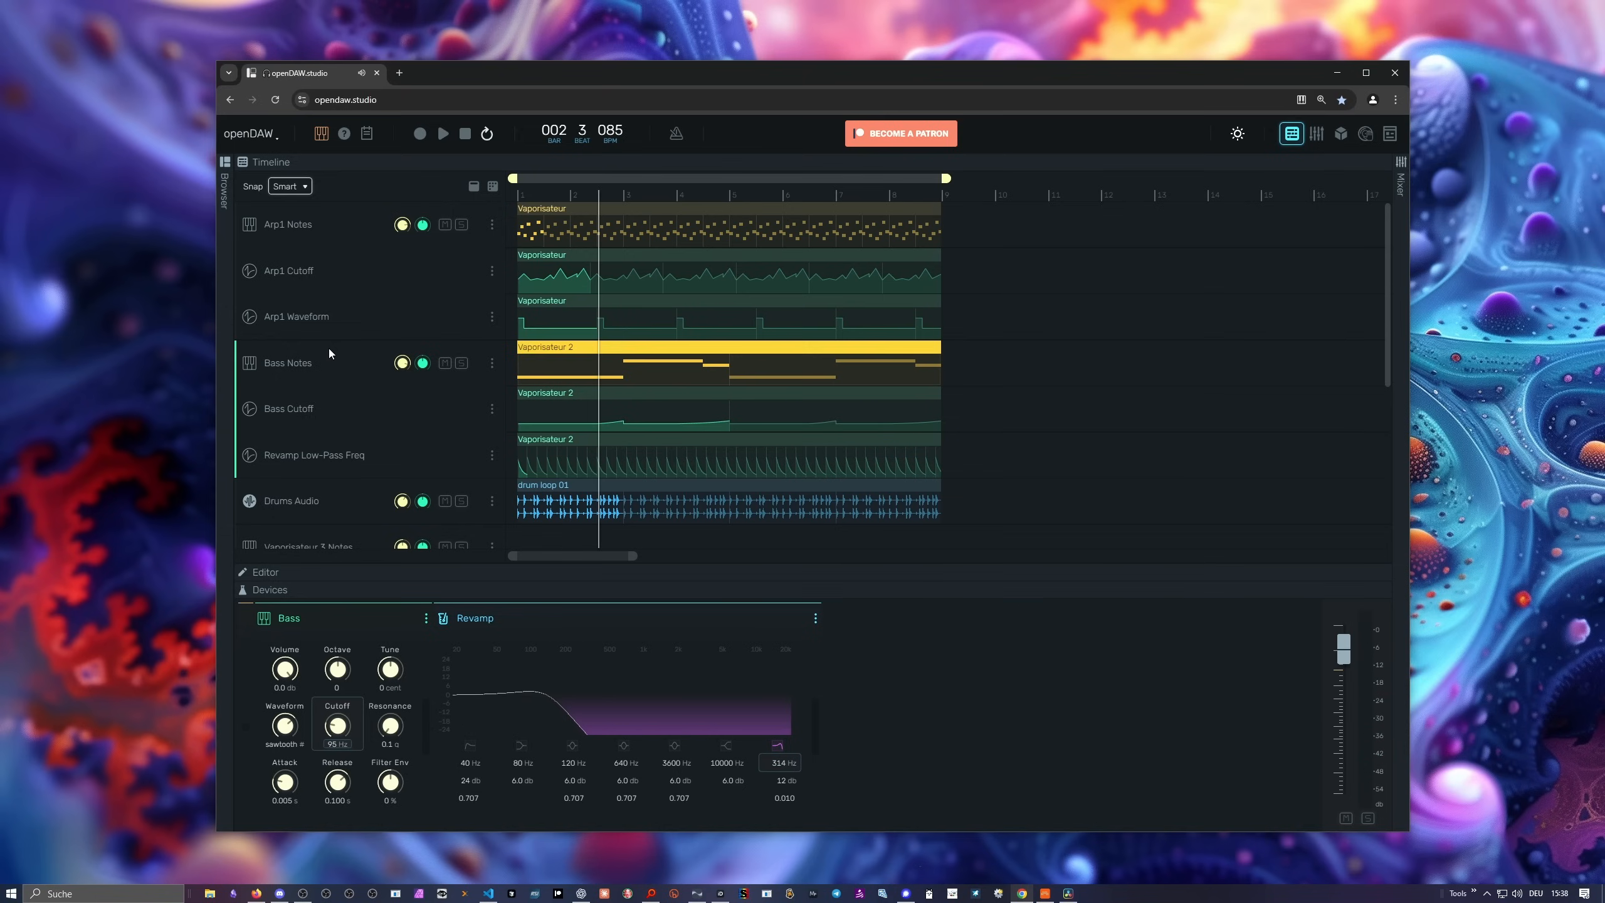
click(443, 132)
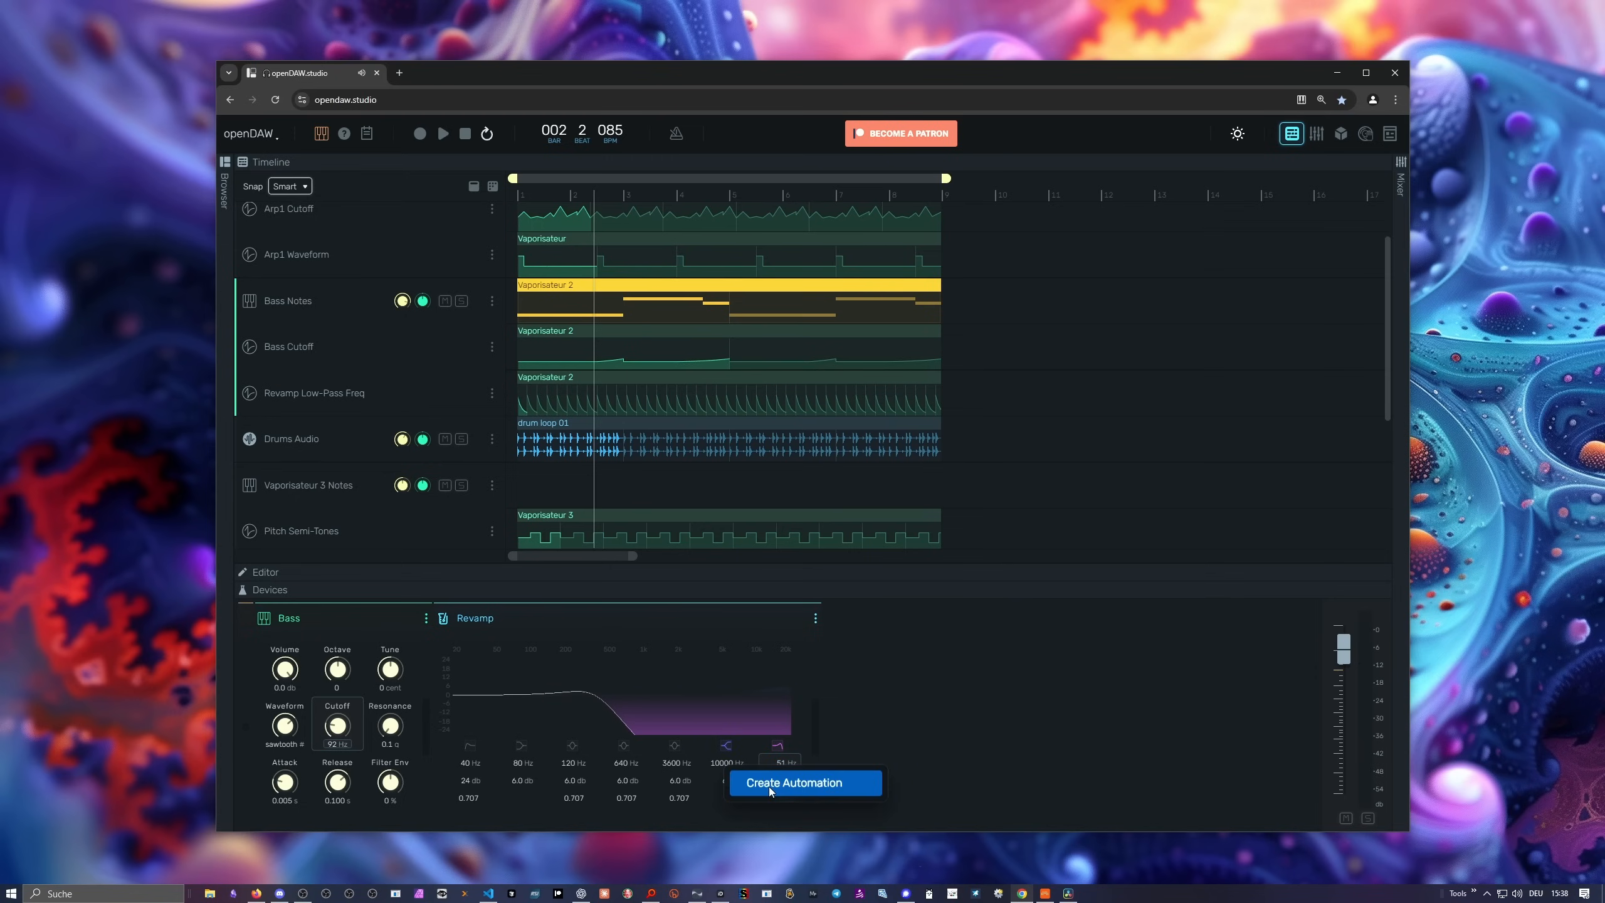
click(805, 783)
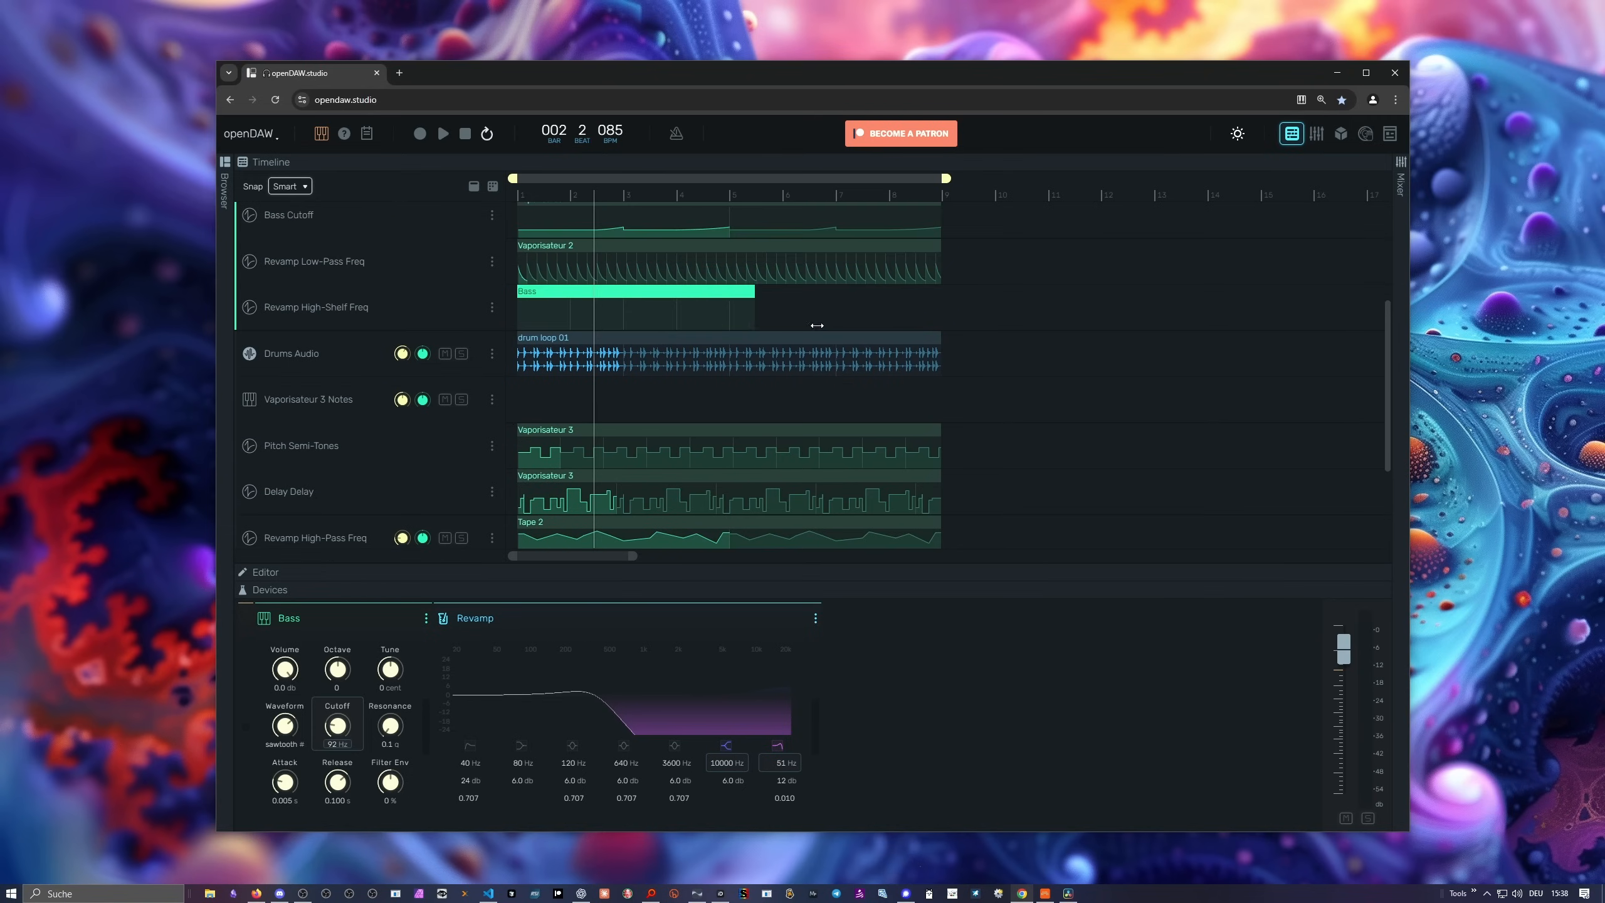
drag(755, 292, 937, 292)
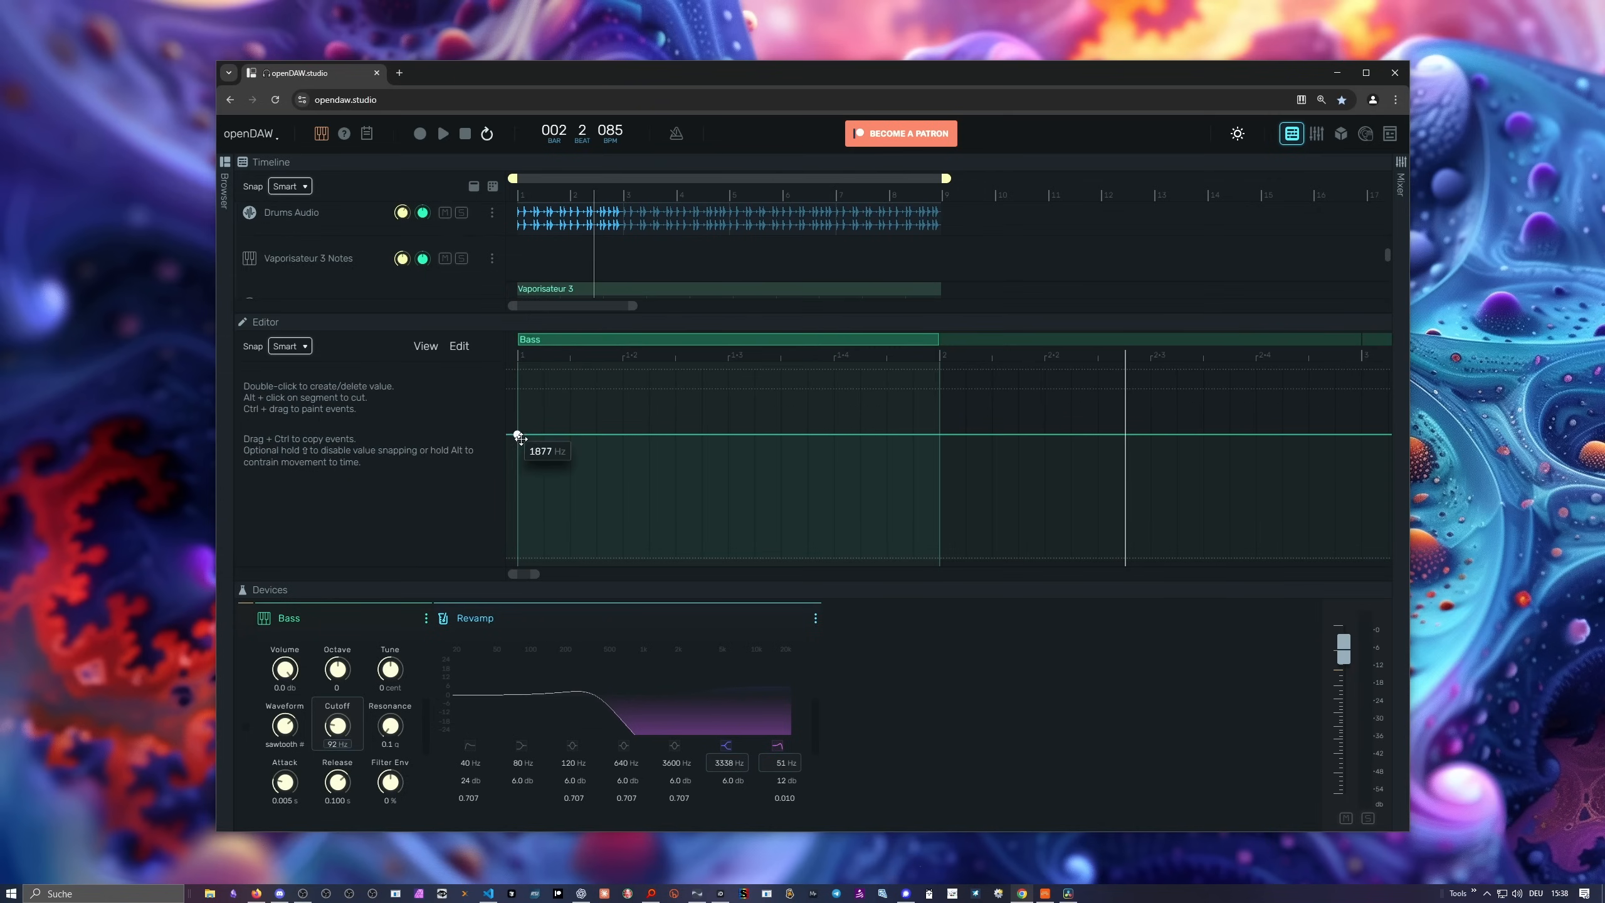
drag(517, 435, 521, 469)
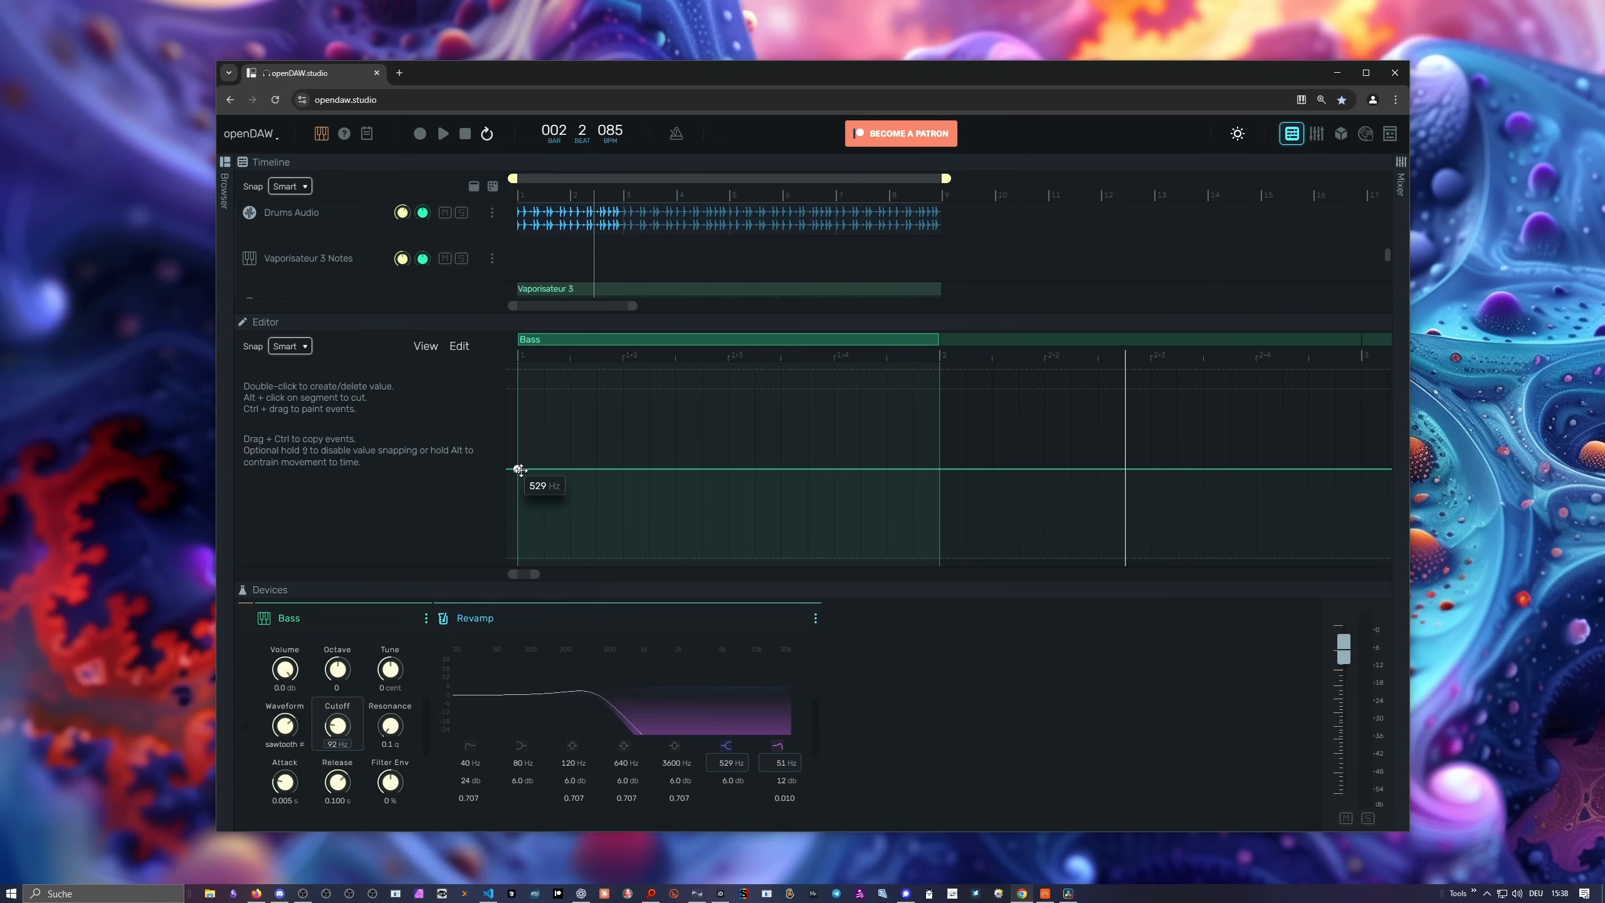
drag(520, 469, 754, 503)
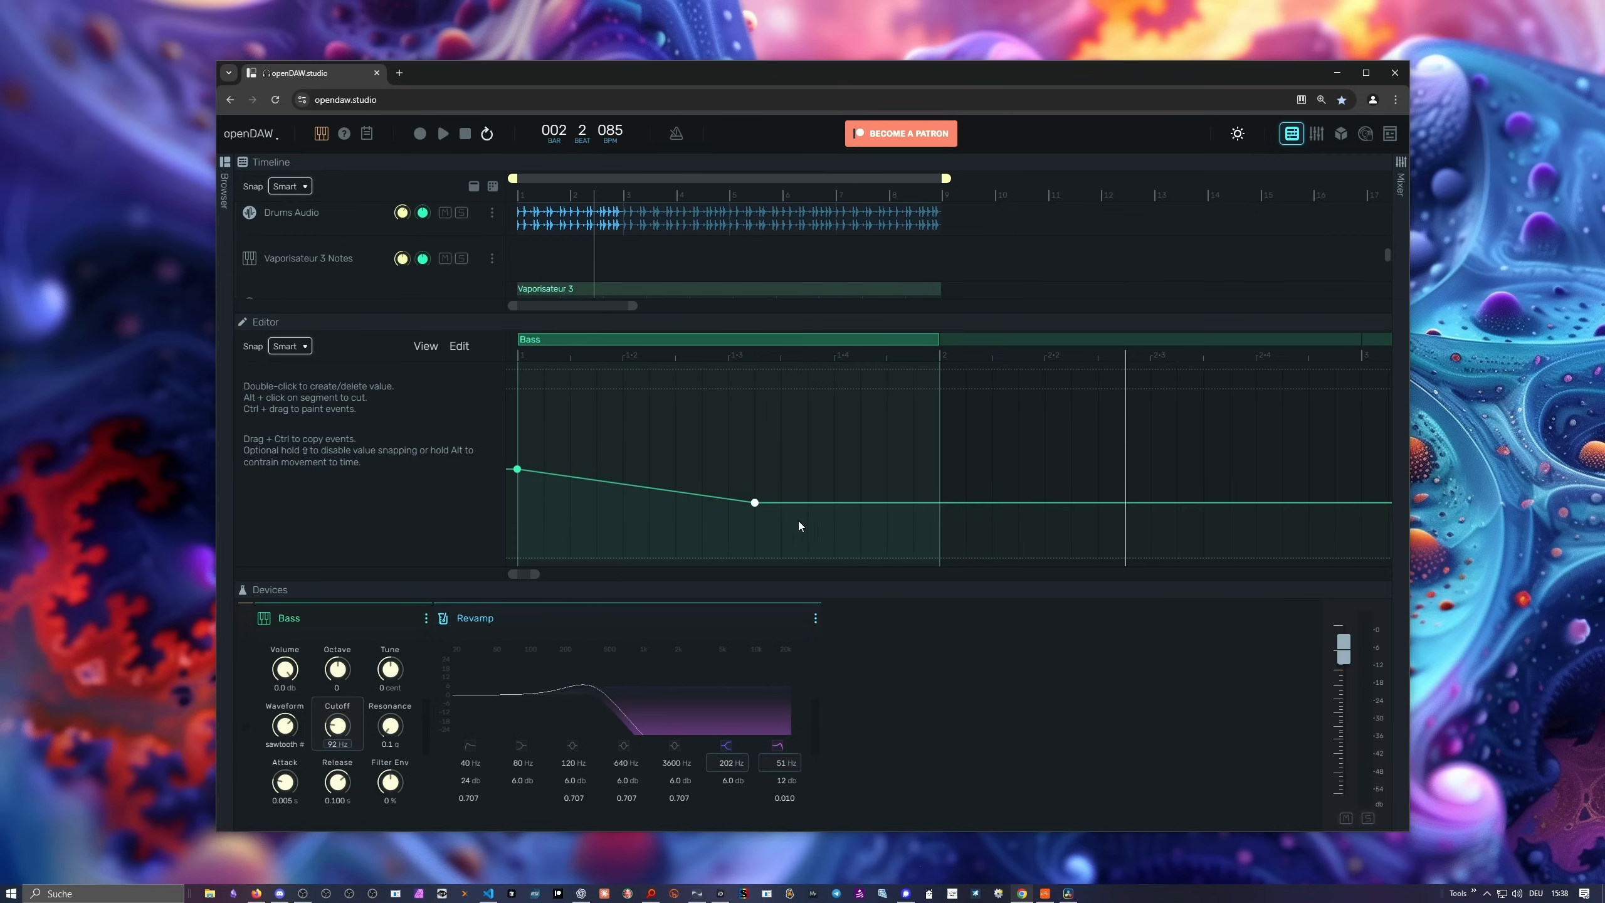
drag(755, 503, 939, 558)
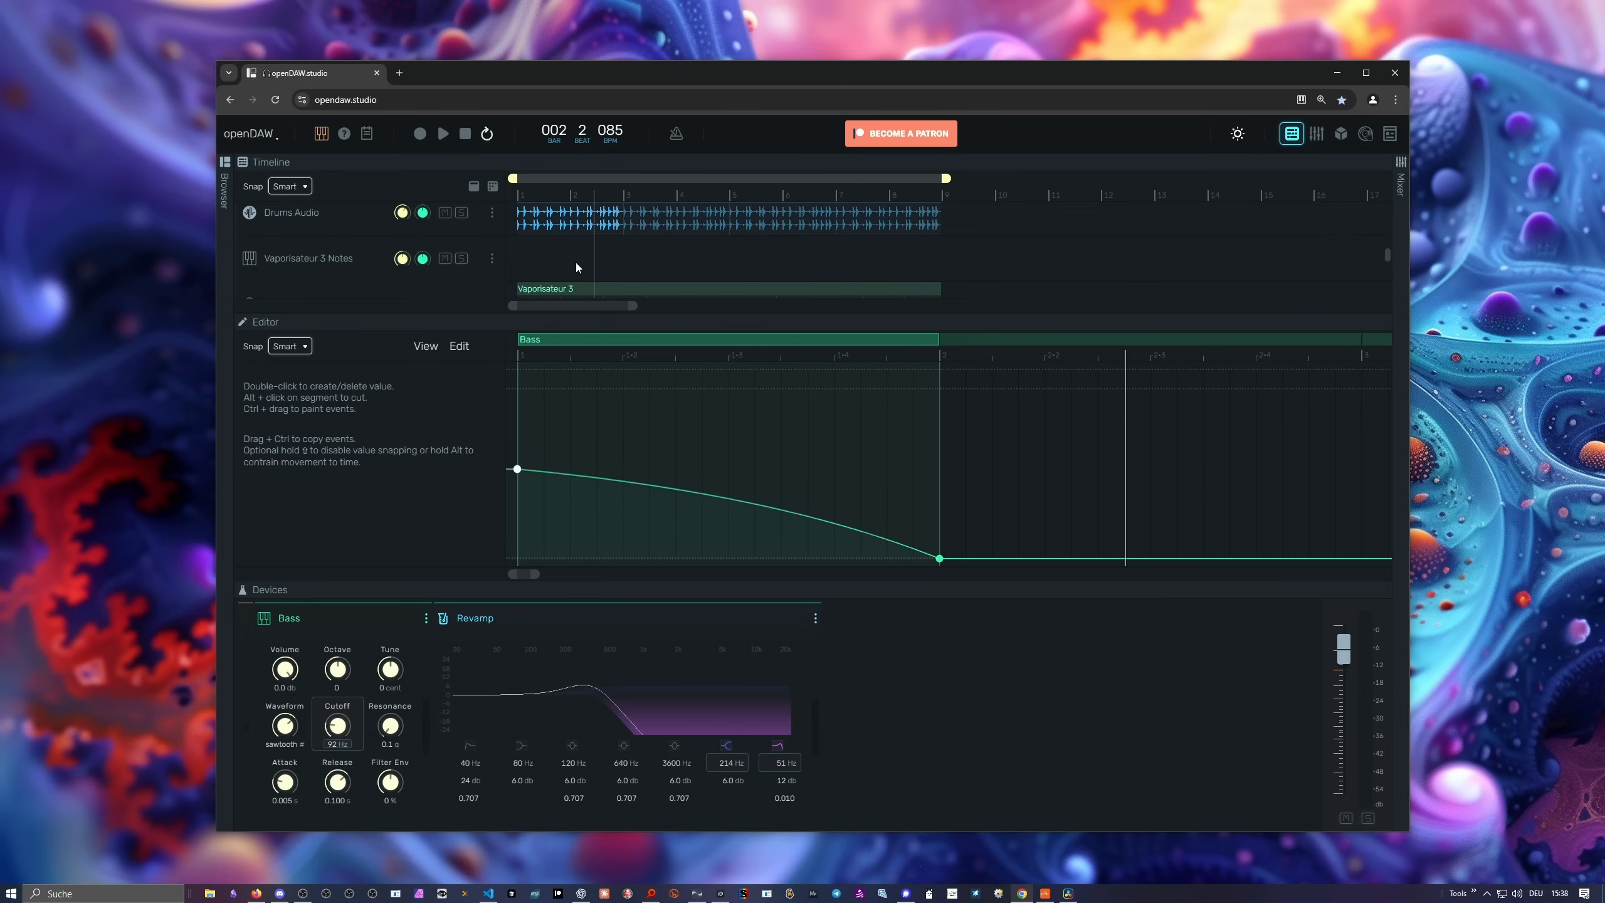
click(442, 133)
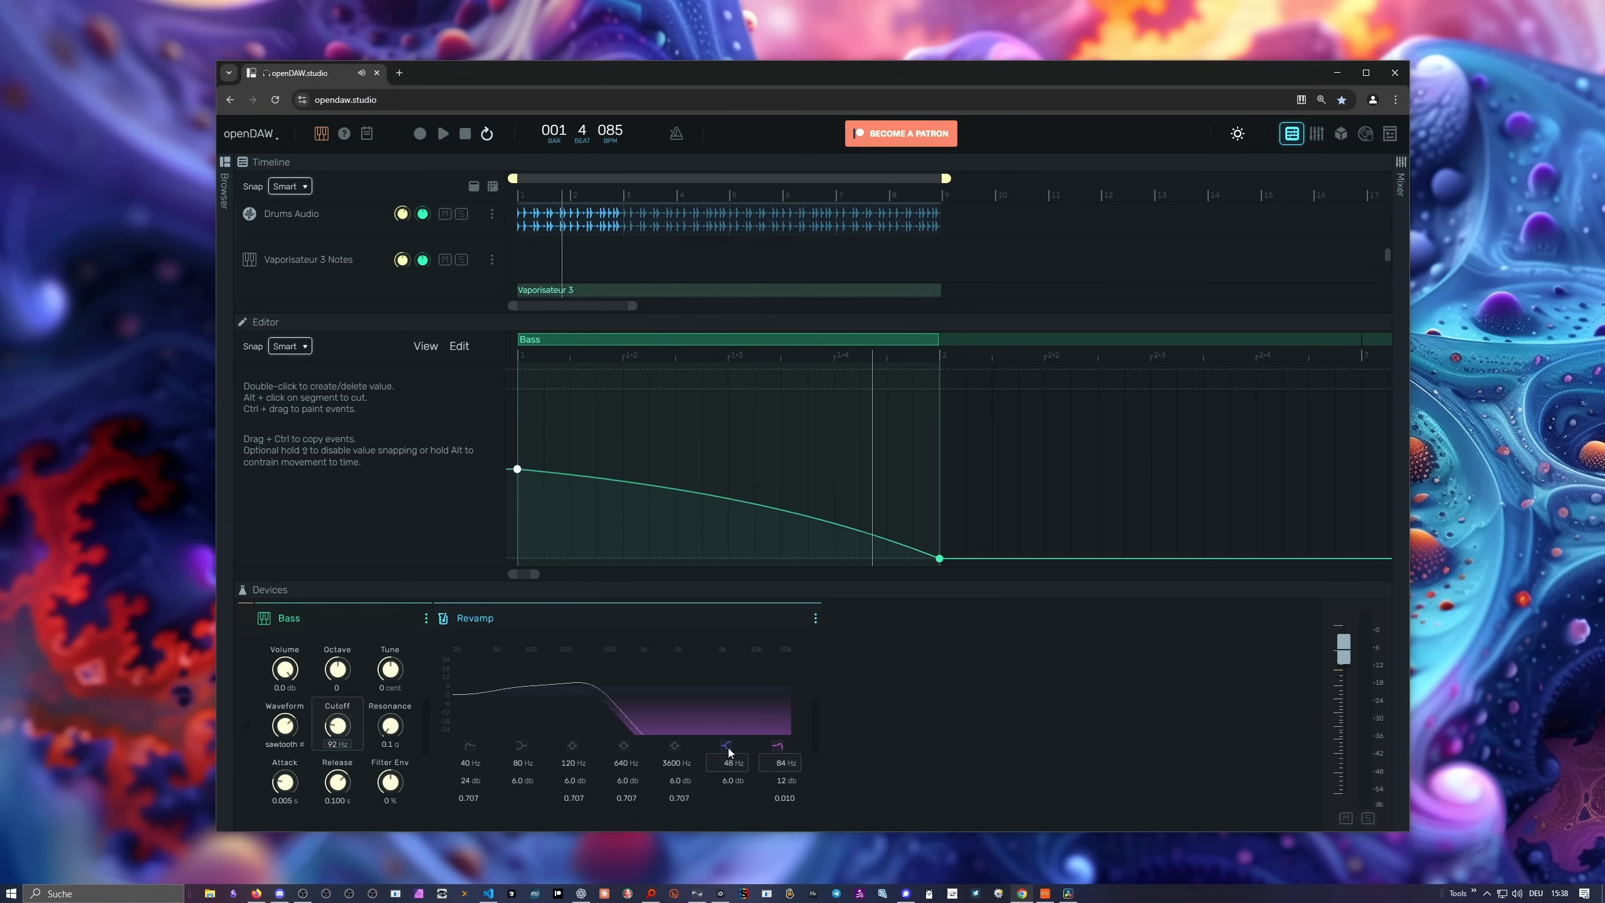
mouse_move(576, 385)
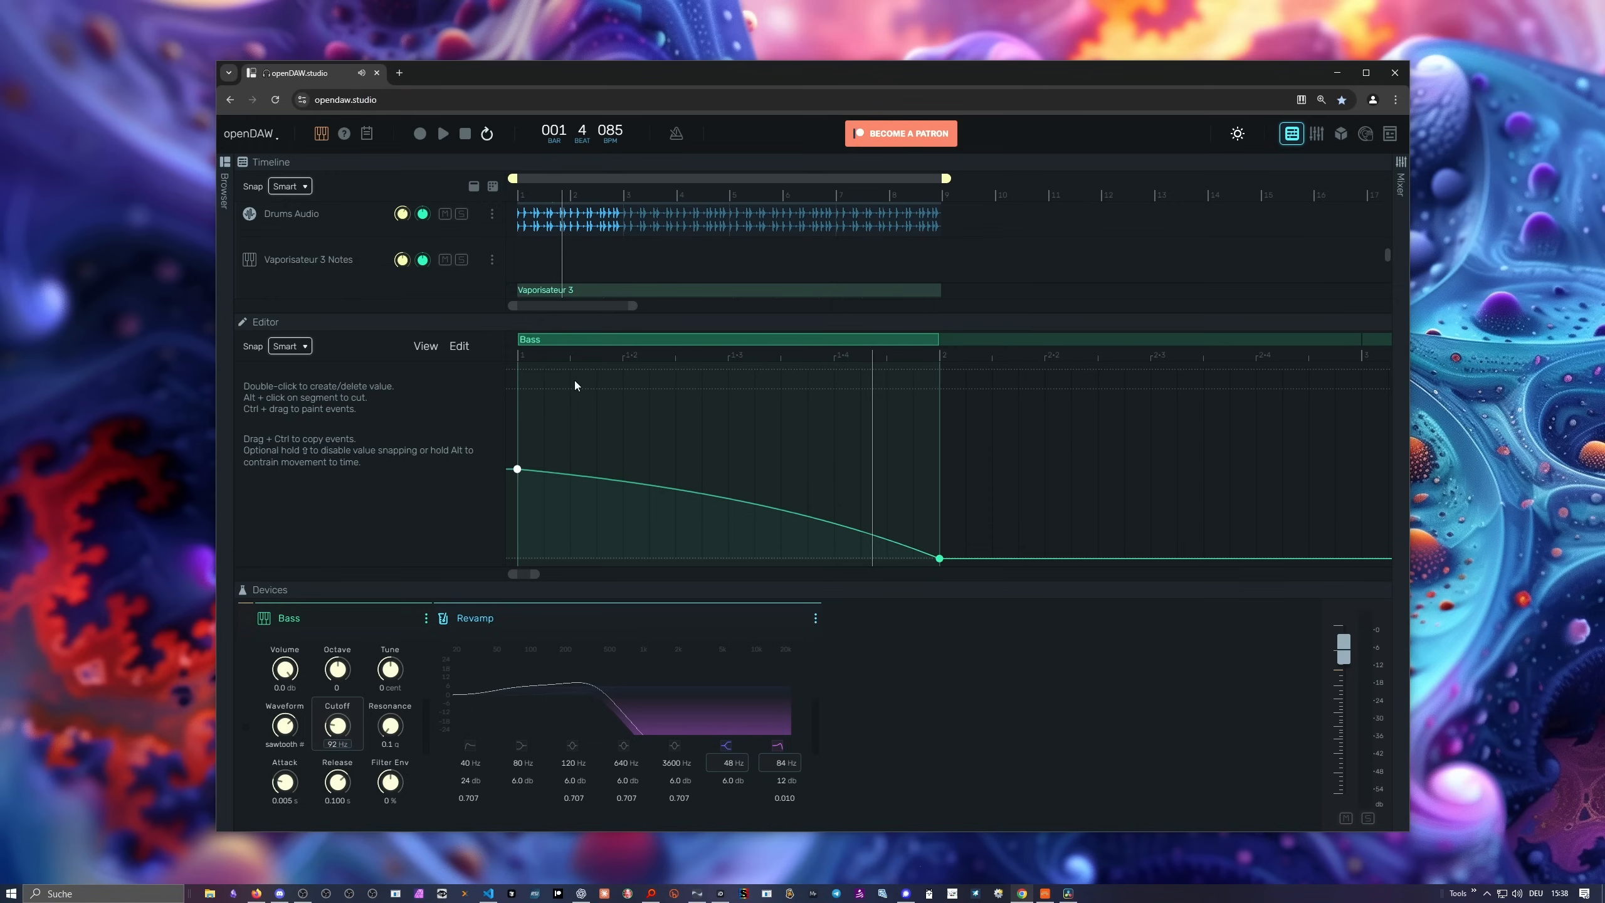
mouse_move(497, 430)
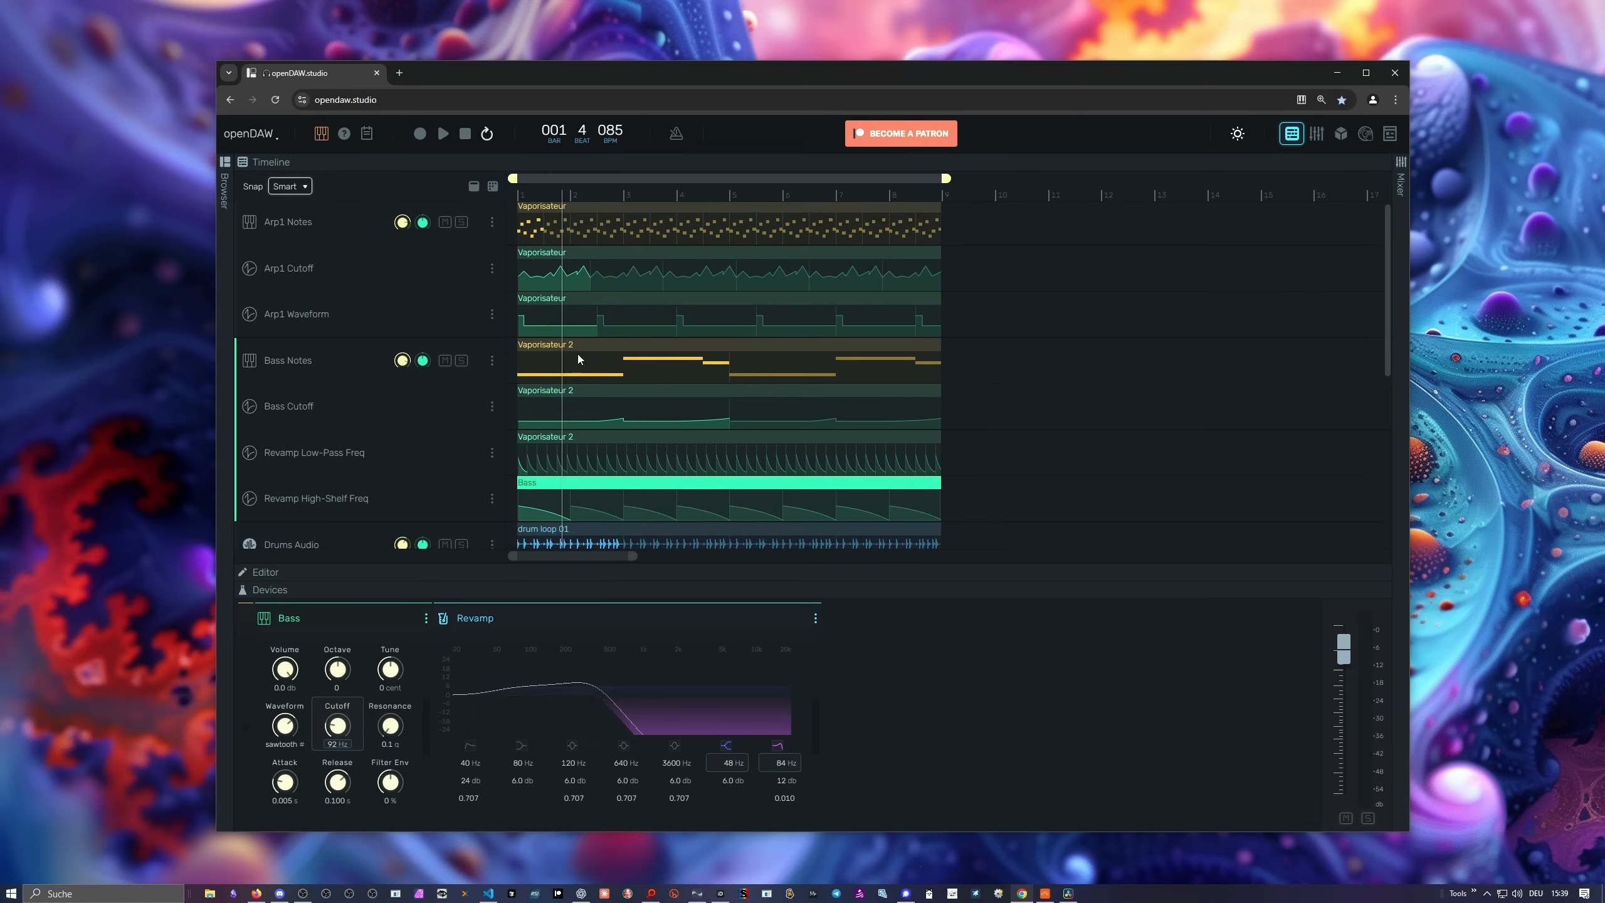
scroll(down, 3)
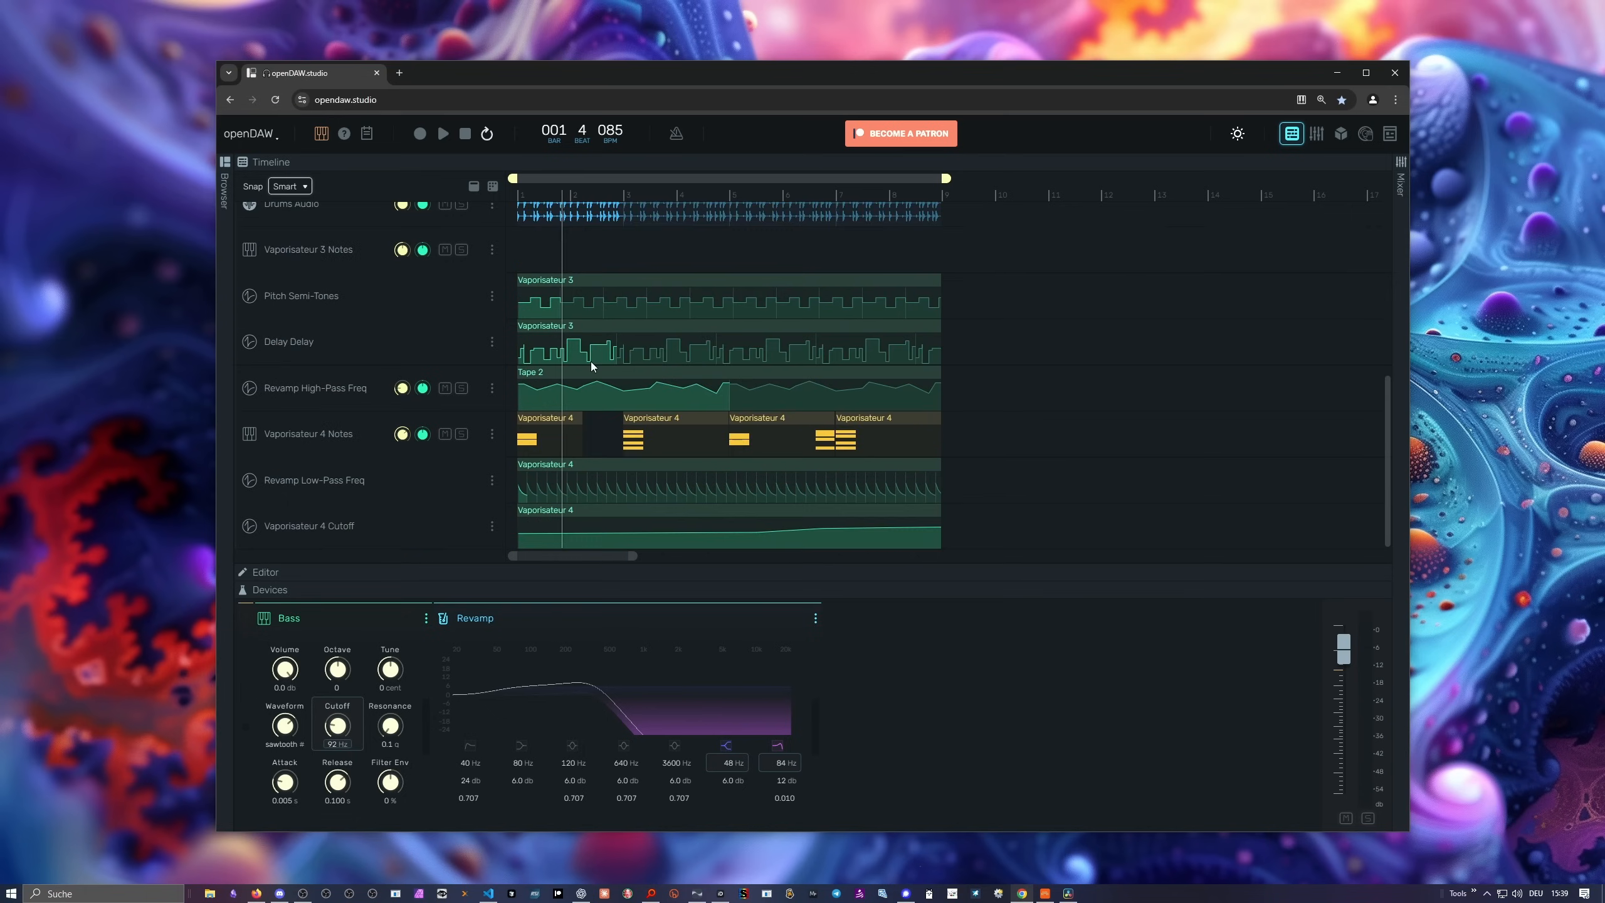
mouse_move(384, 185)
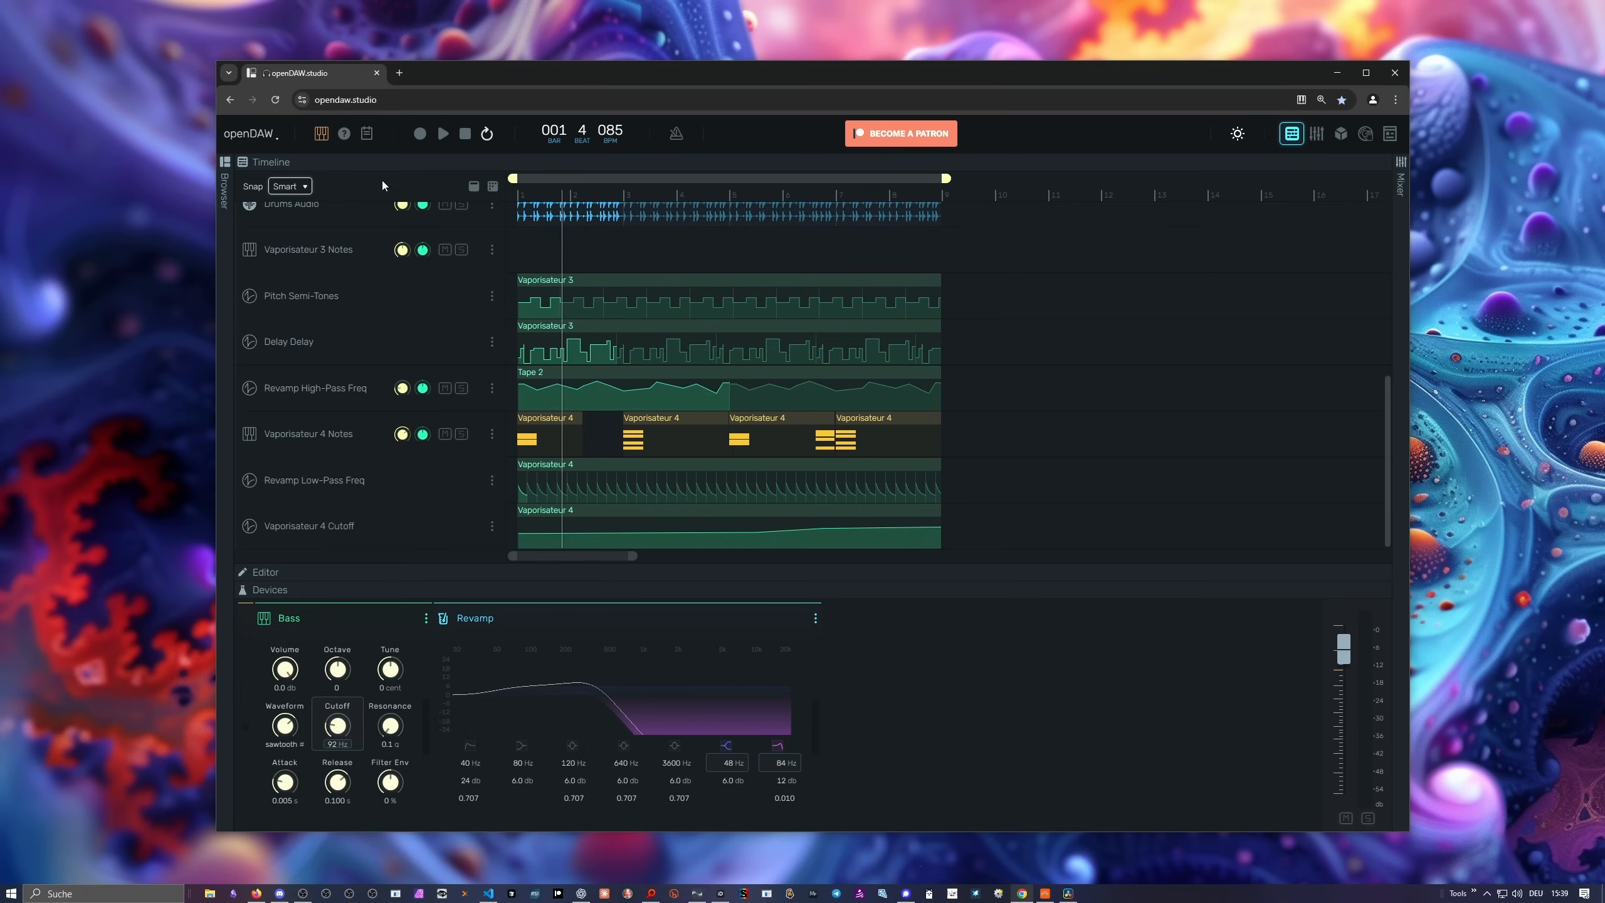
click(249, 133)
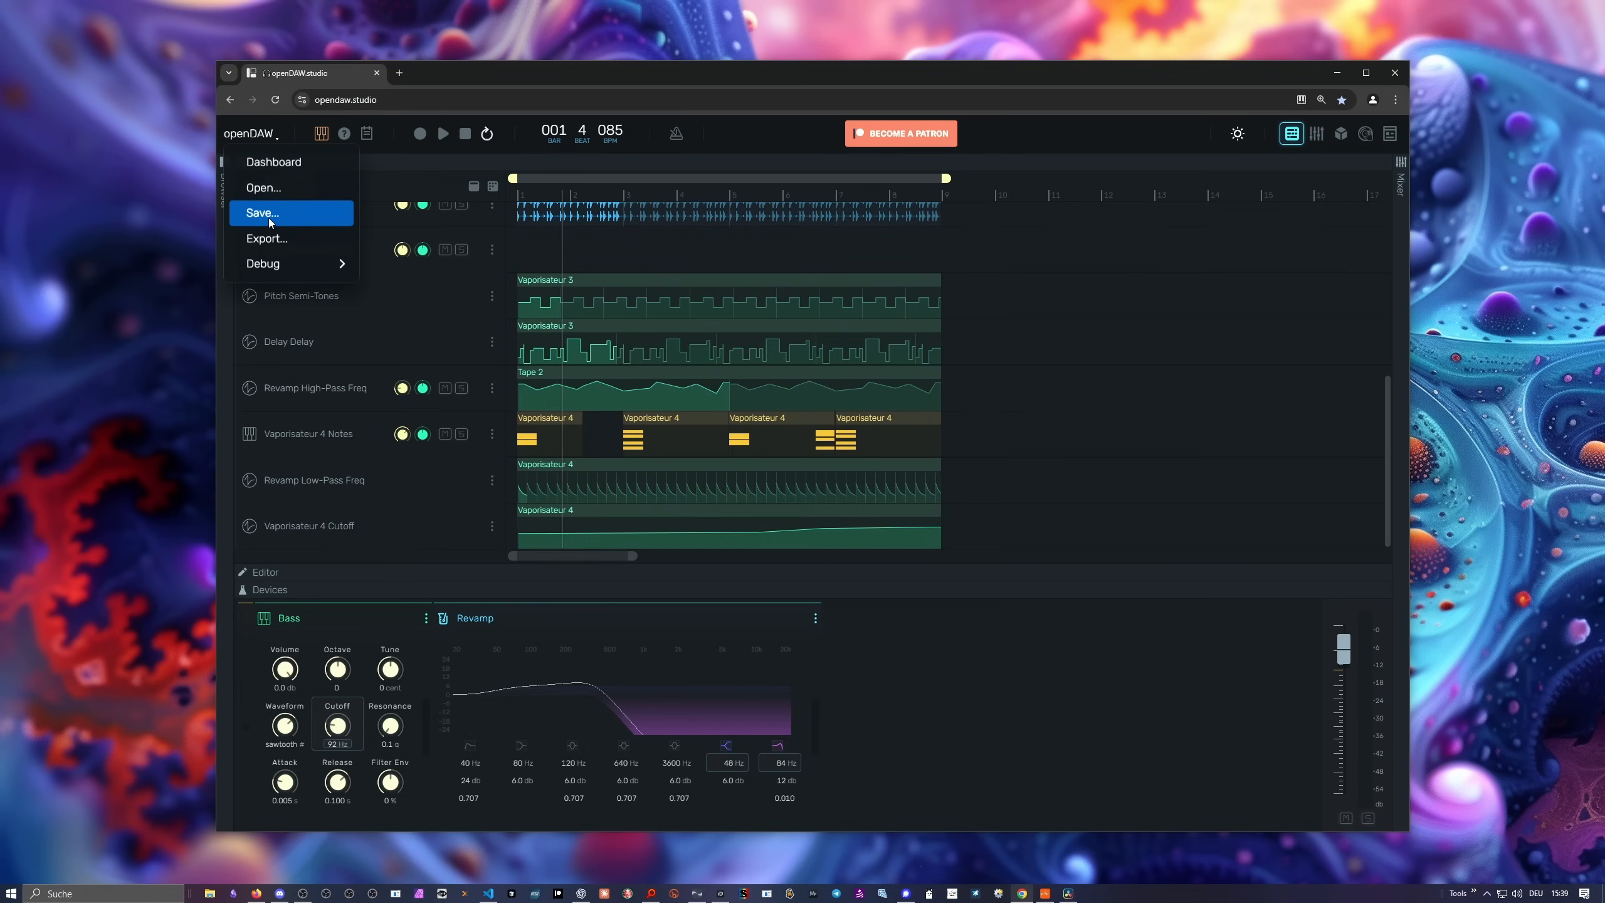
mouse_move(279, 208)
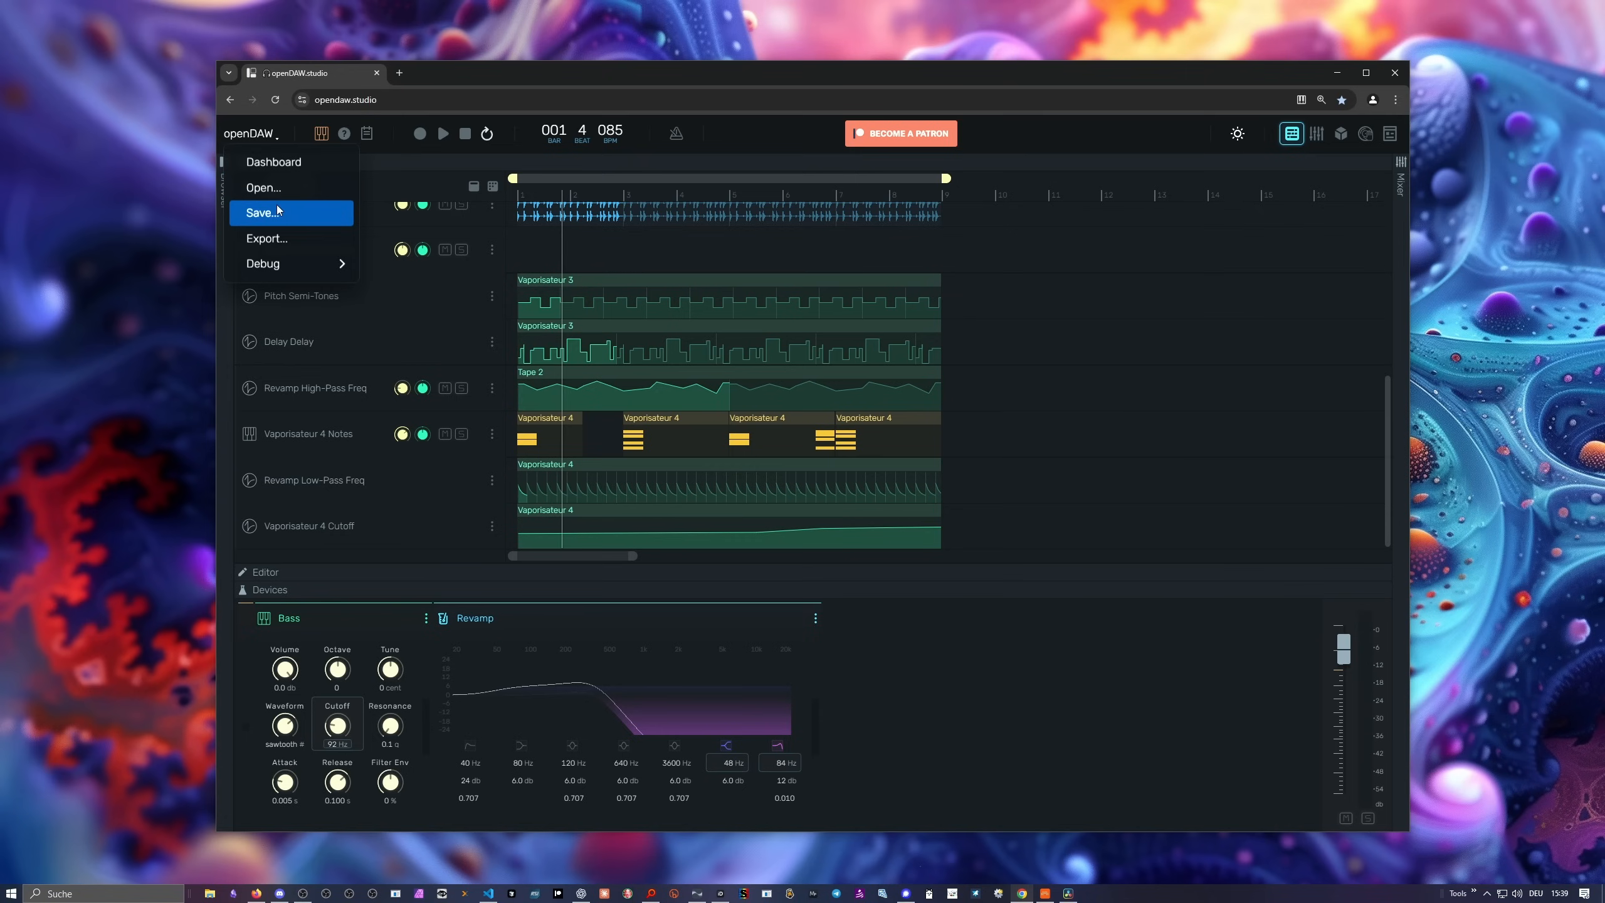
mouse_move(289, 231)
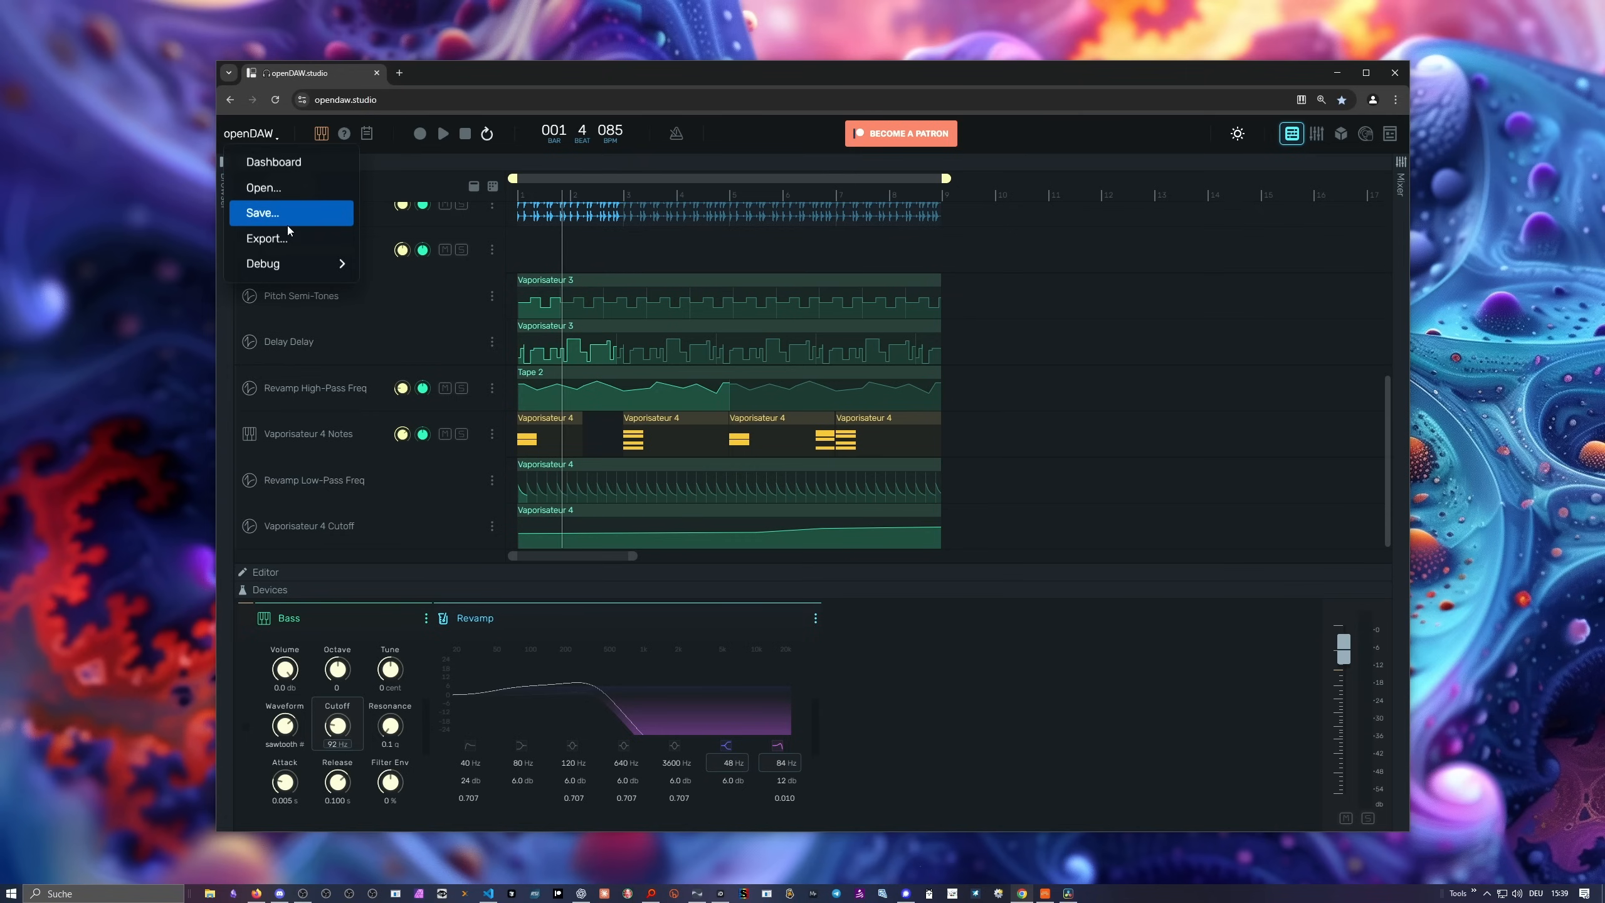
mouse_move(439, 226)
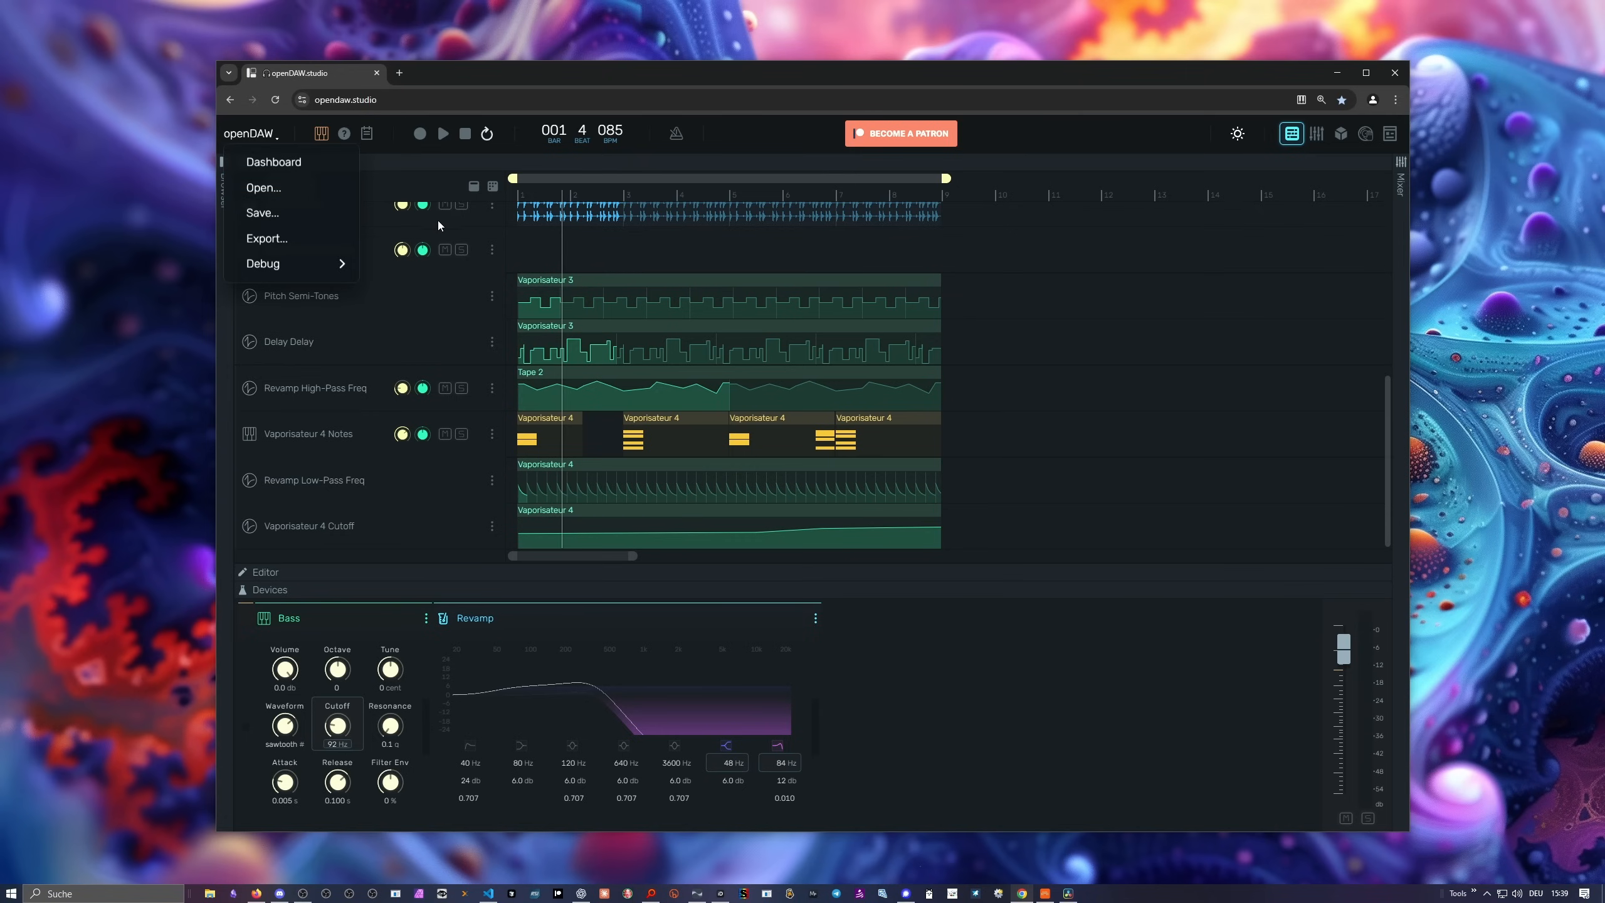
mouse_move(301, 229)
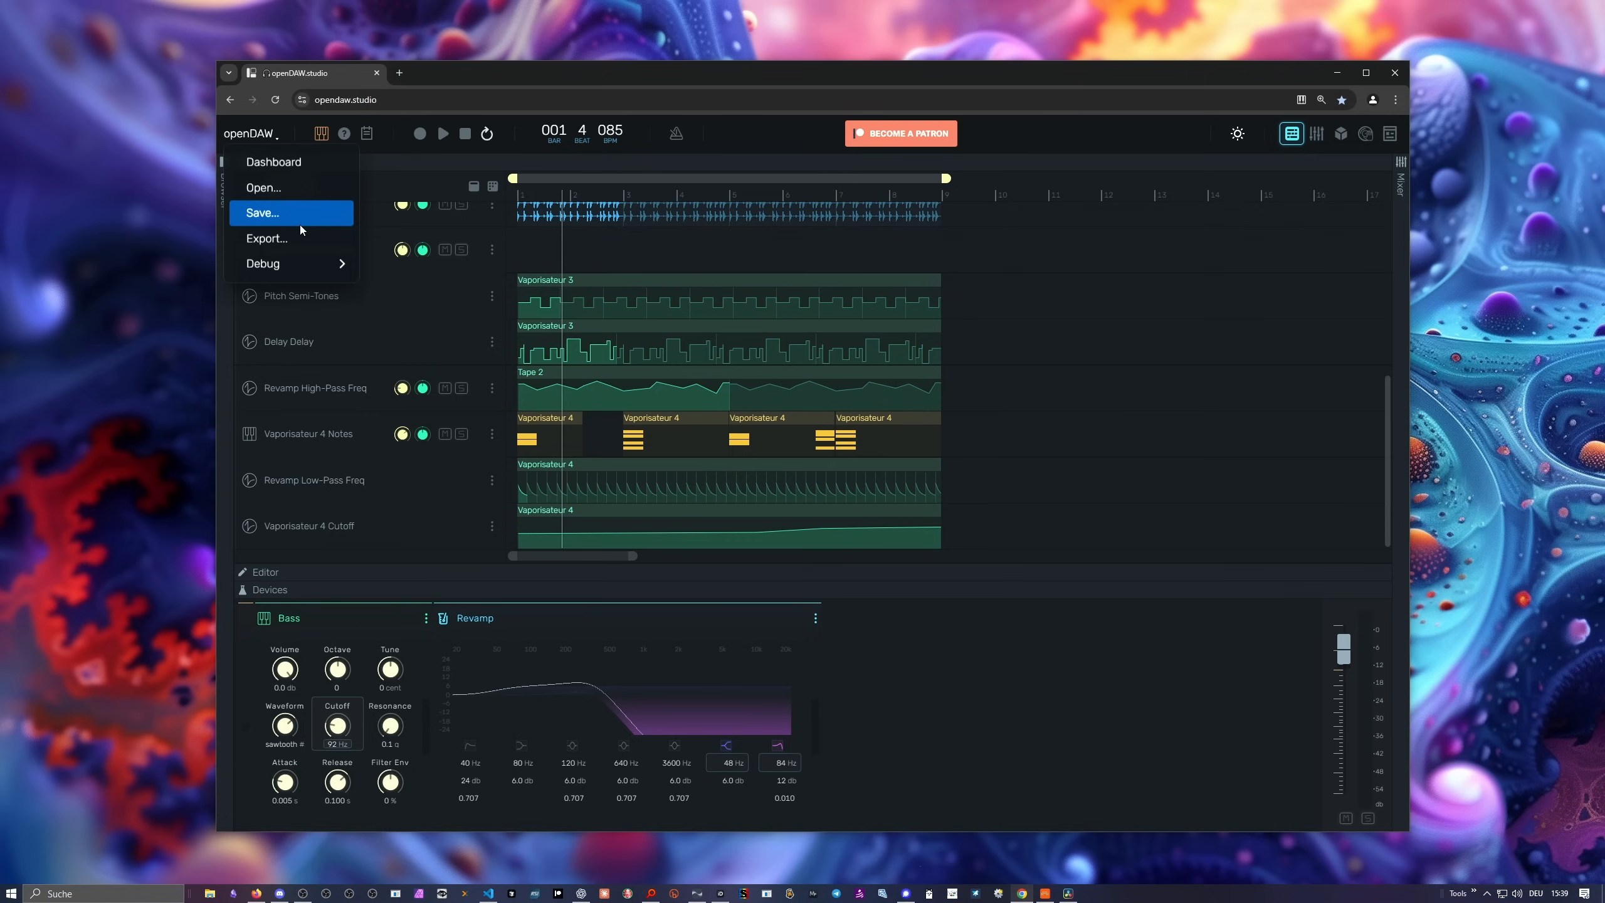
mouse_move(276, 218)
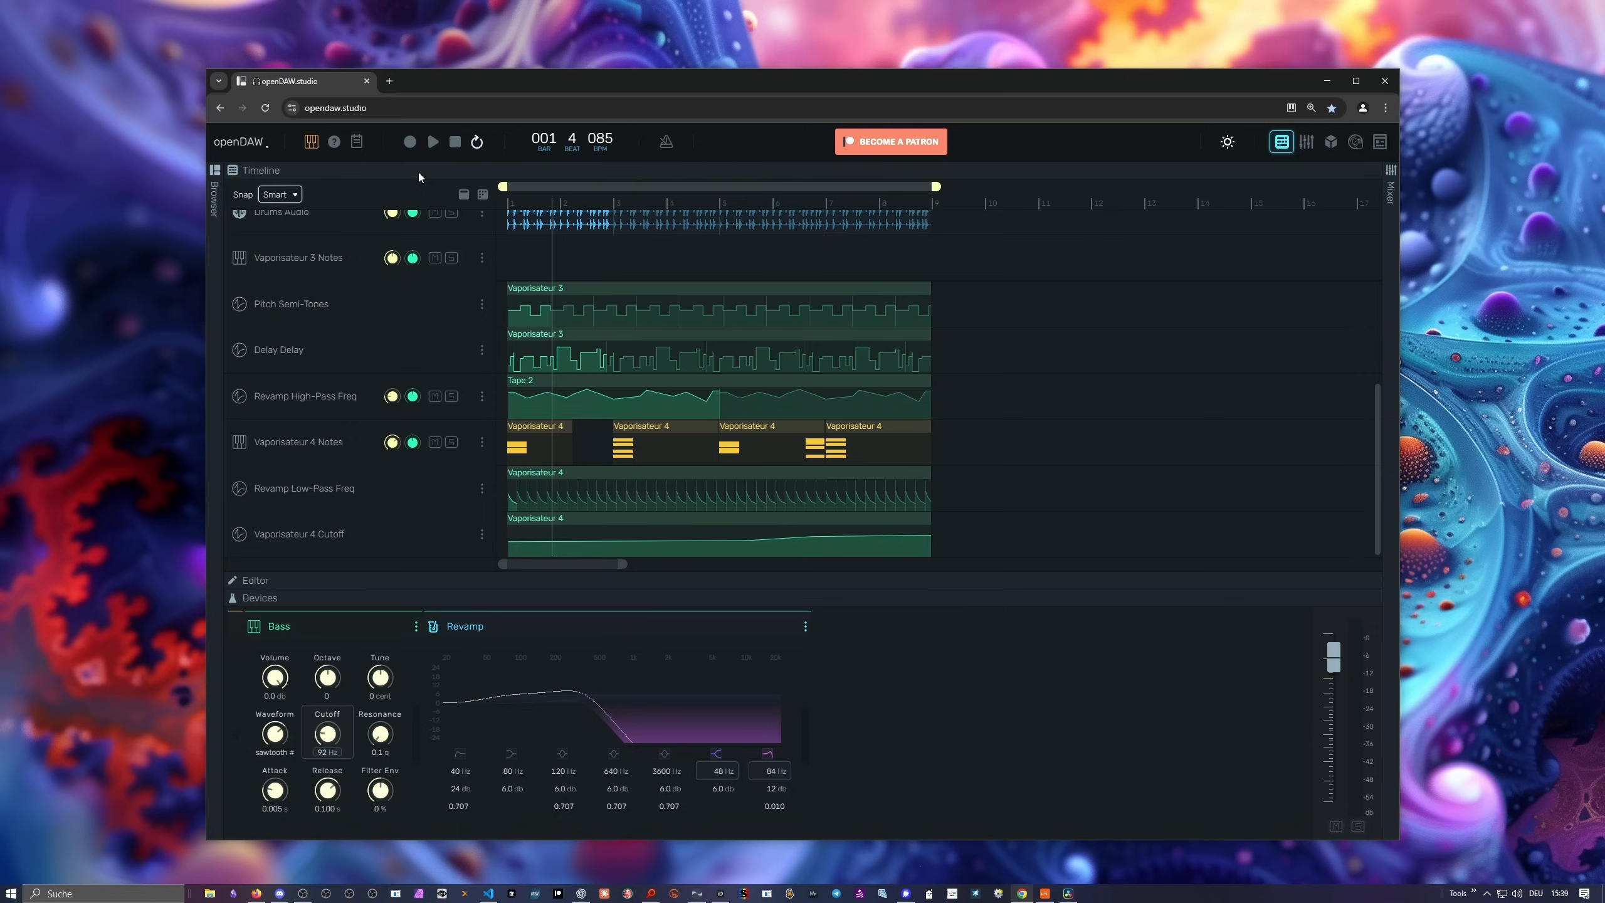
mouse_move(681, 411)
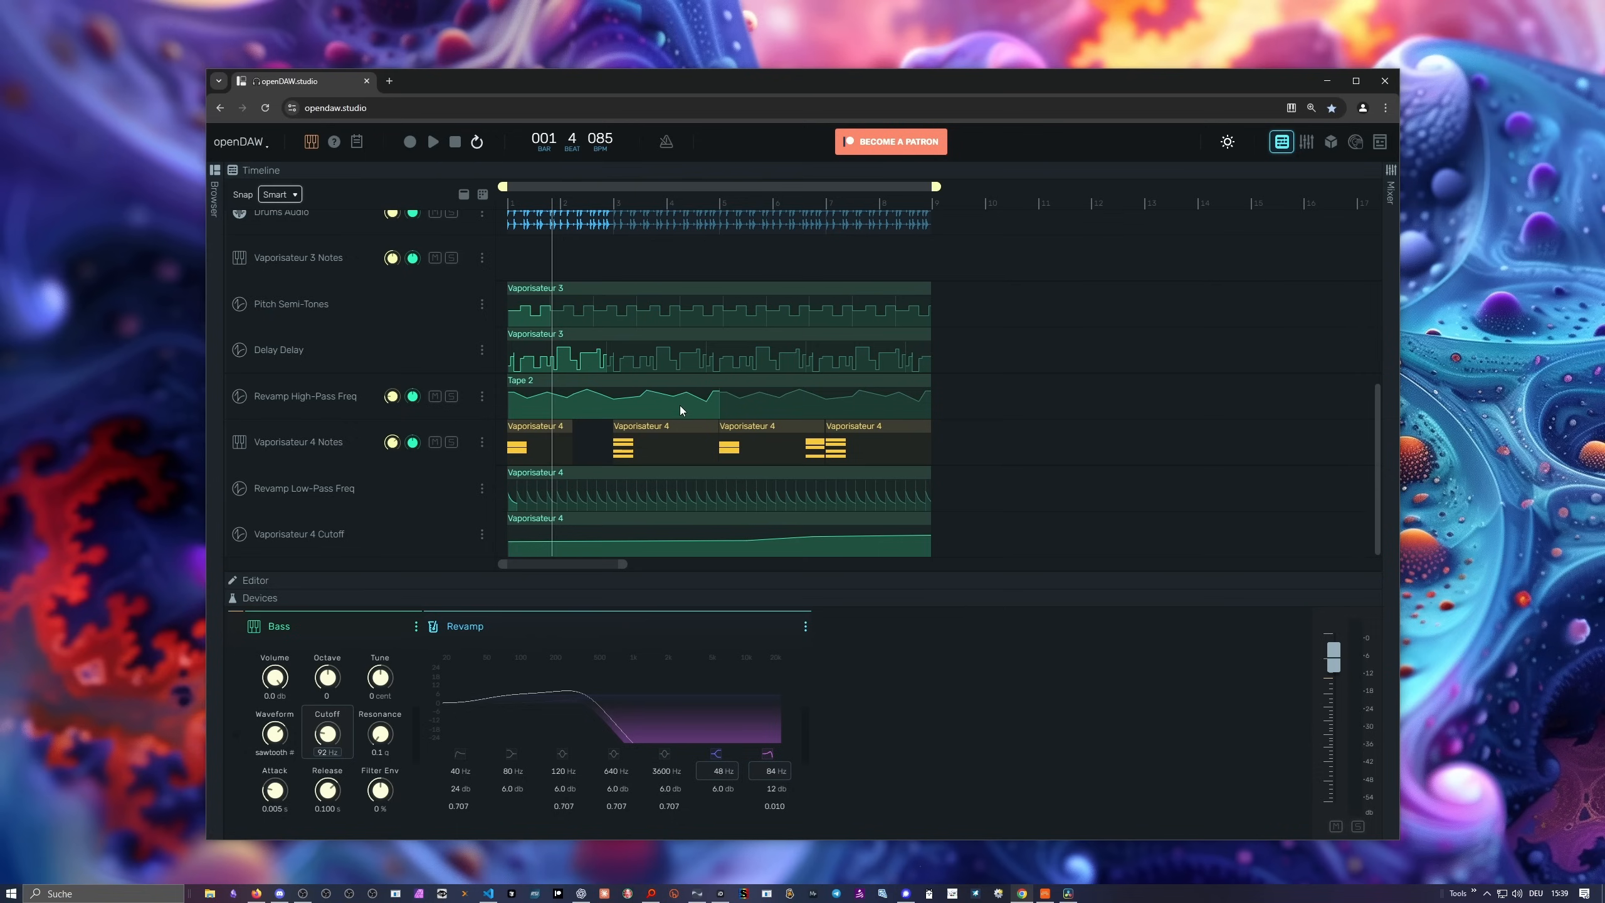
mouse_move(669, 406)
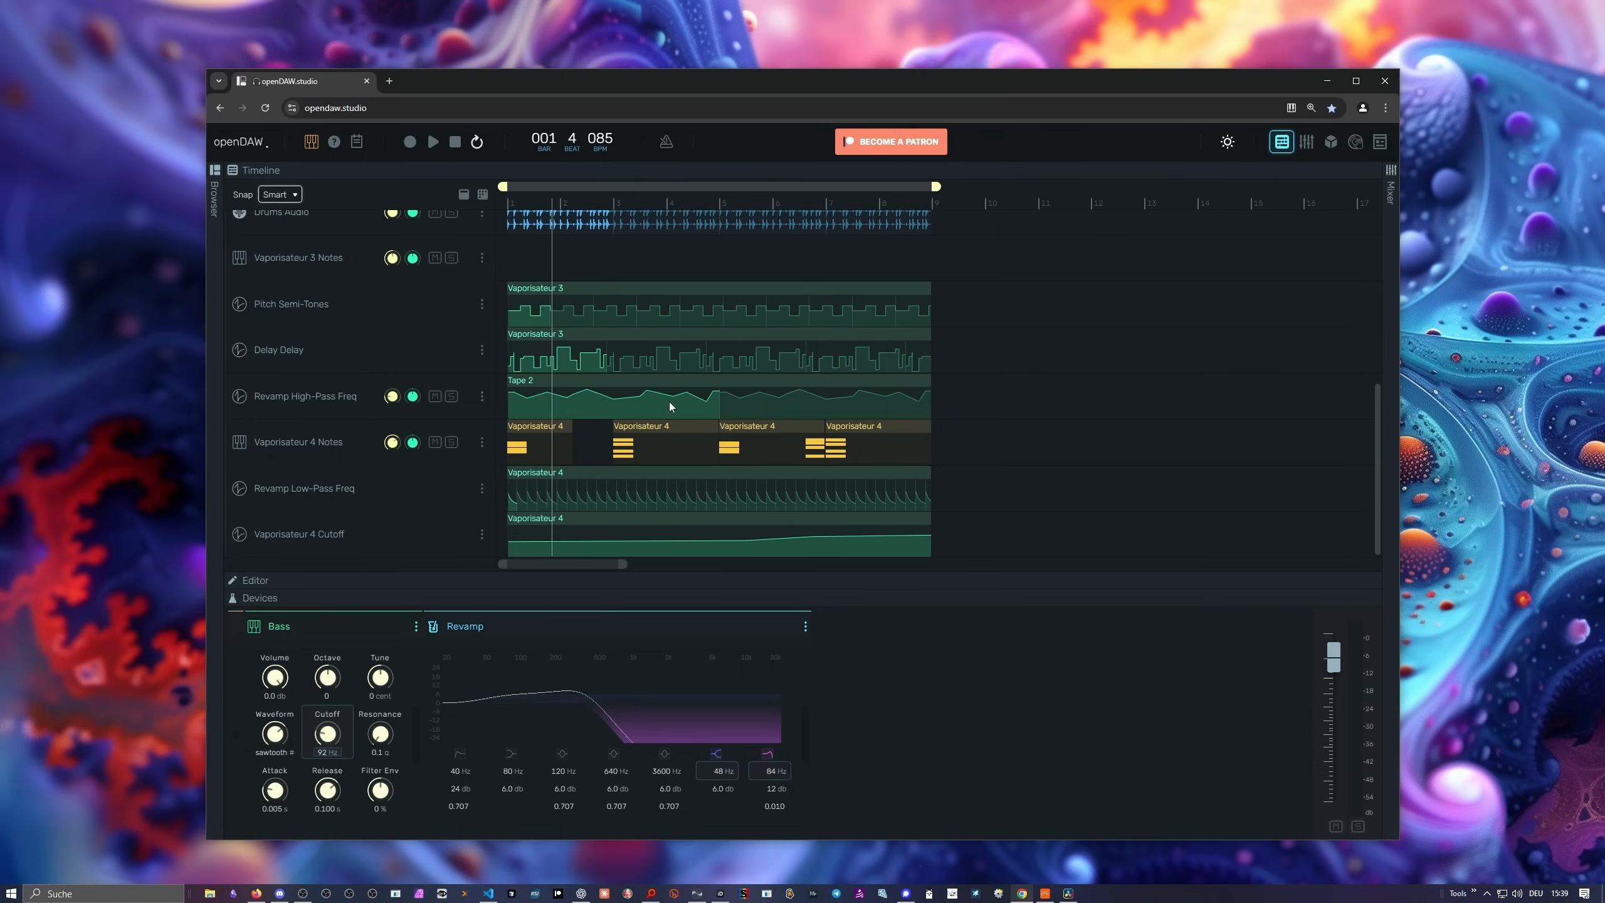
mouse_move(557, 282)
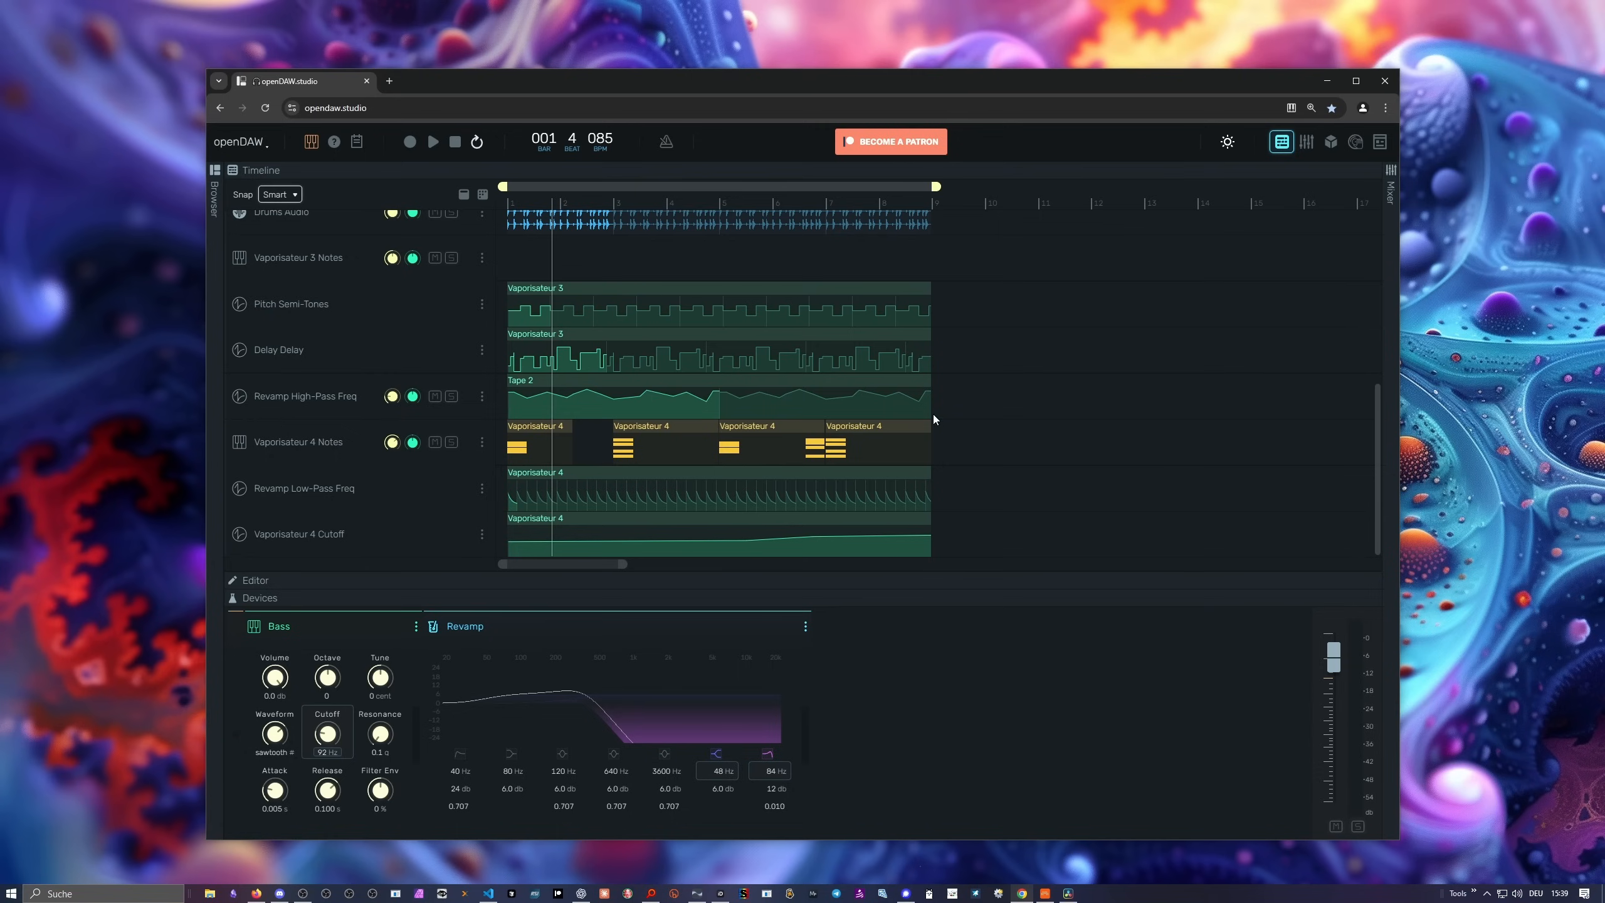
mouse_move(863, 368)
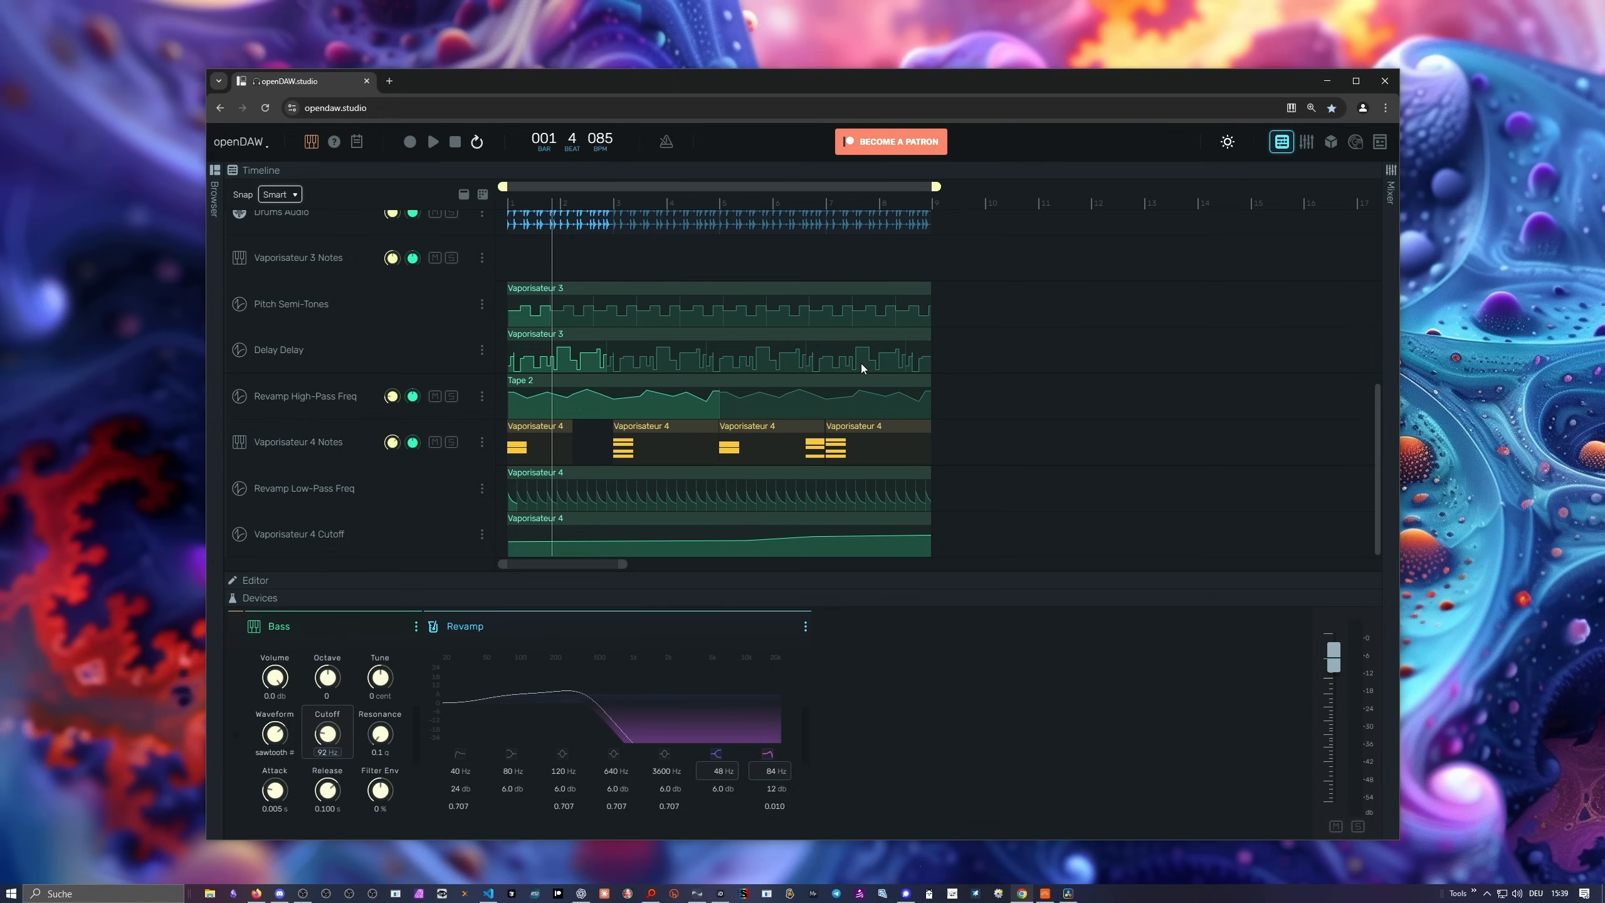
mouse_move(304, 181)
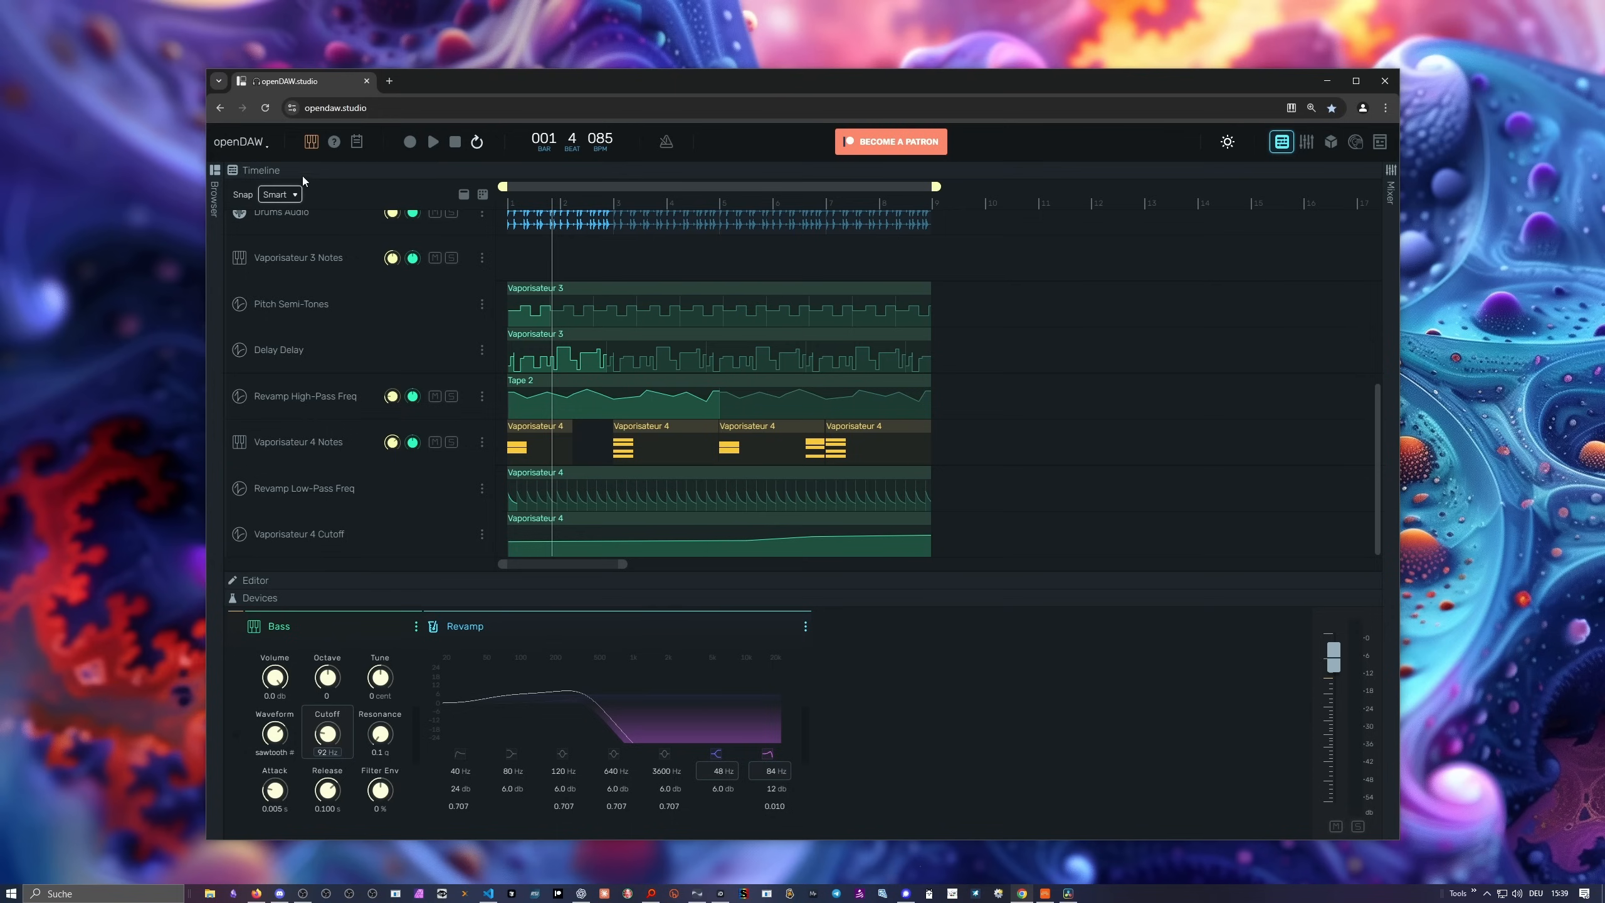
mouse_move(267, 151)
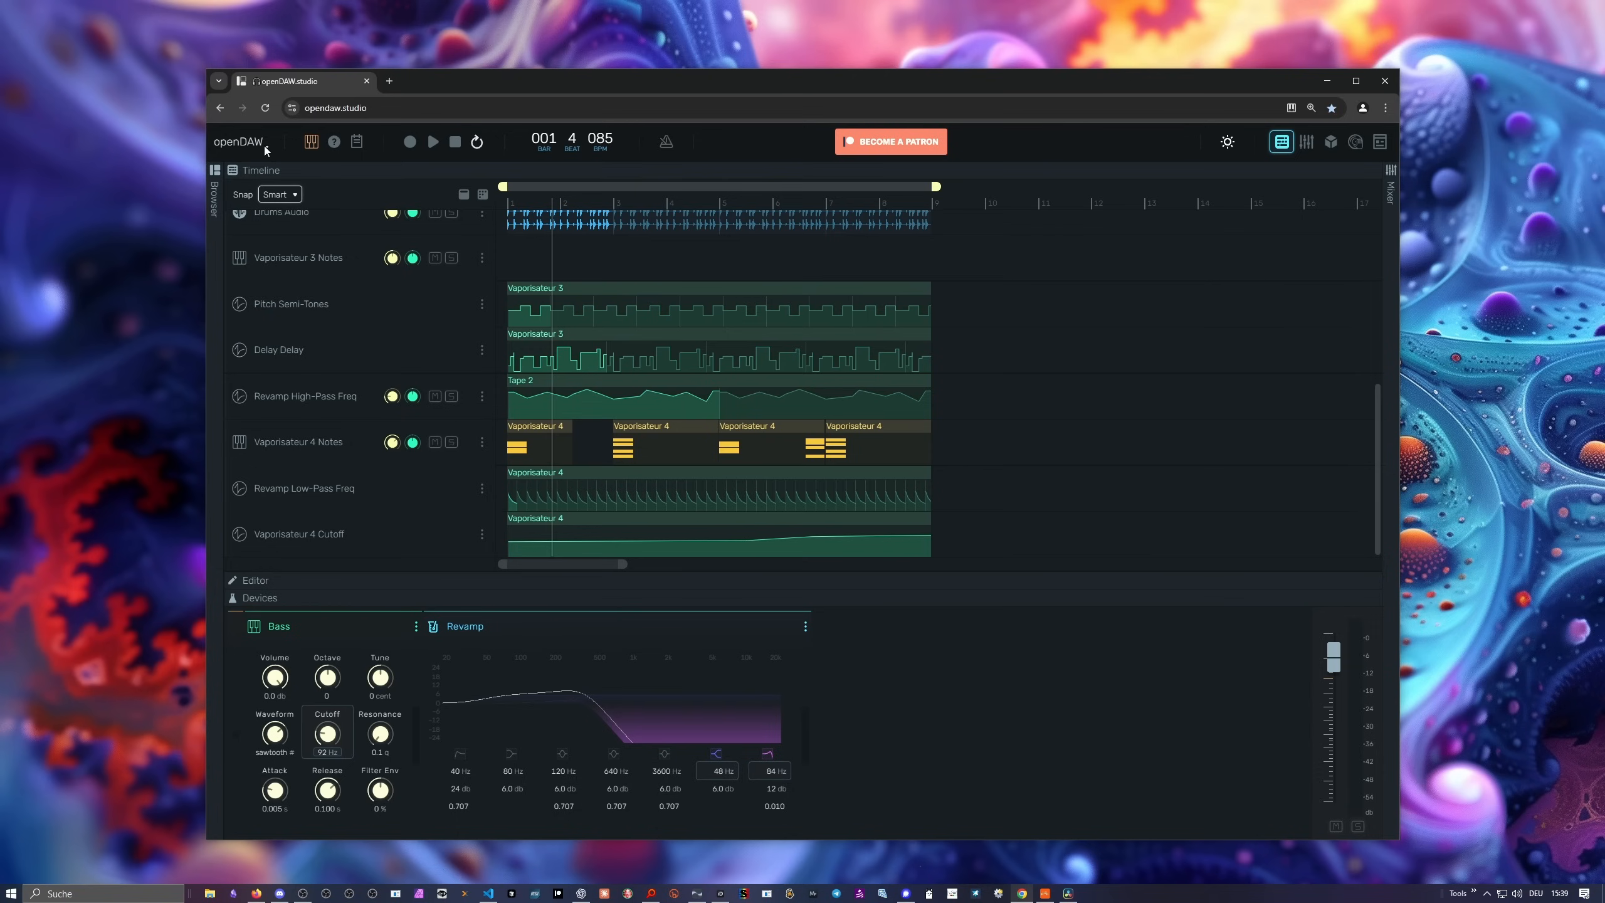
Return to the dashboard and start a new empty project.
click(239, 141)
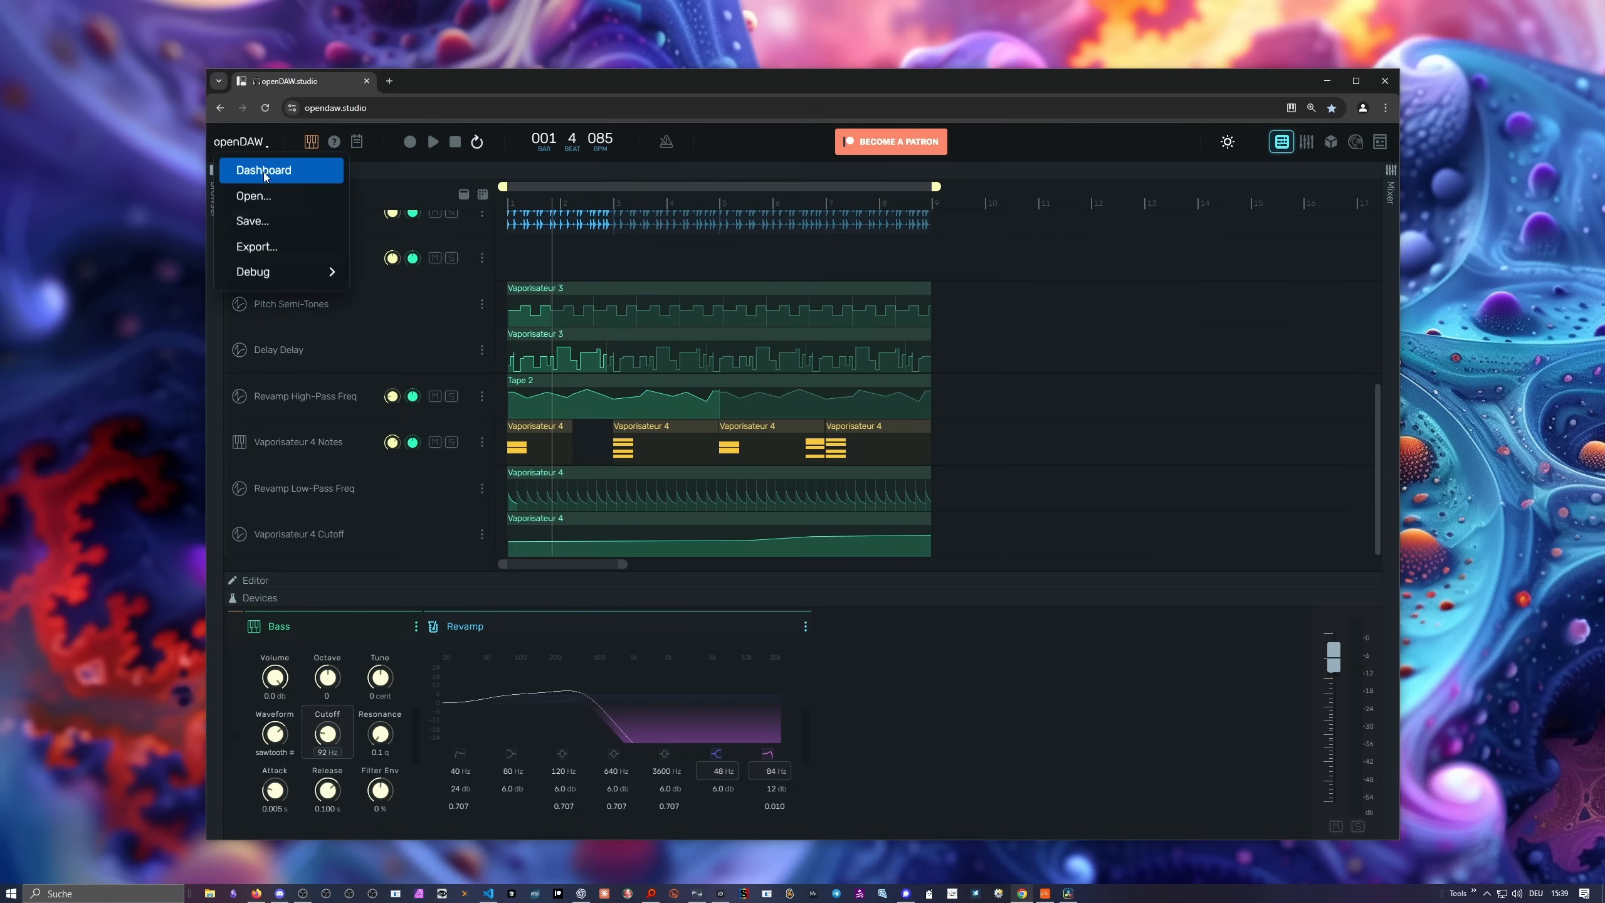
click(264, 169)
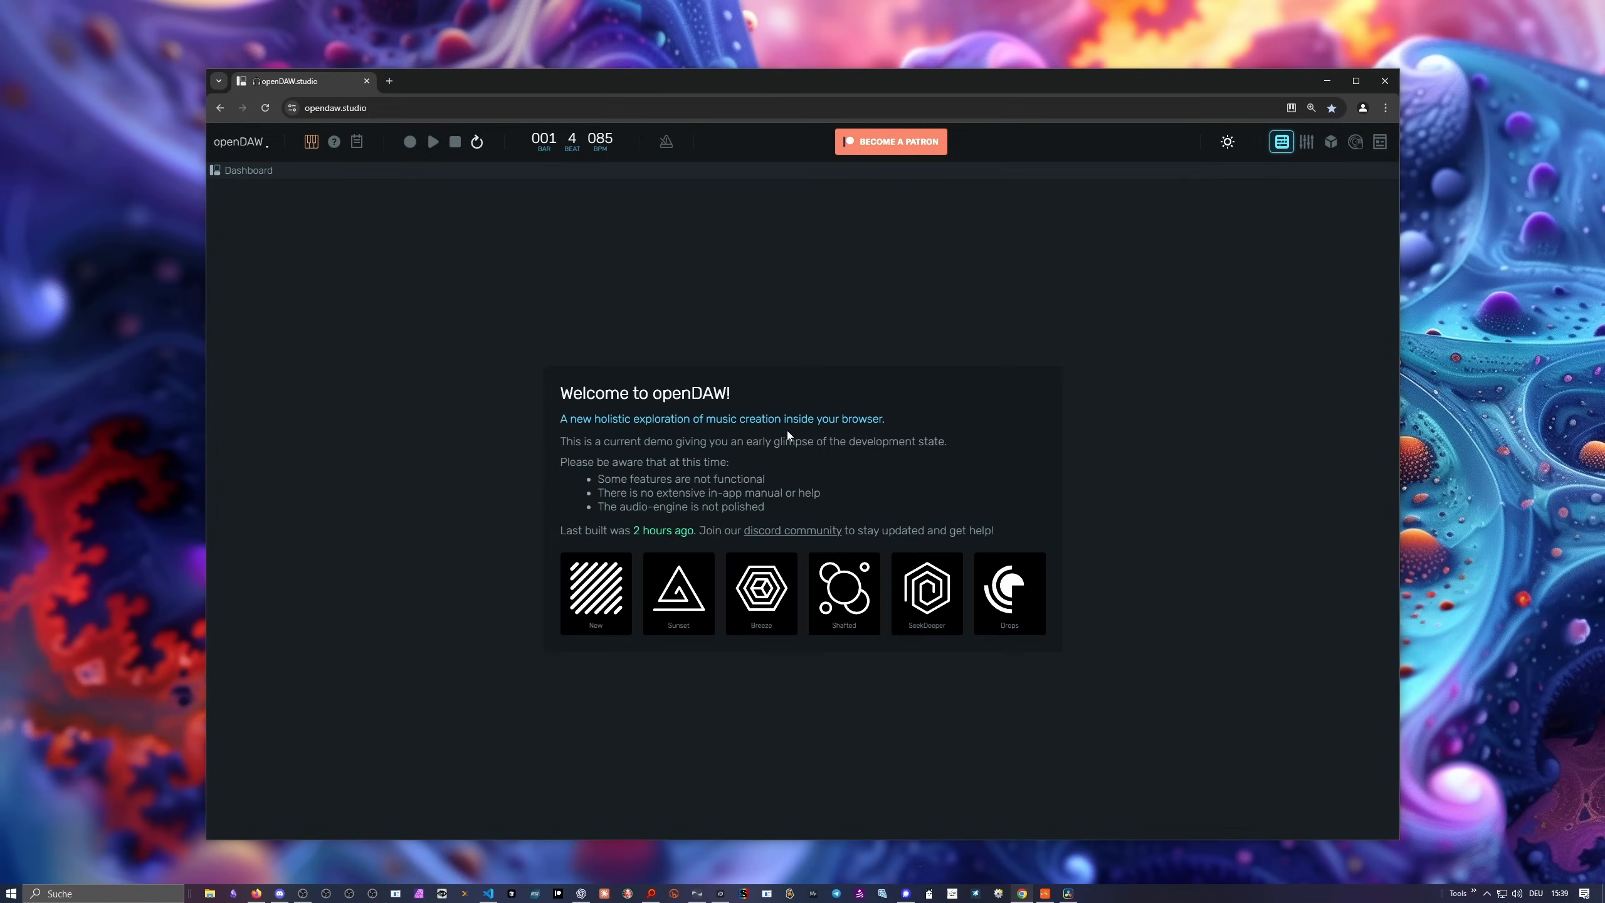
click(594, 594)
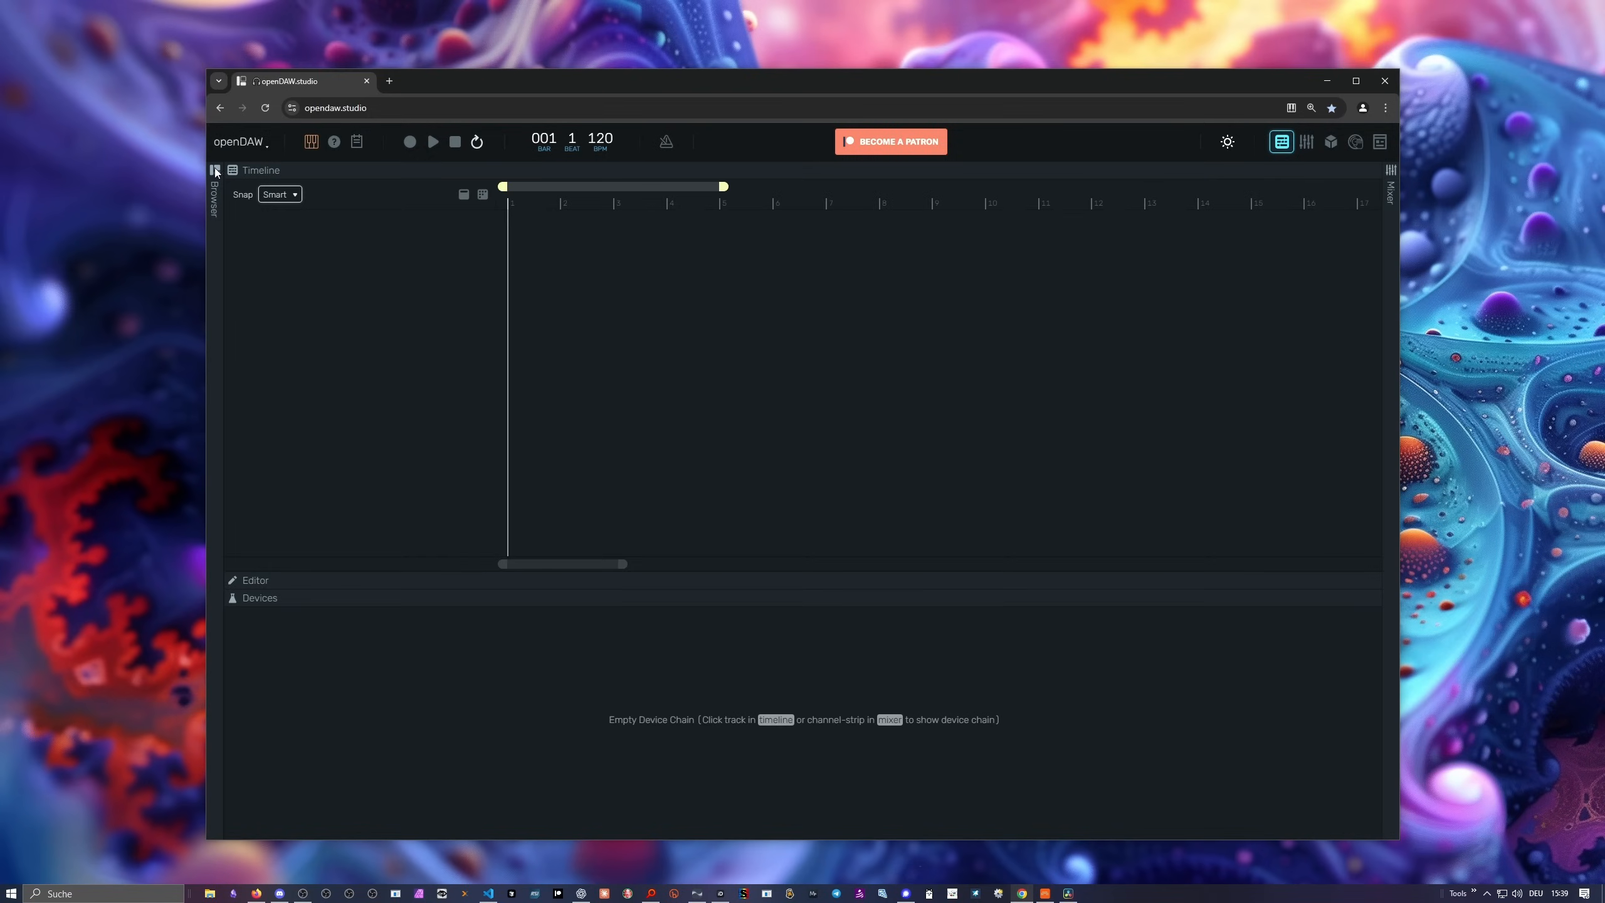
Show the device browser and delete the newly added Tape track.
click(215, 171)
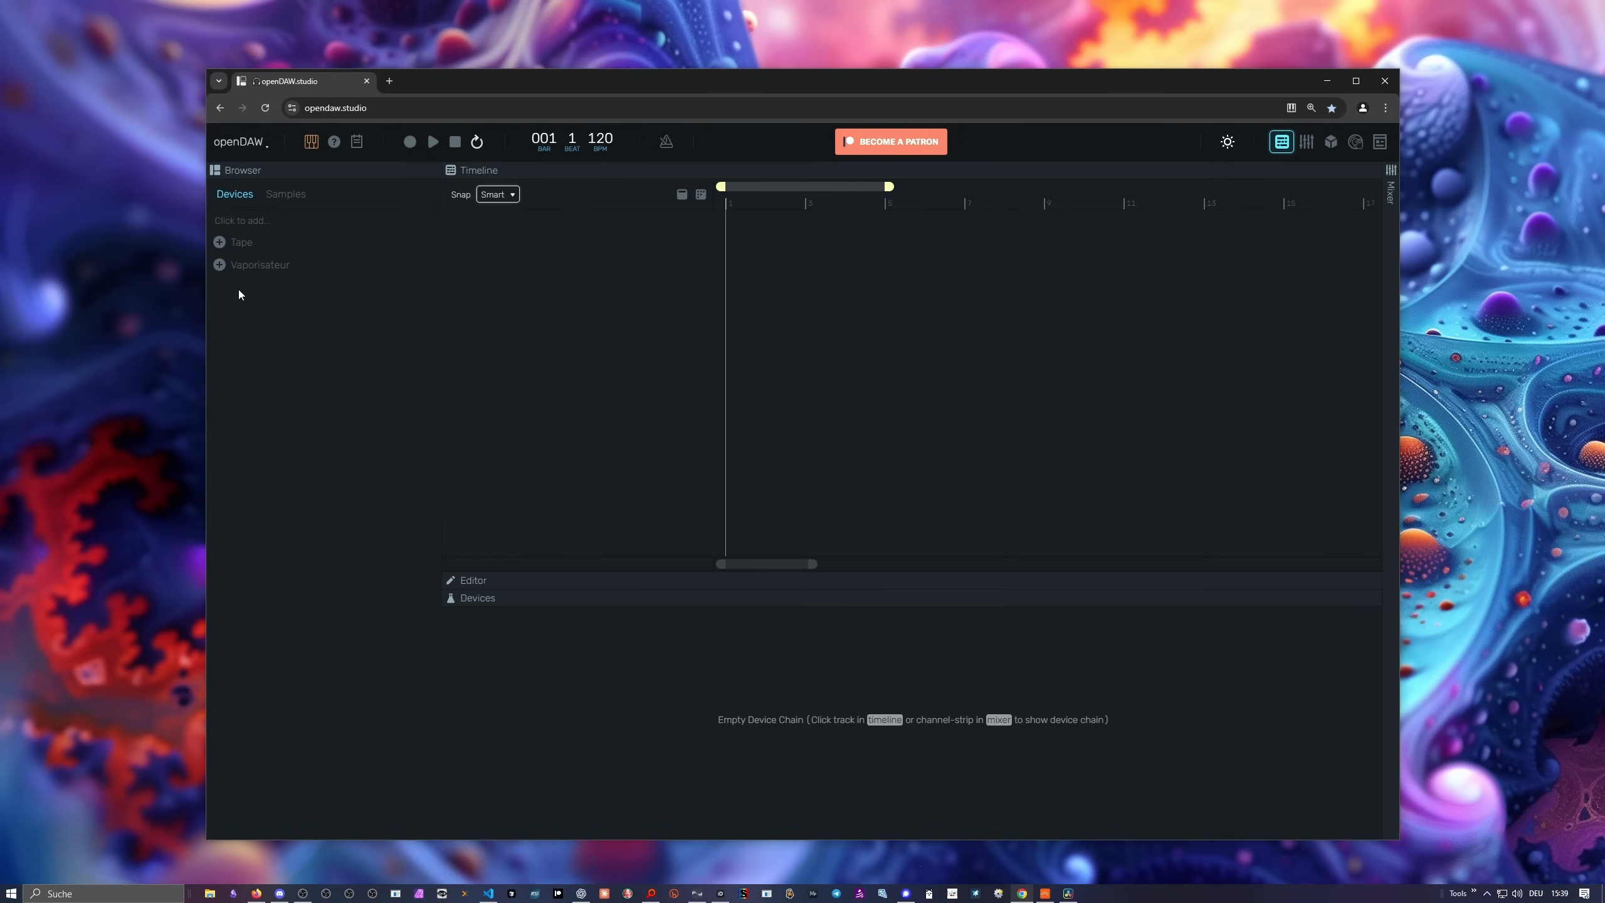
click(698, 232)
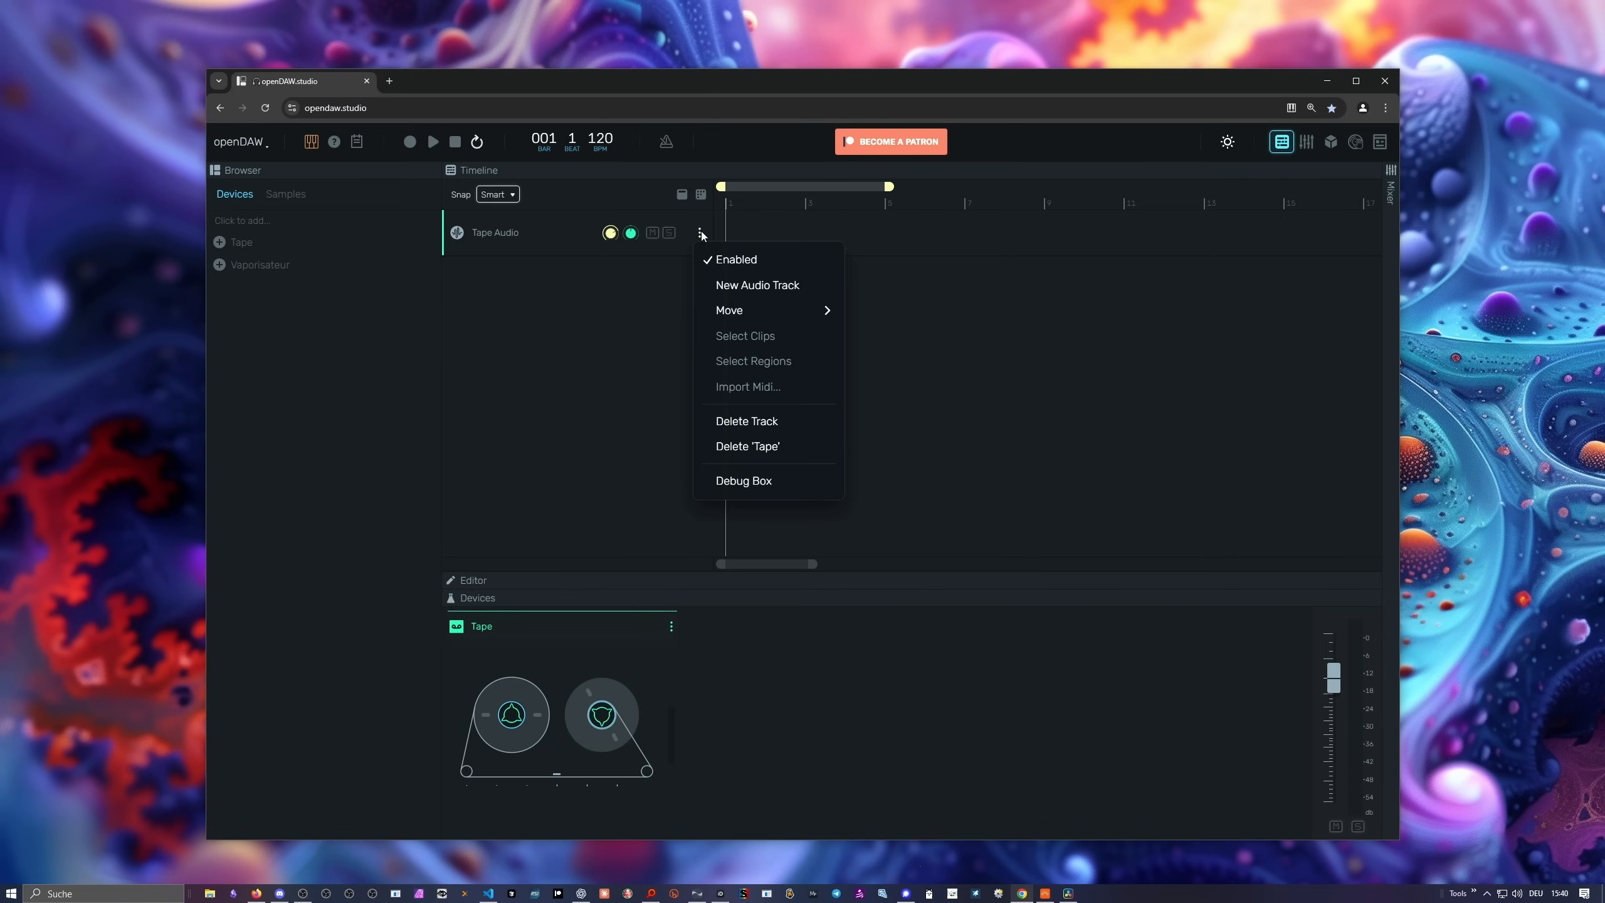
click(747, 421)
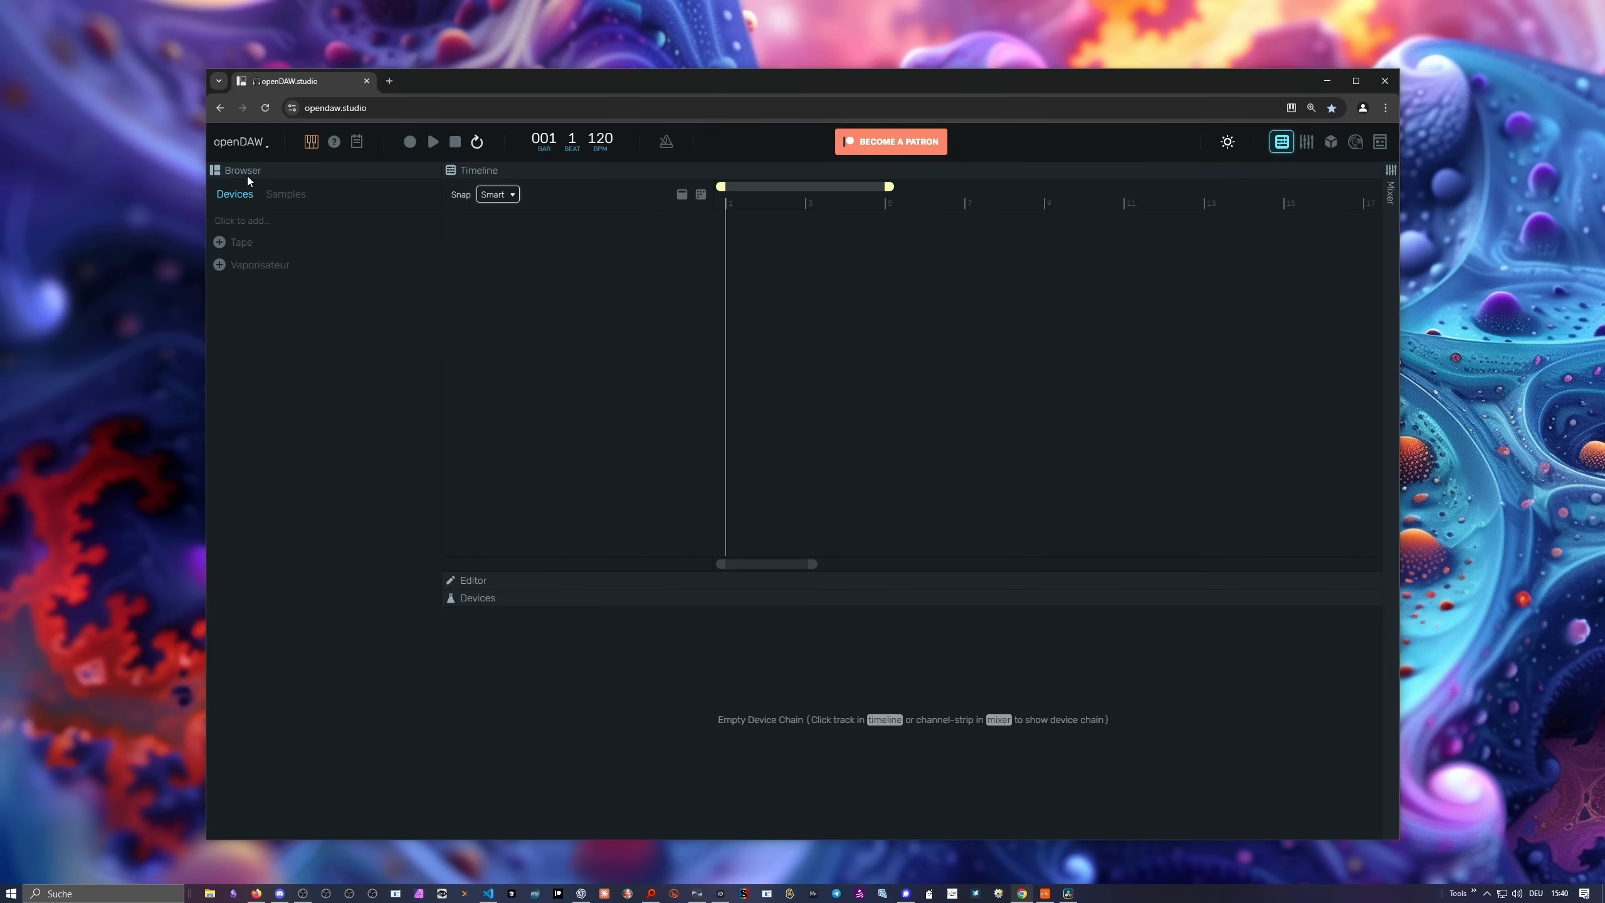
Search the samples for 'polarity', add the Polarity Ambient-Drone 85bpm loop as an audio track and set tempo to 85 BPM.
click(285, 195)
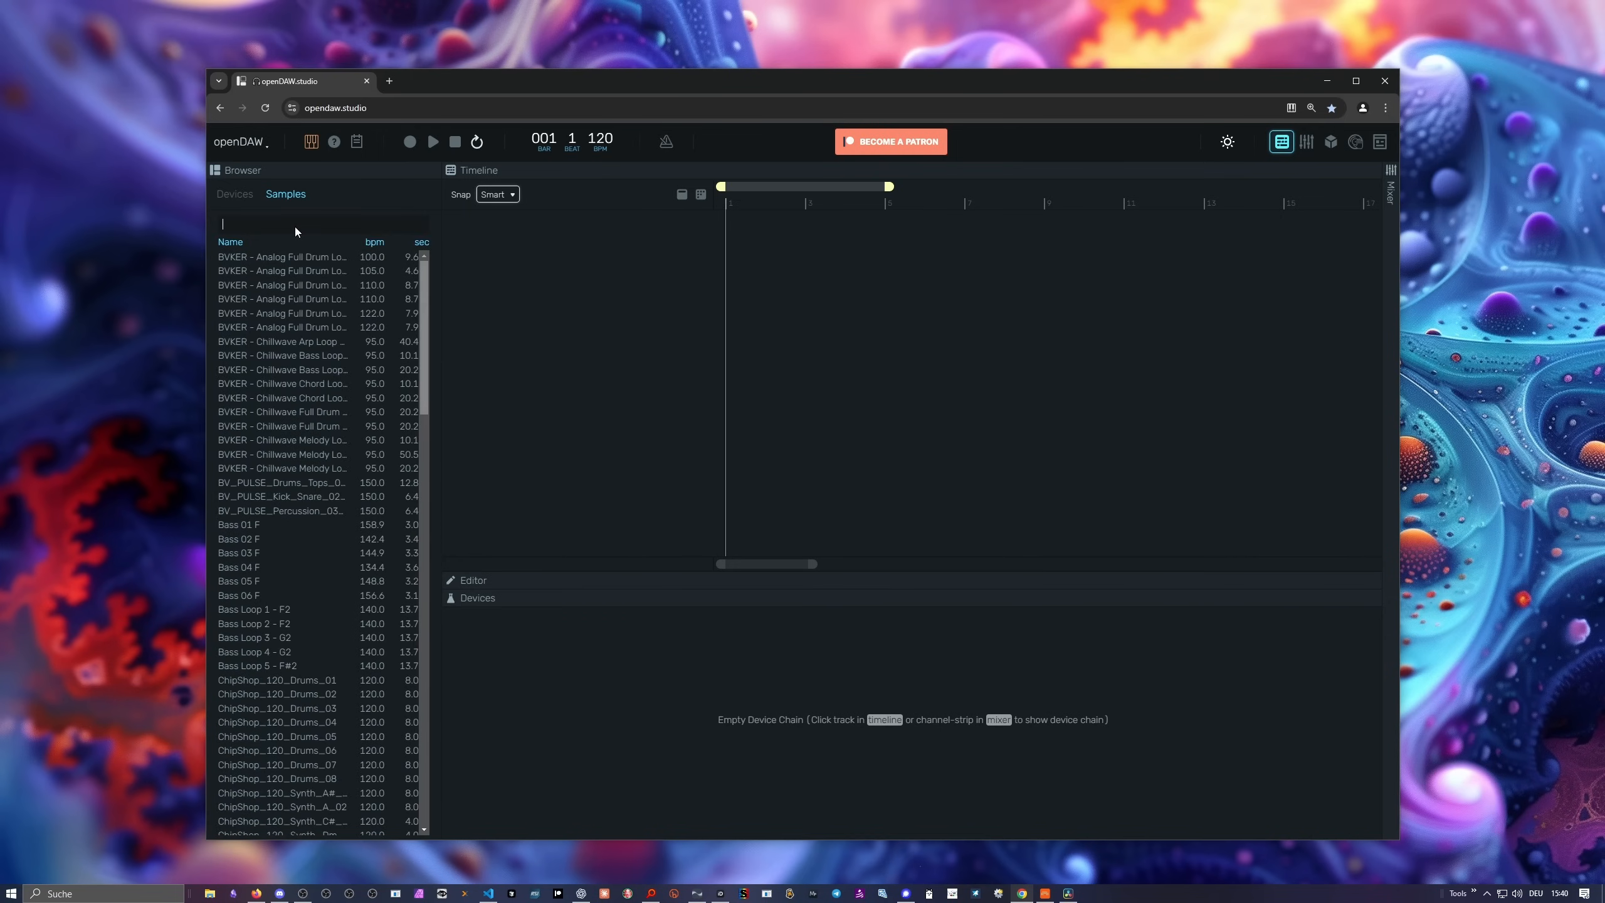
text(polaritzy)
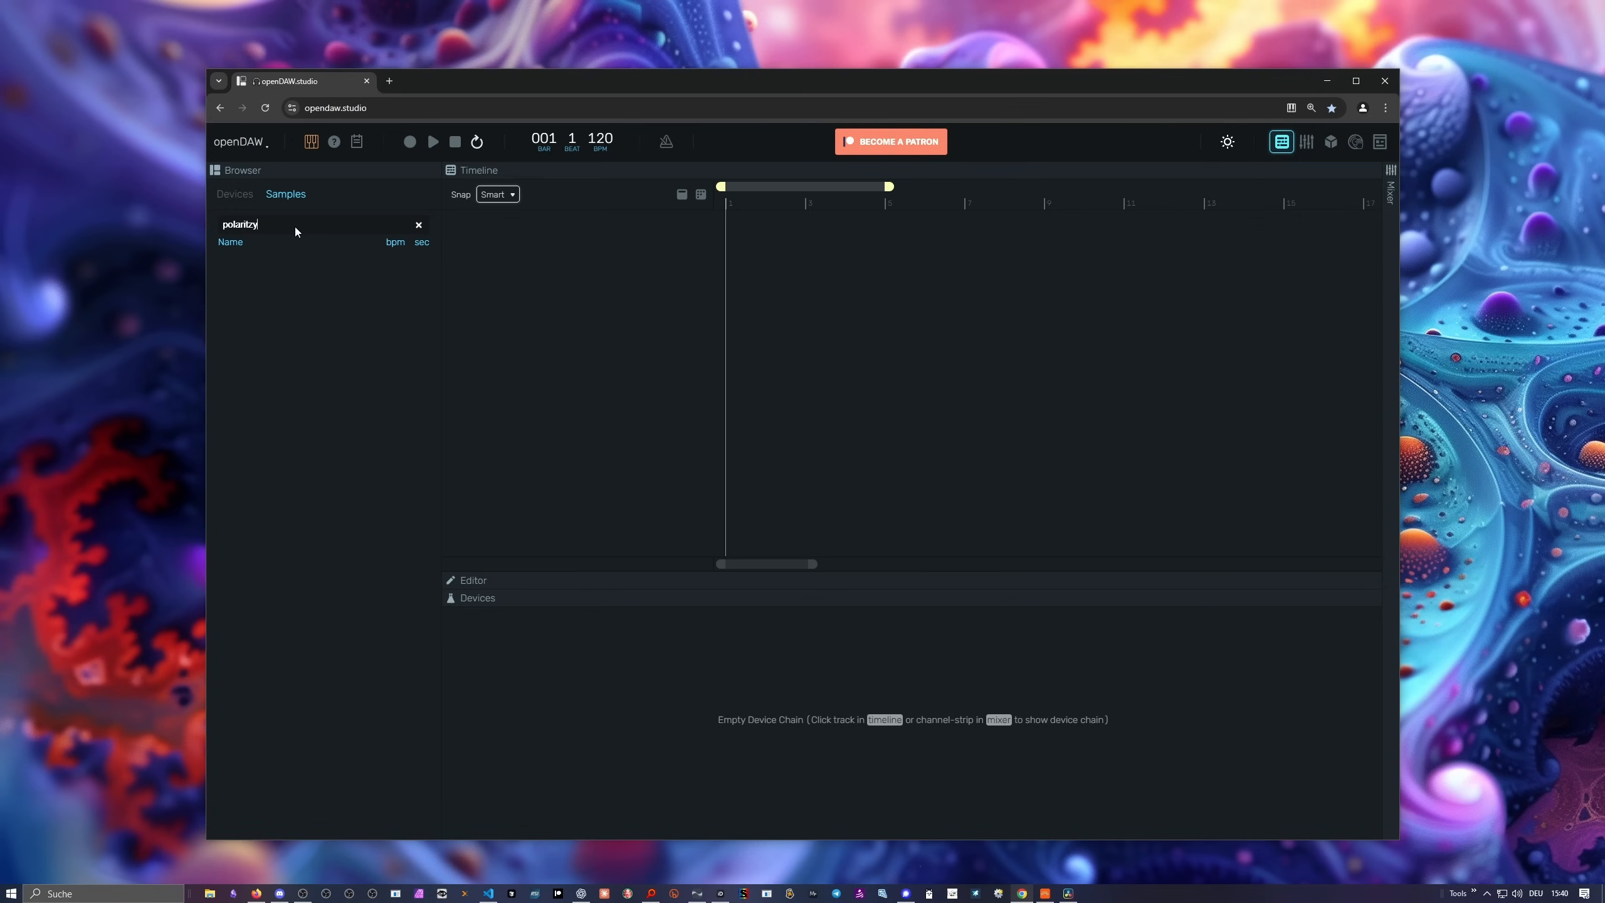
text(polarity)
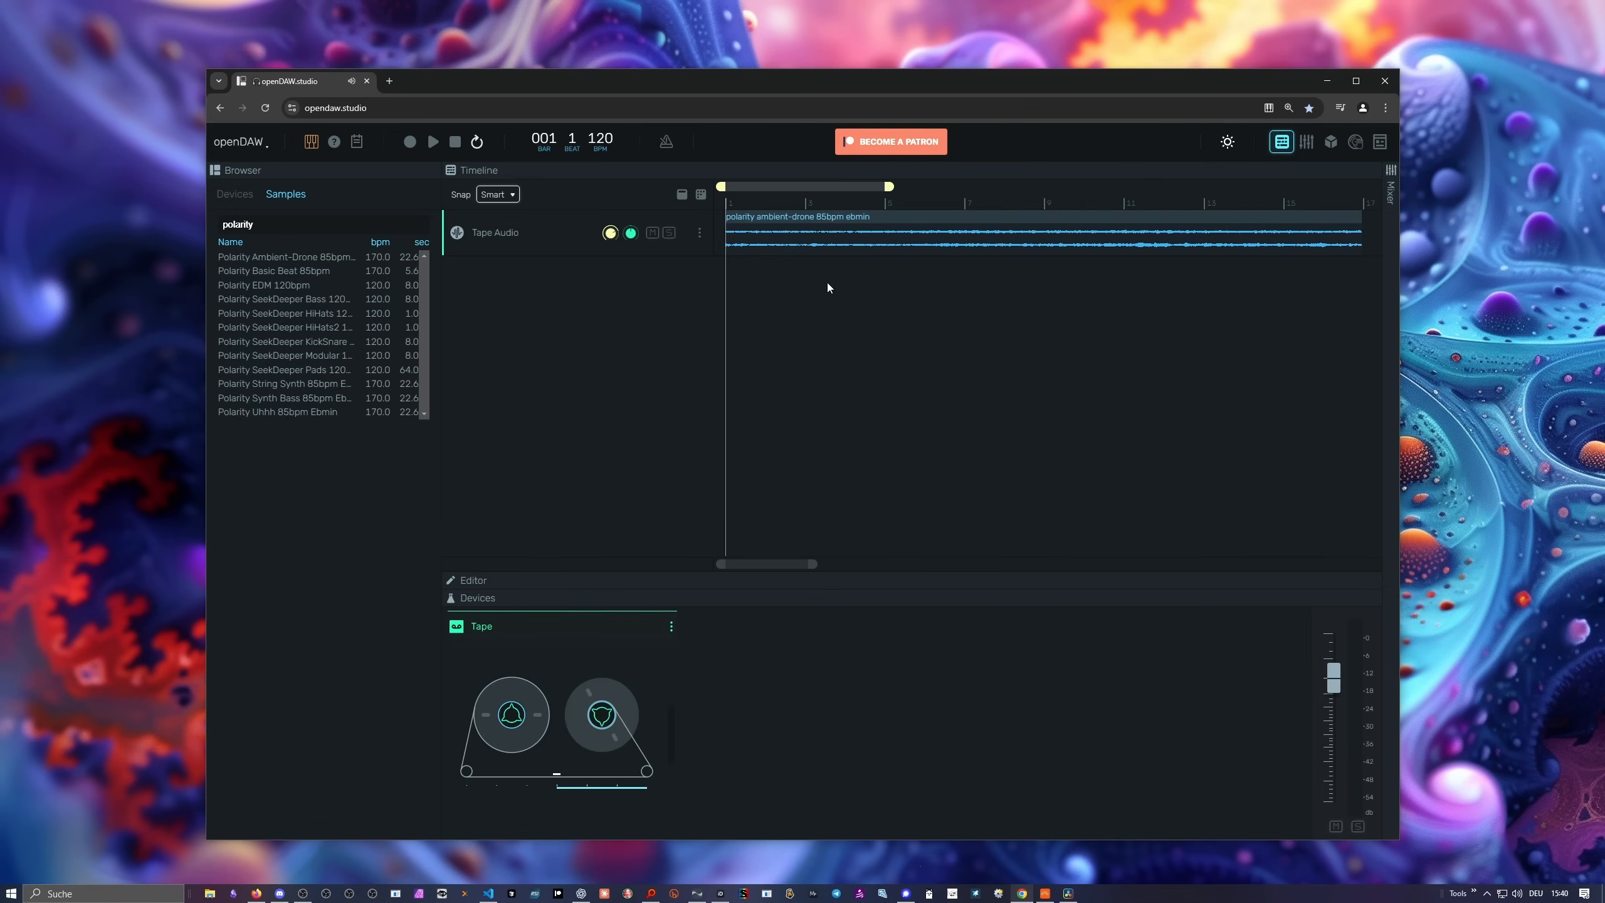
click(795, 227)
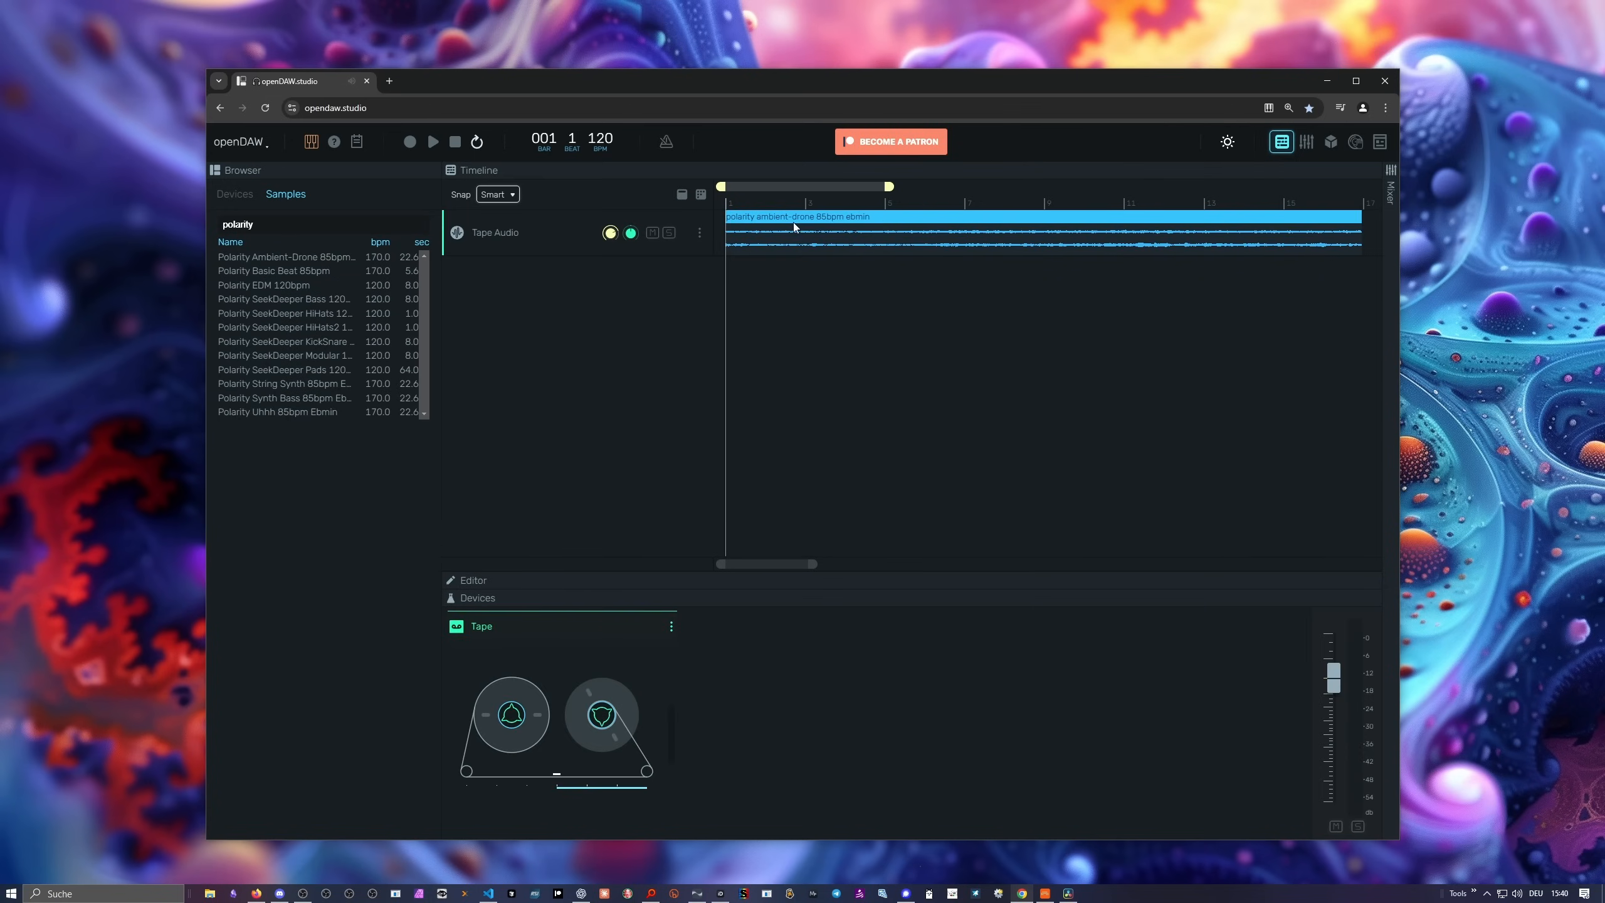
click(433, 142)
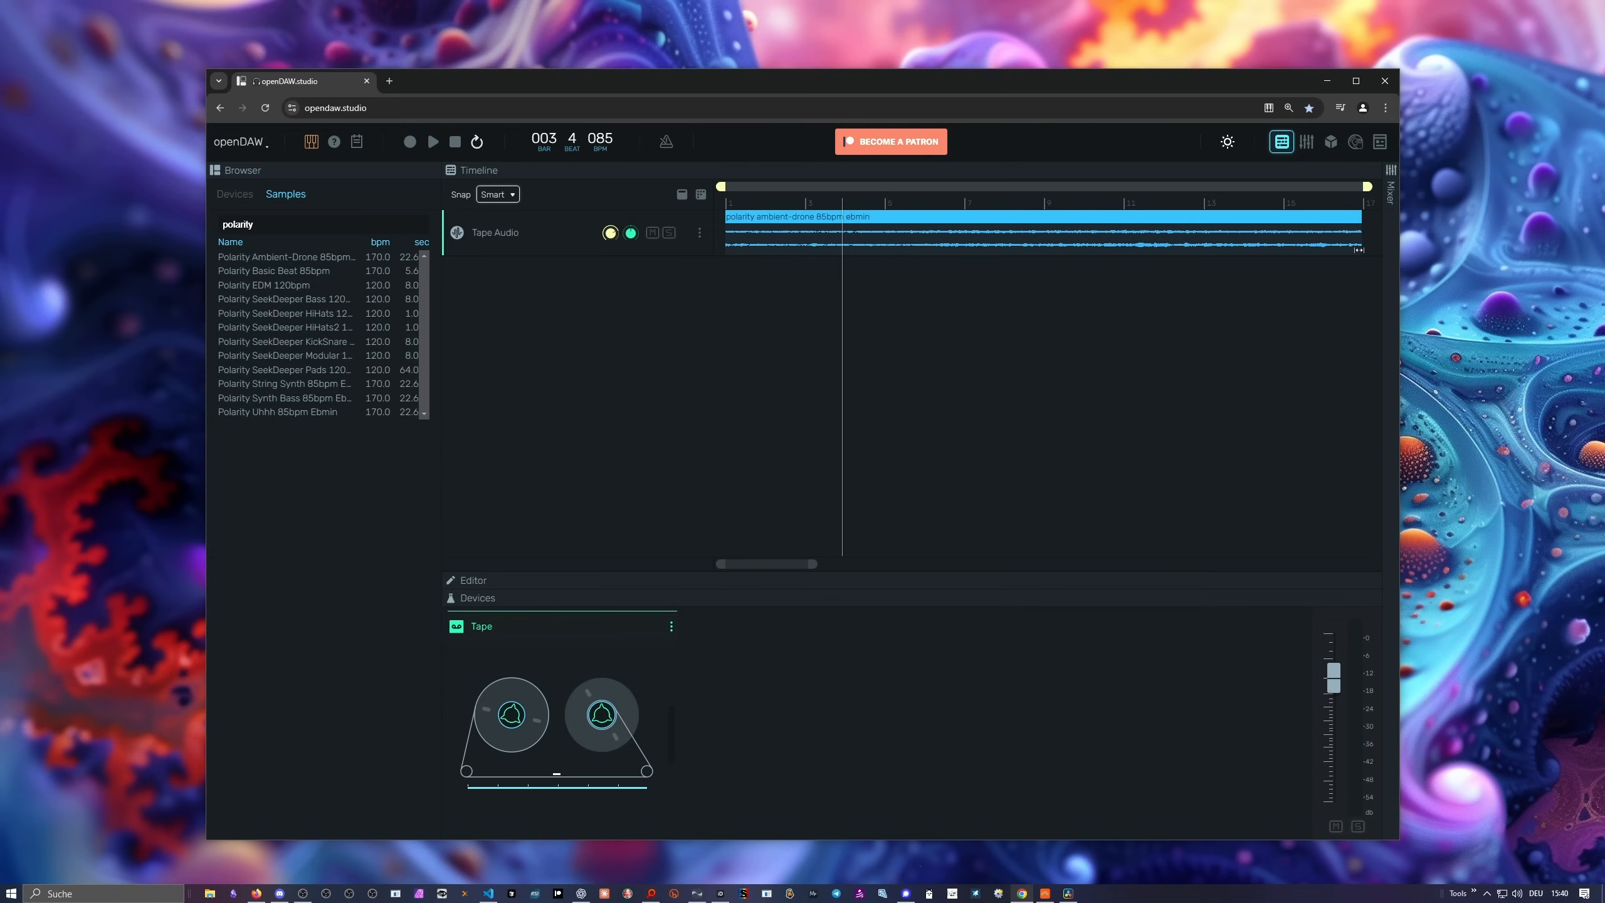
click(432, 141)
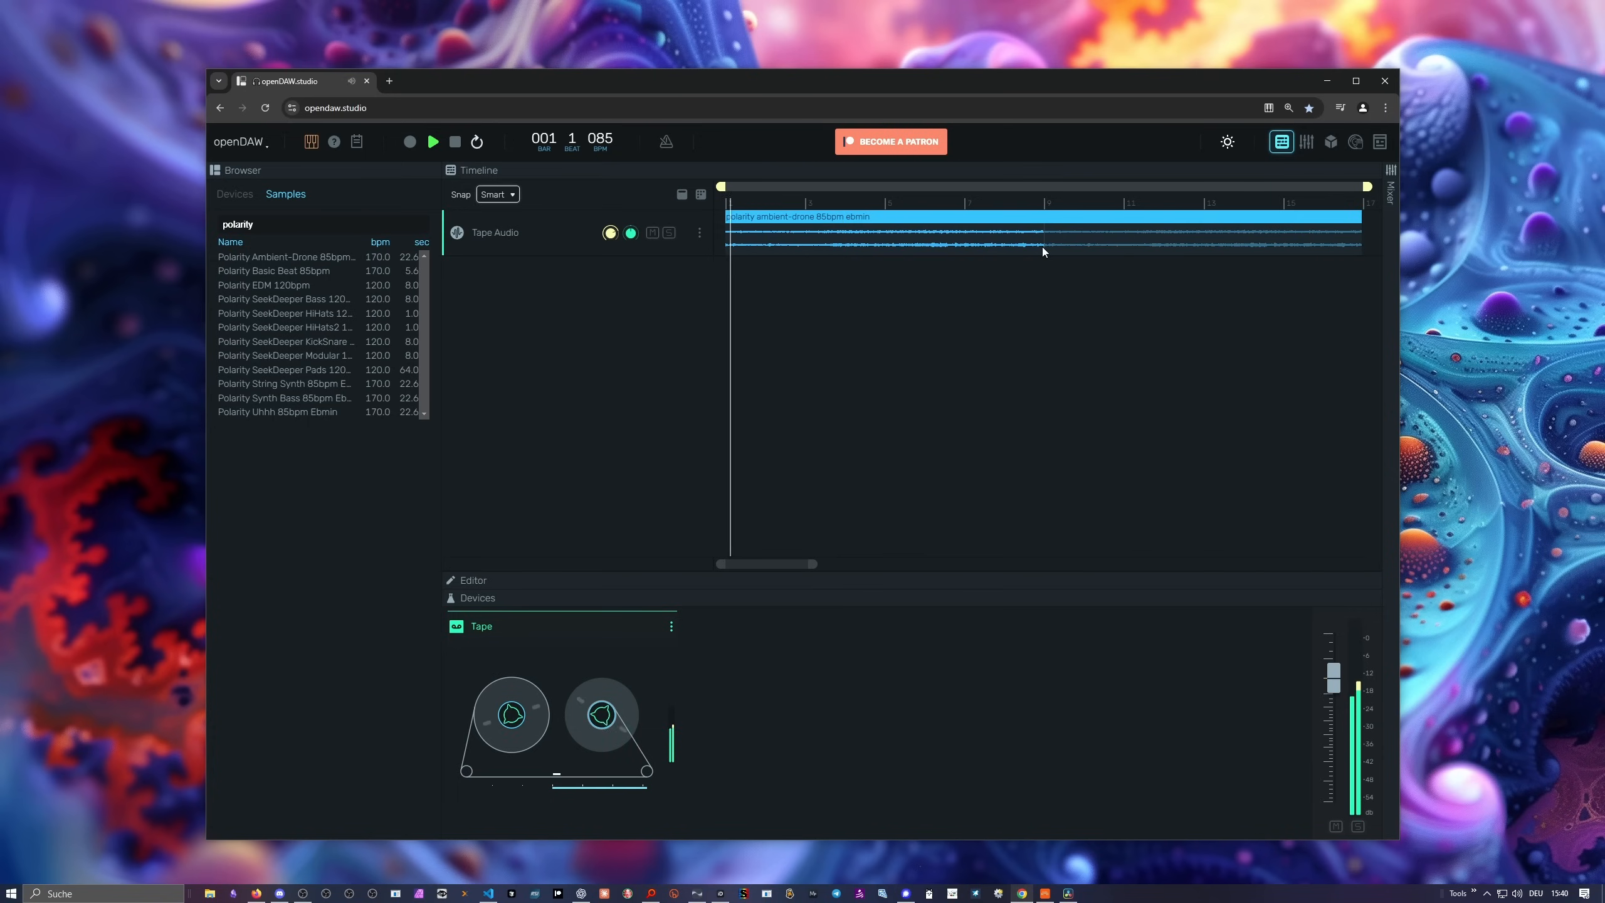
click(433, 140)
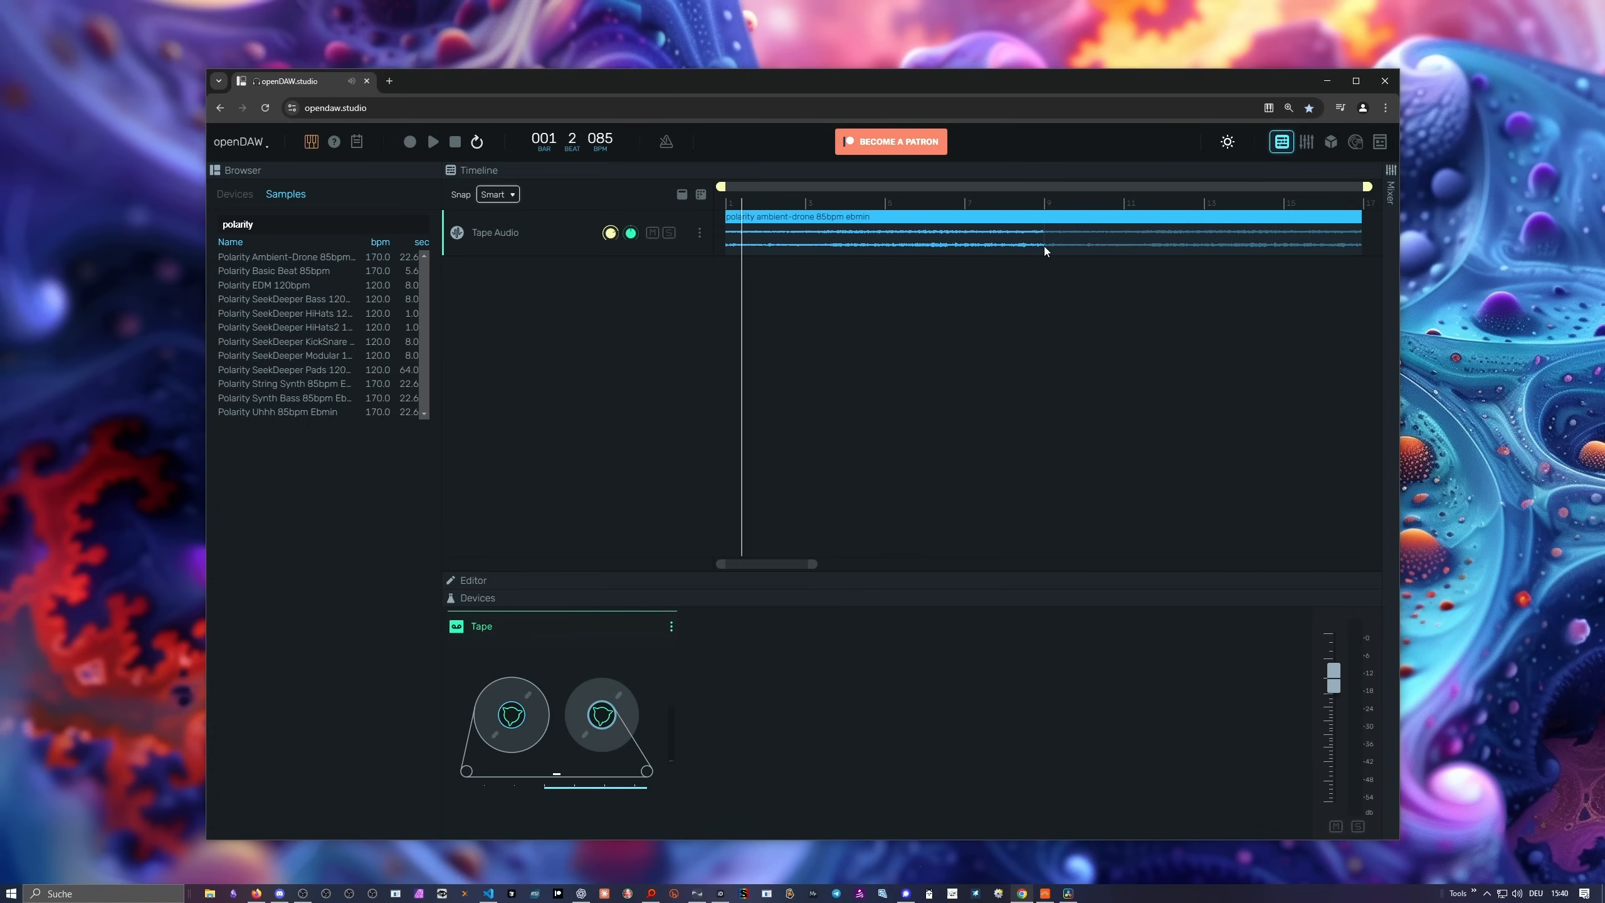
click(433, 140)
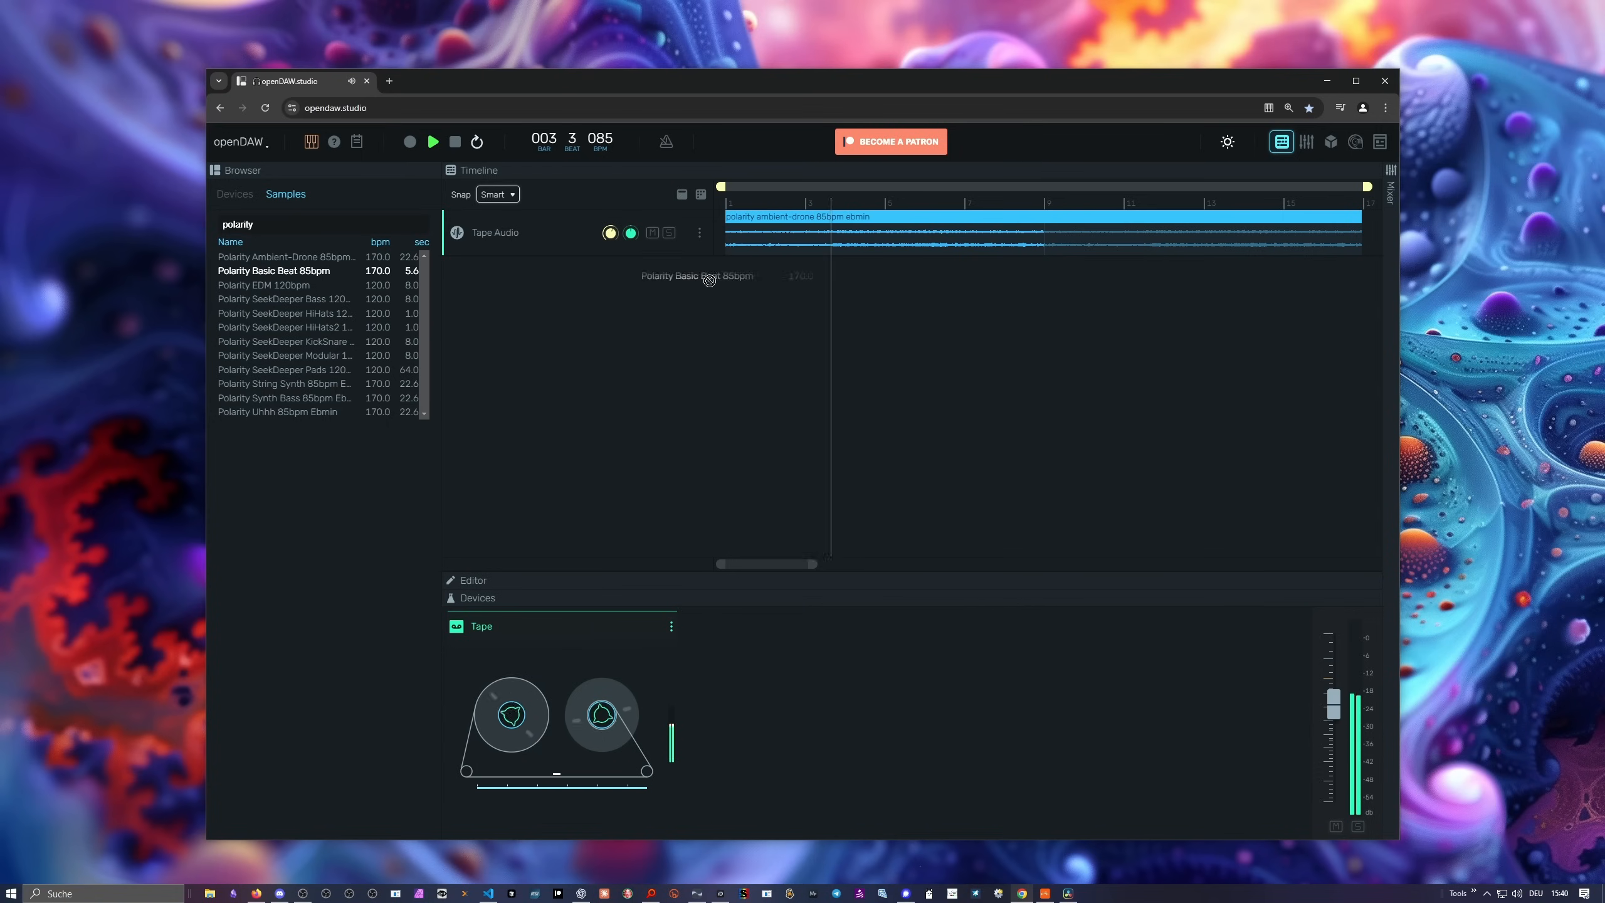
drag(273, 271, 804, 278)
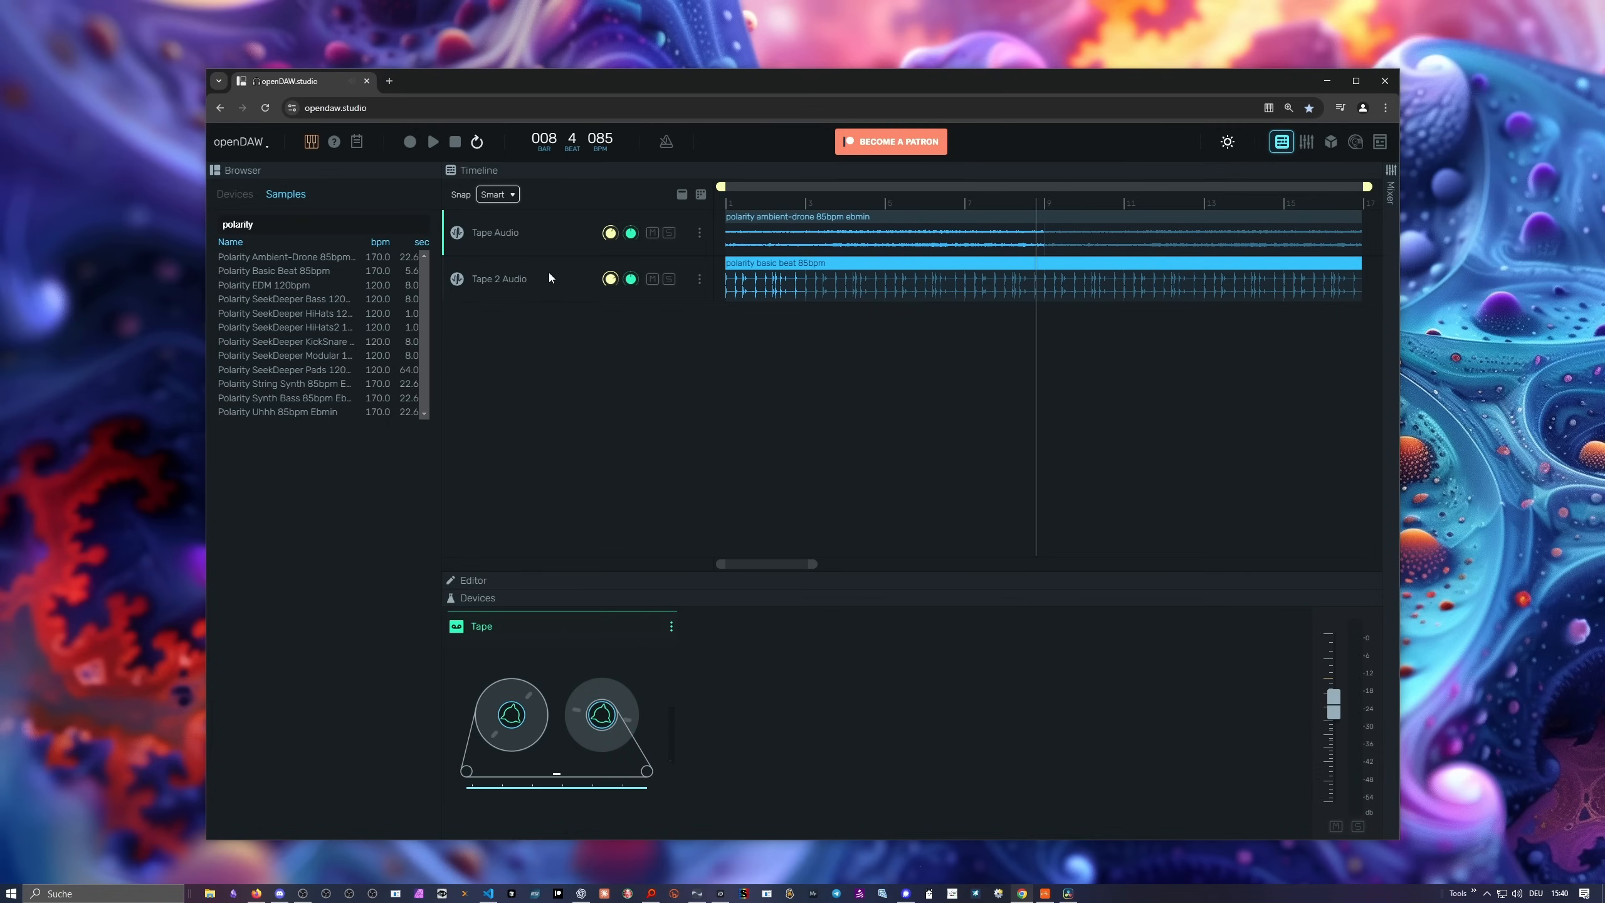
click(525, 279)
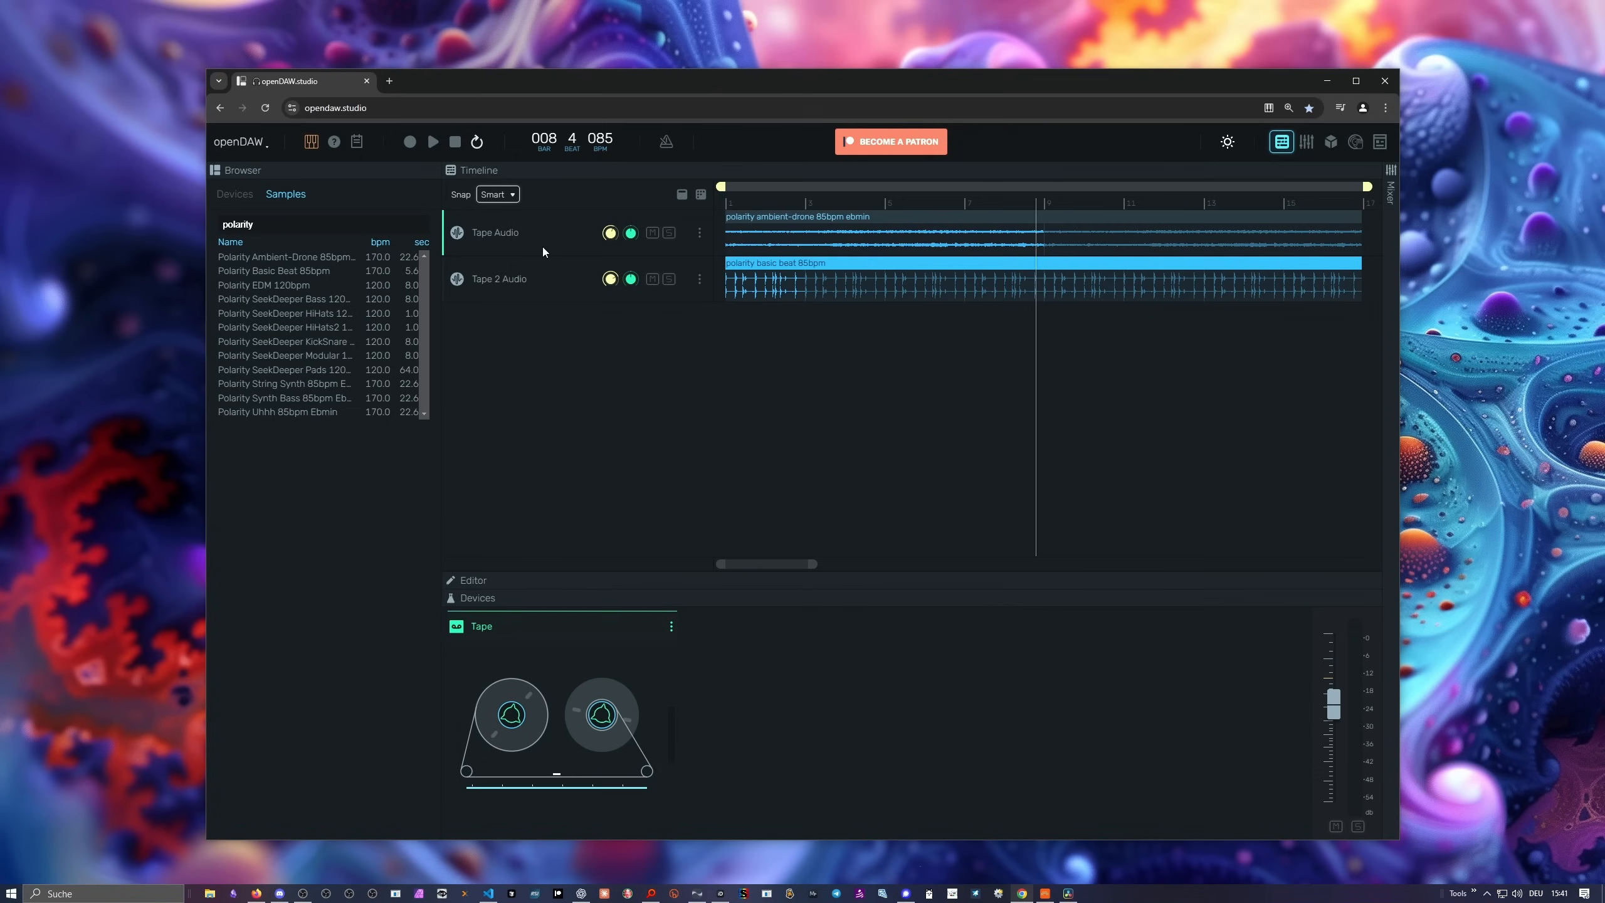
mouse_move(851, 312)
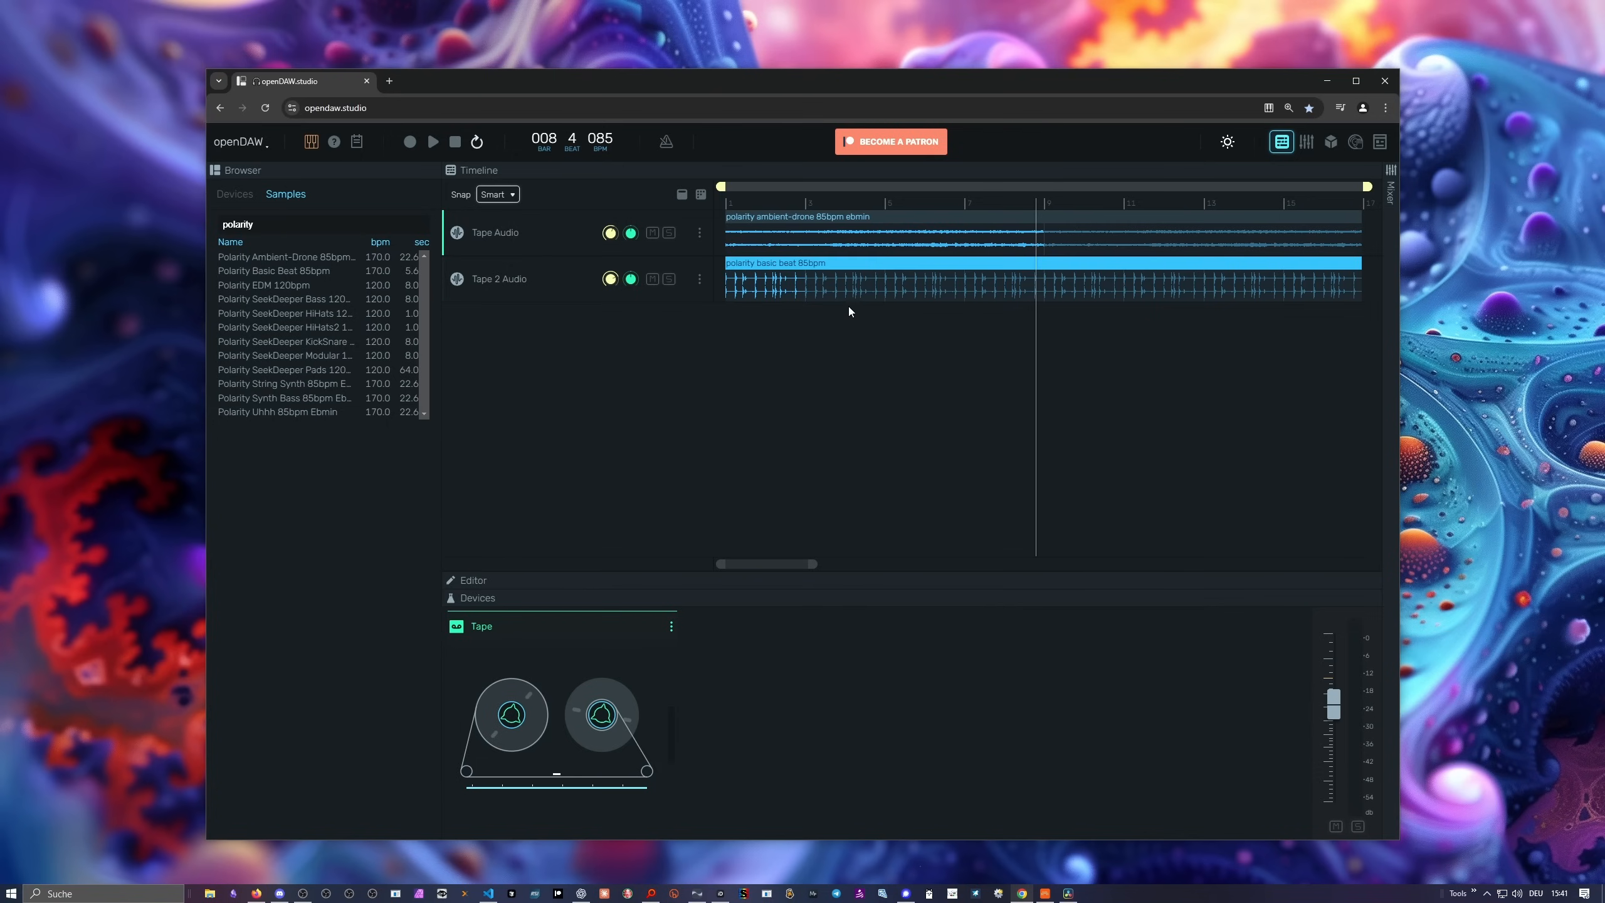
mouse_move(557, 665)
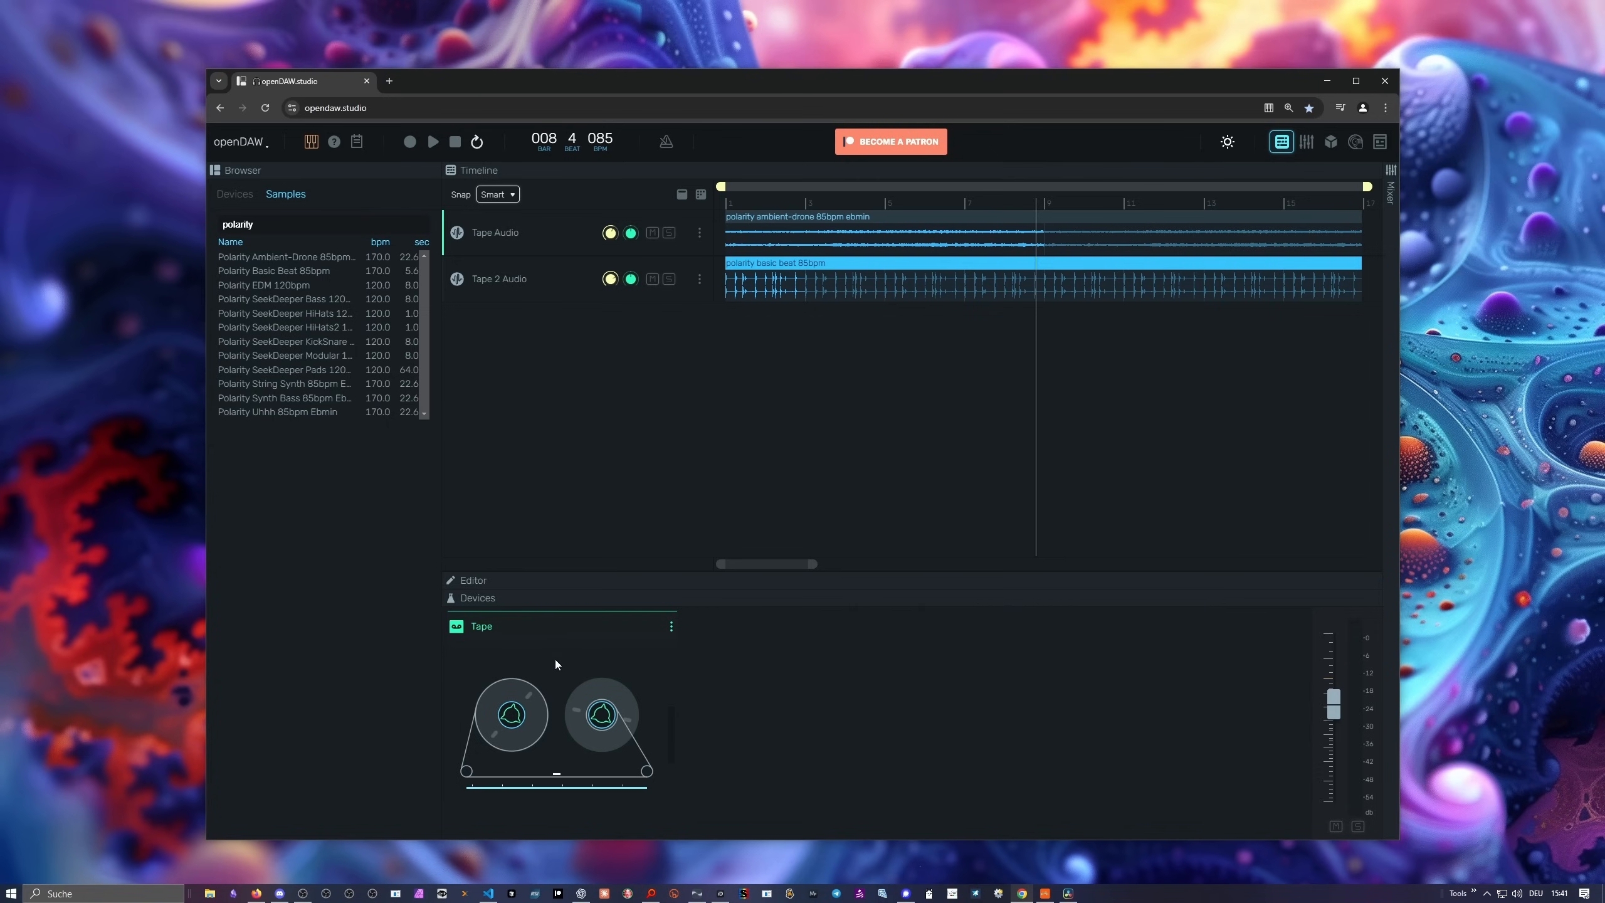
mouse_move(551, 643)
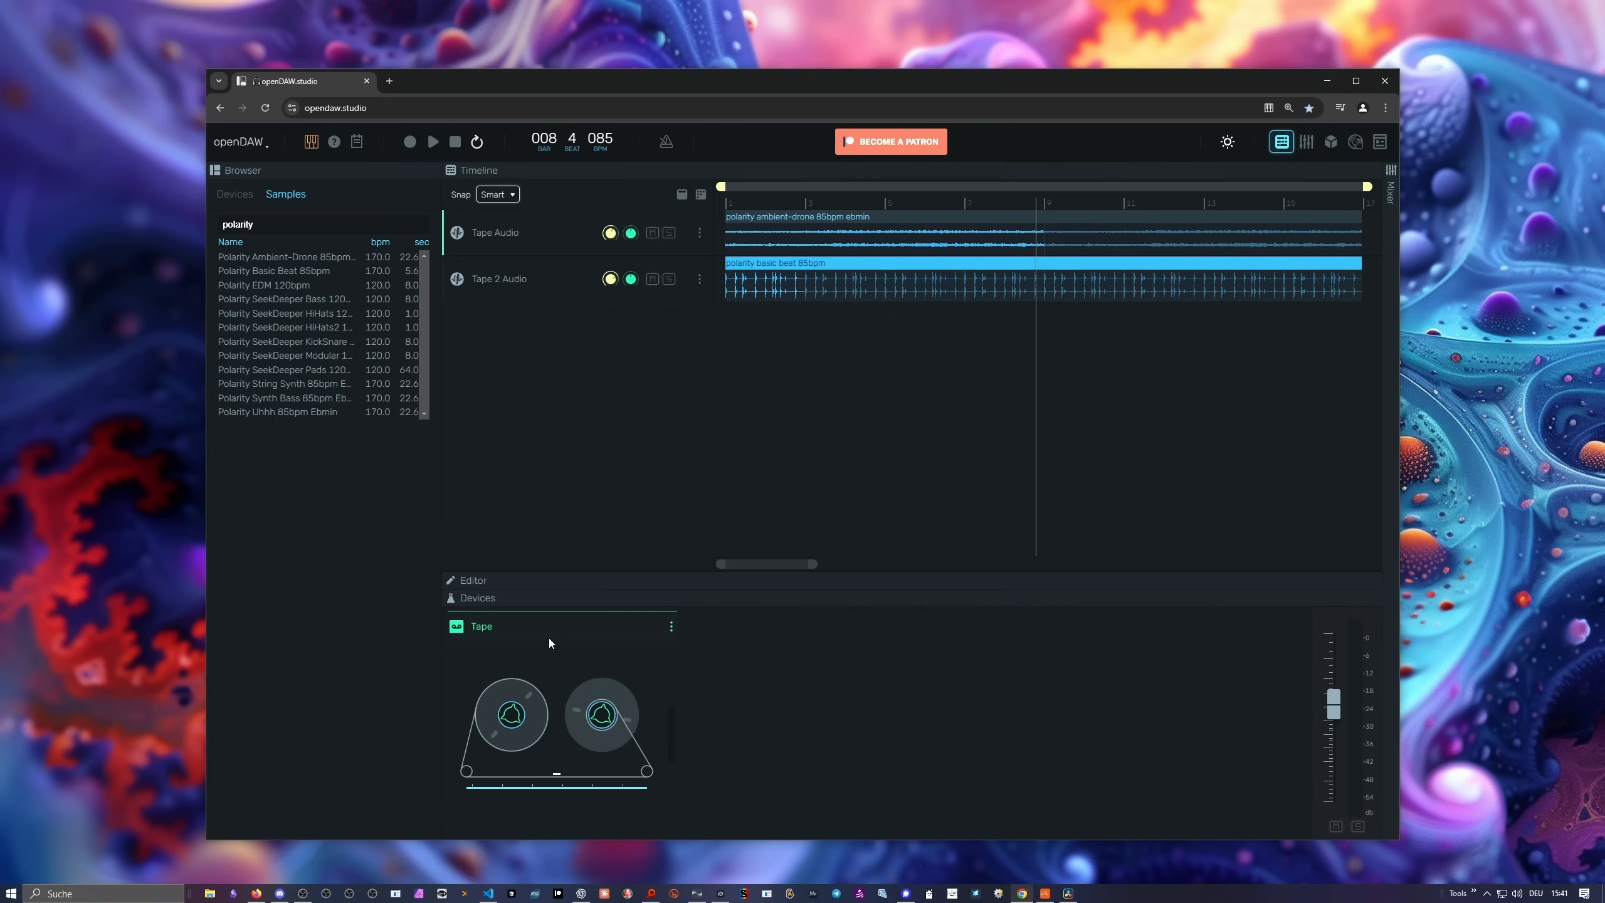
mouse_move(517, 650)
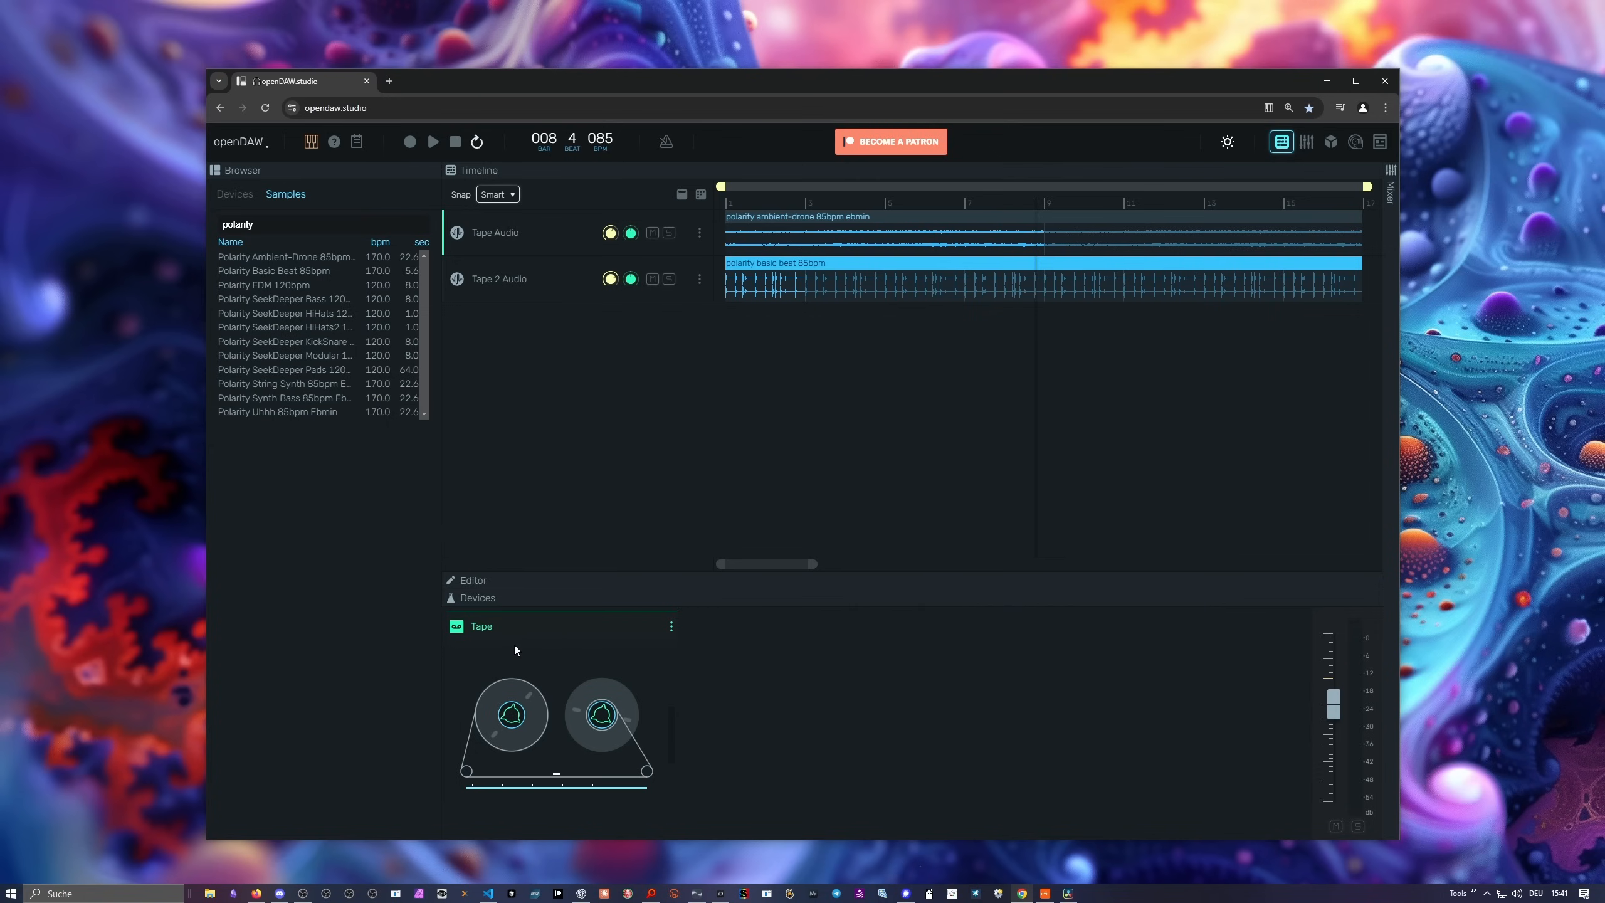
mouse_move(511, 638)
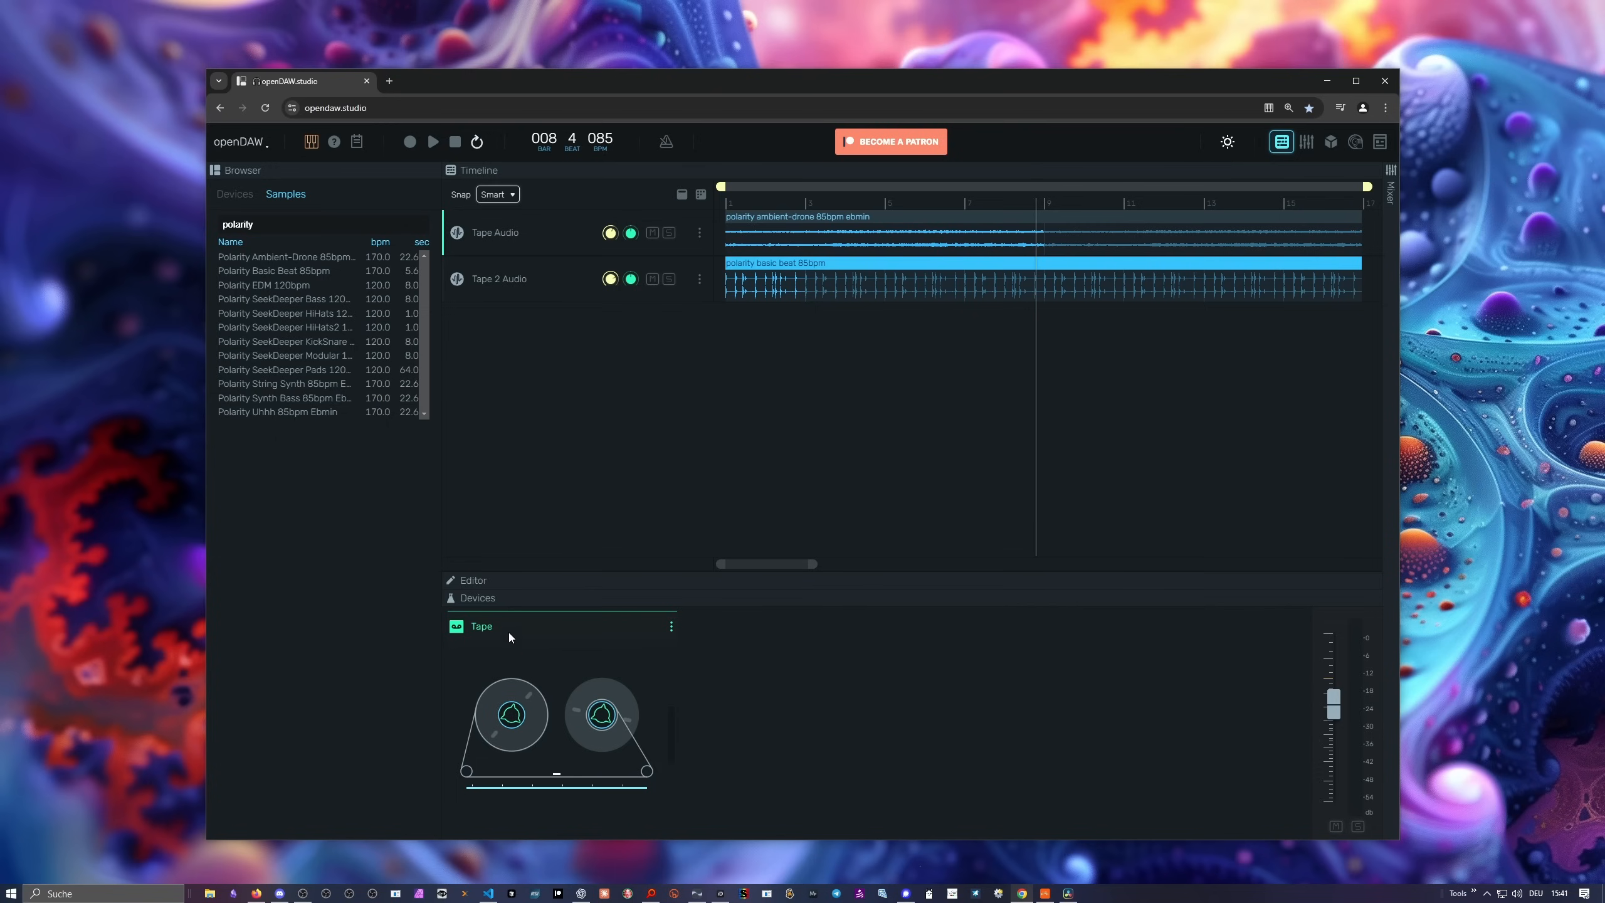
mouse_move(596, 650)
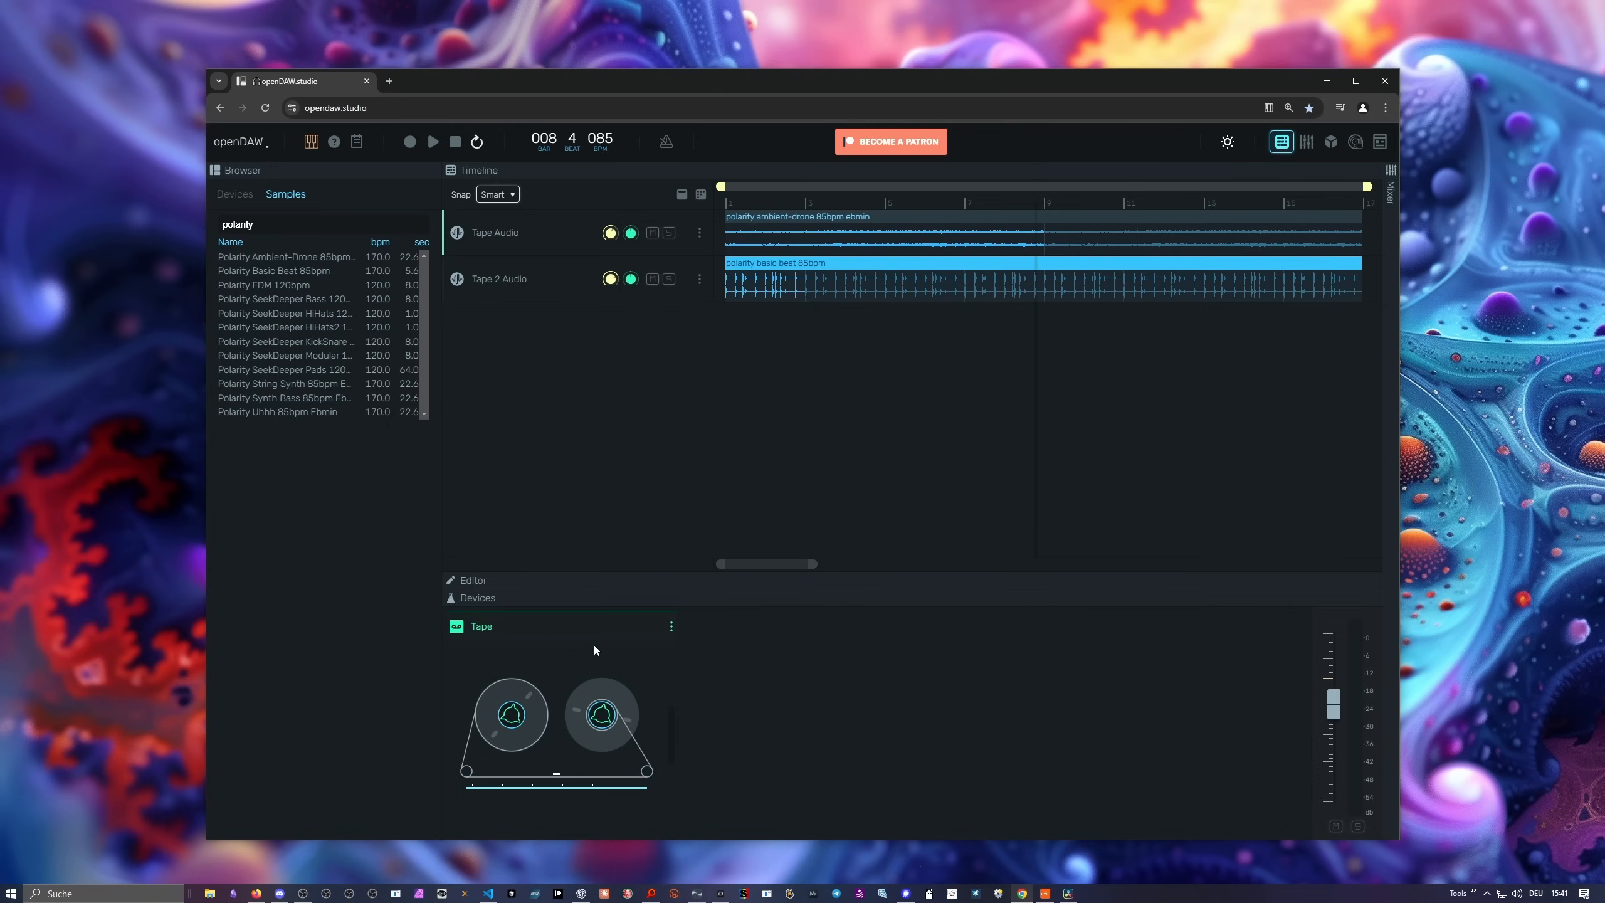
mouse_move(627, 662)
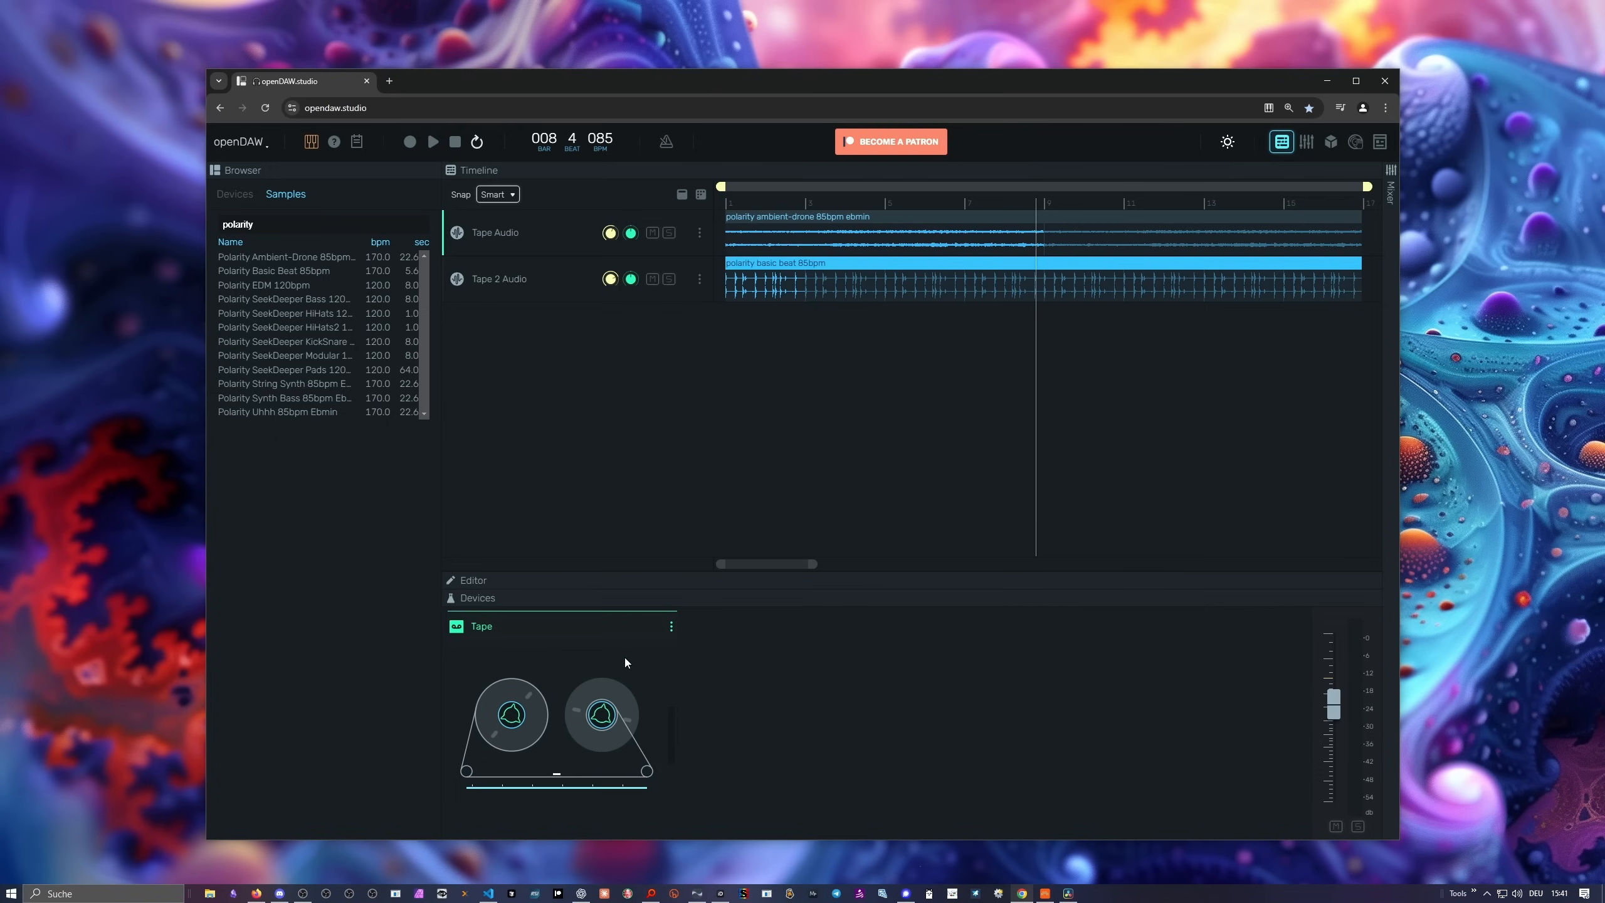
mouse_move(666, 624)
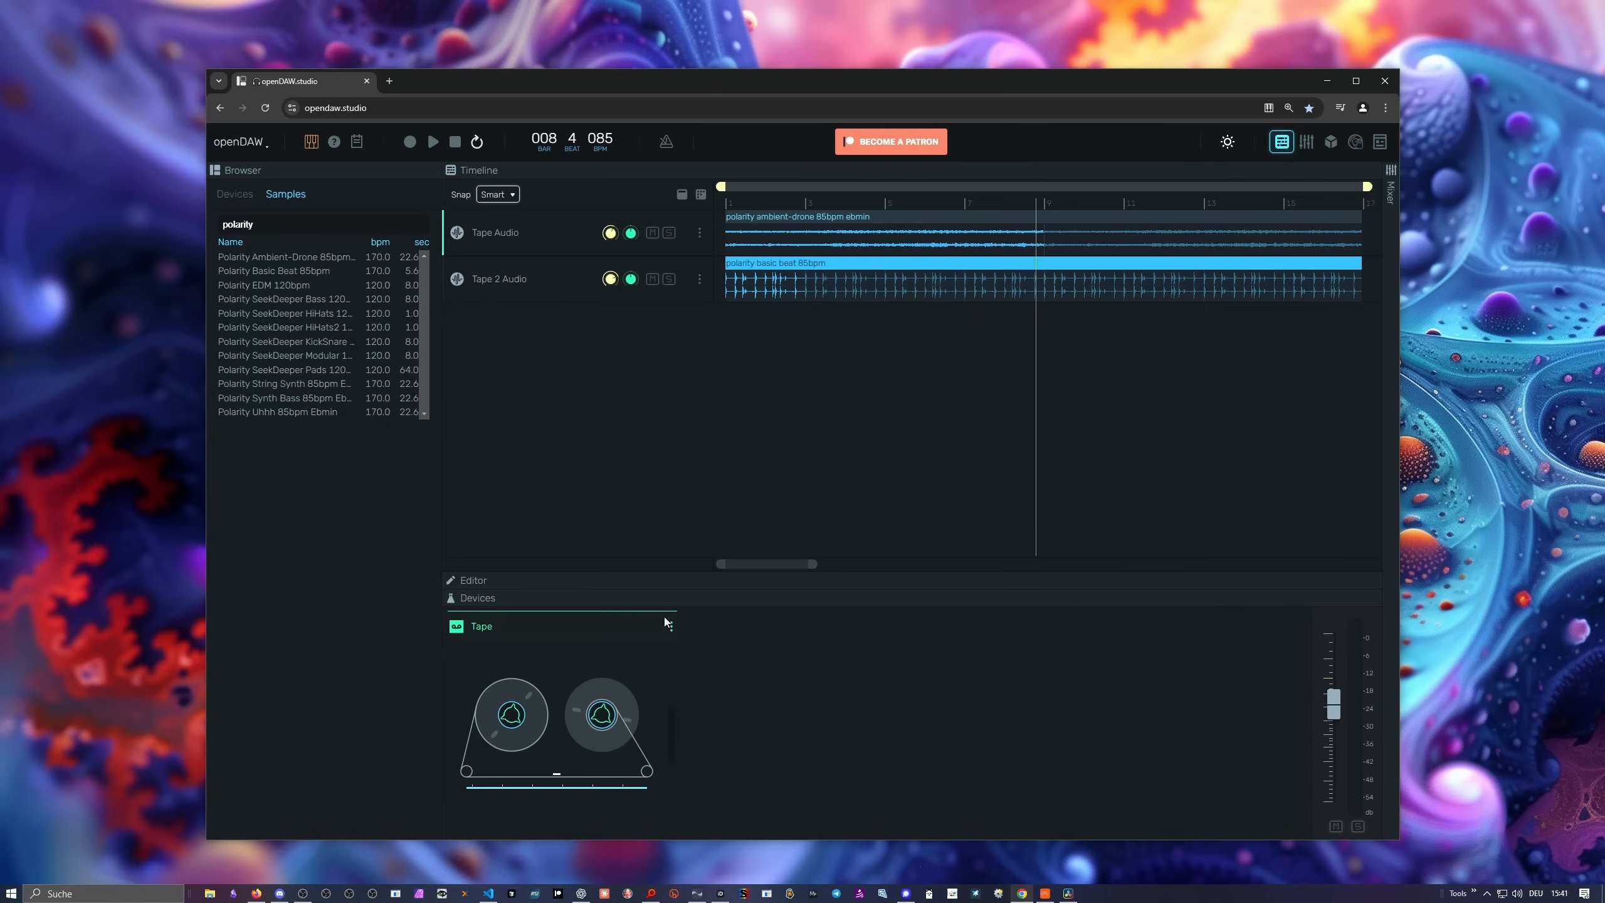
Add a Revamp EQ to the beat track's Tape 2 chain and lower its low-pass cutoff to about 458 Hz.
click(500, 278)
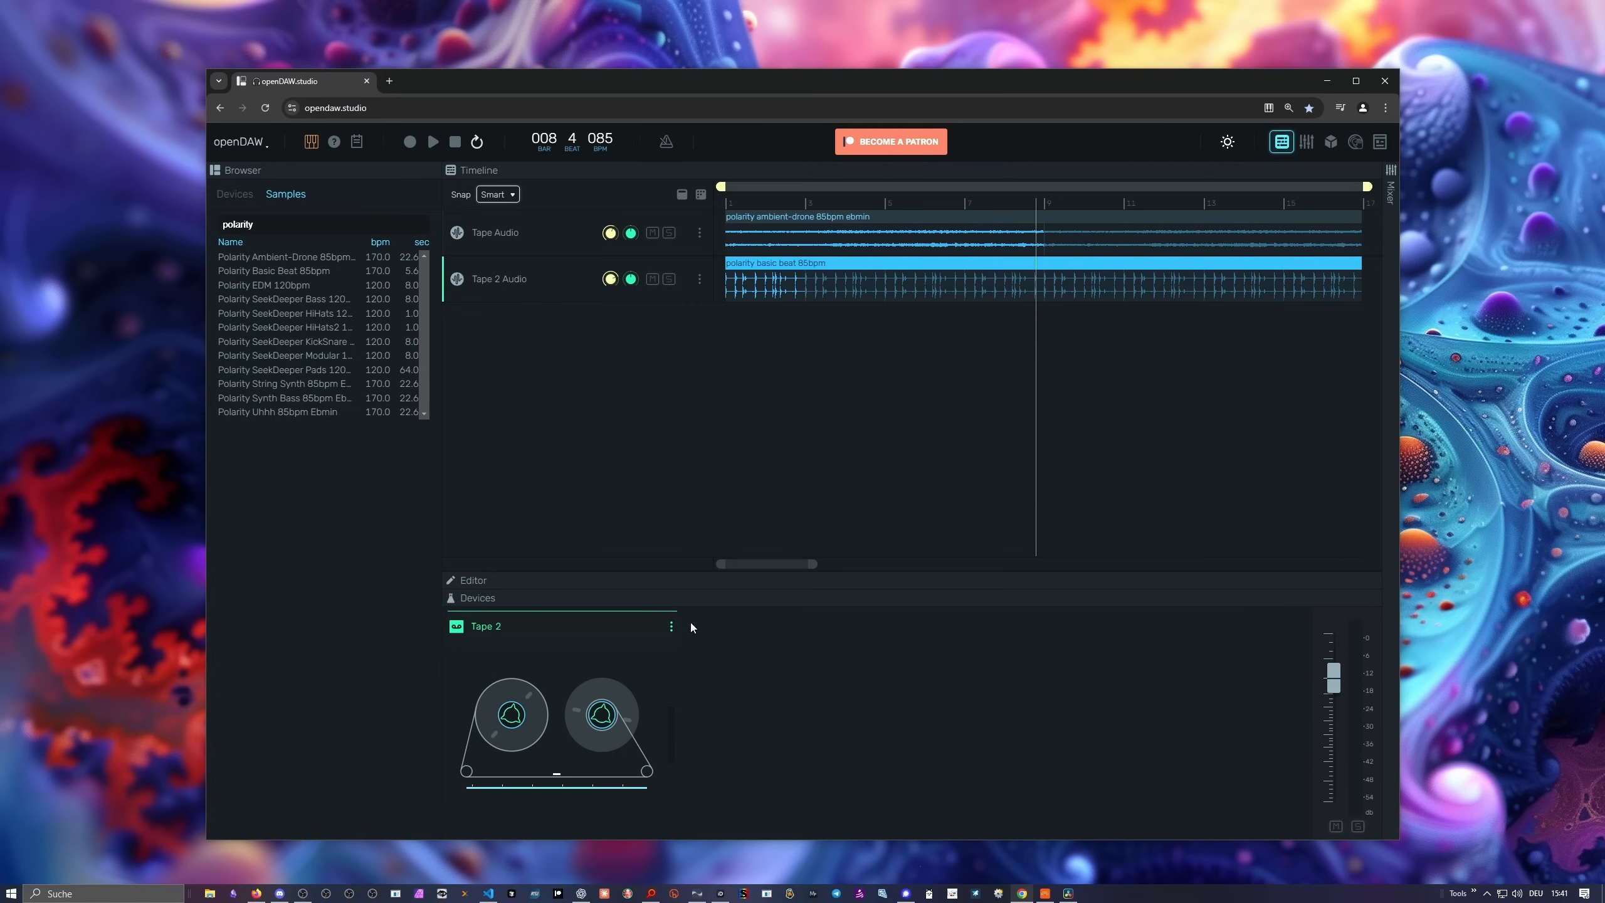
click(671, 625)
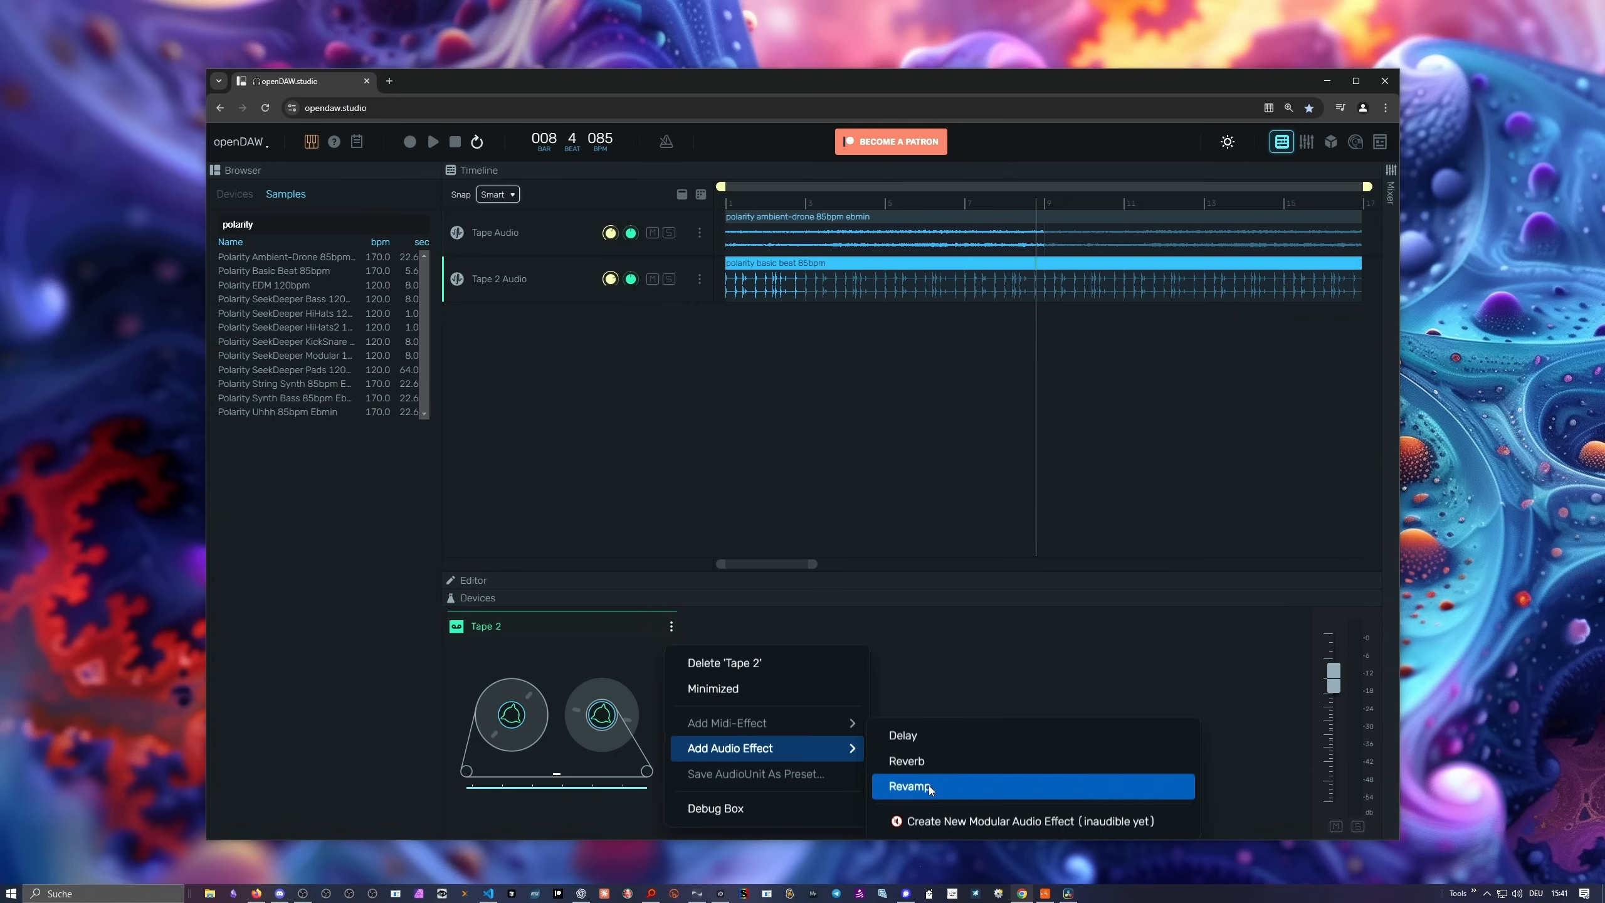
click(908, 786)
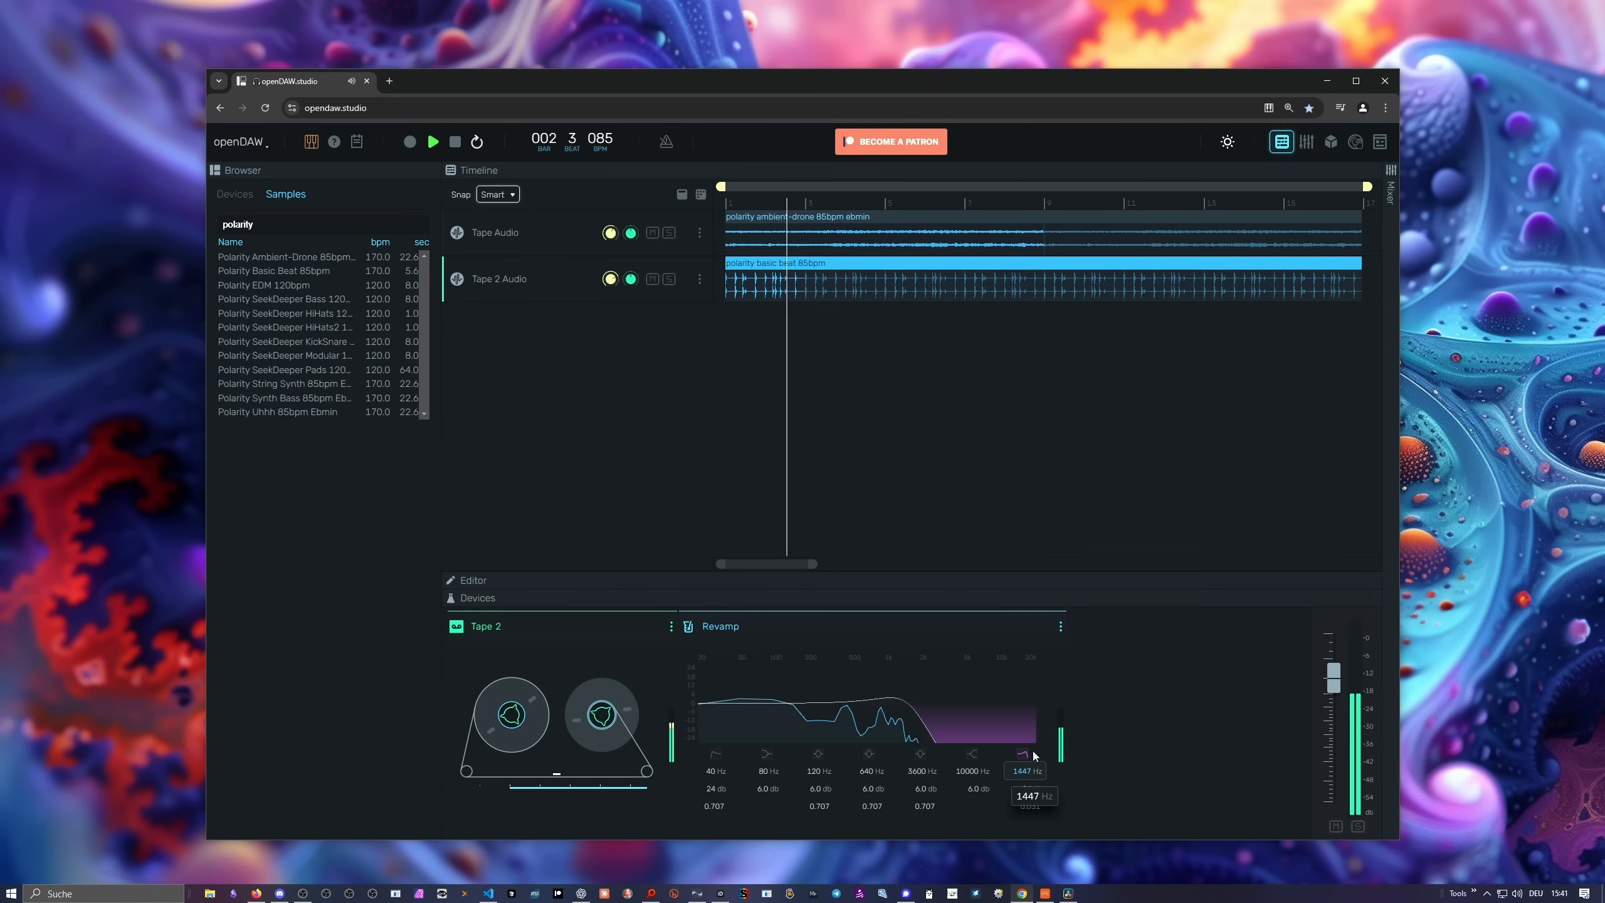
drag(1027, 755, 1027, 745)
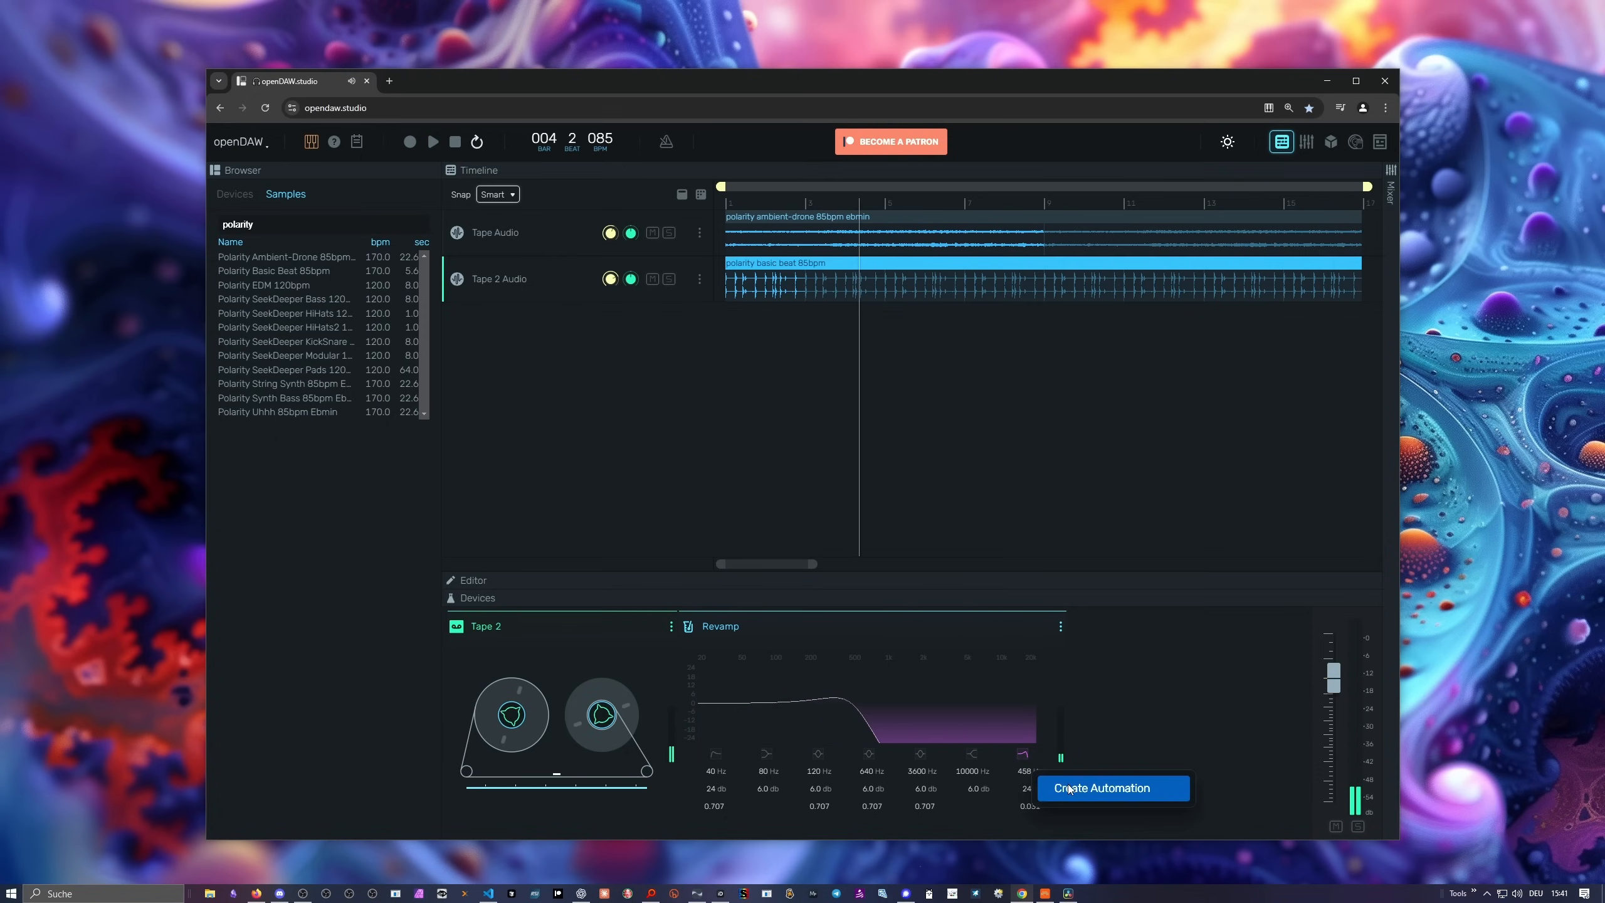
Create automation for the low-pass cutoff and draw a ramp falling to the lowest frequency.
click(1102, 787)
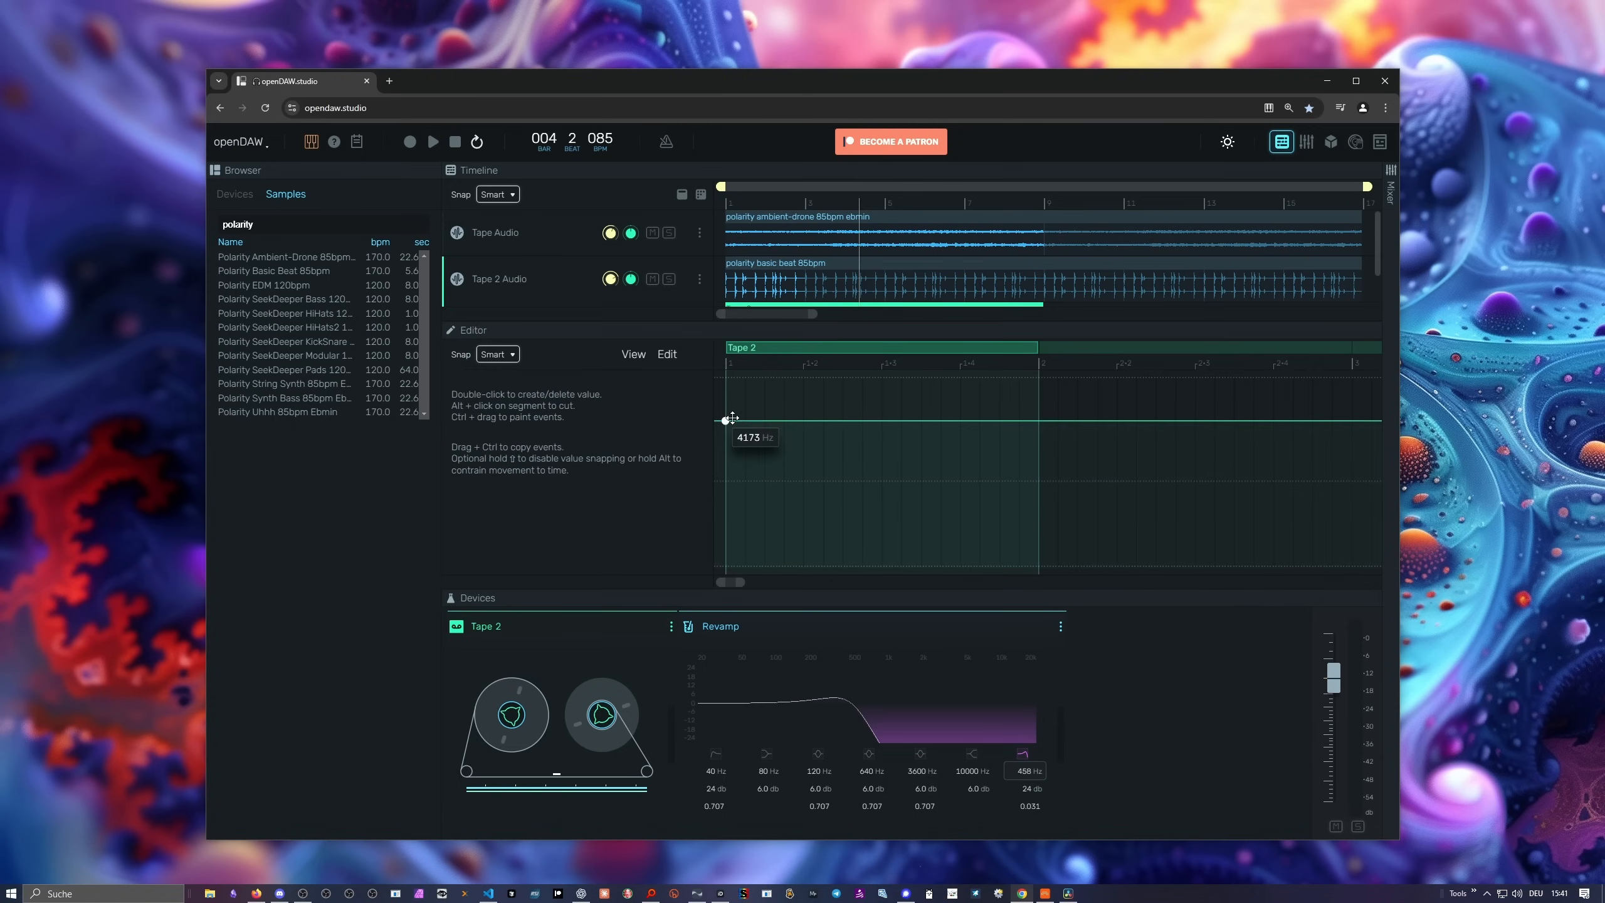
drag(724, 418, 784, 540)
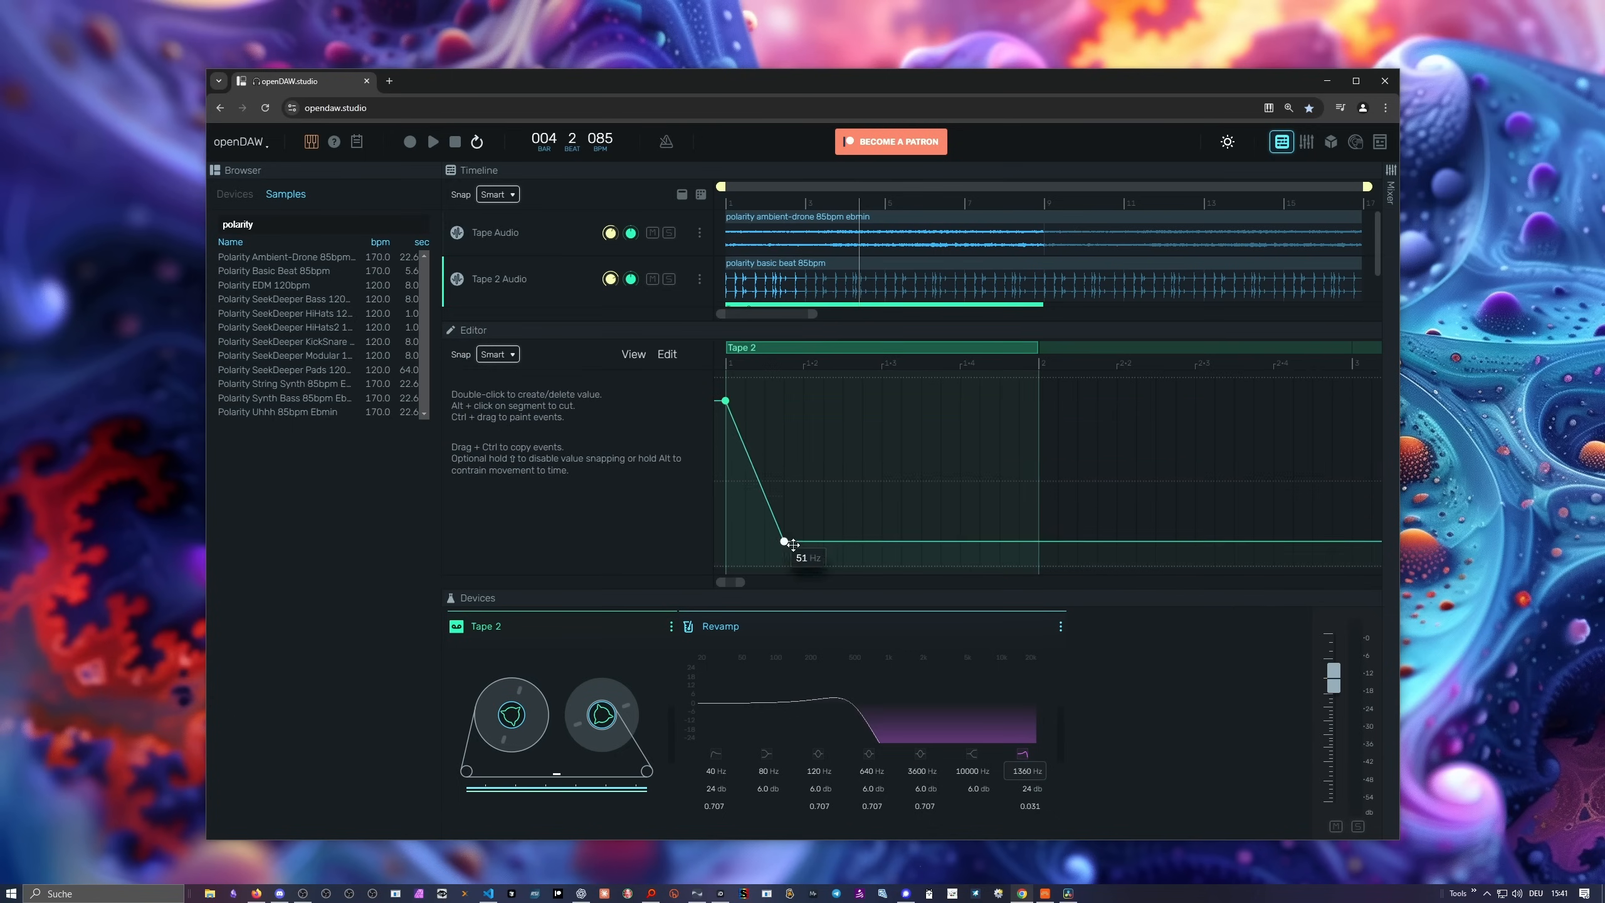
drag(785, 541, 804, 566)
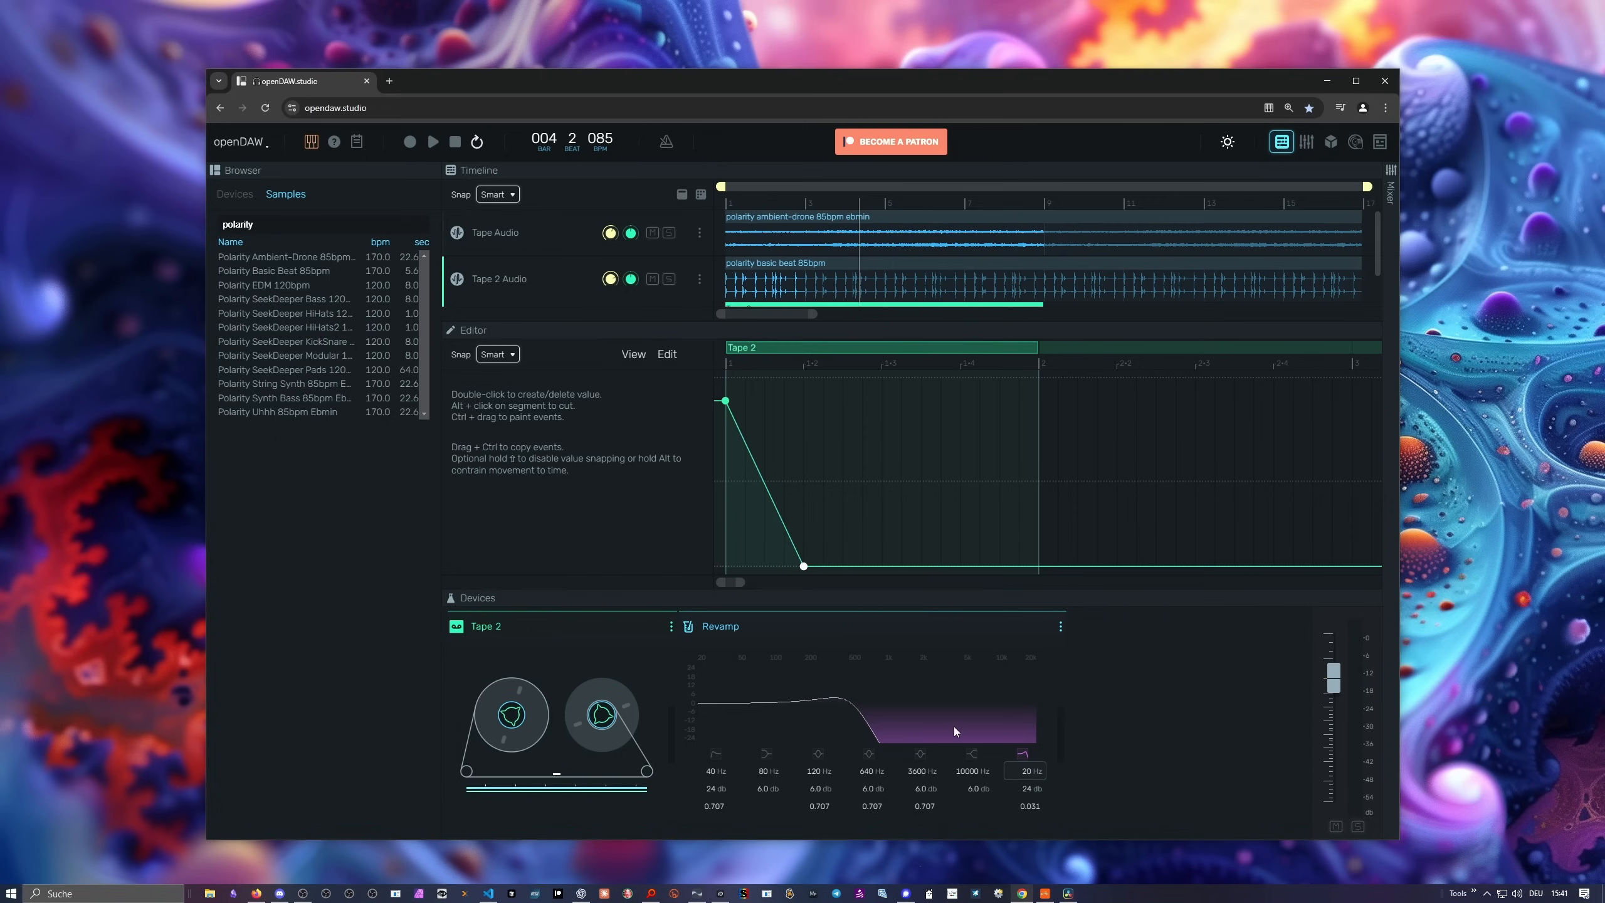
mouse_move(724, 401)
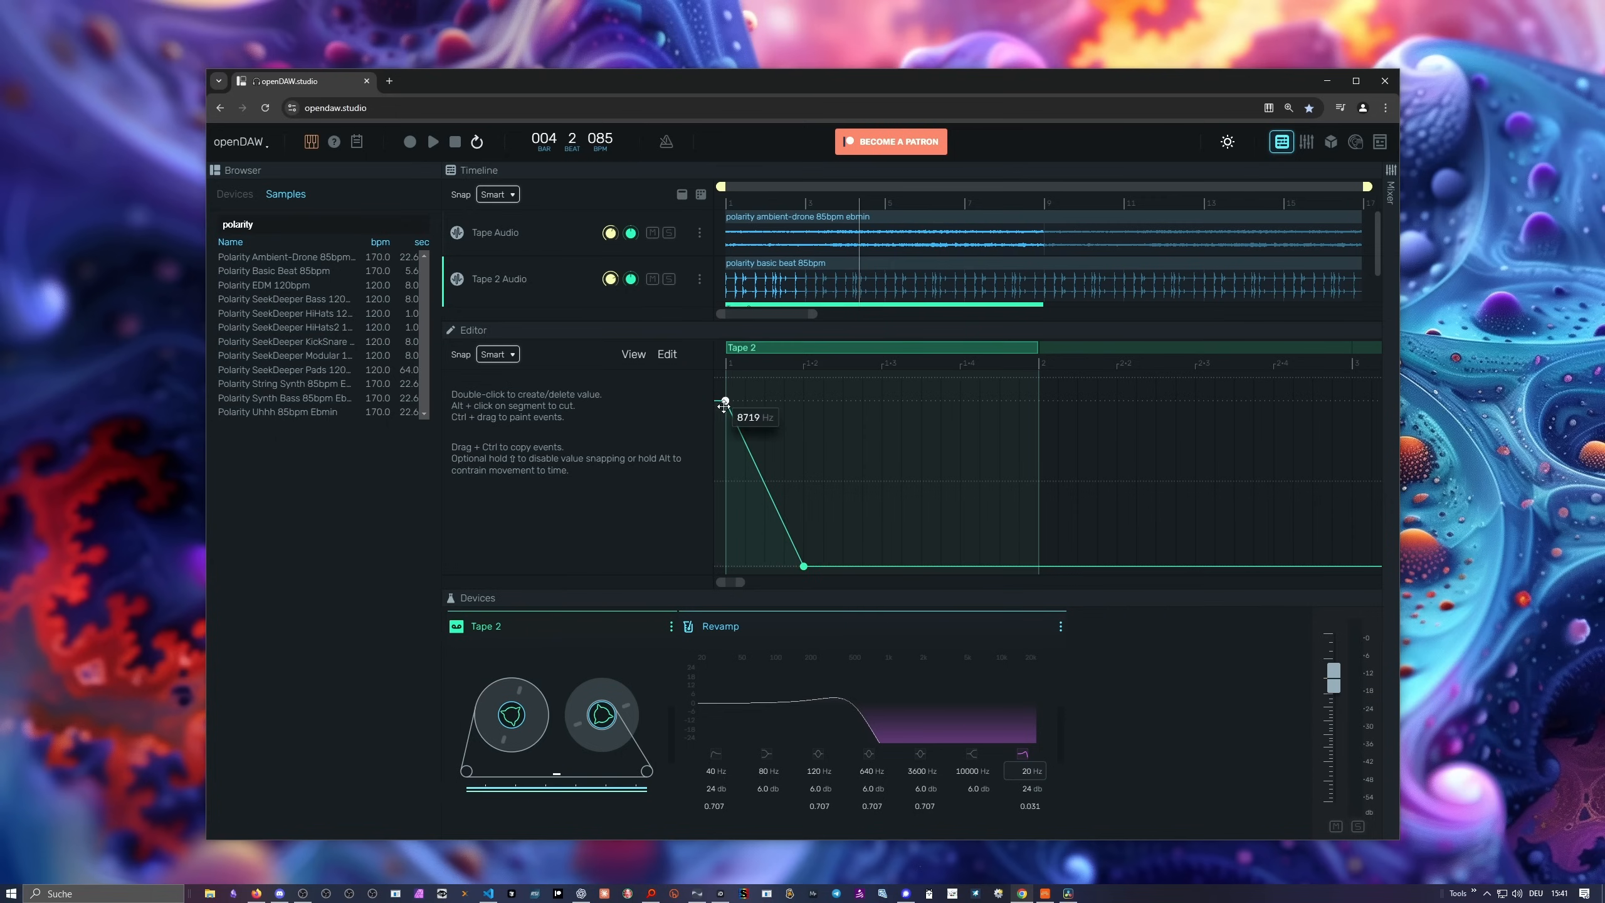
Adjust the ramp's start point and stretch its fall later in the loop.
click(433, 142)
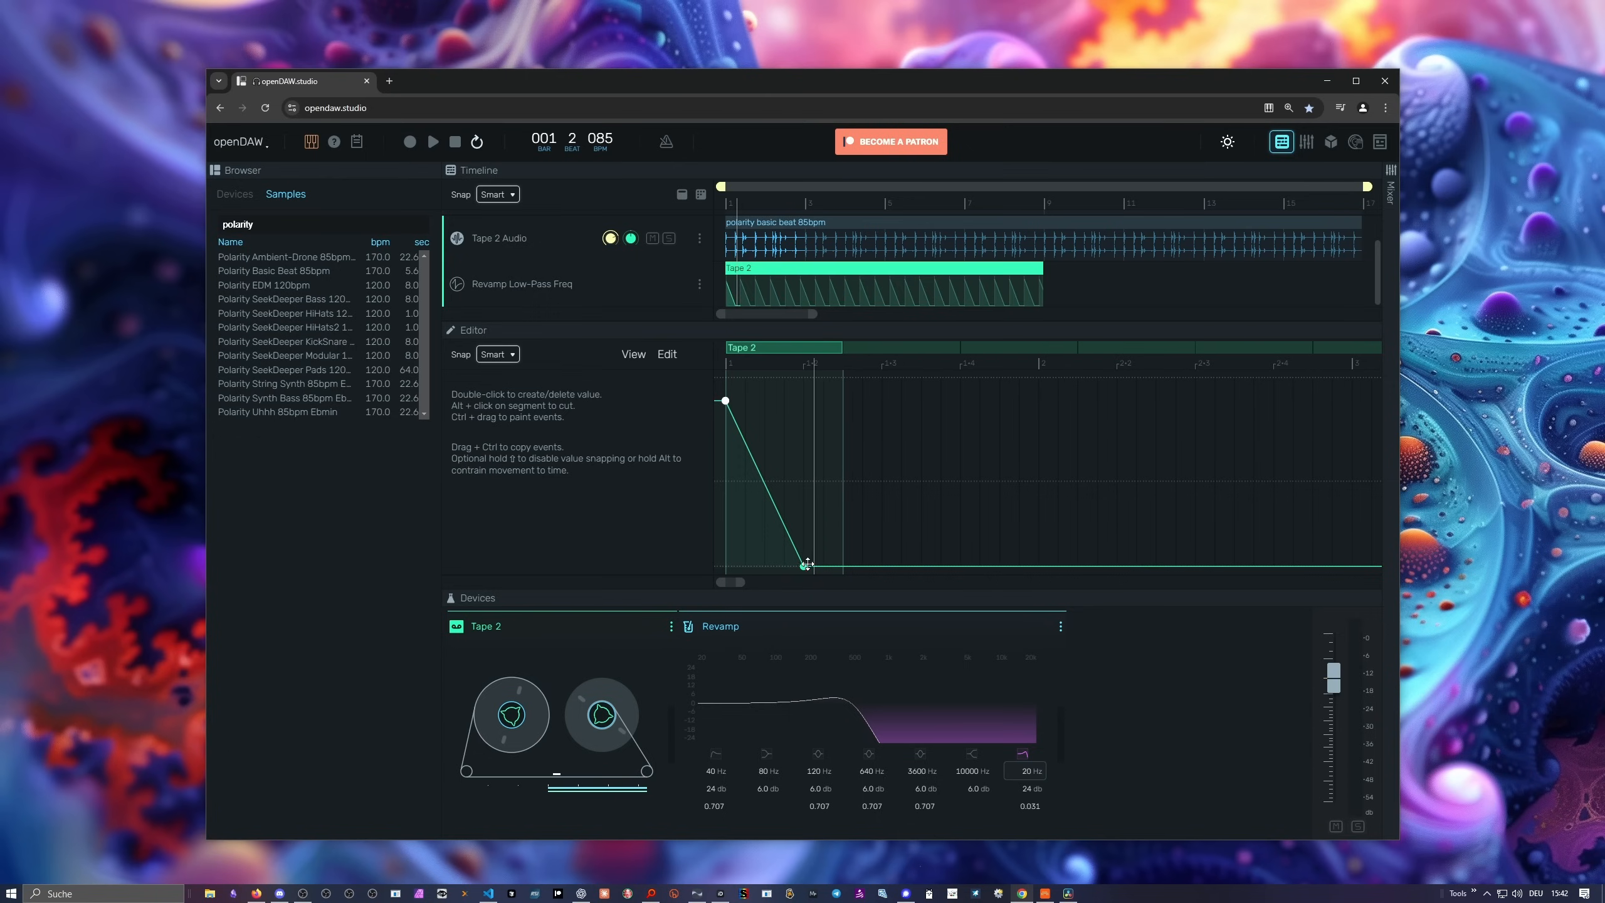
drag(807, 564, 841, 565)
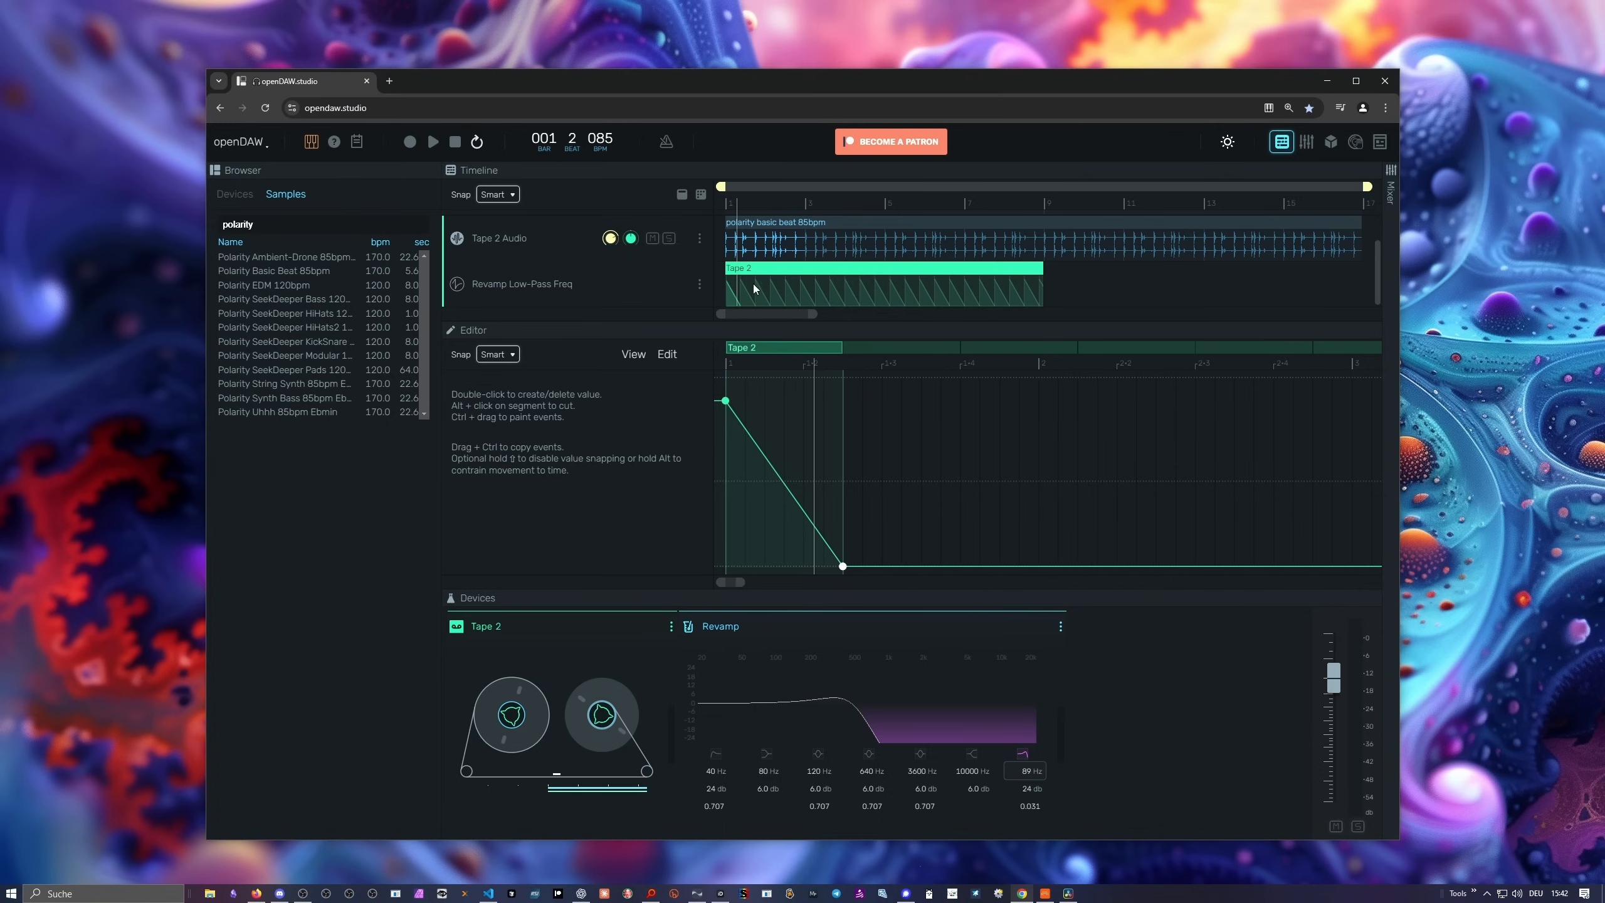
click(432, 141)
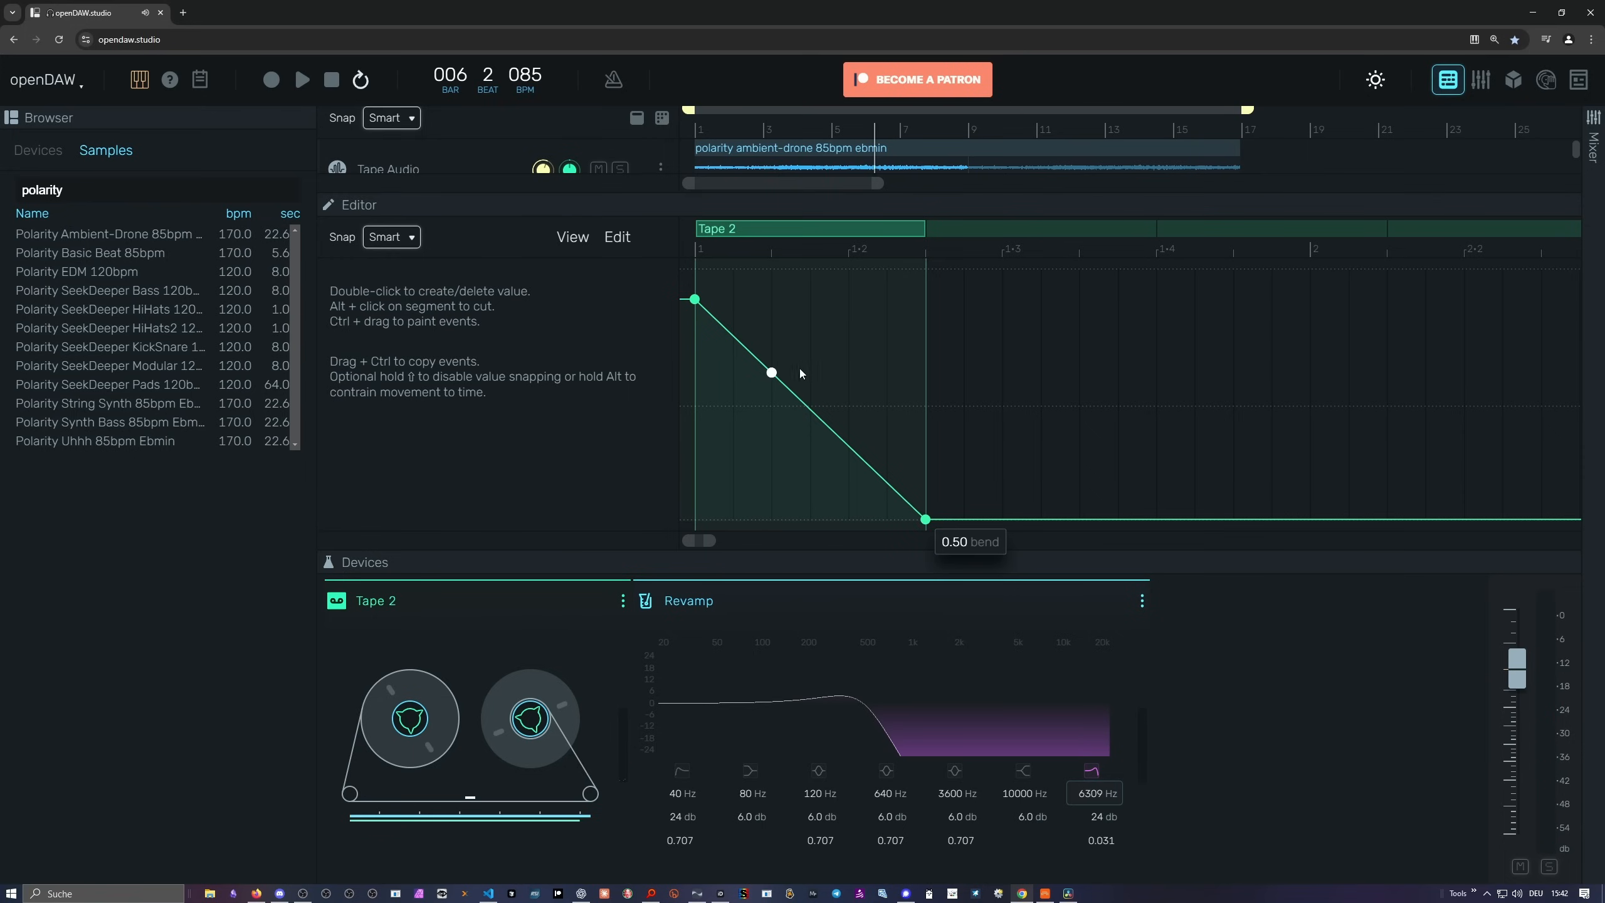
Raise the sweep's midpoint into a knee and extend the looping automation clip to bar 17.
drag(772, 372, 810, 331)
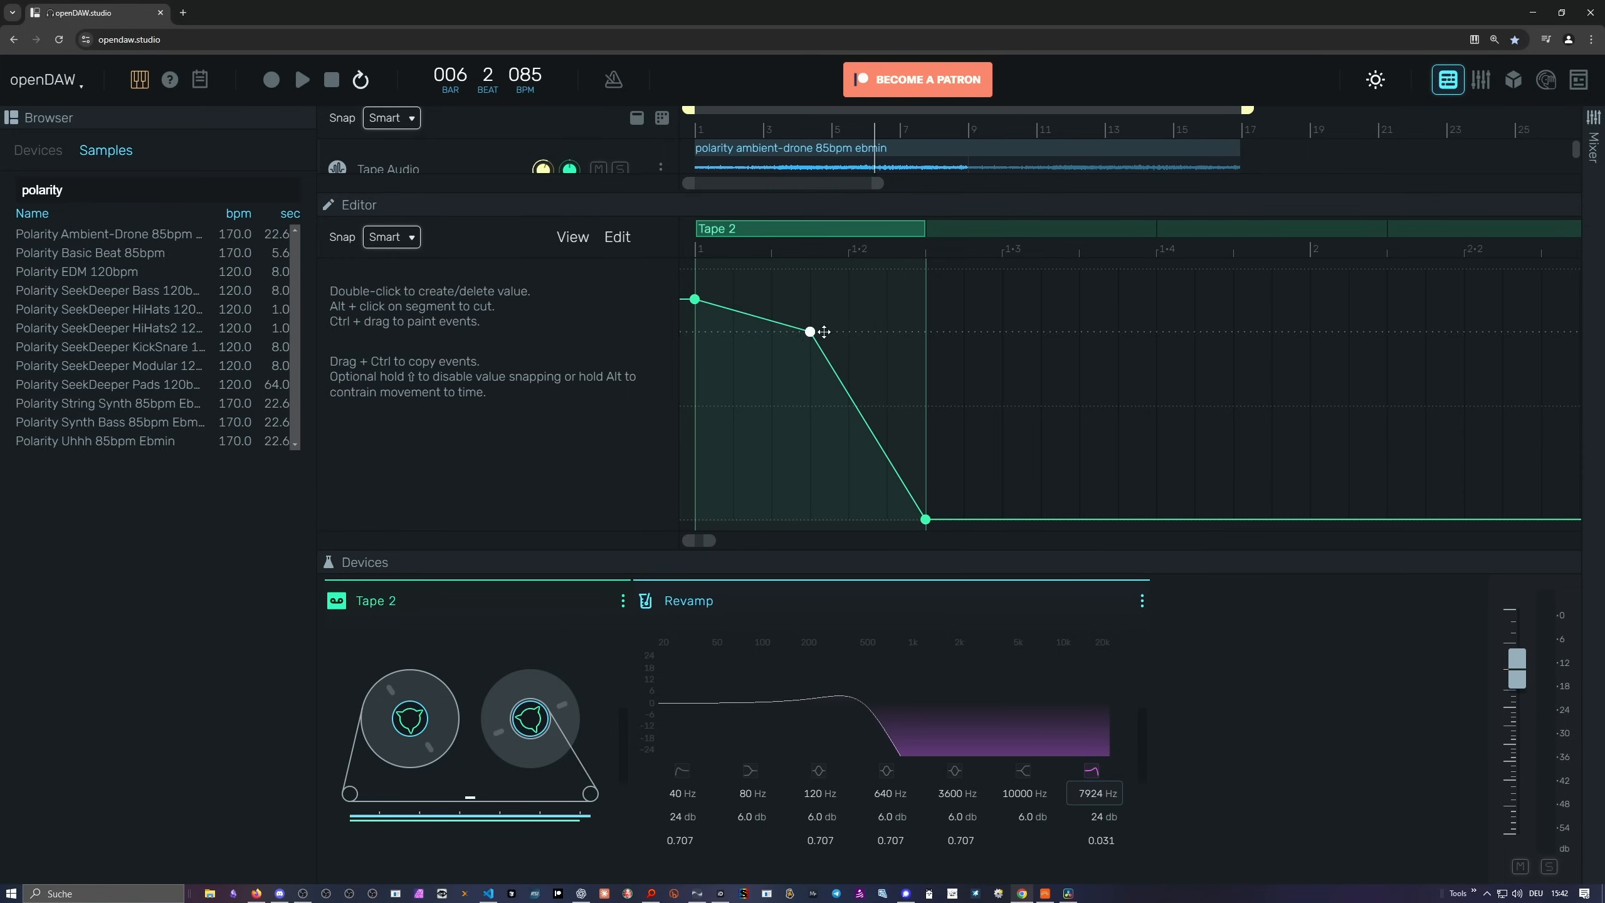
click(301, 79)
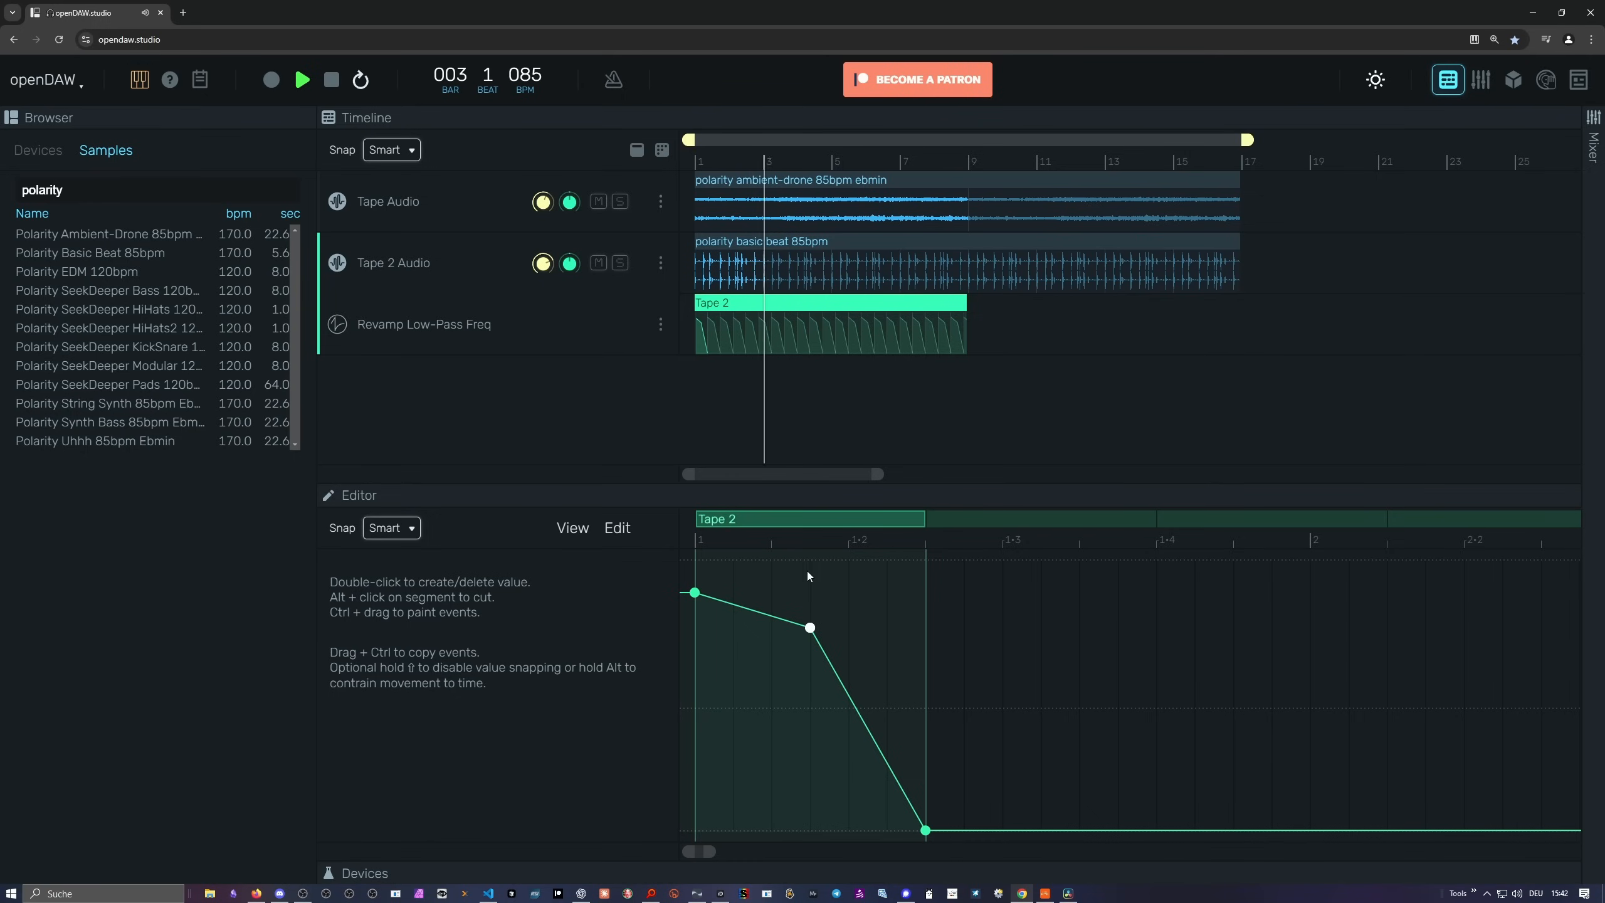
drag(809, 627, 772, 755)
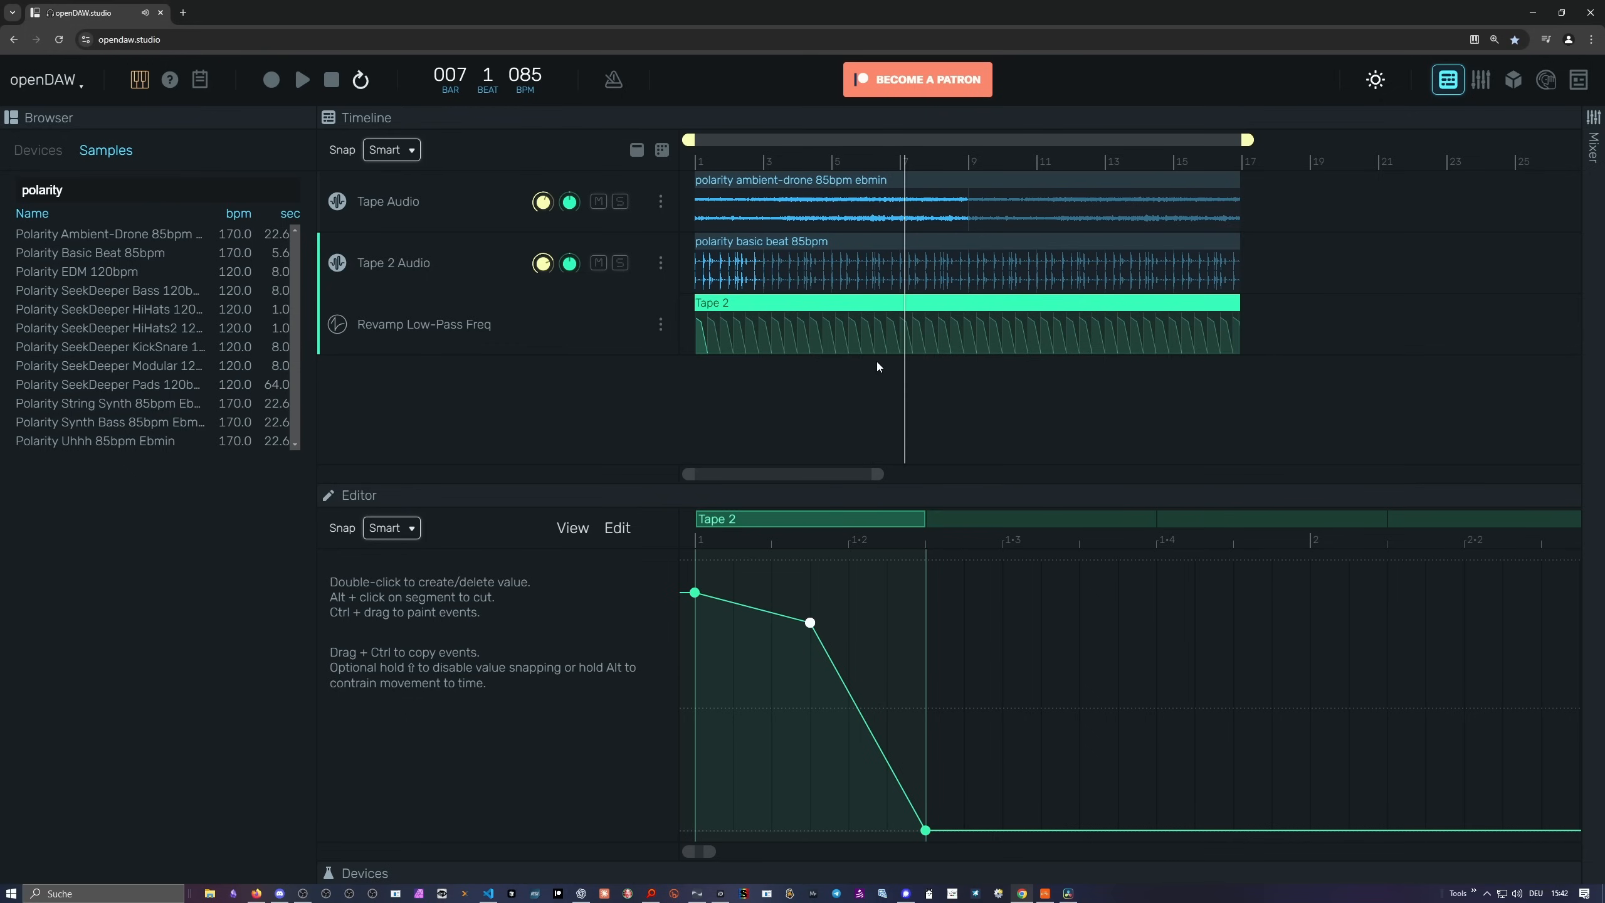
mouse_move(757, 248)
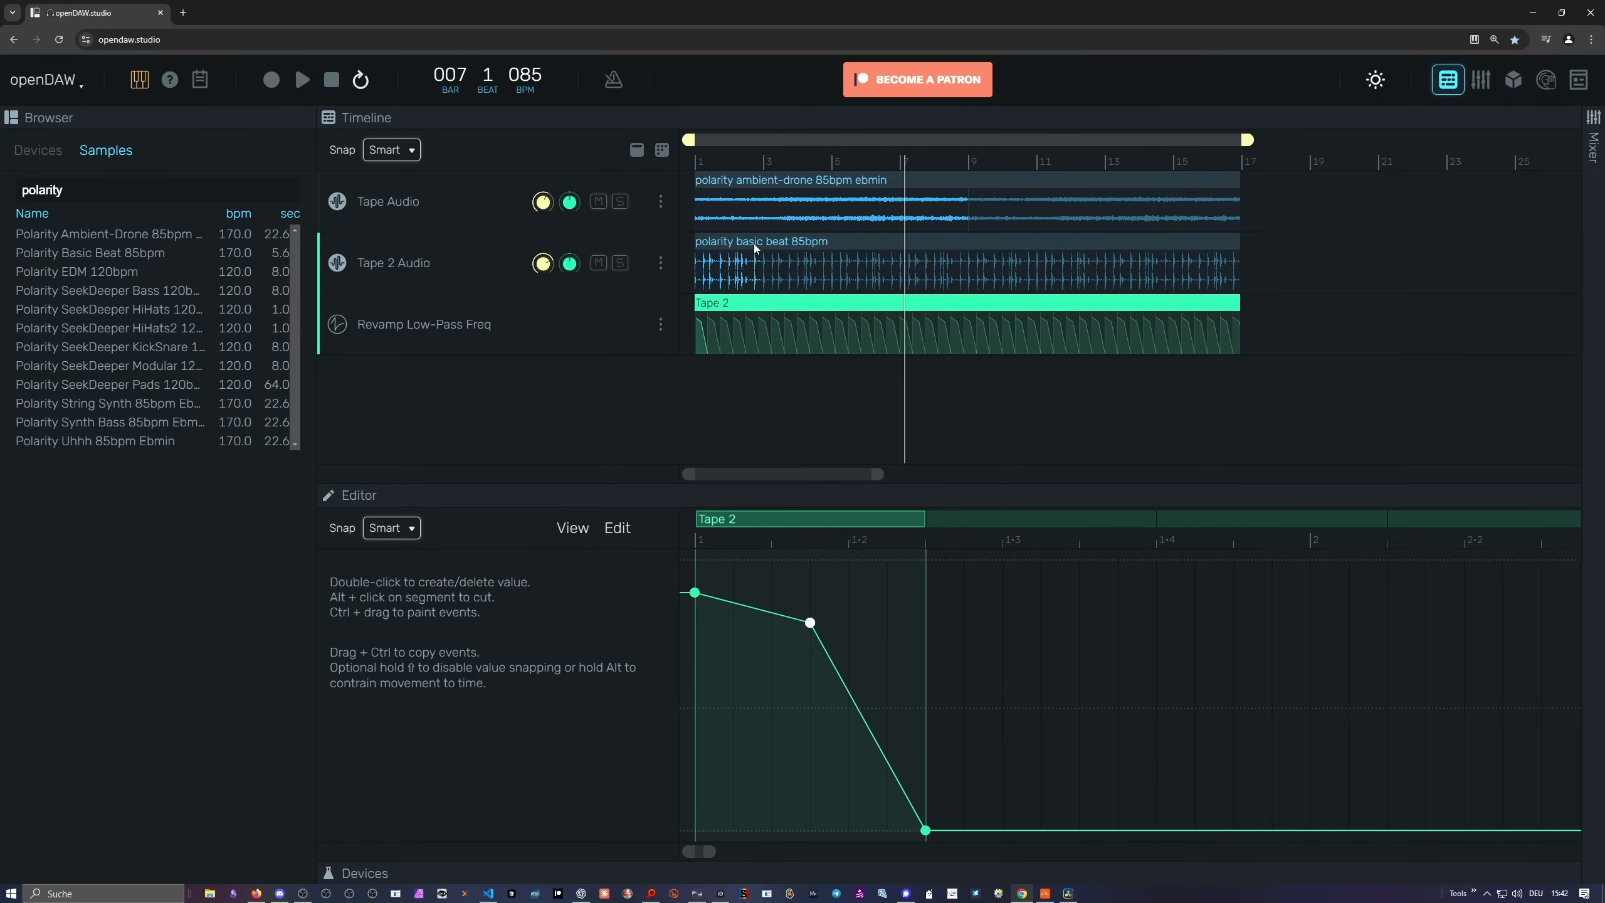
mouse_move(909, 356)
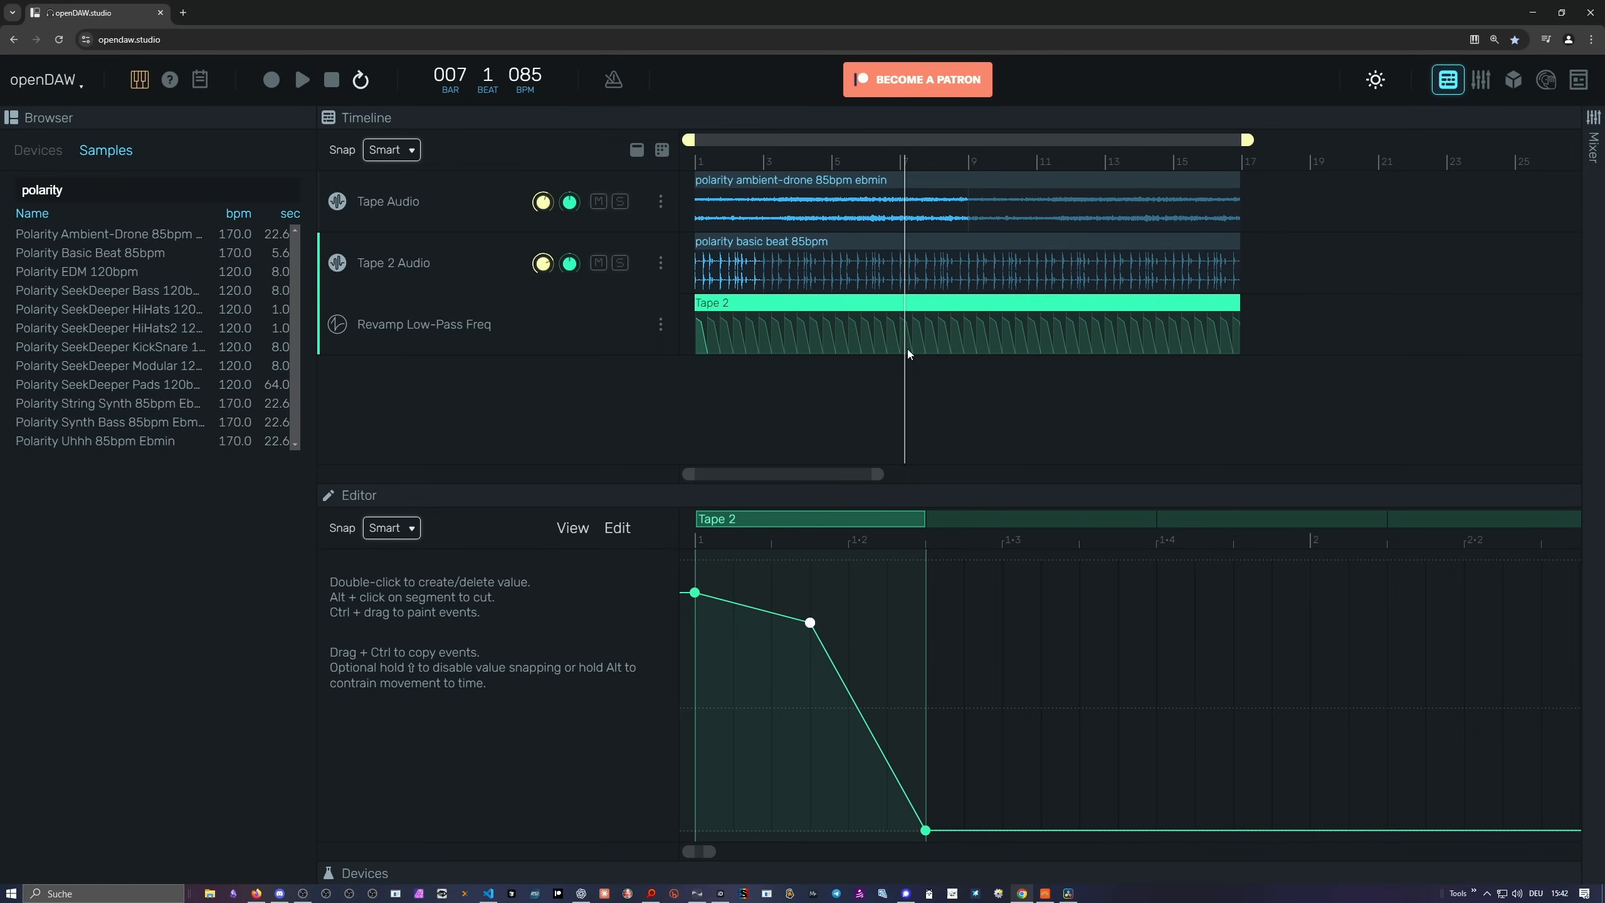
mouse_move(879, 480)
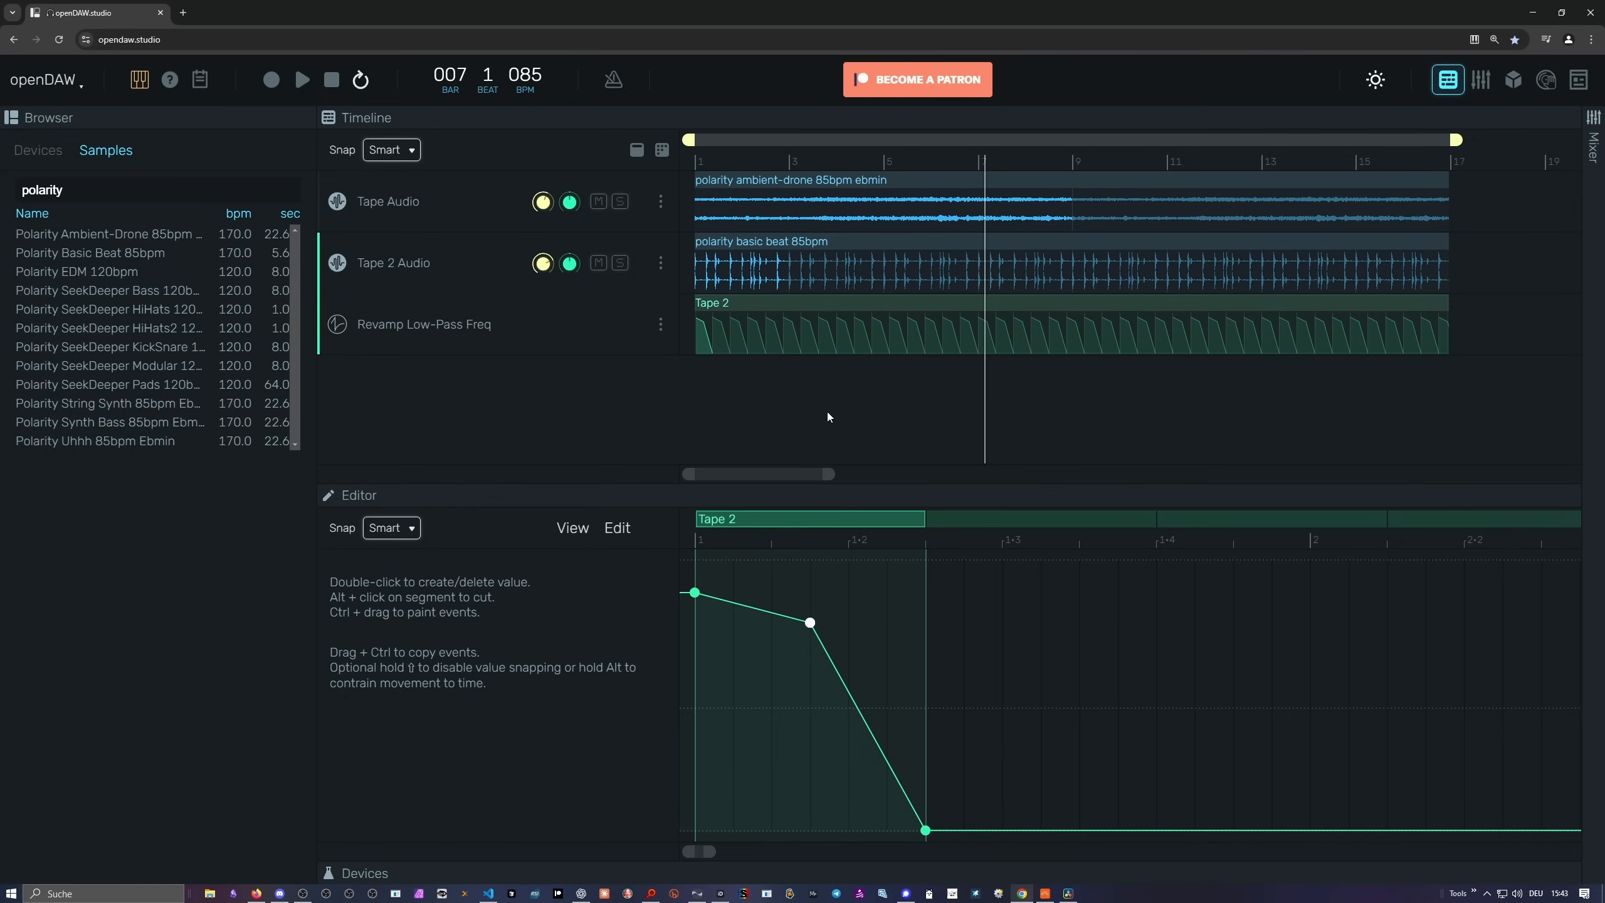
mouse_move(835, 415)
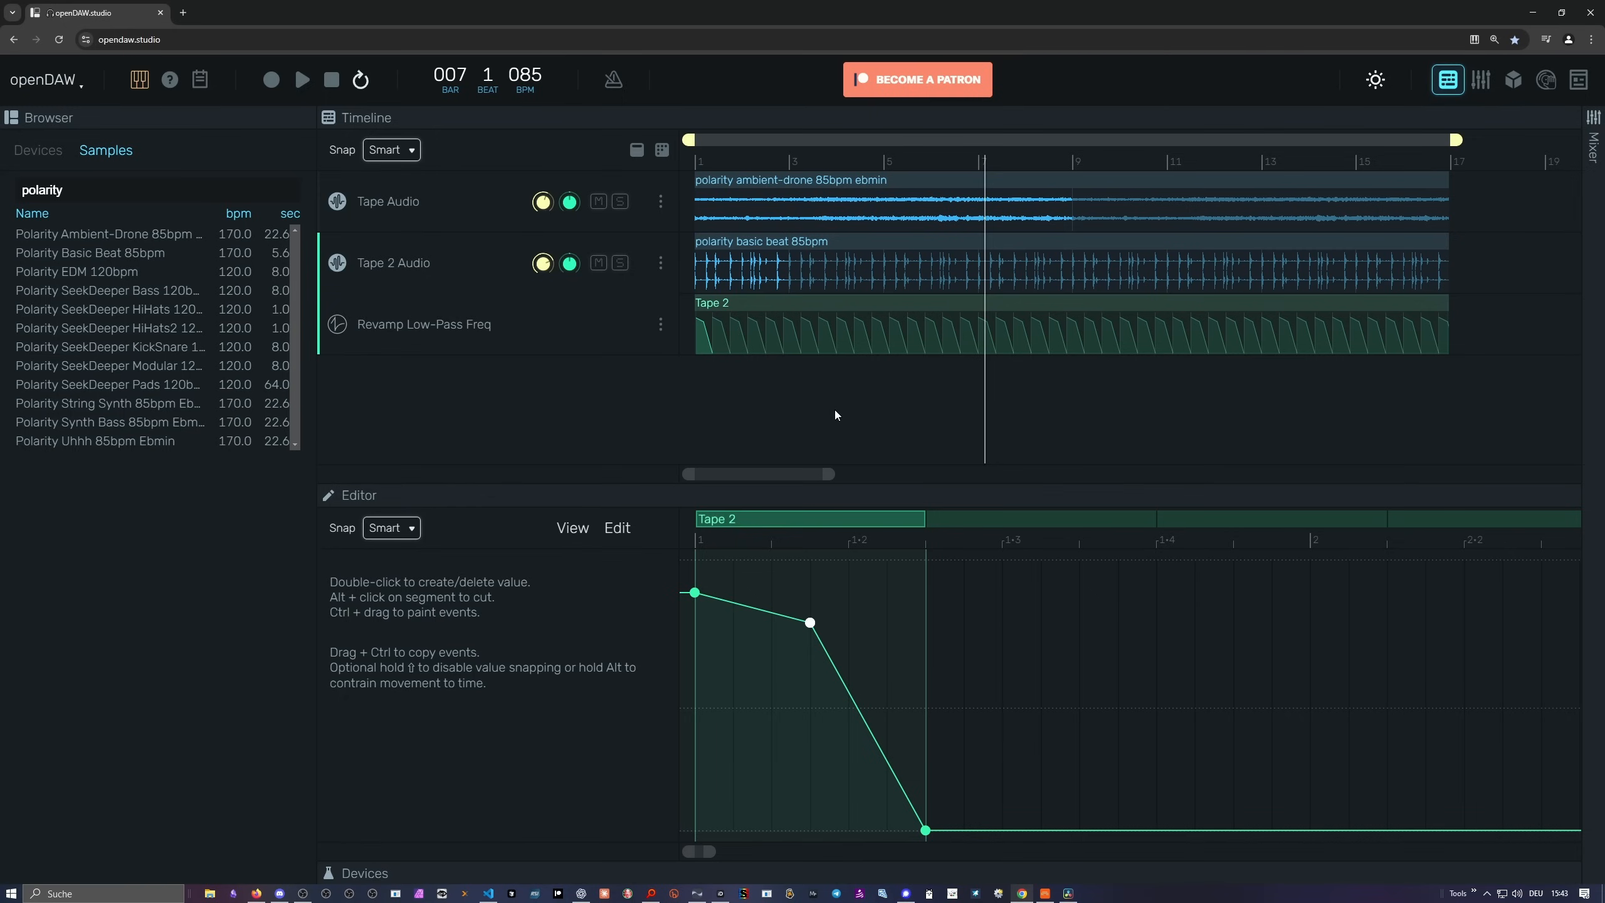
mouse_move(1130, 211)
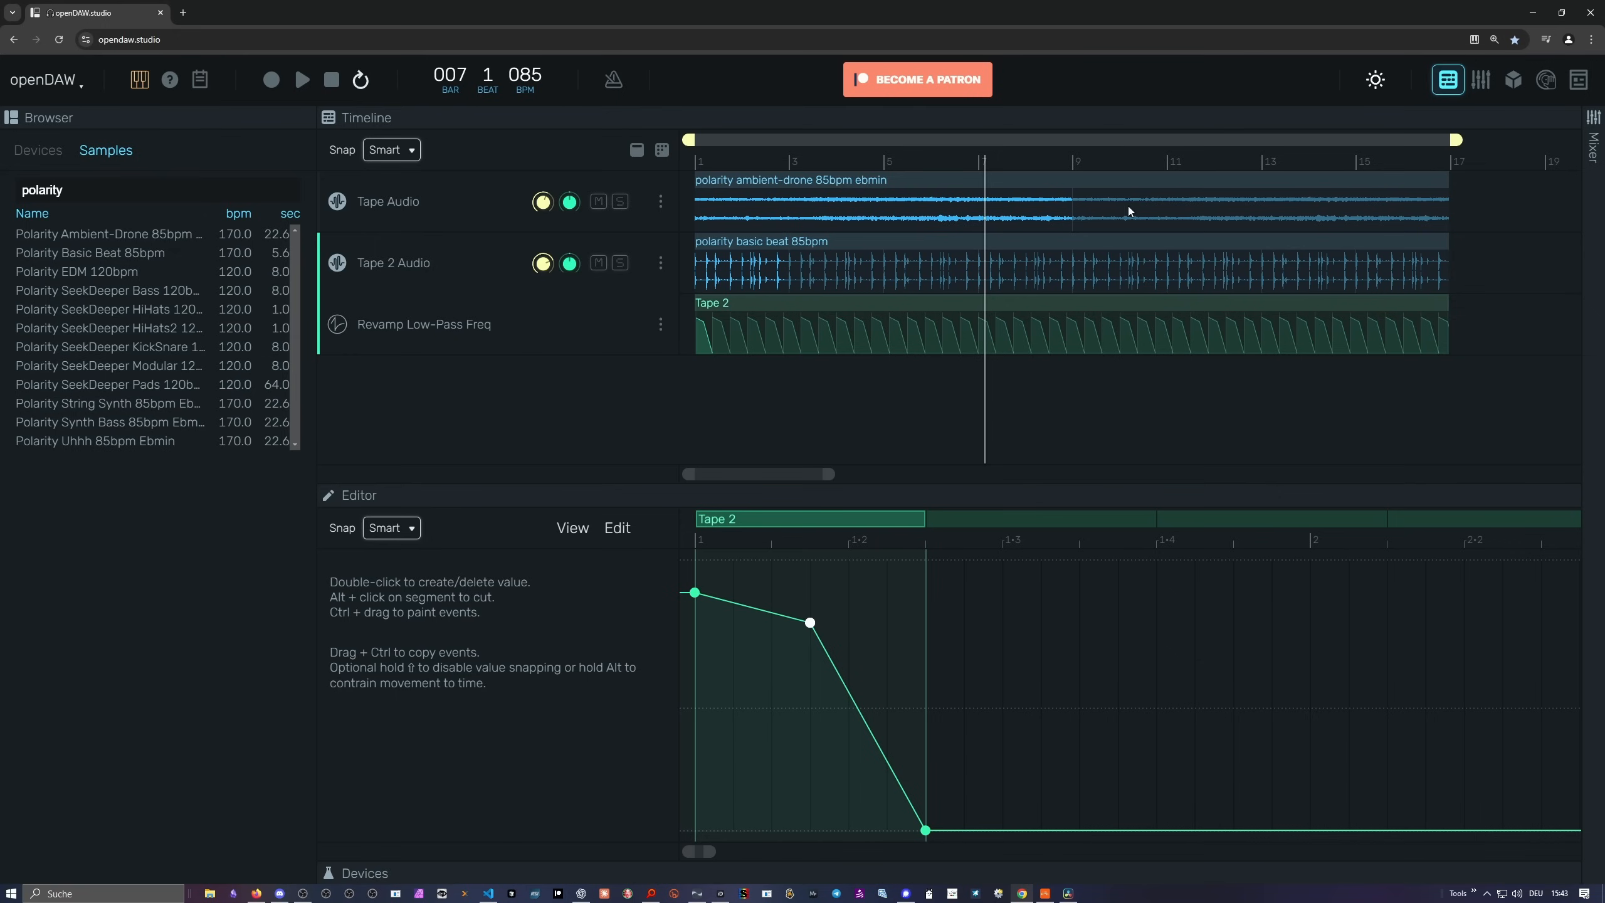
mouse_move(909, 83)
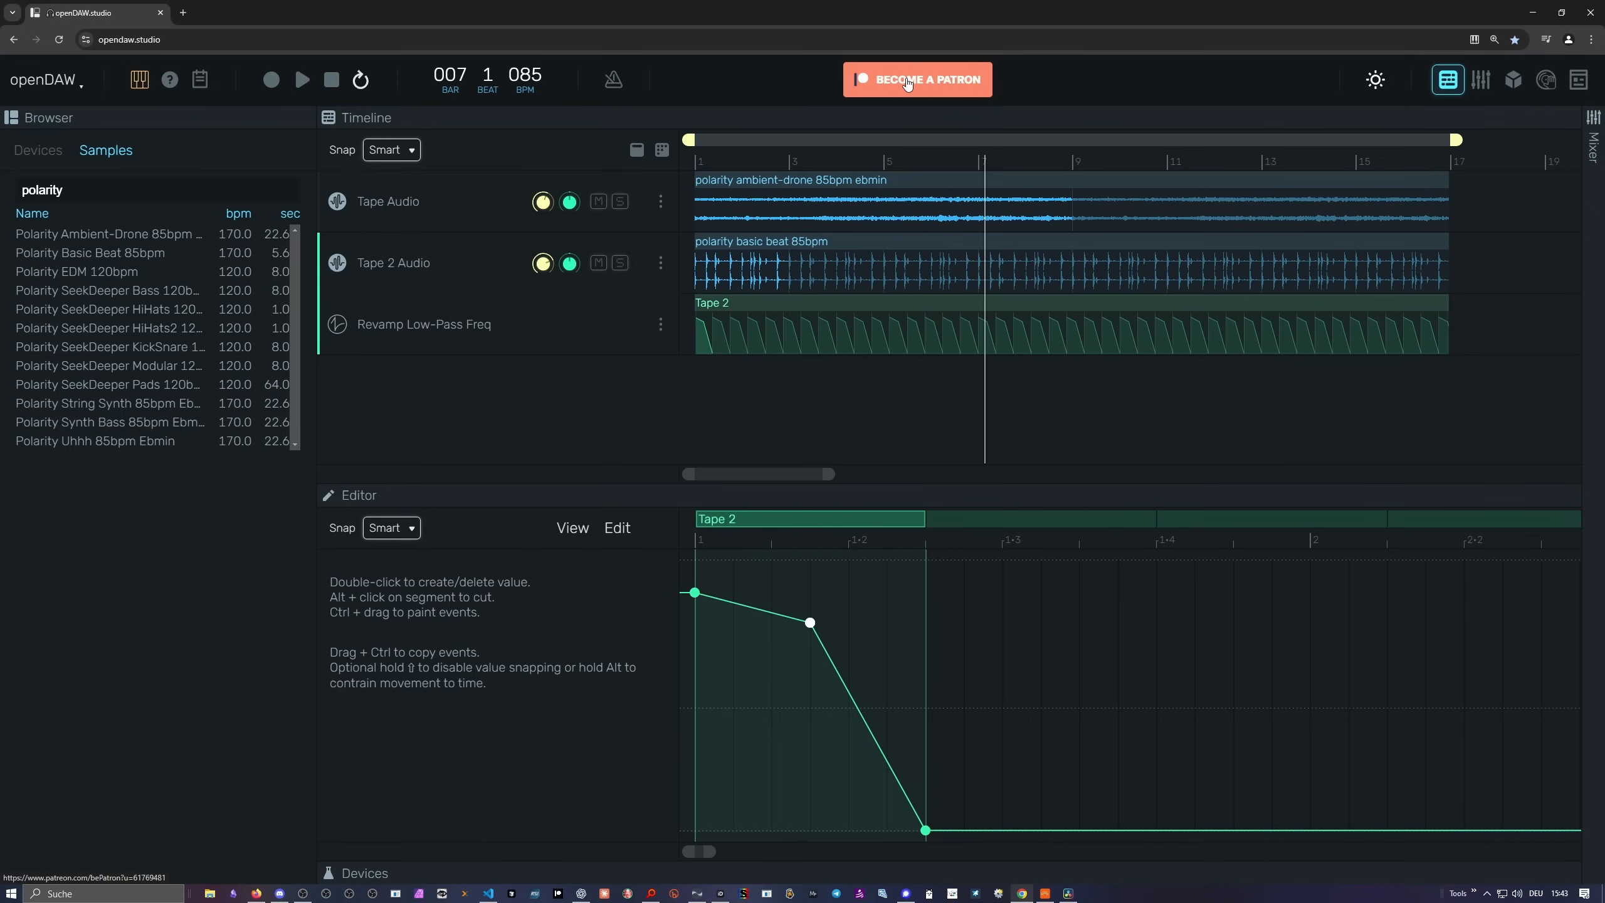
mouse_move(1121, 692)
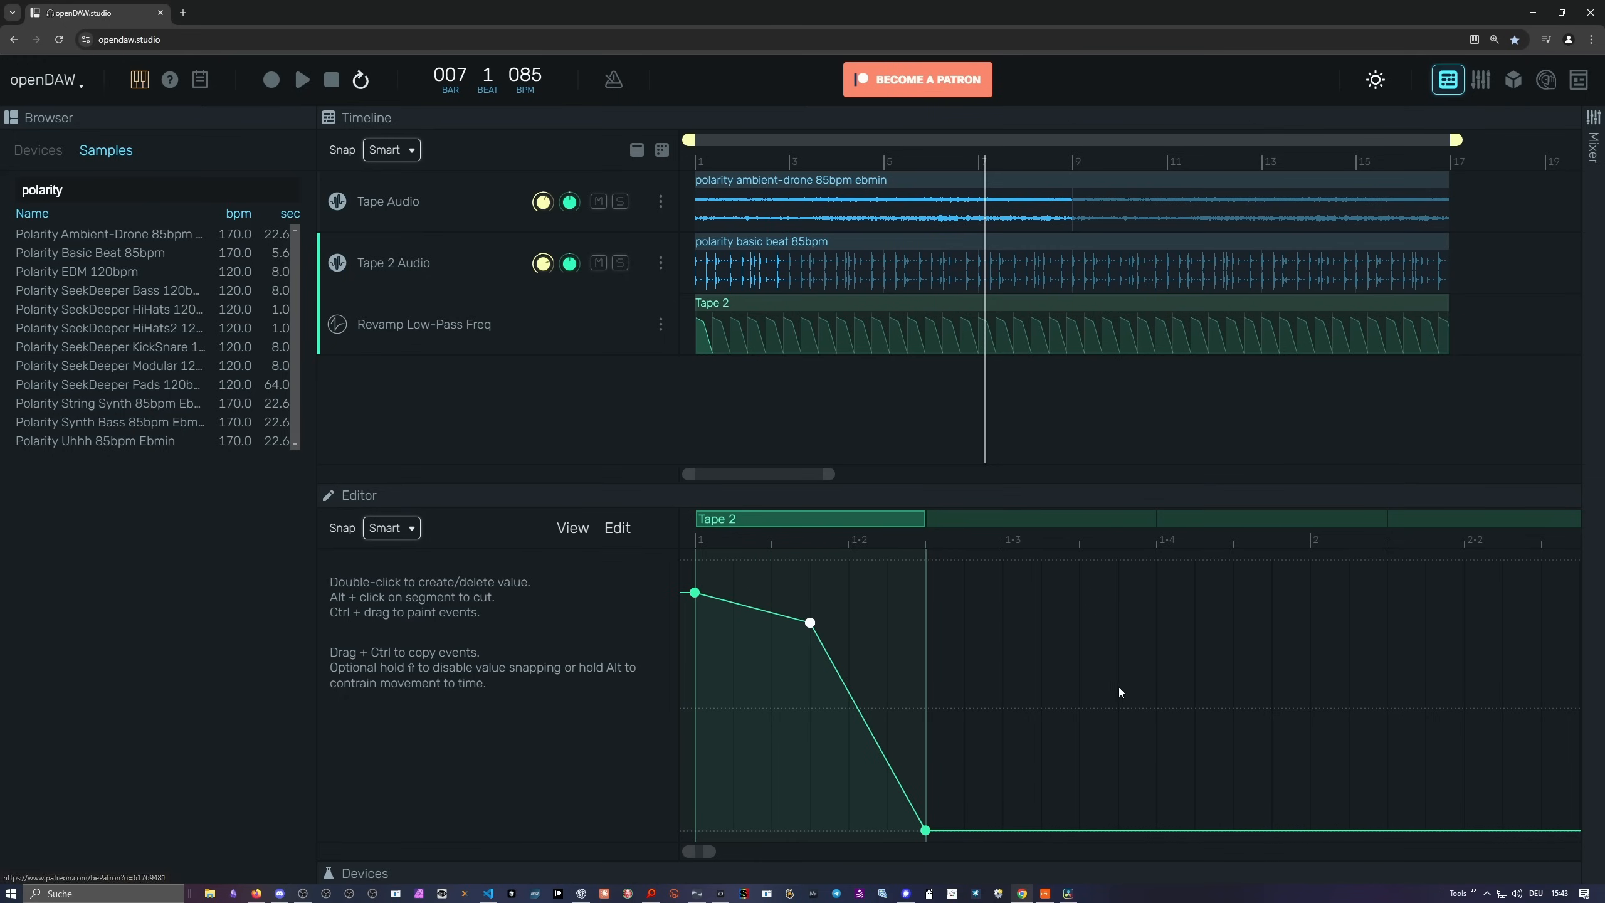